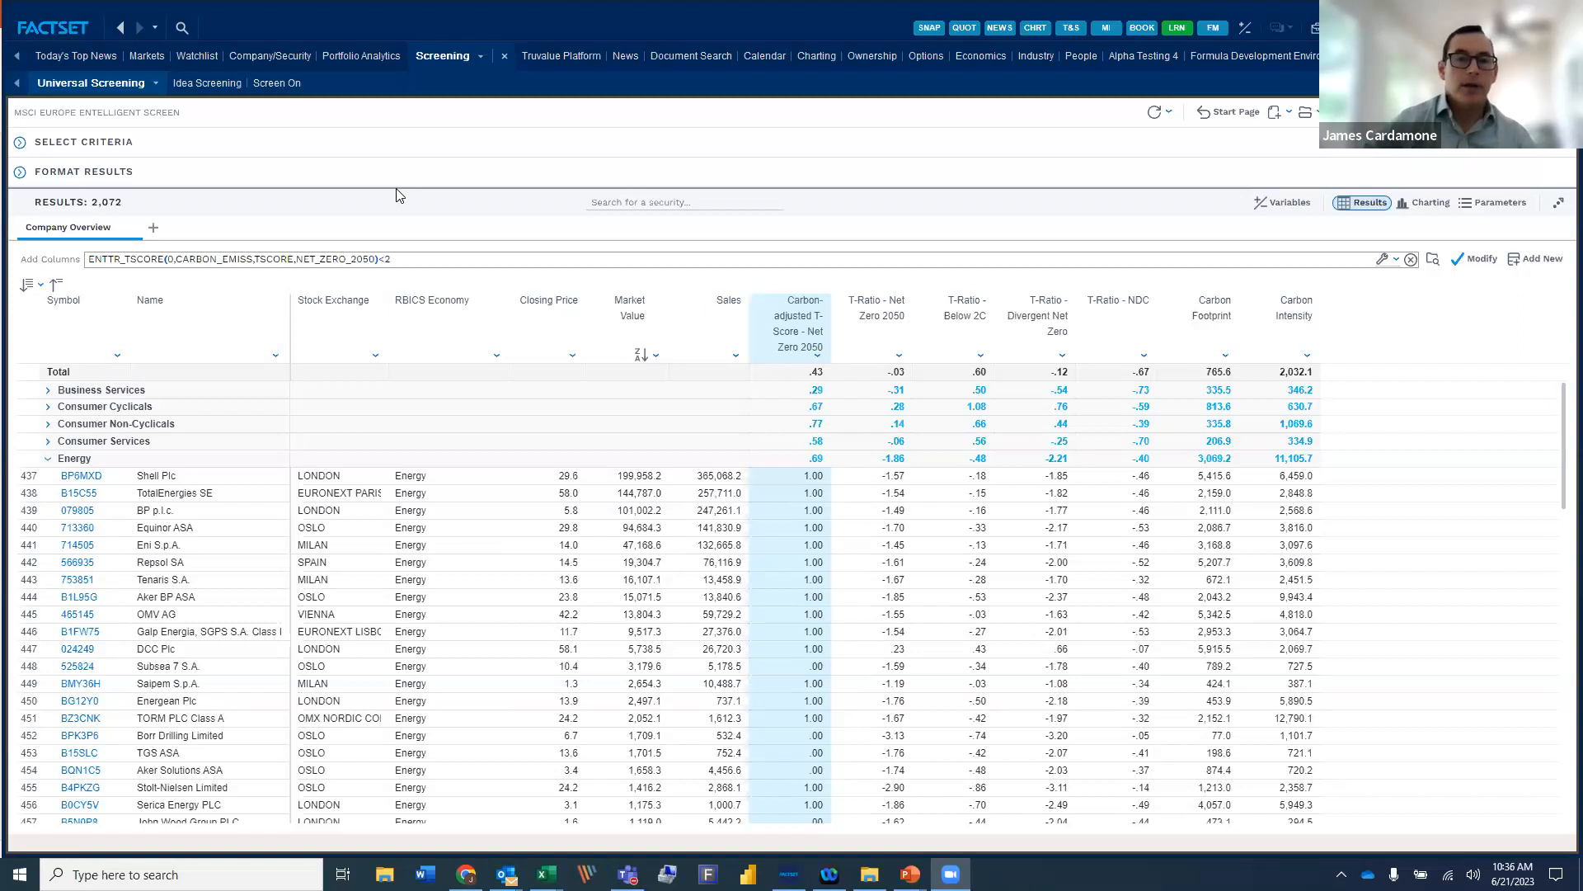
mouse_move(1271, 66)
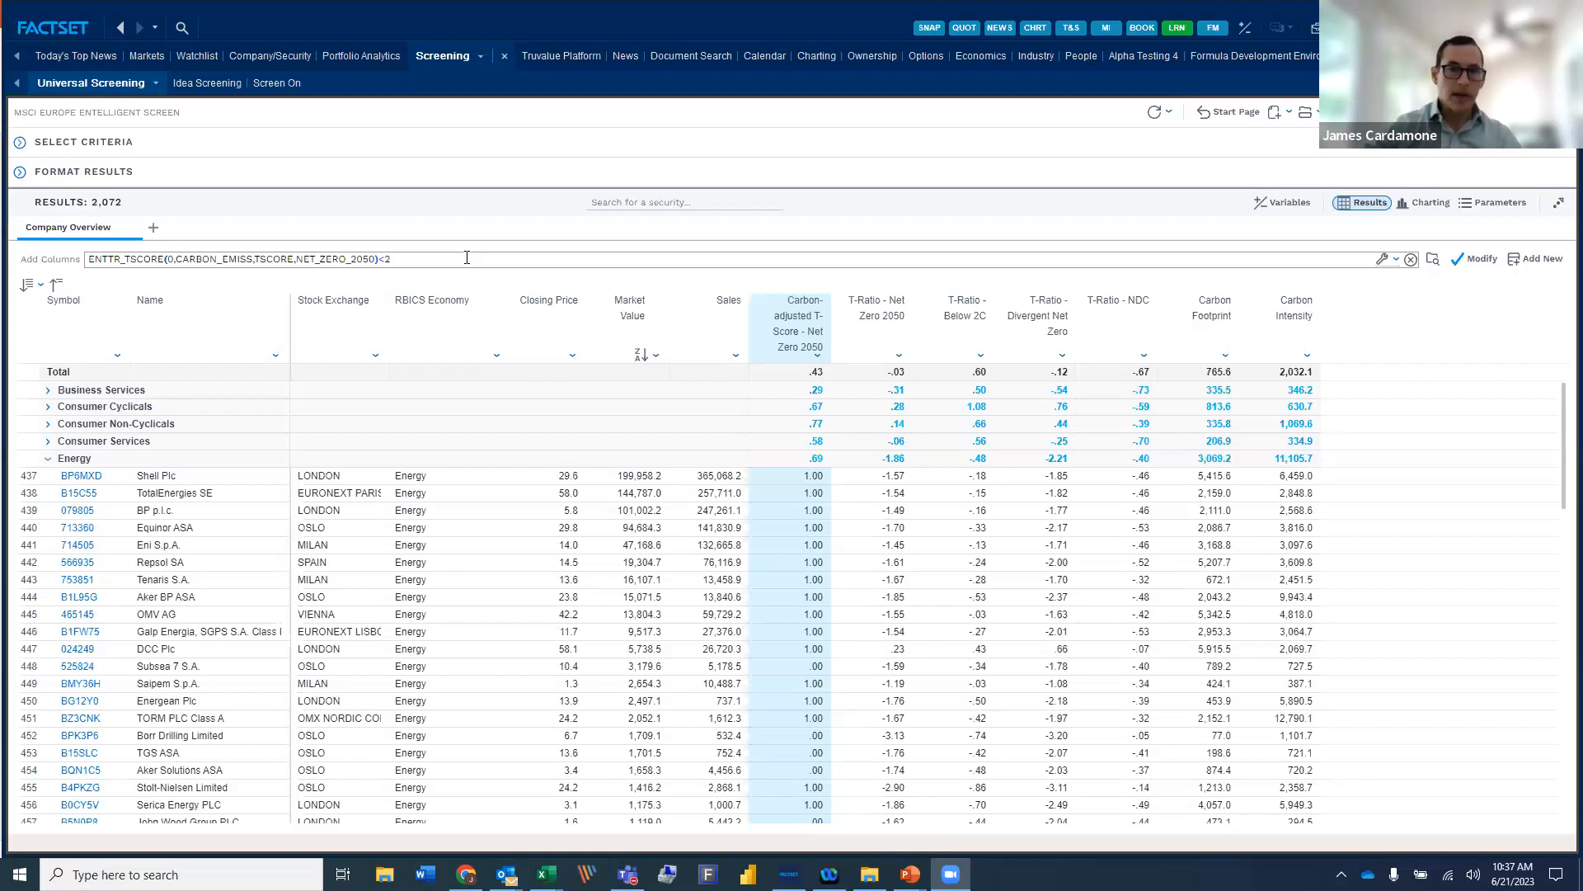
mouse_move(679, 216)
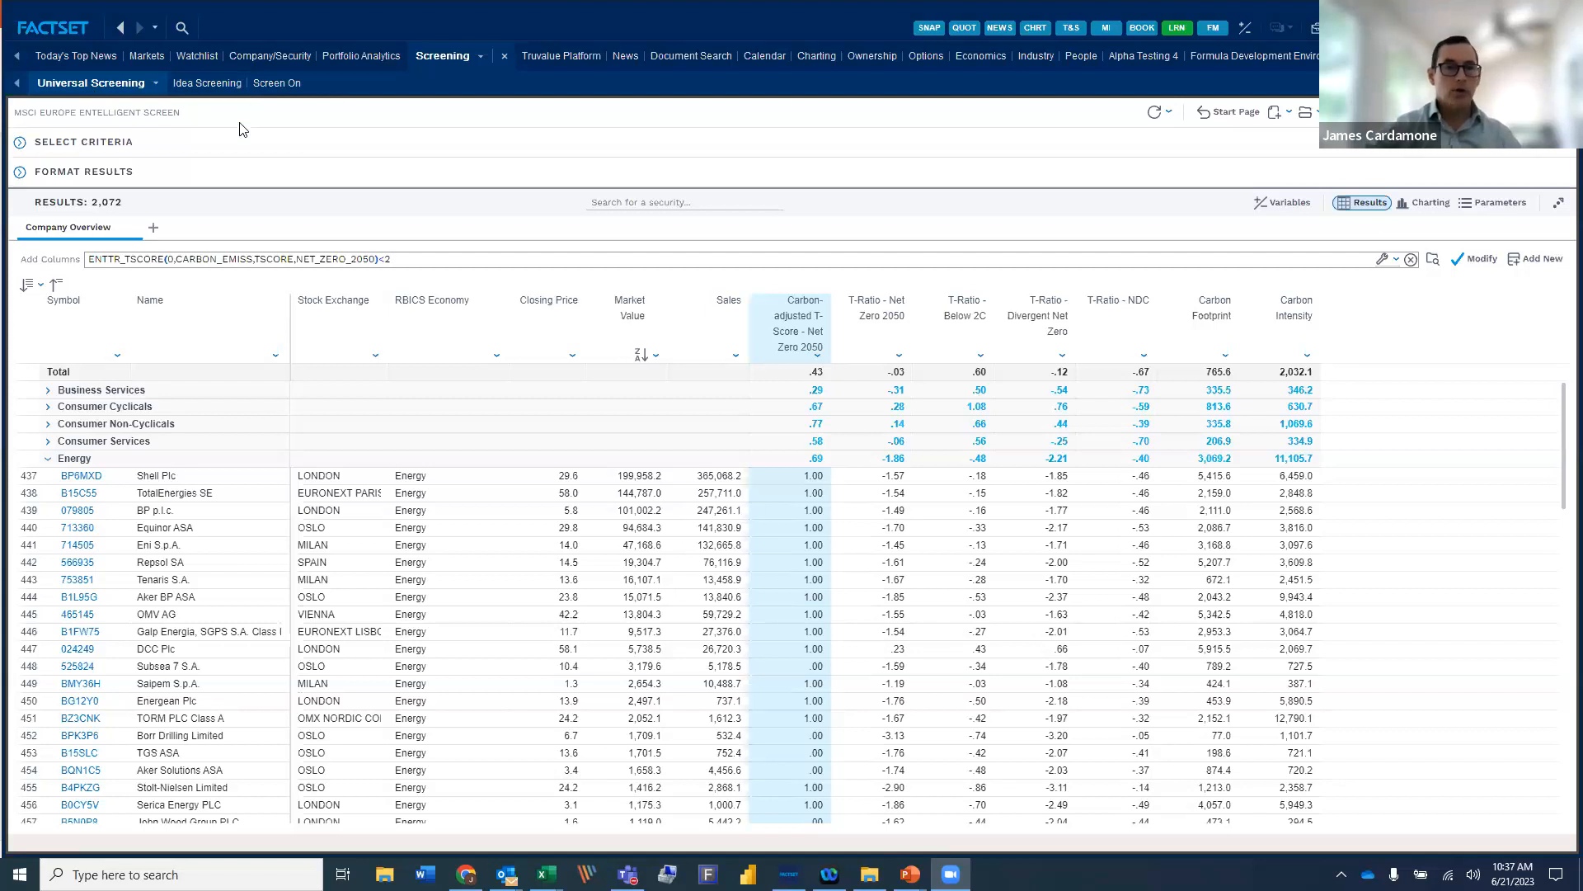
mouse_move(283, 157)
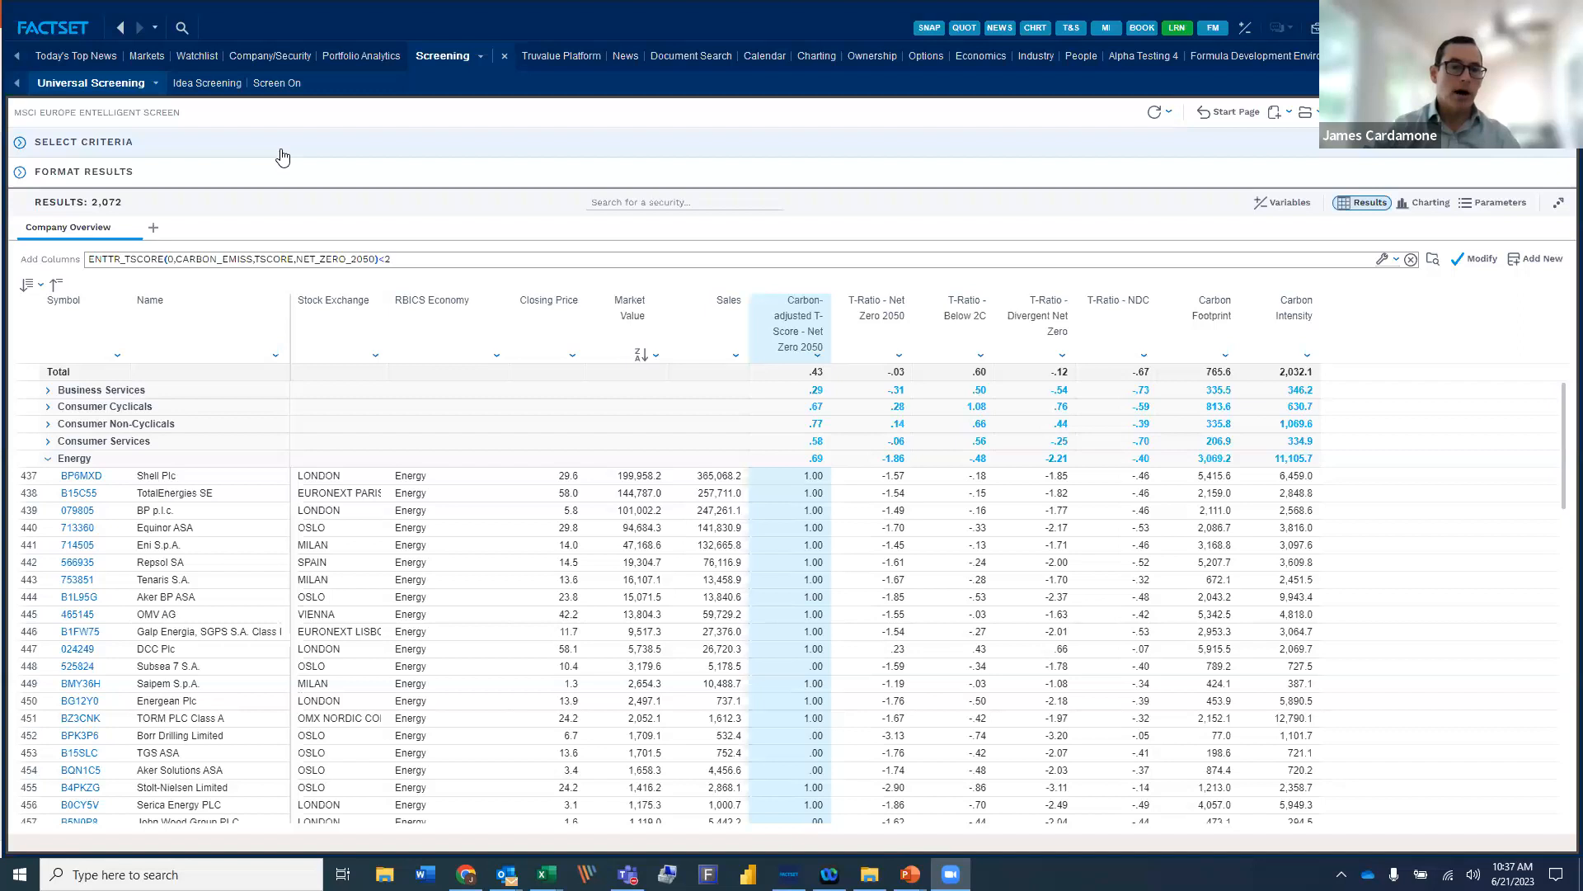
mouse_move(228, 273)
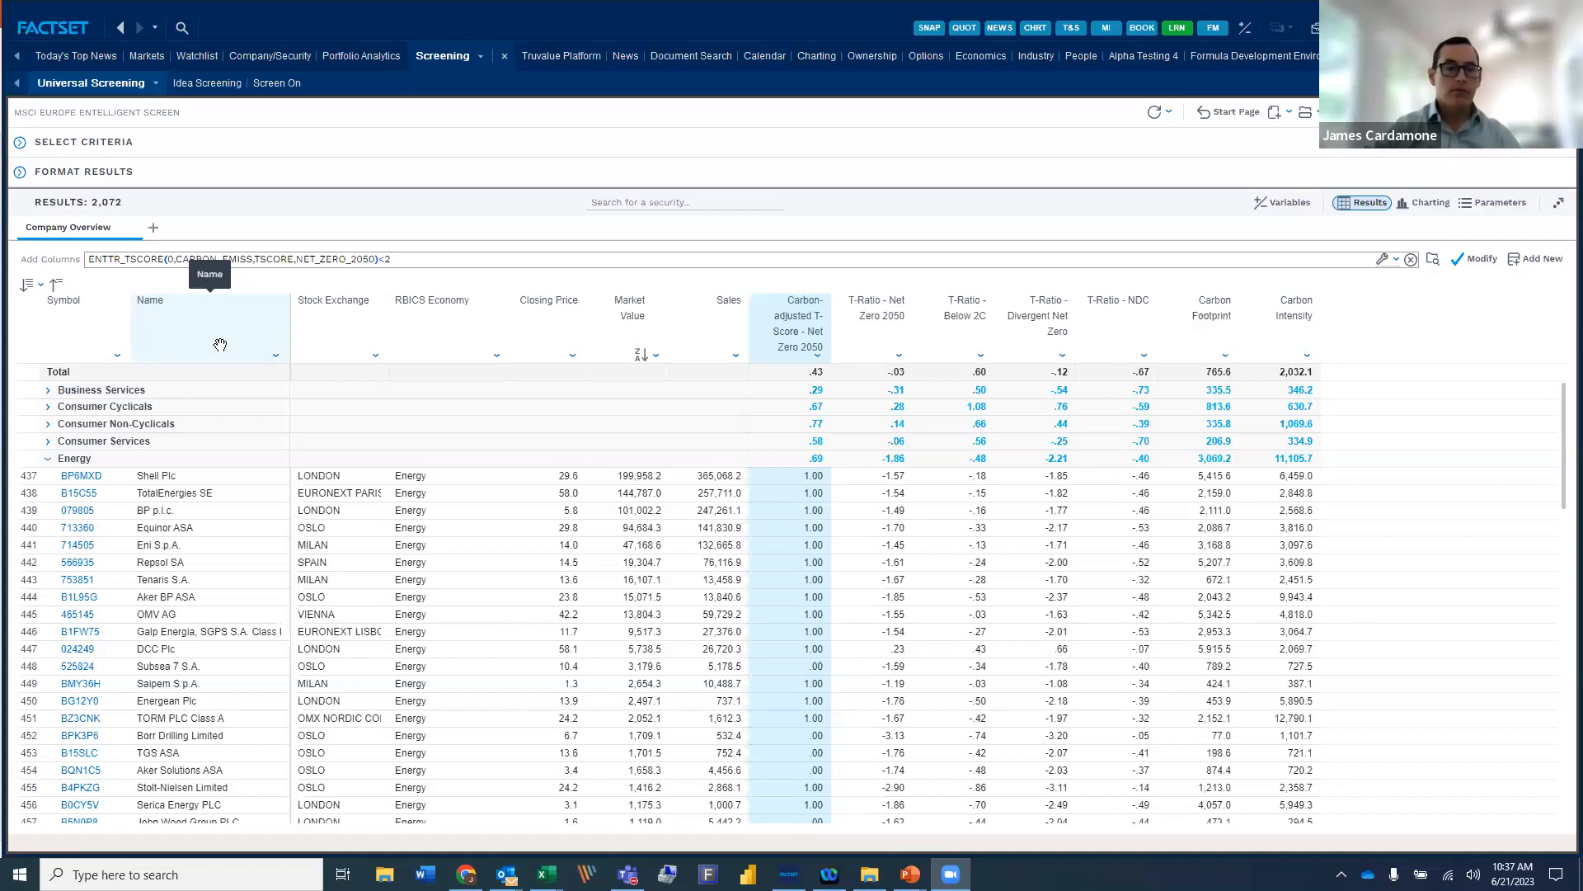
mouse_move(340, 308)
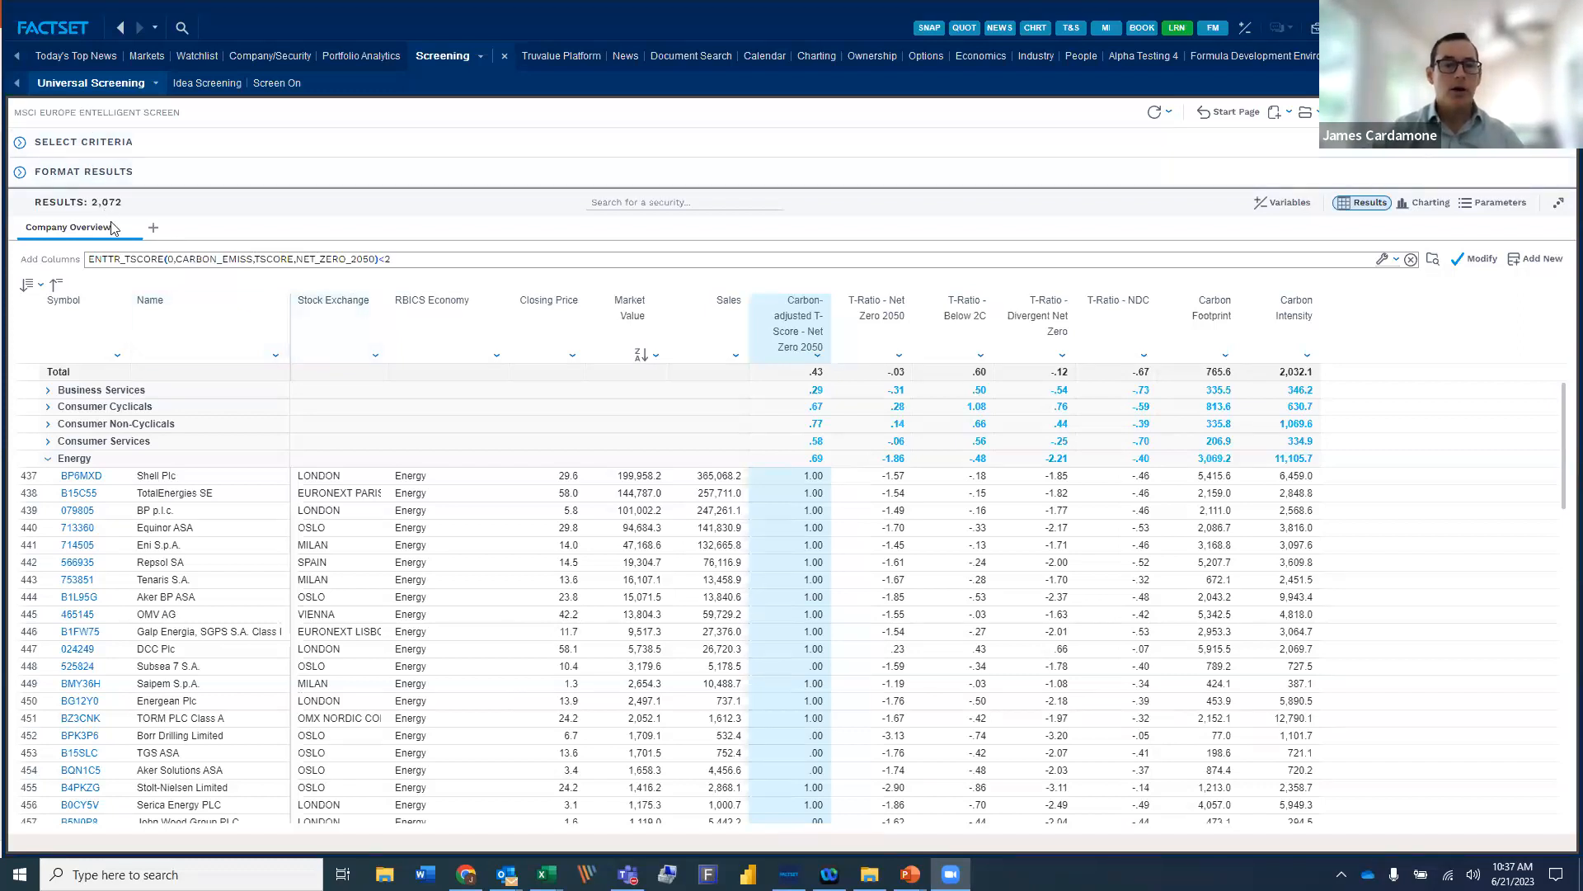
mouse_move(209, 335)
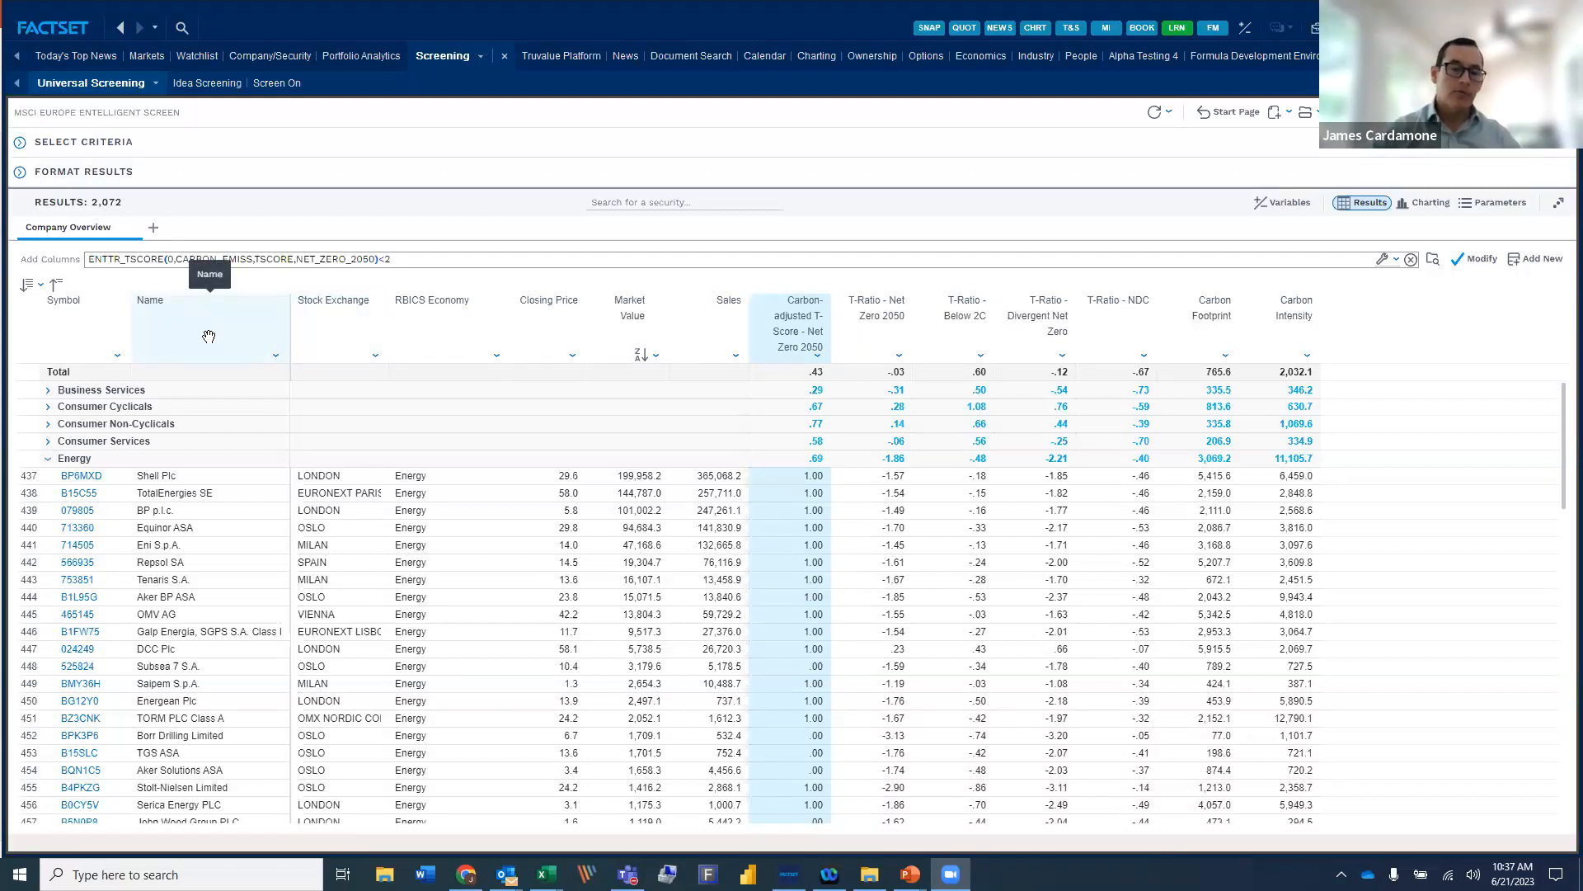
mouse_move(793, 333)
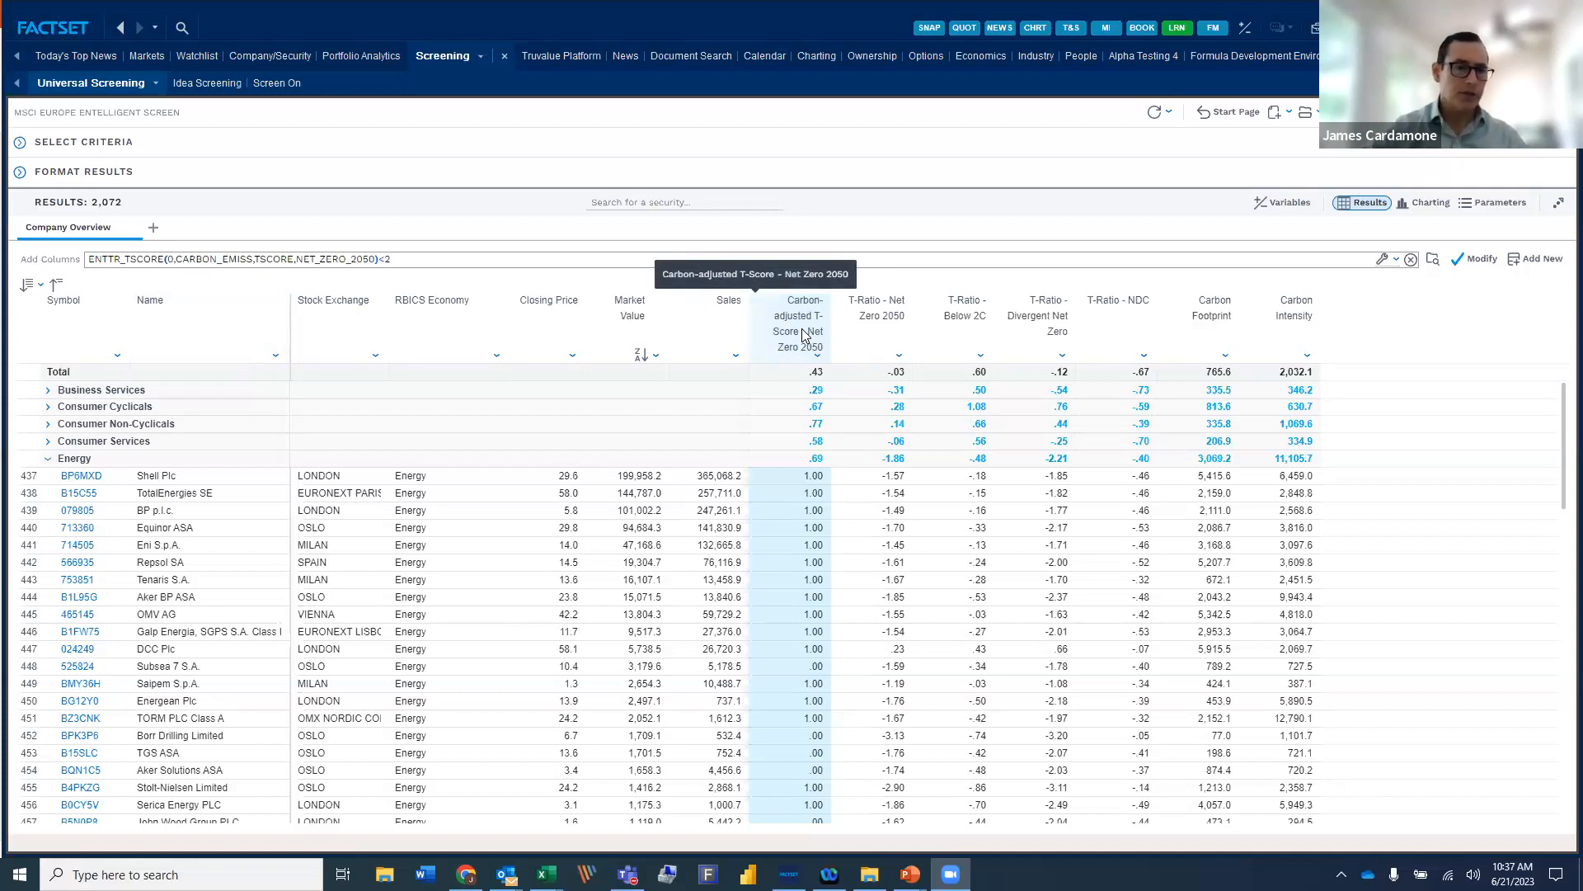
mouse_move(594, 396)
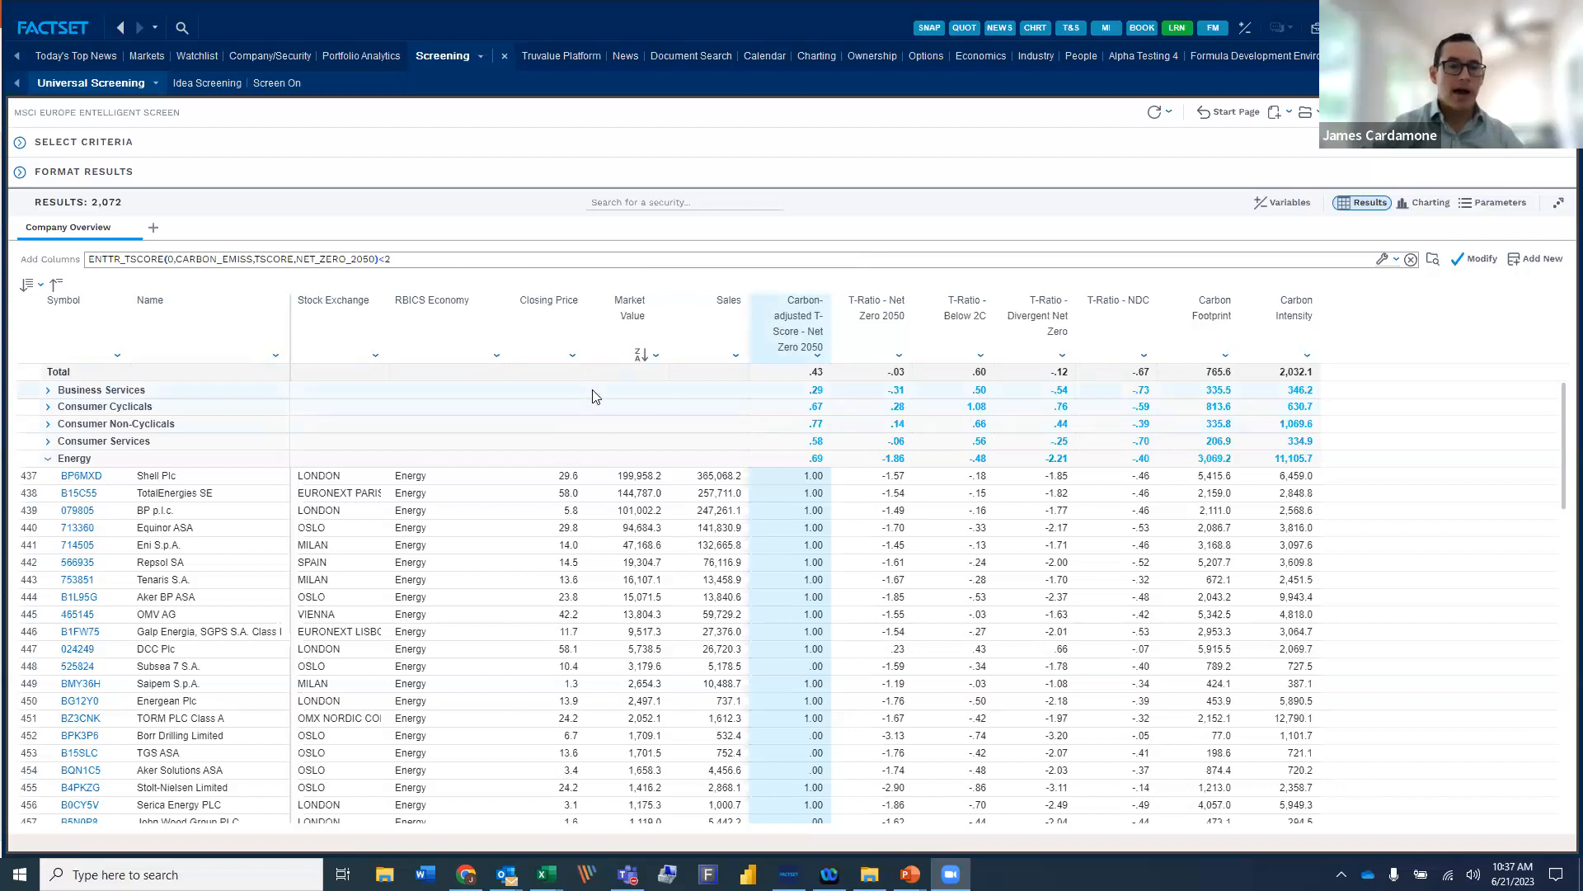
mouse_move(129, 401)
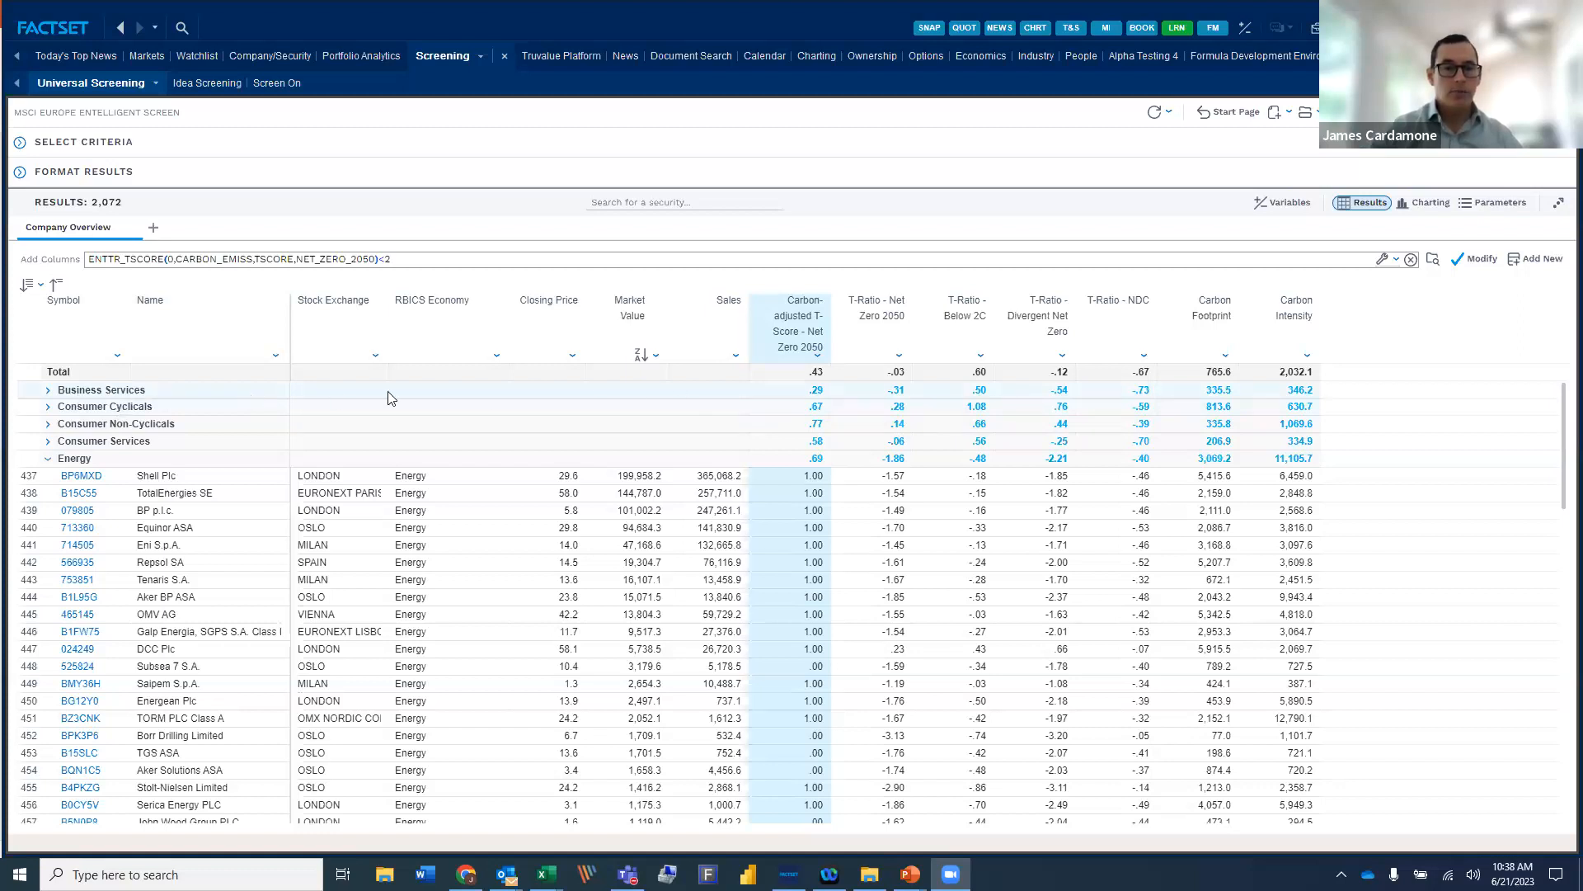
mouse_move(135, 415)
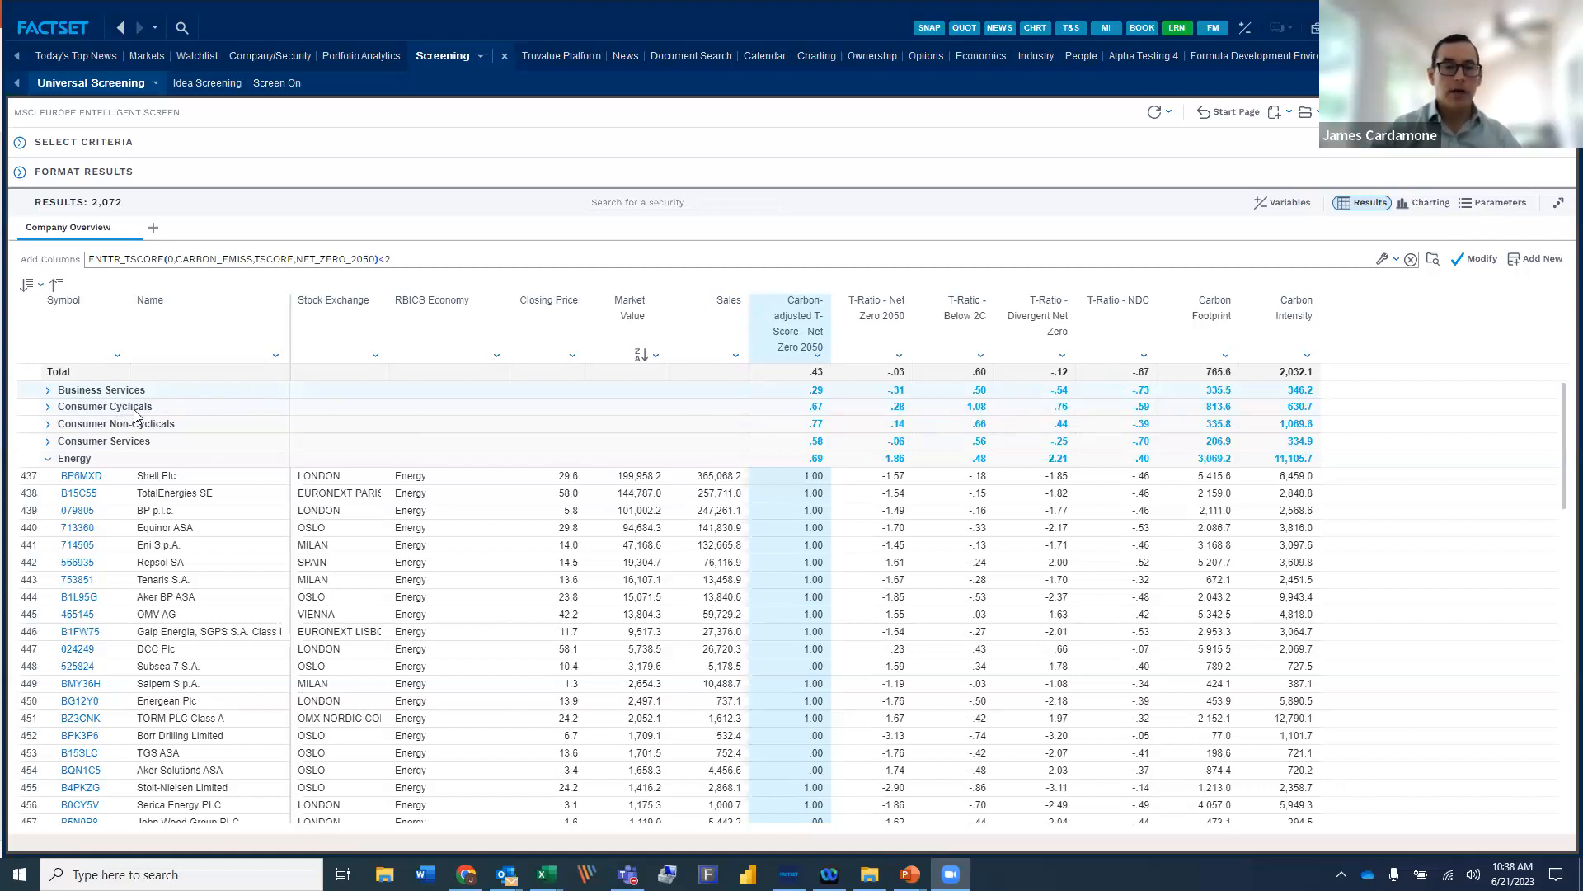
mouse_move(373, 490)
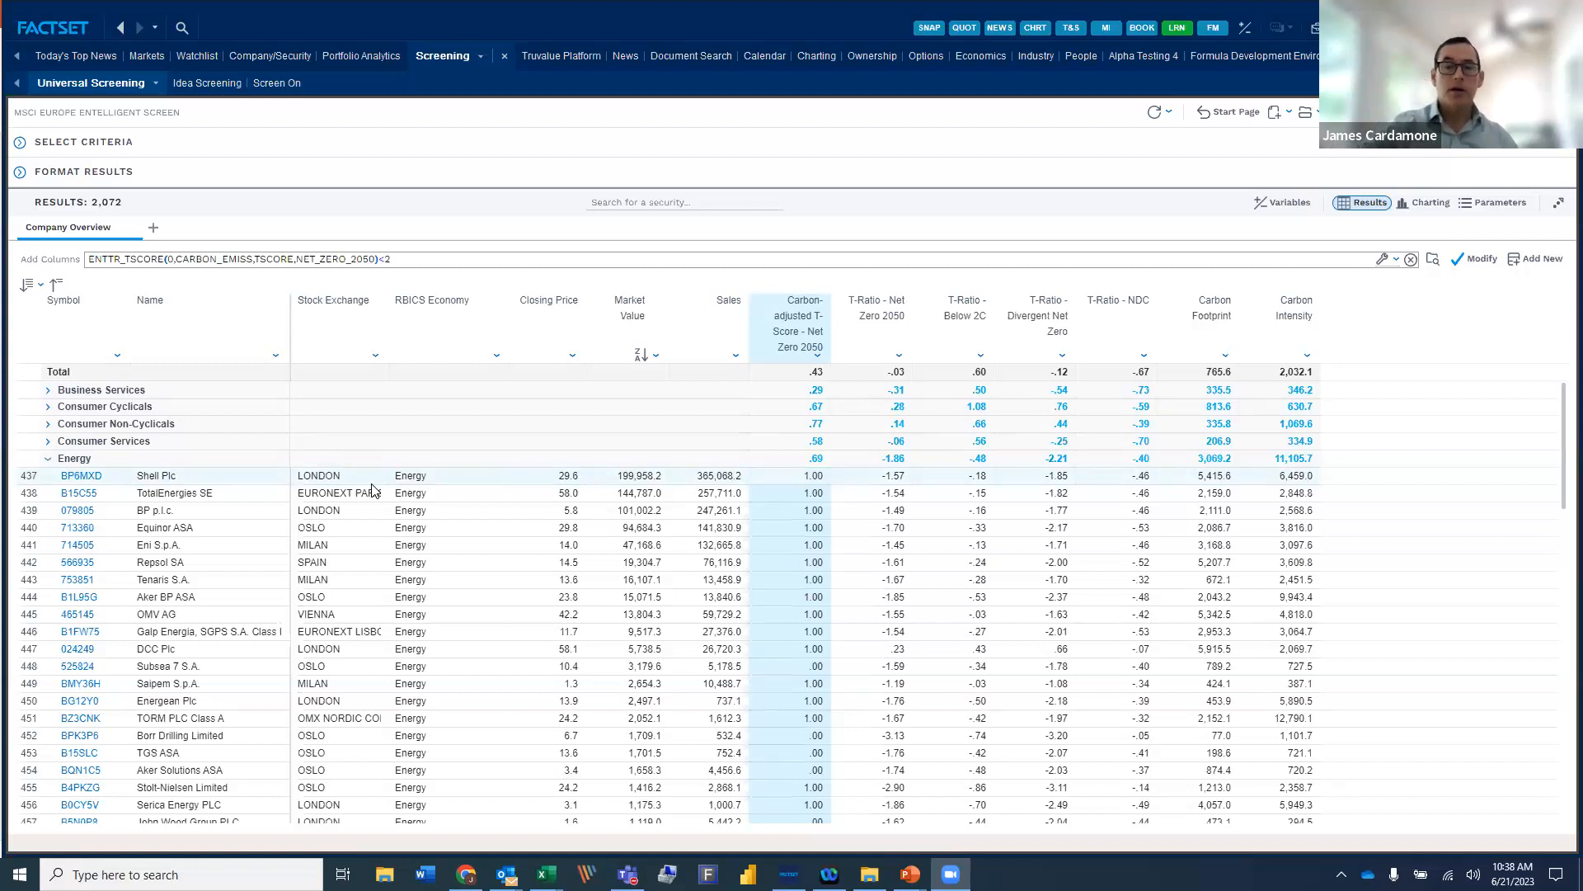
mouse_move(596, 313)
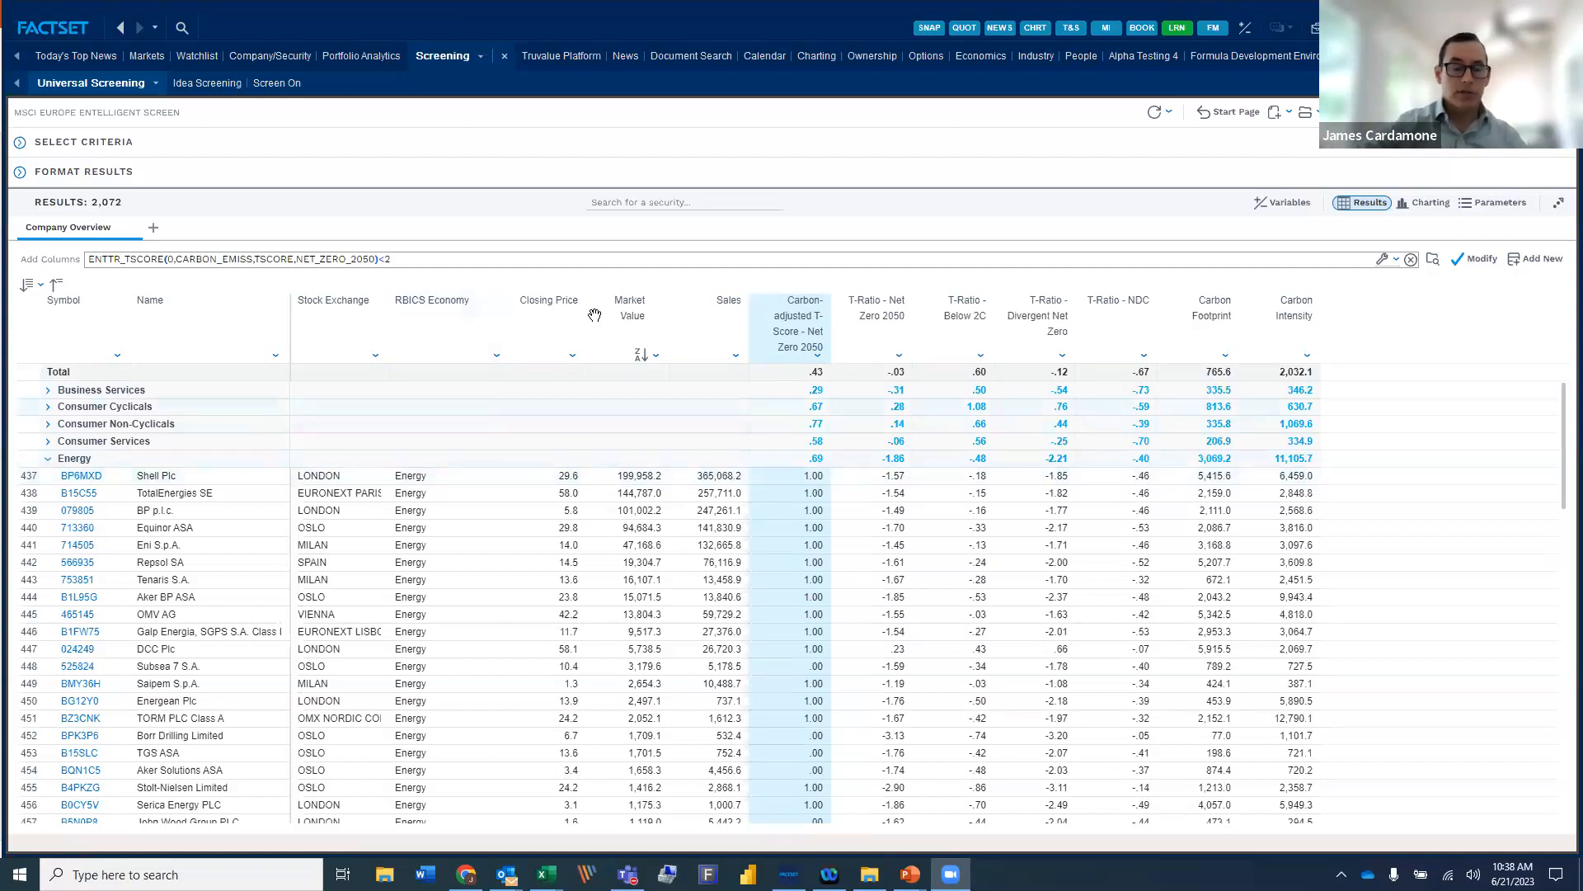
mouse_move(503, 333)
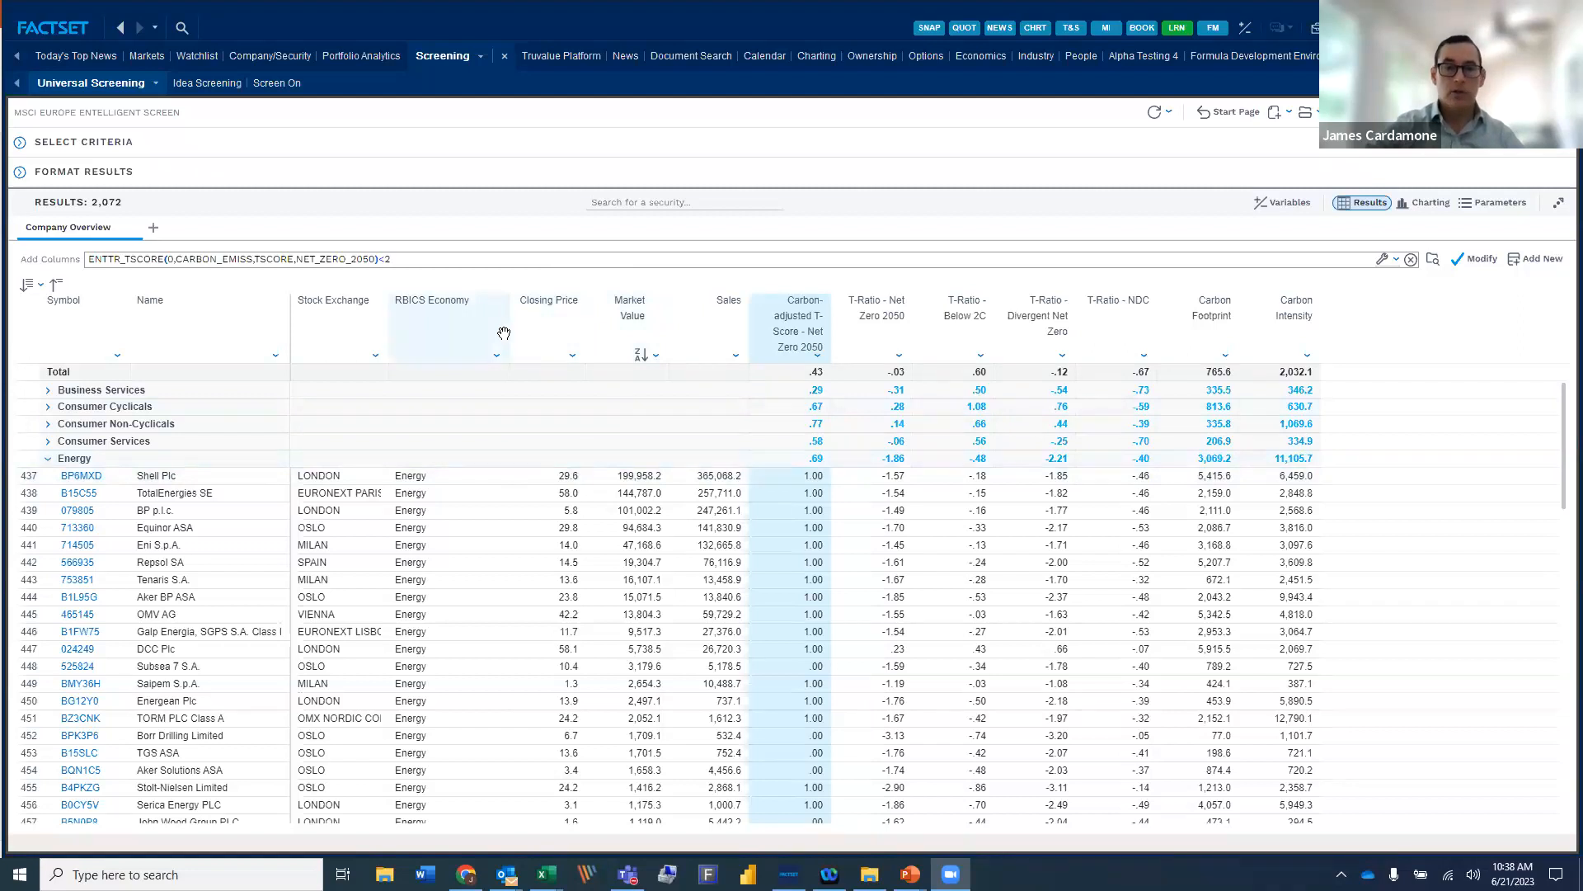
mouse_move(770, 338)
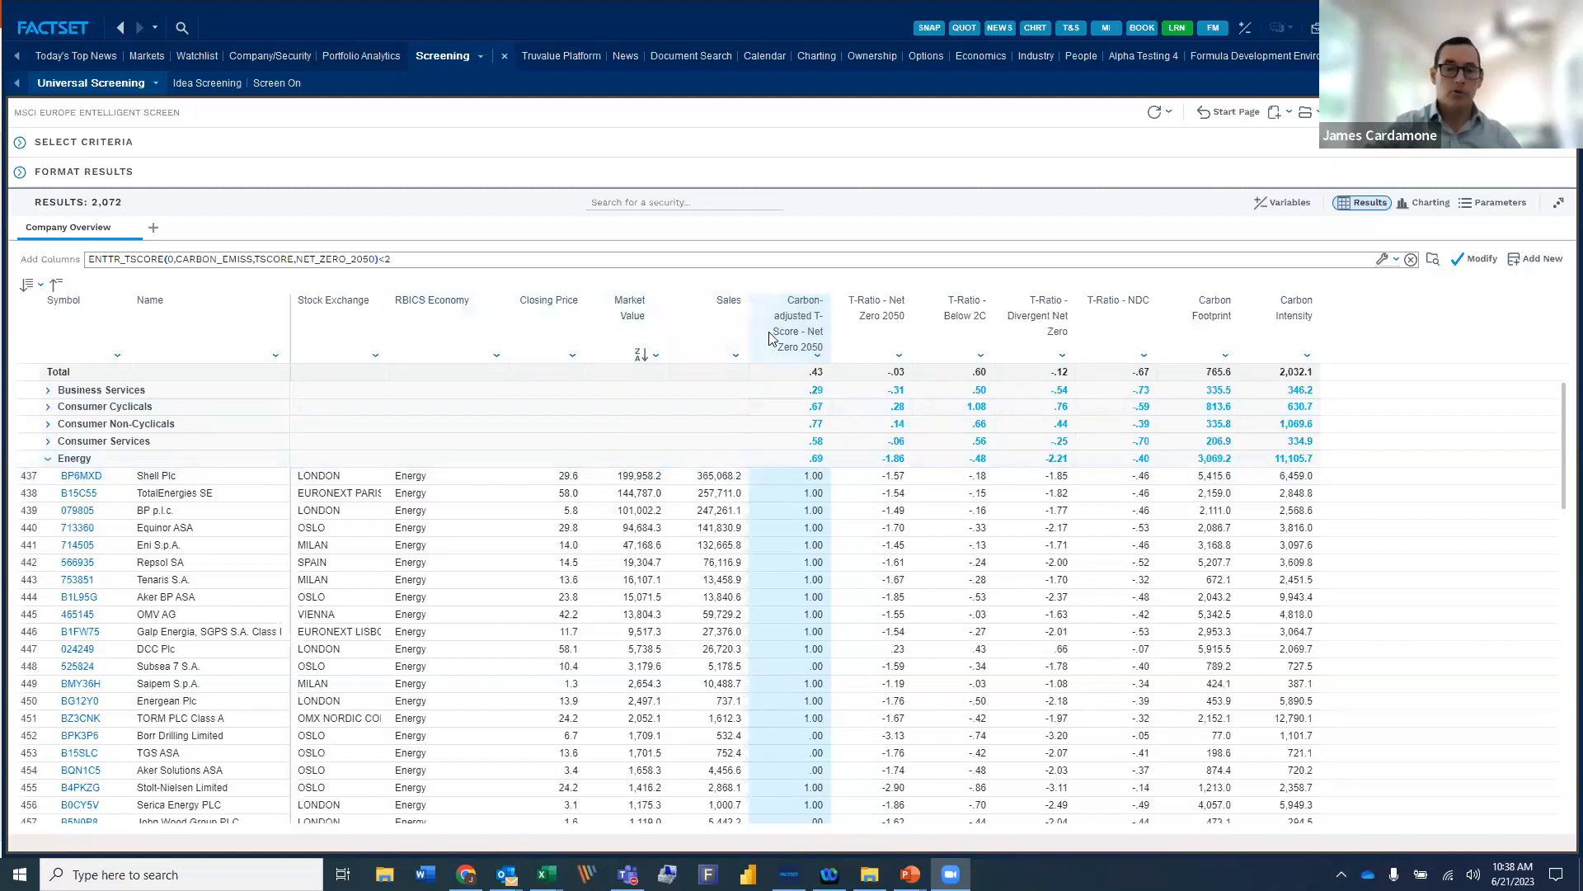
mouse_move(820, 315)
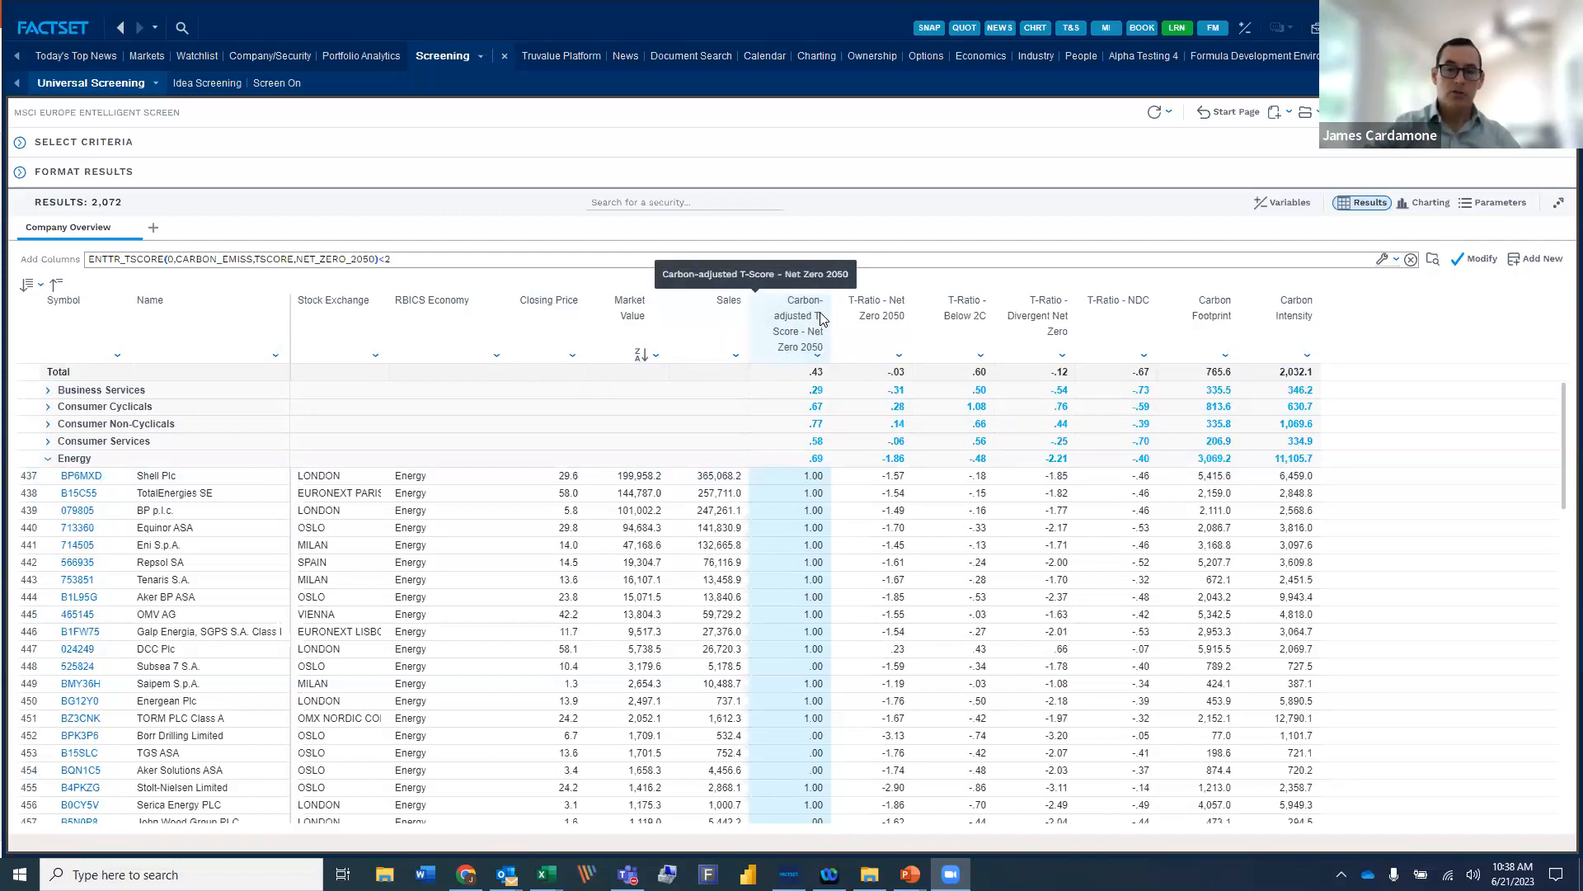
mouse_move(814, 460)
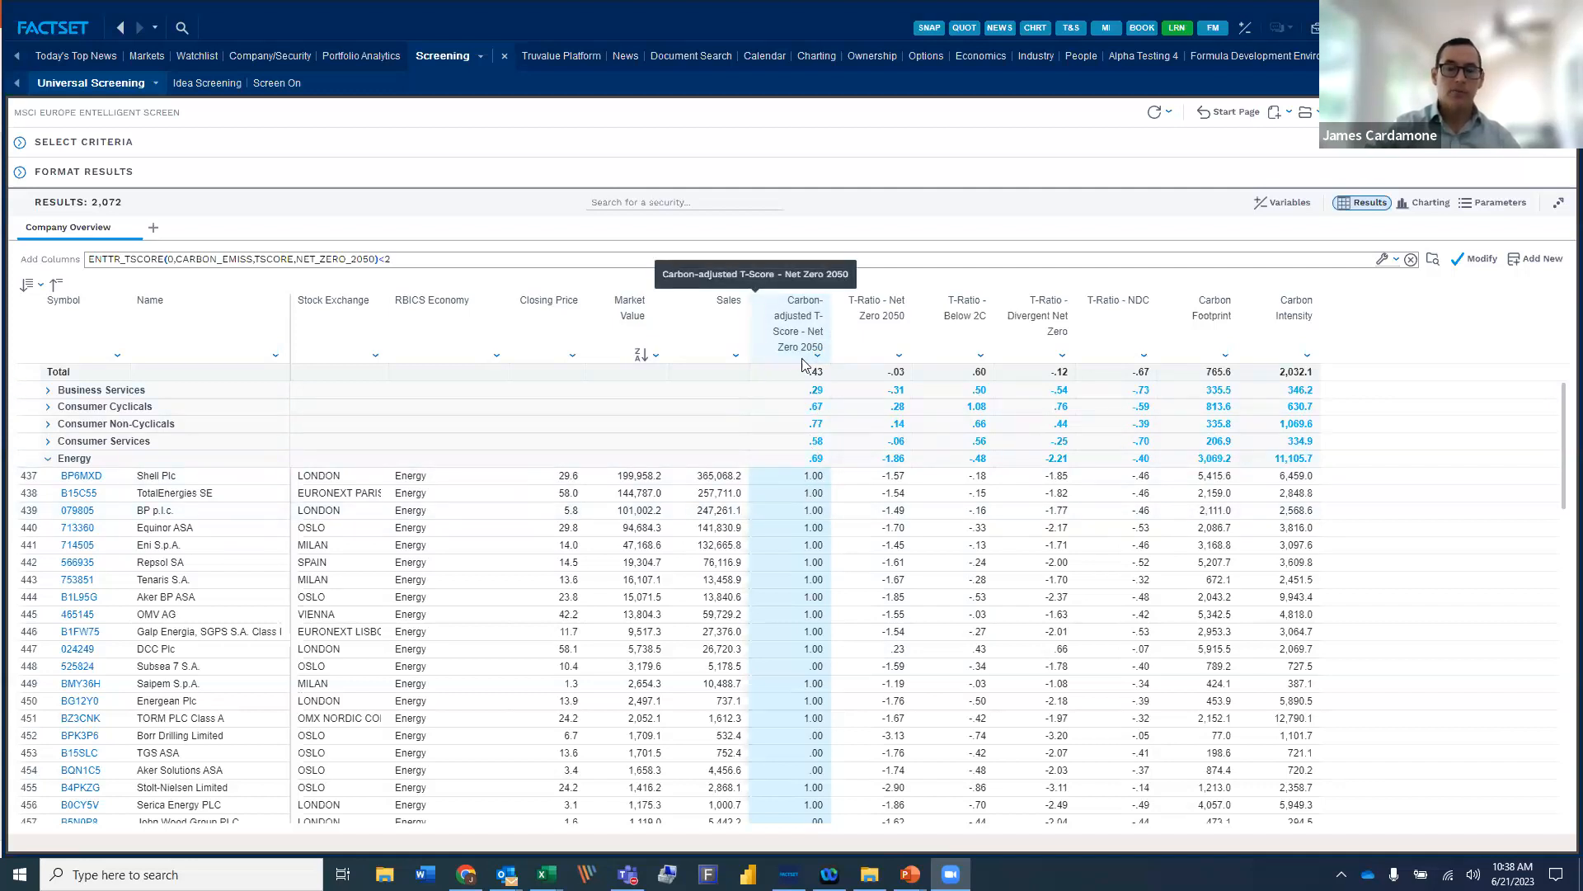
mouse_move(1030, 314)
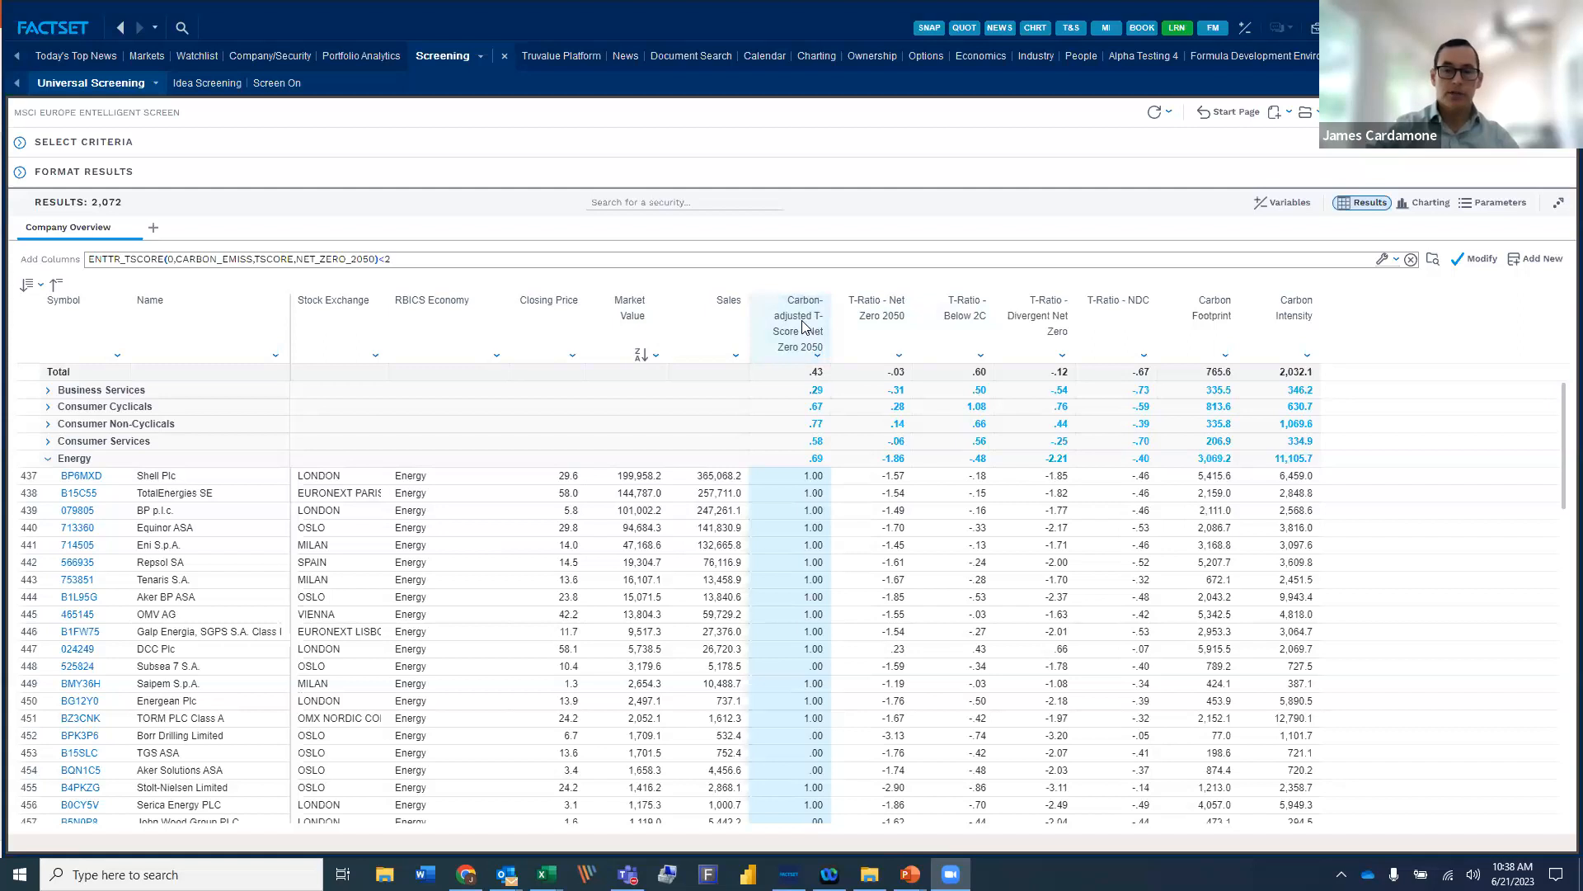
mouse_move(798, 323)
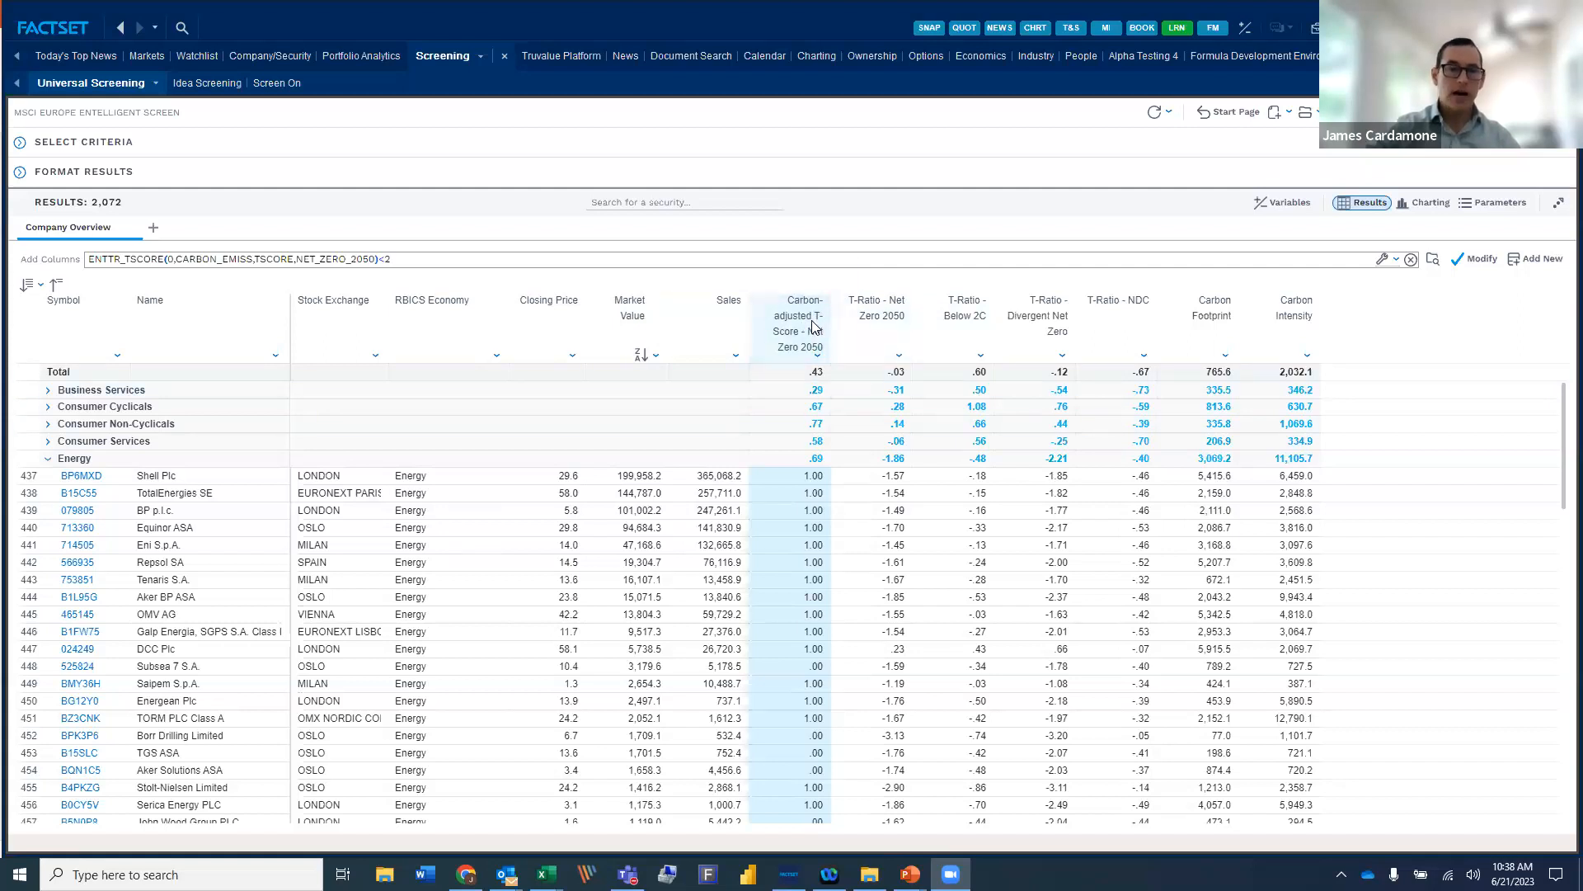
mouse_move(808, 323)
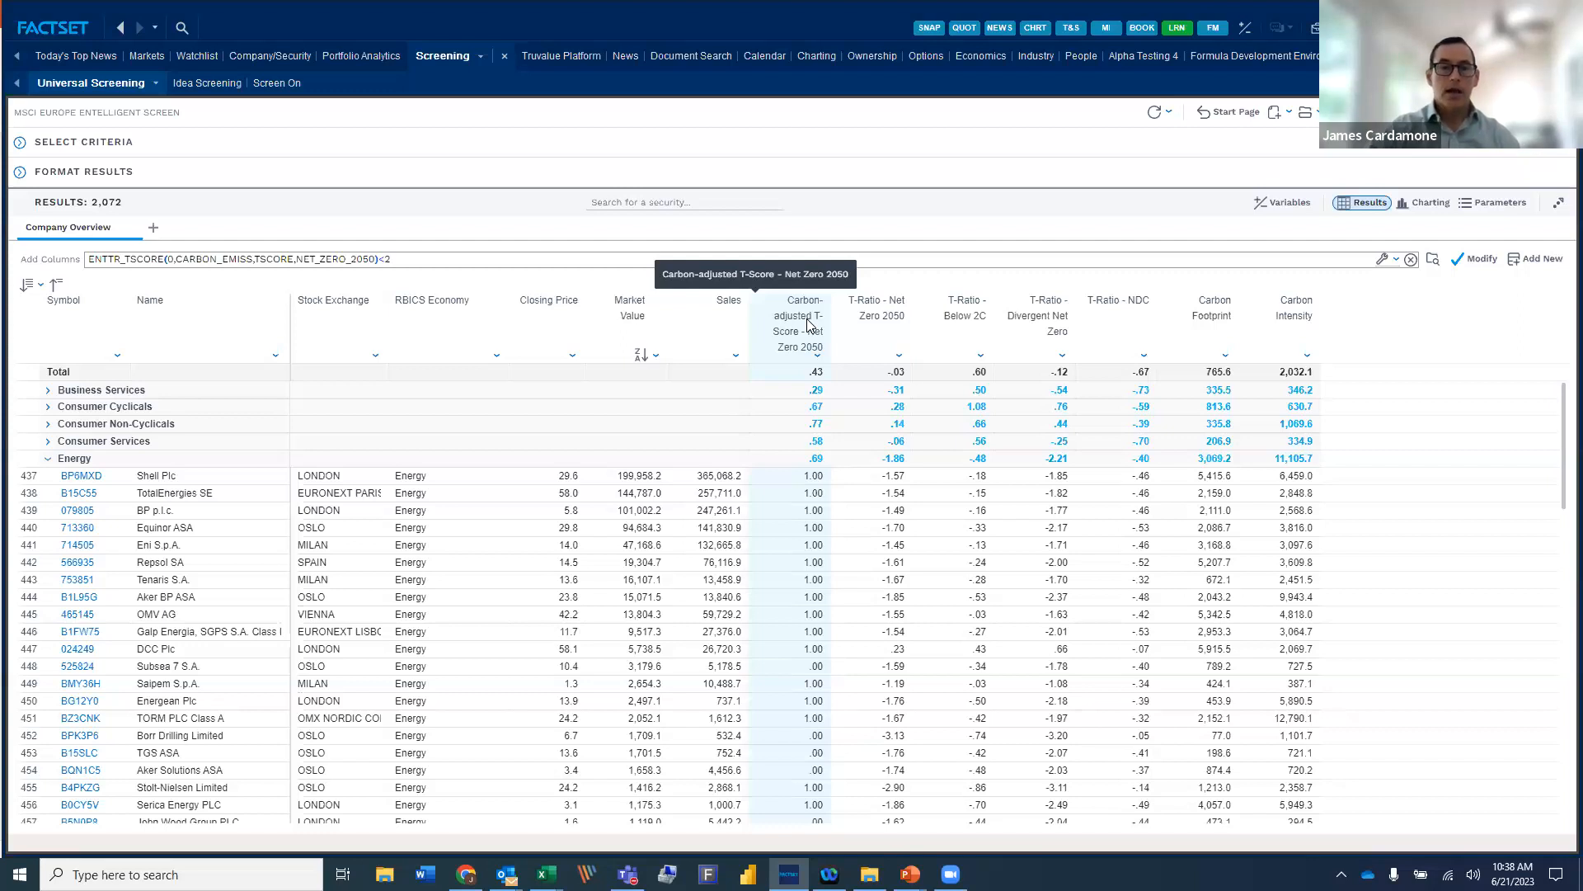
mouse_move(801, 329)
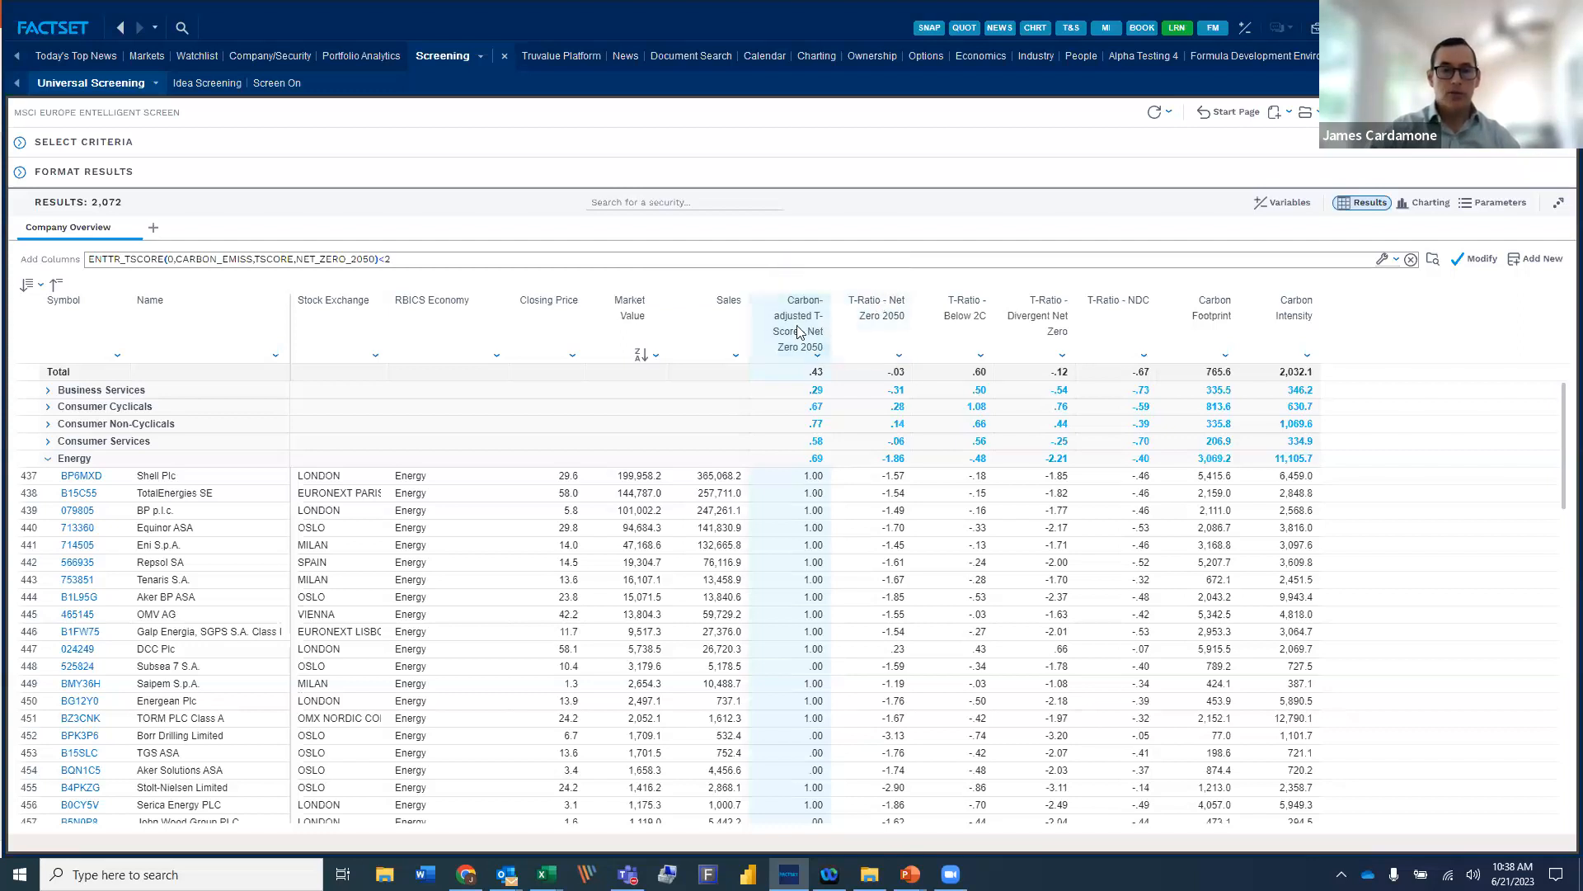
mouse_move(876, 314)
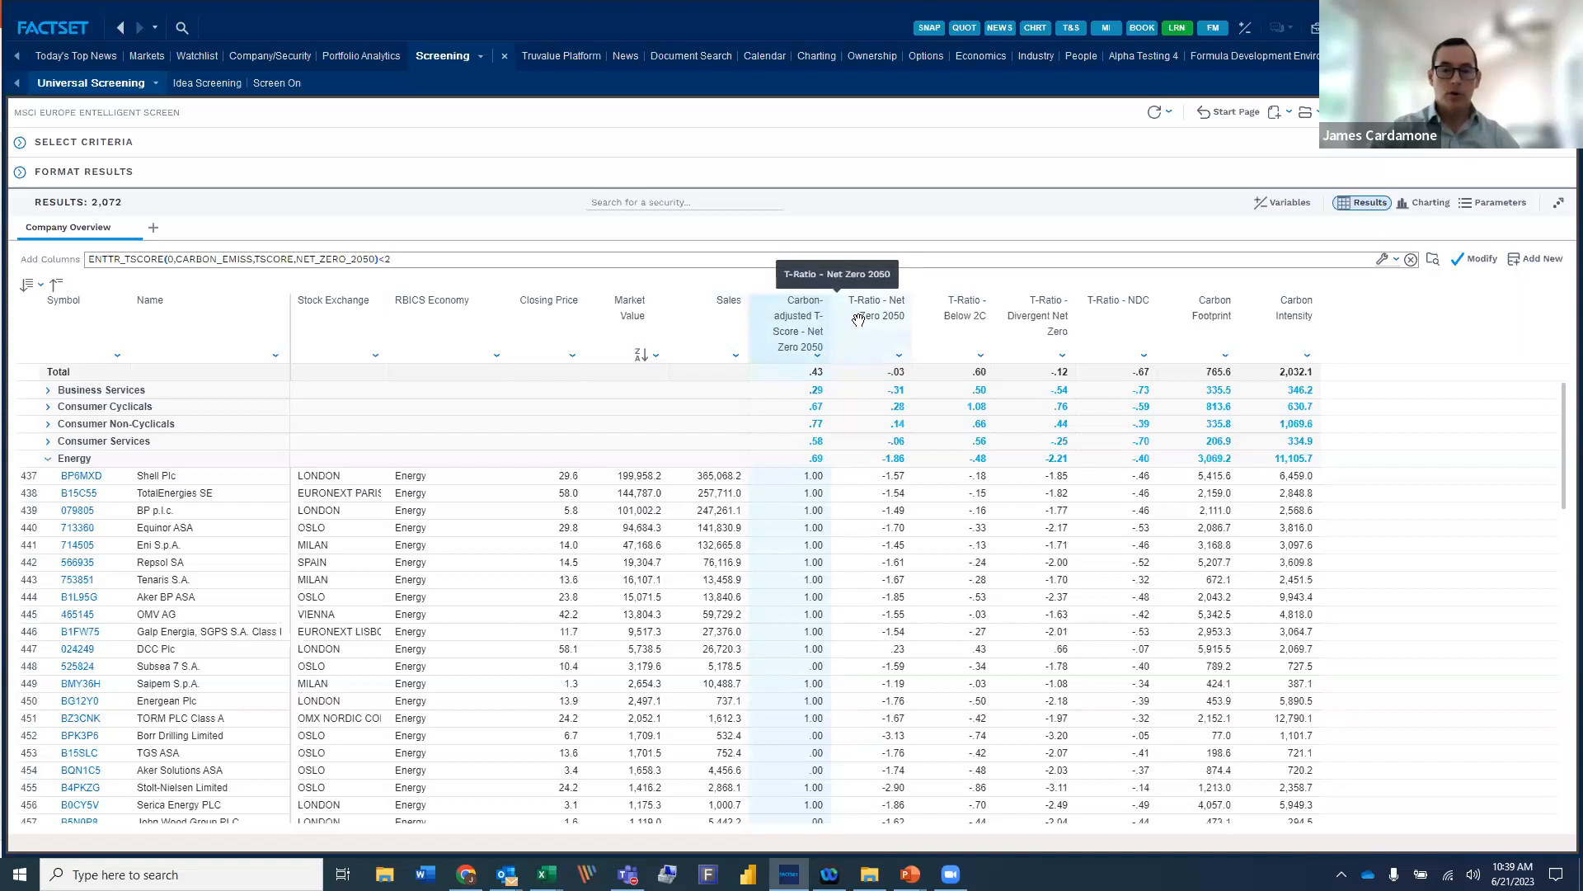
mouse_move(810, 313)
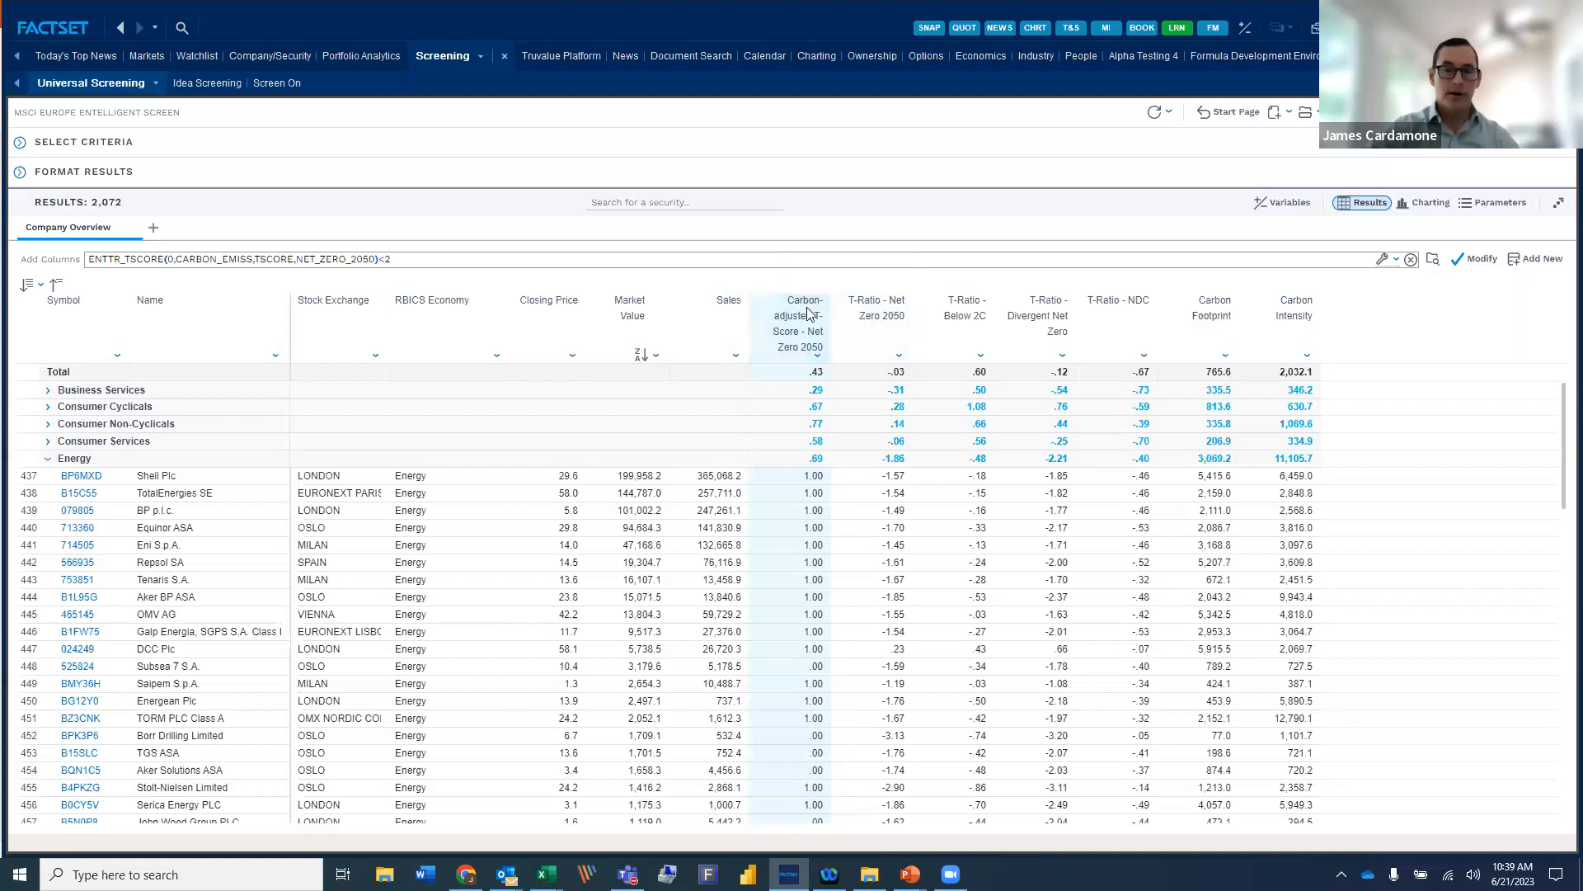
mouse_move(811, 338)
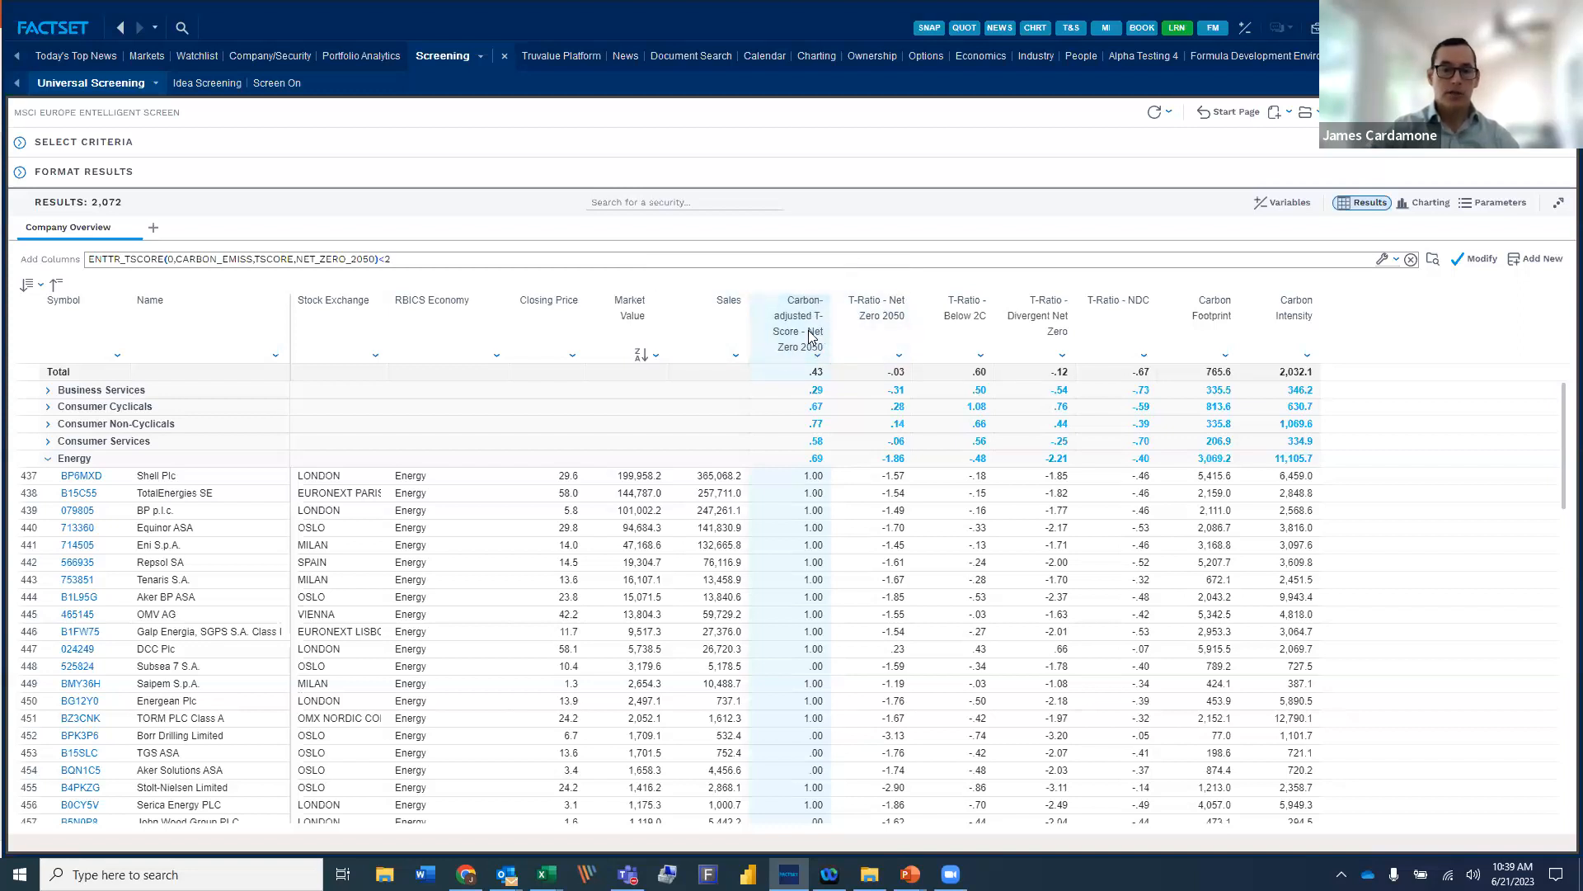
mouse_move(808, 333)
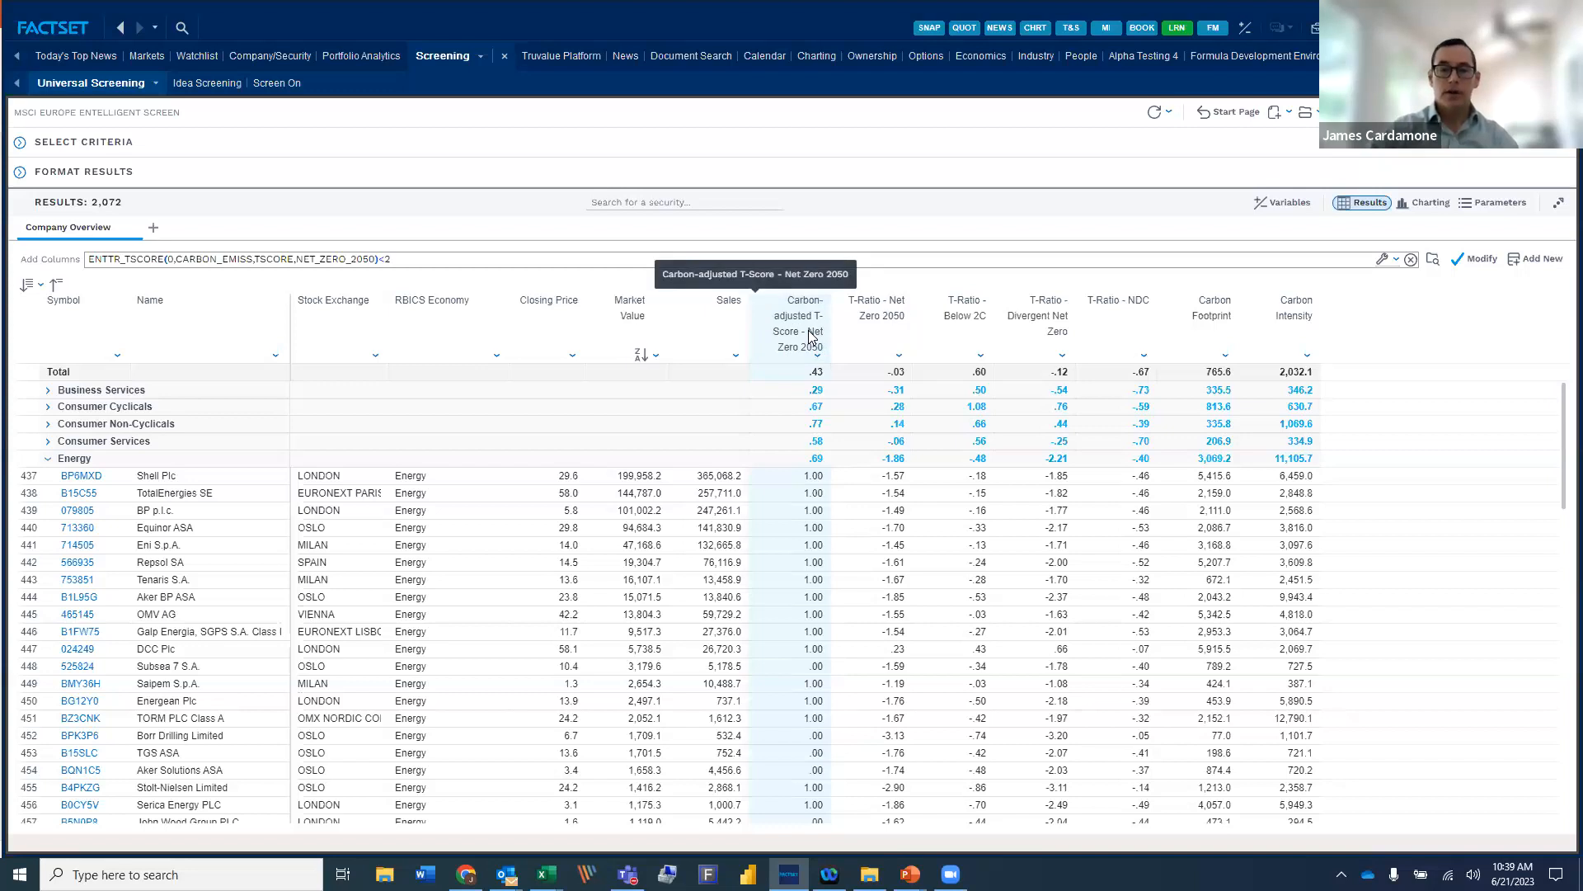
mouse_move(814, 513)
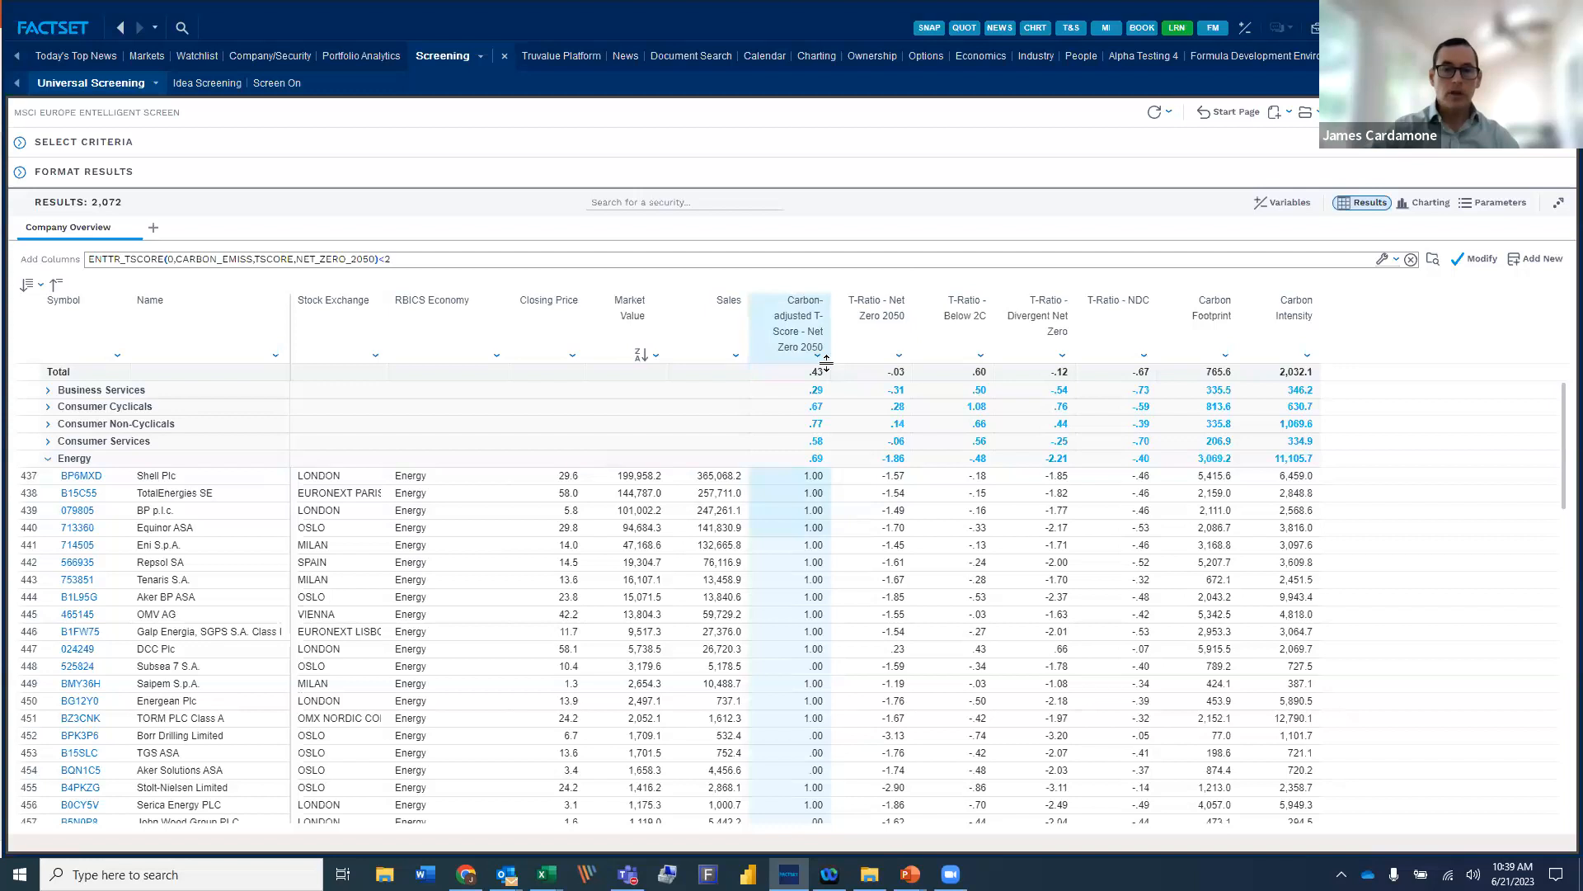
mouse_move(851, 331)
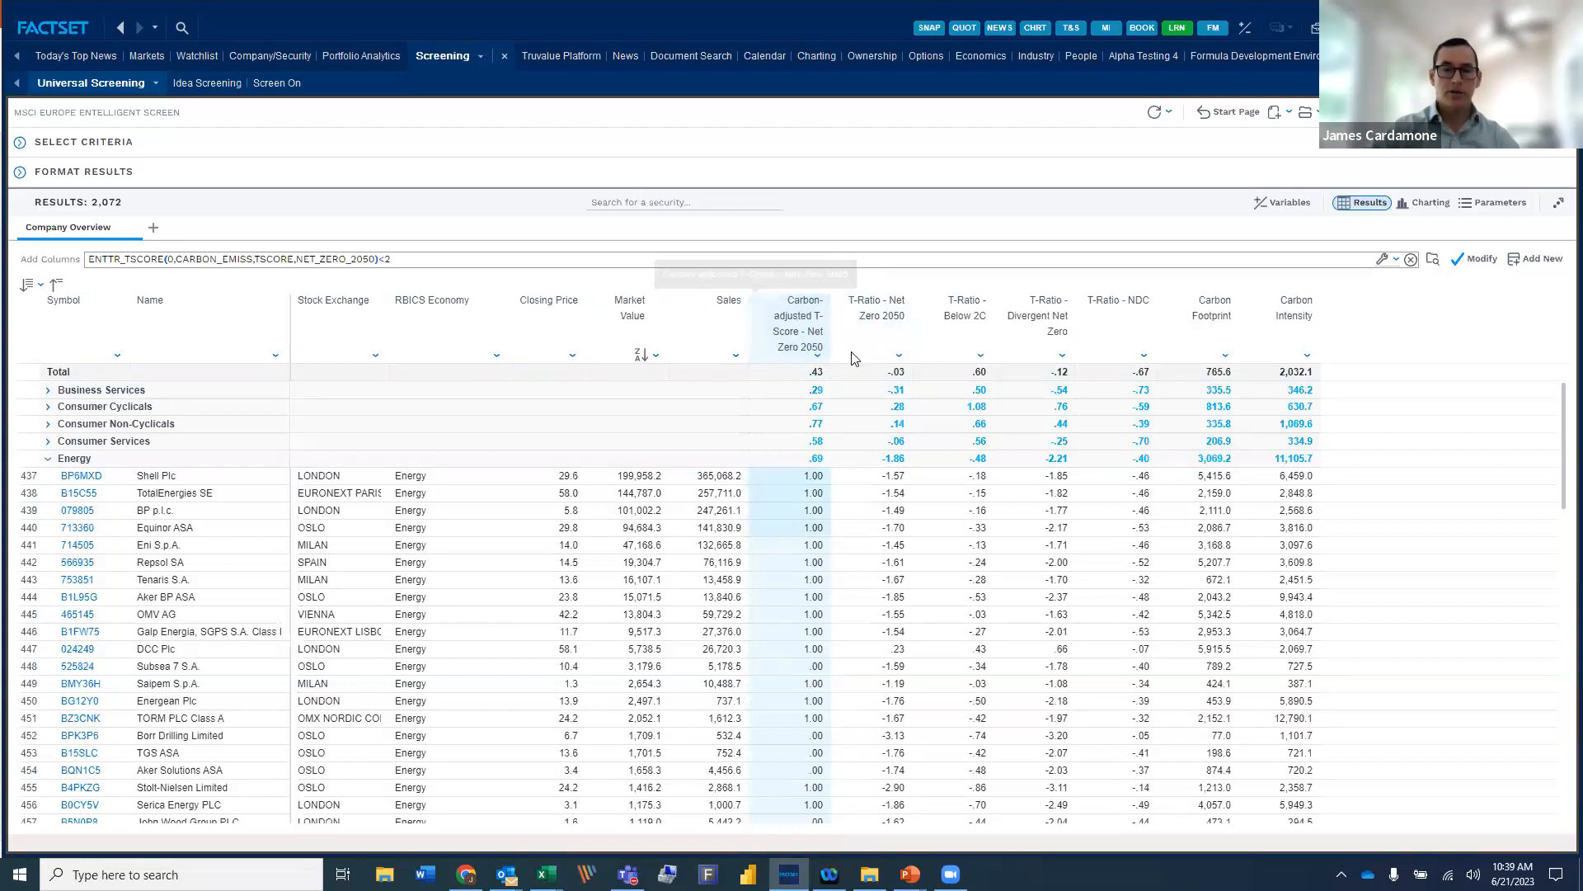
mouse_move(977, 315)
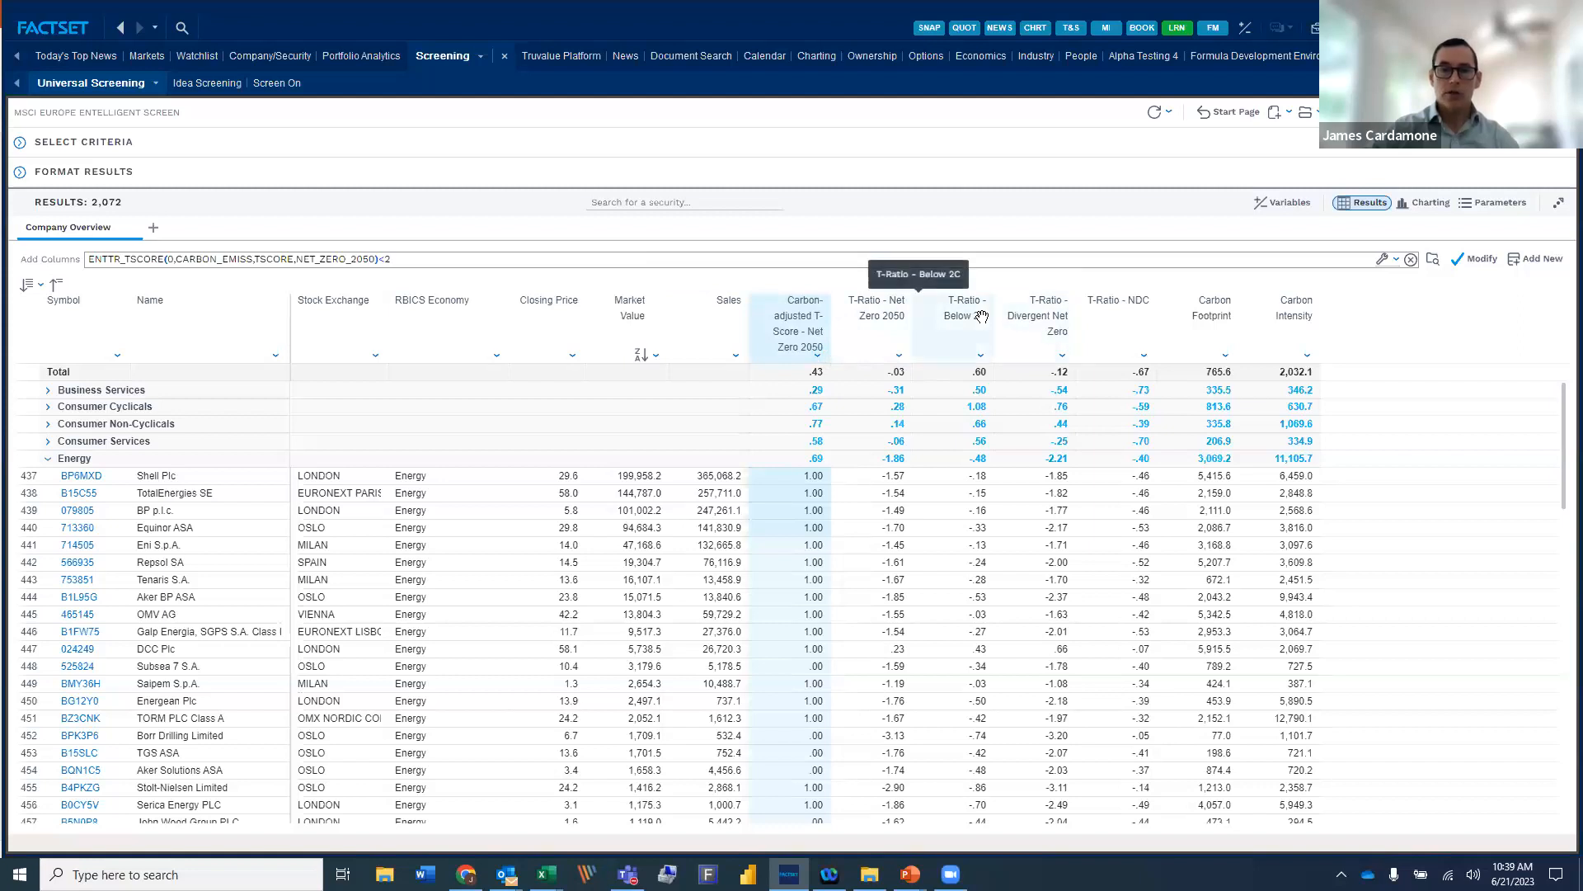
mouse_move(876, 315)
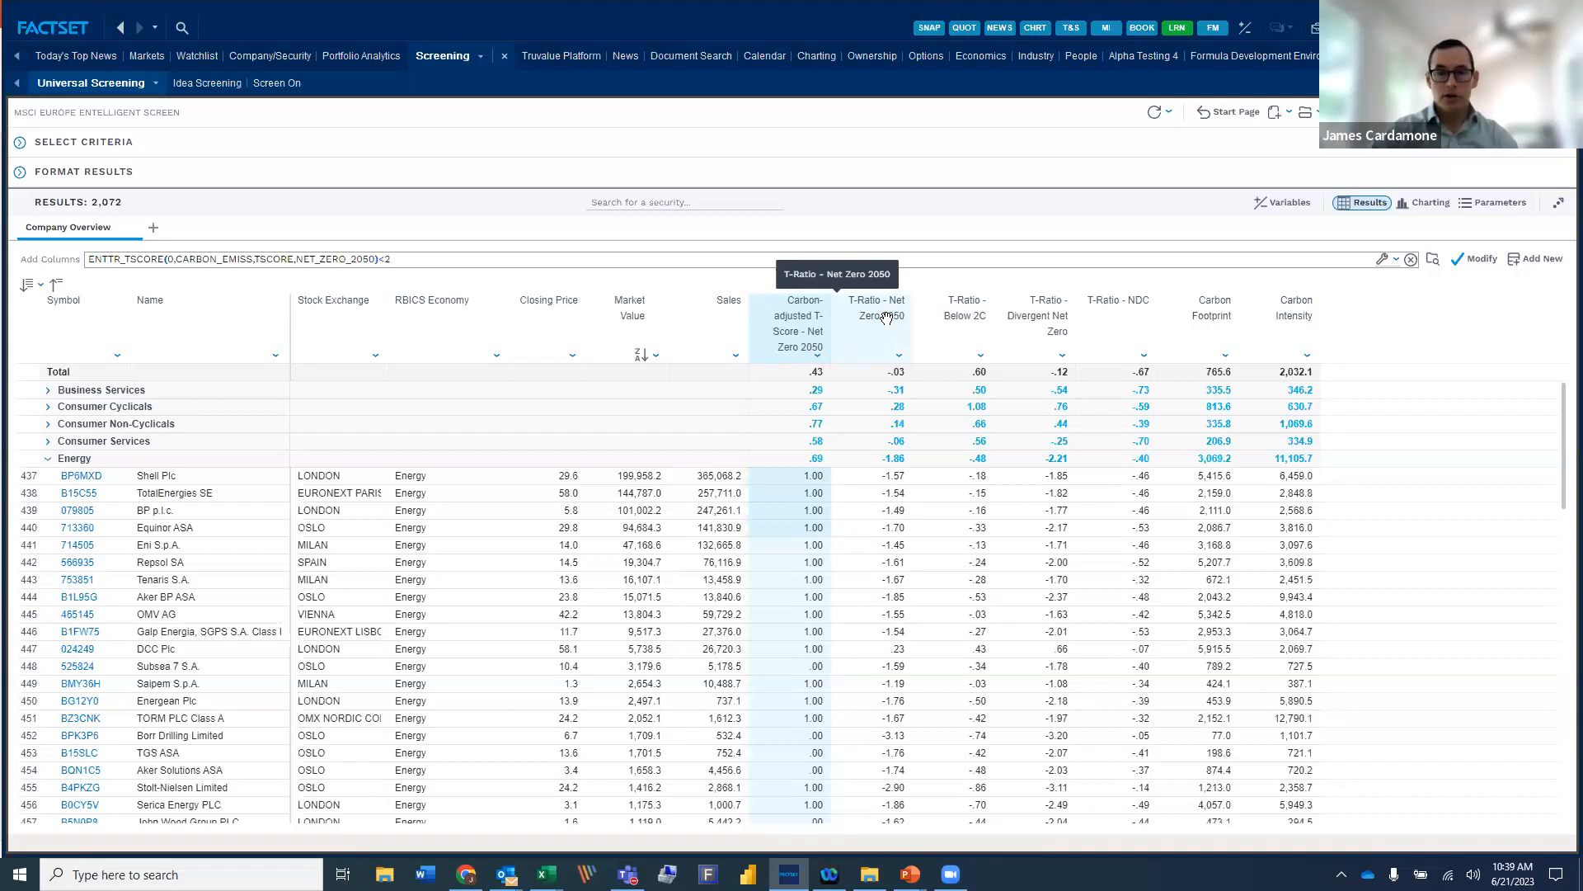
mouse_move(895, 485)
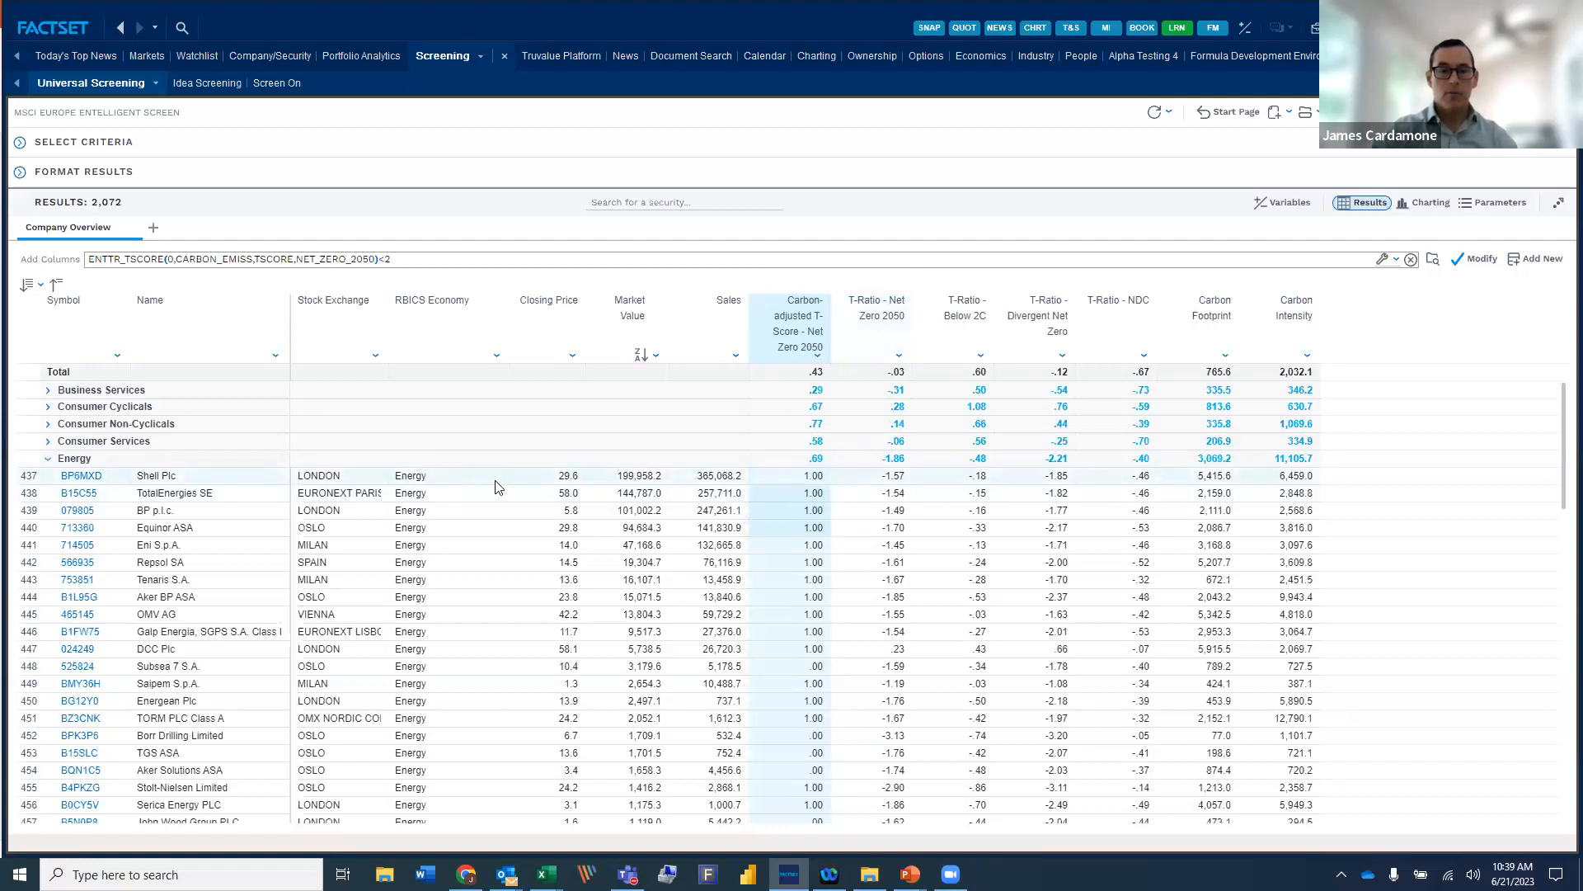
mouse_move(814, 484)
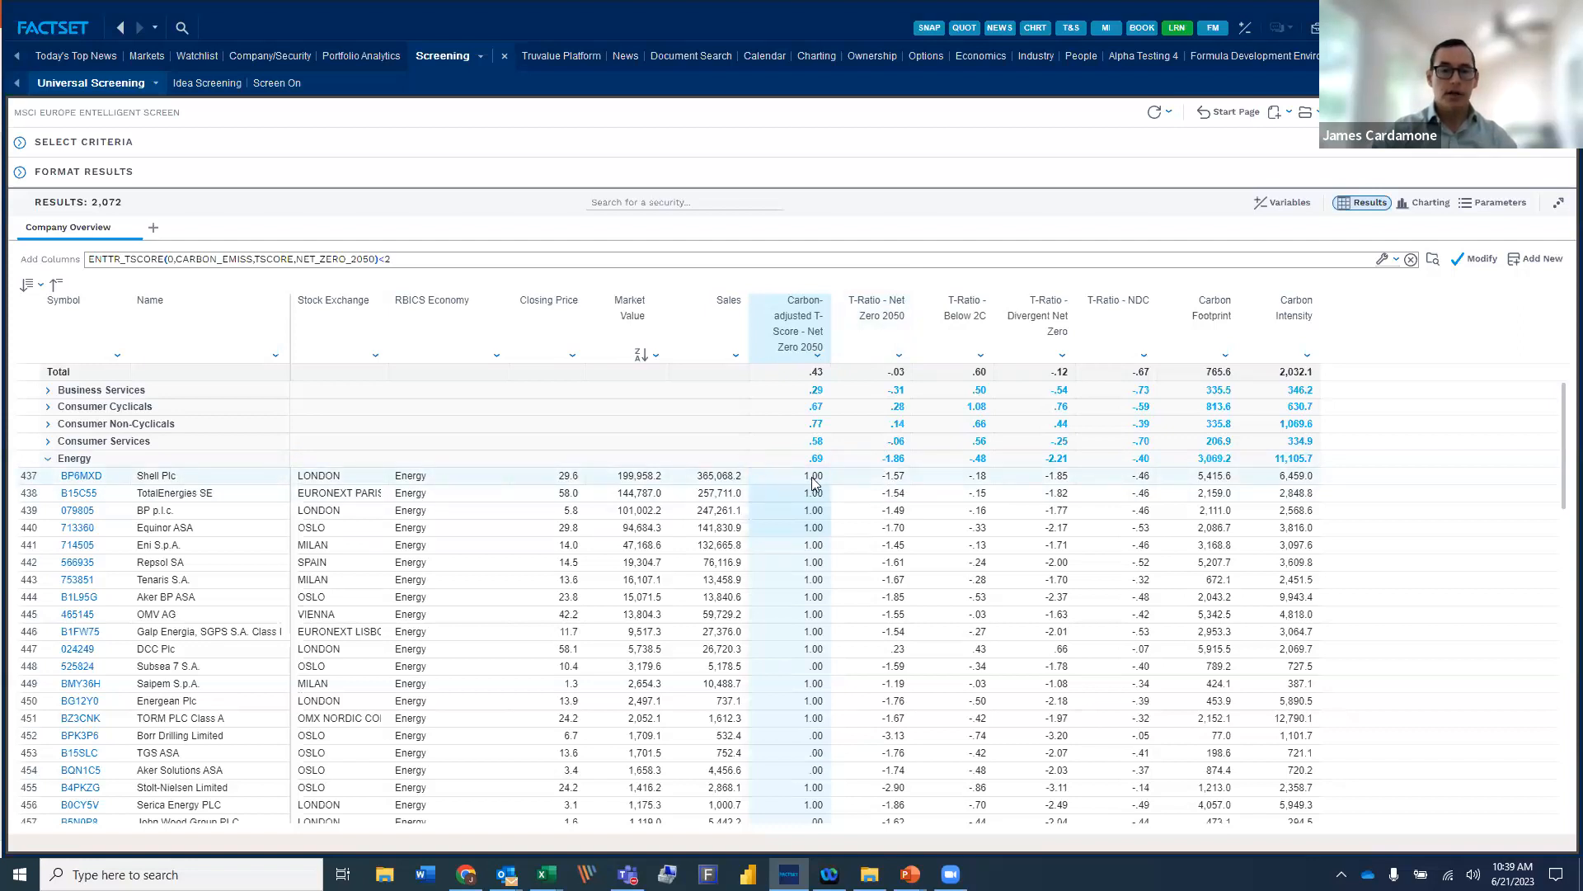
mouse_move(923, 480)
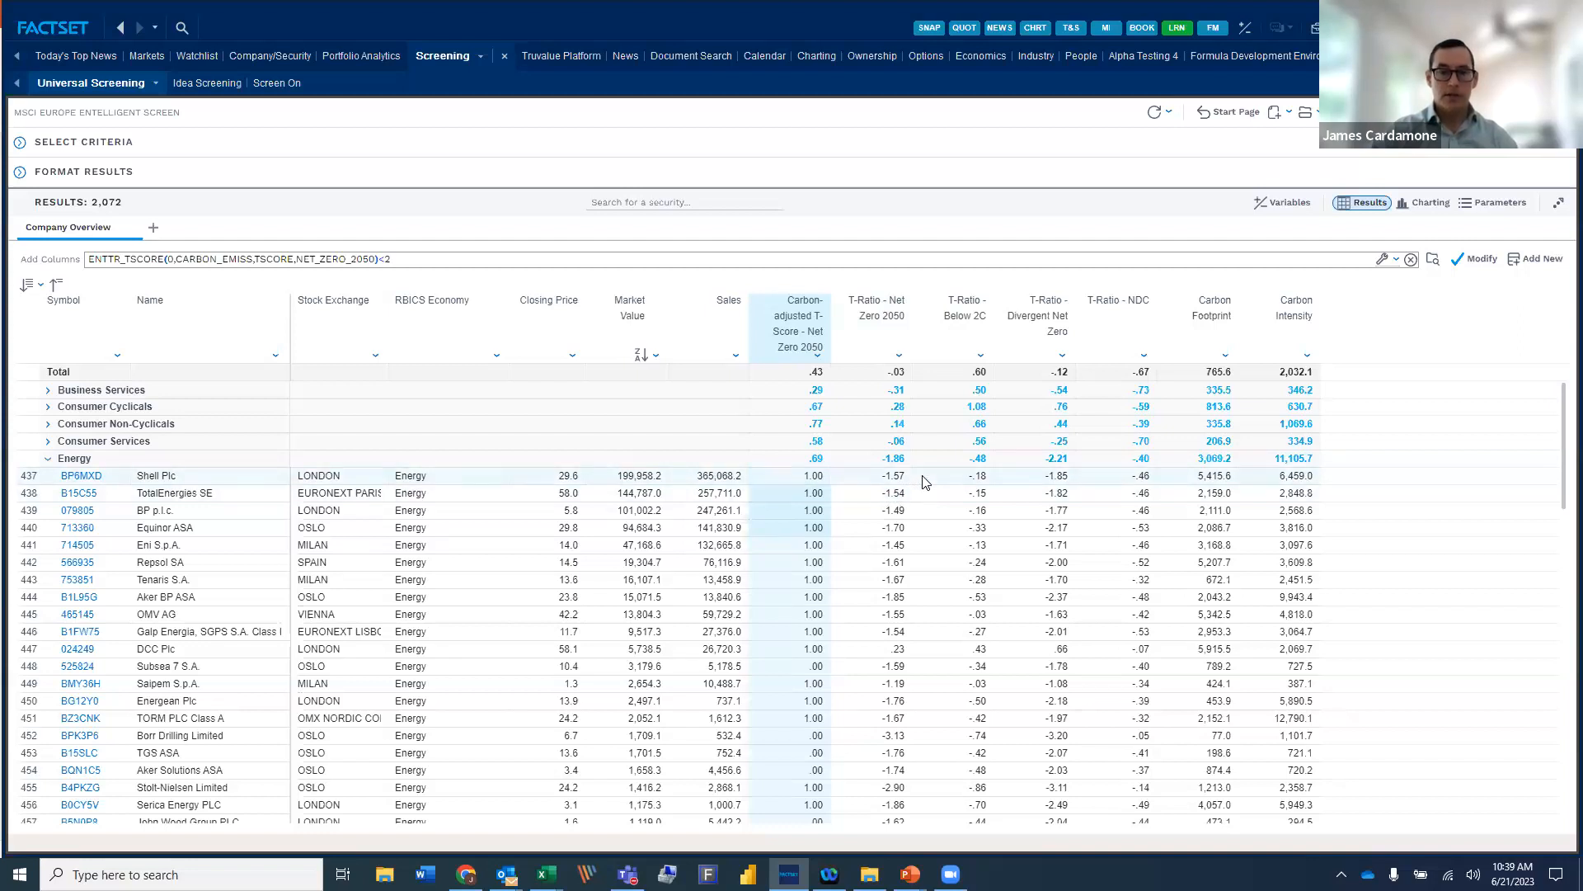
mouse_move(898, 488)
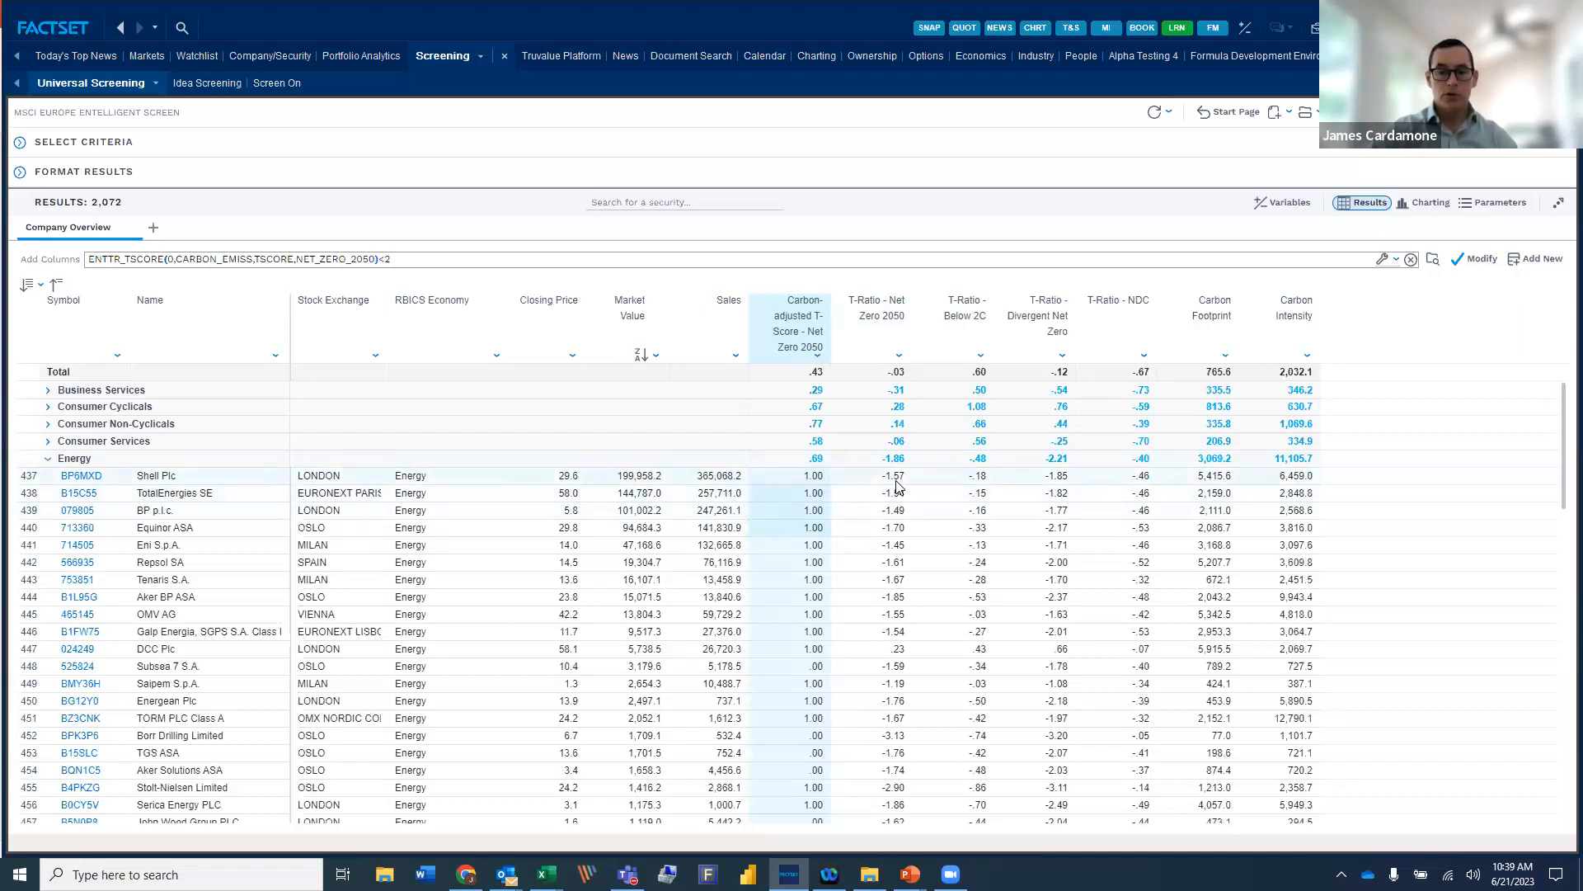
mouse_move(747, 494)
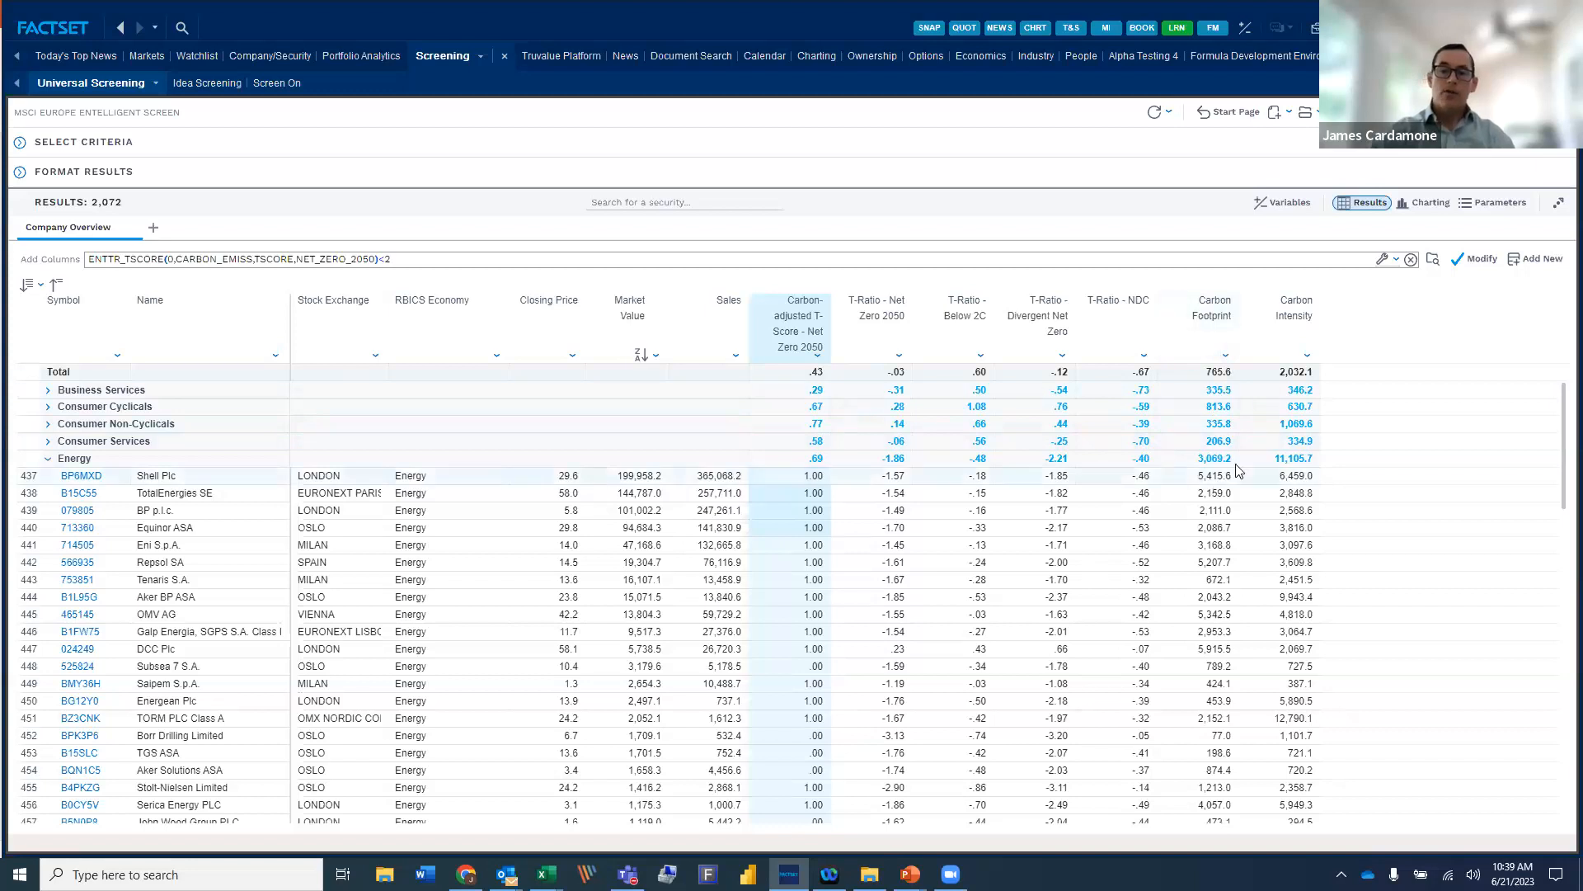
mouse_move(1210, 321)
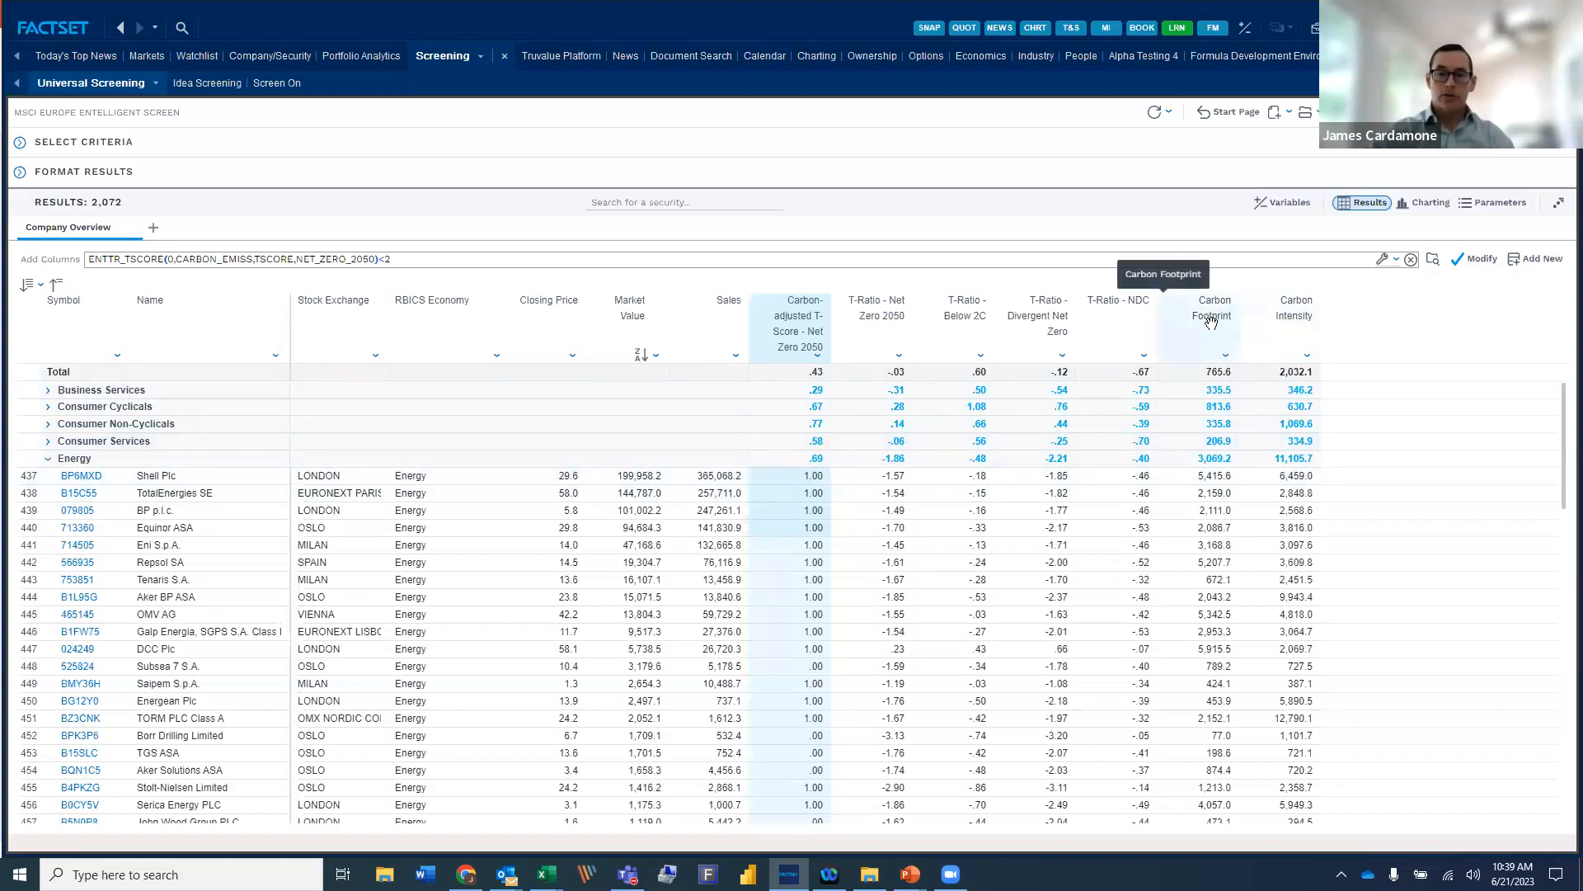
mouse_move(1209, 315)
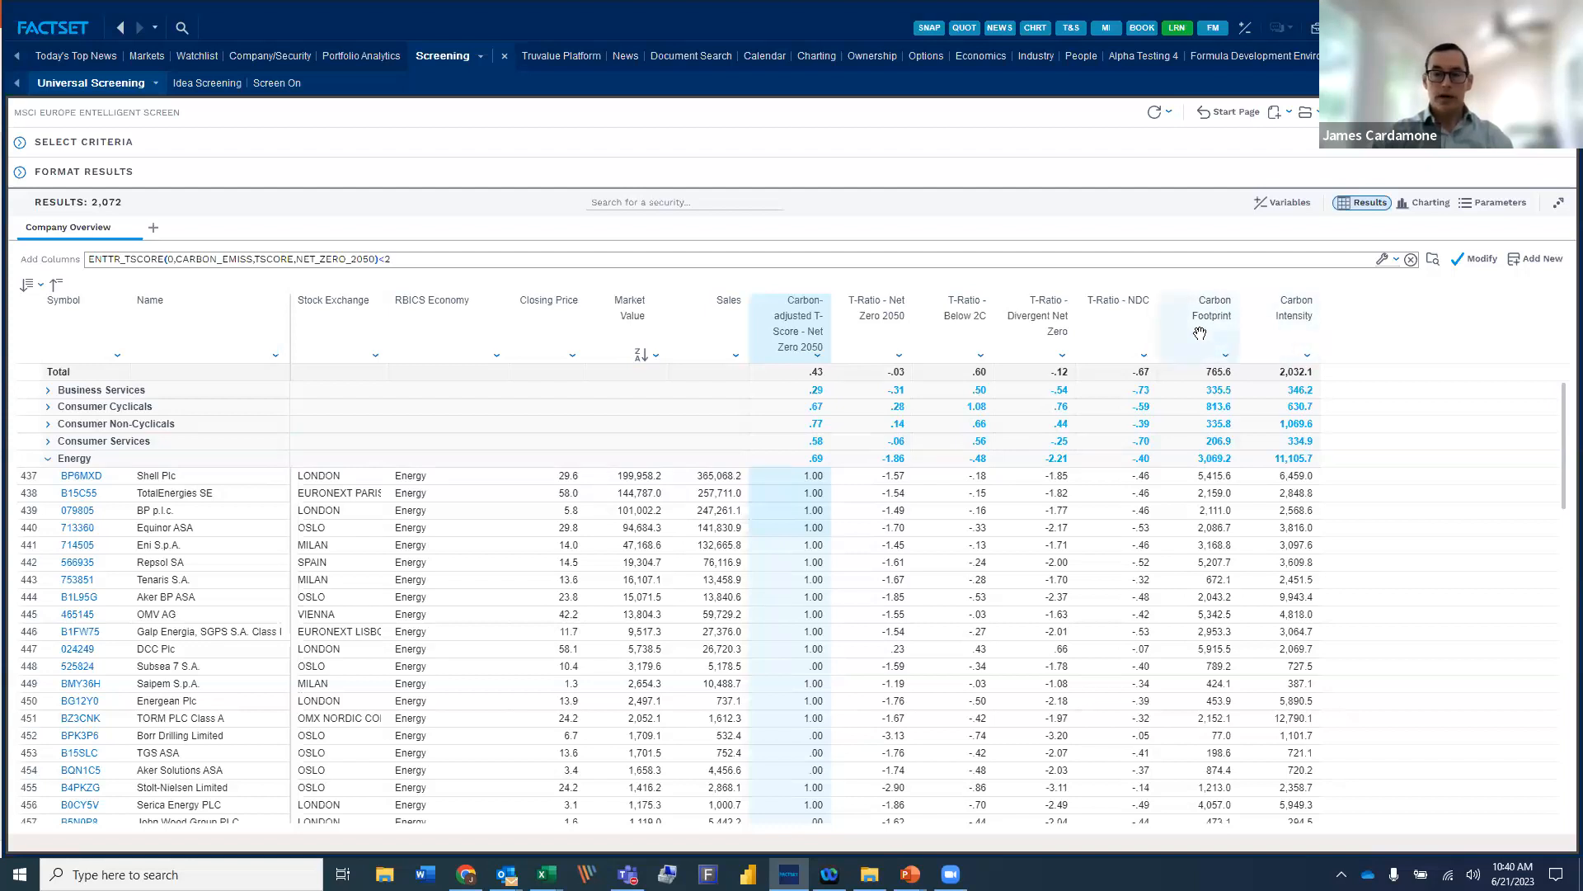
mouse_move(1372, 337)
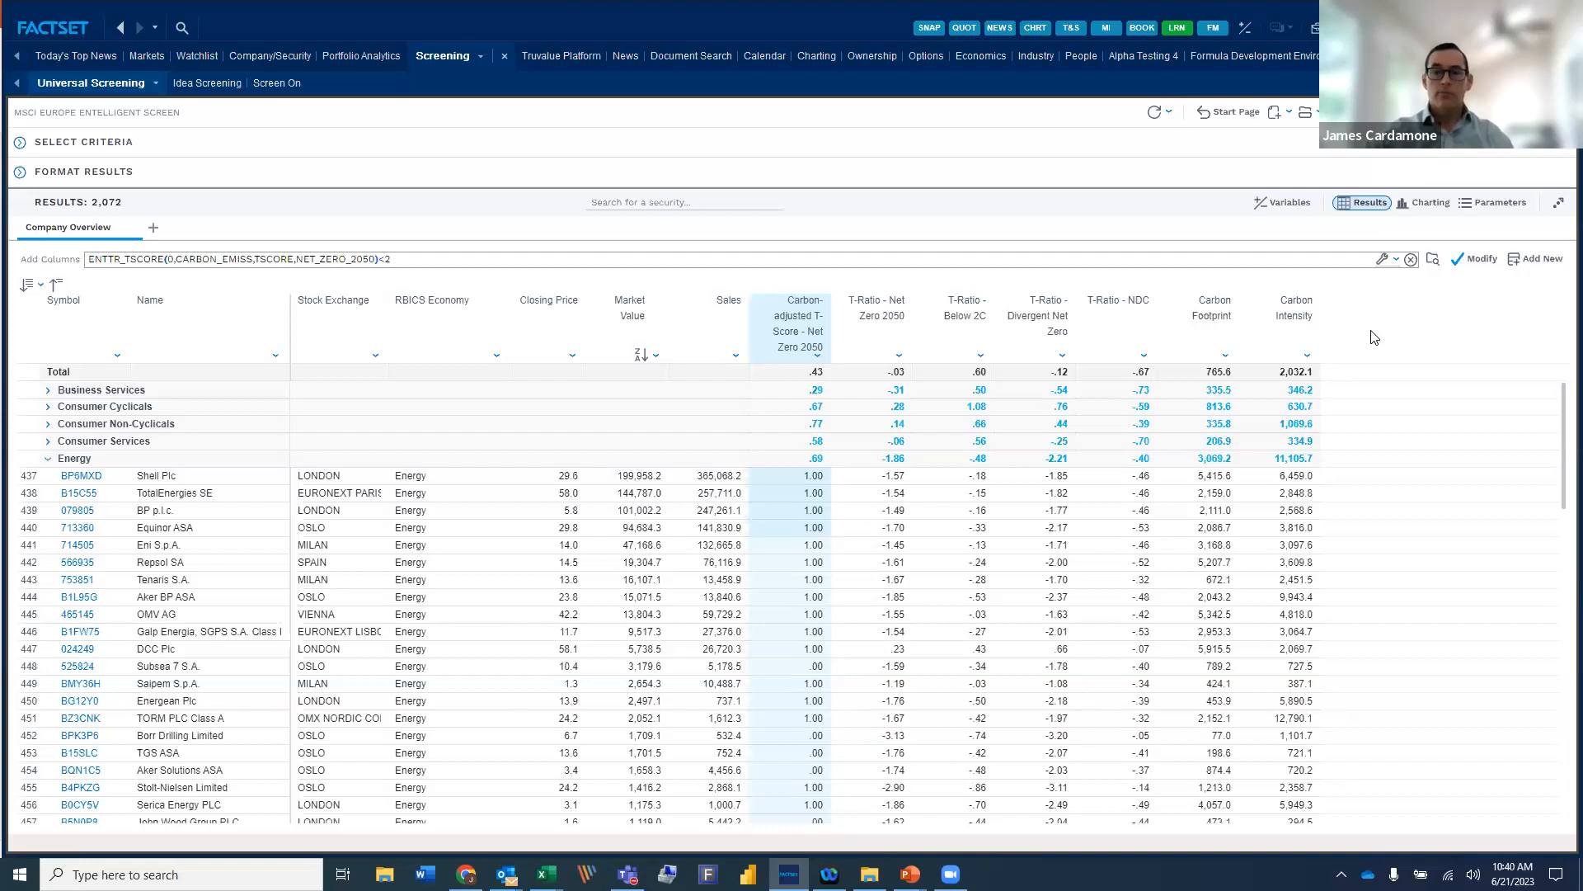
mouse_move(1366, 333)
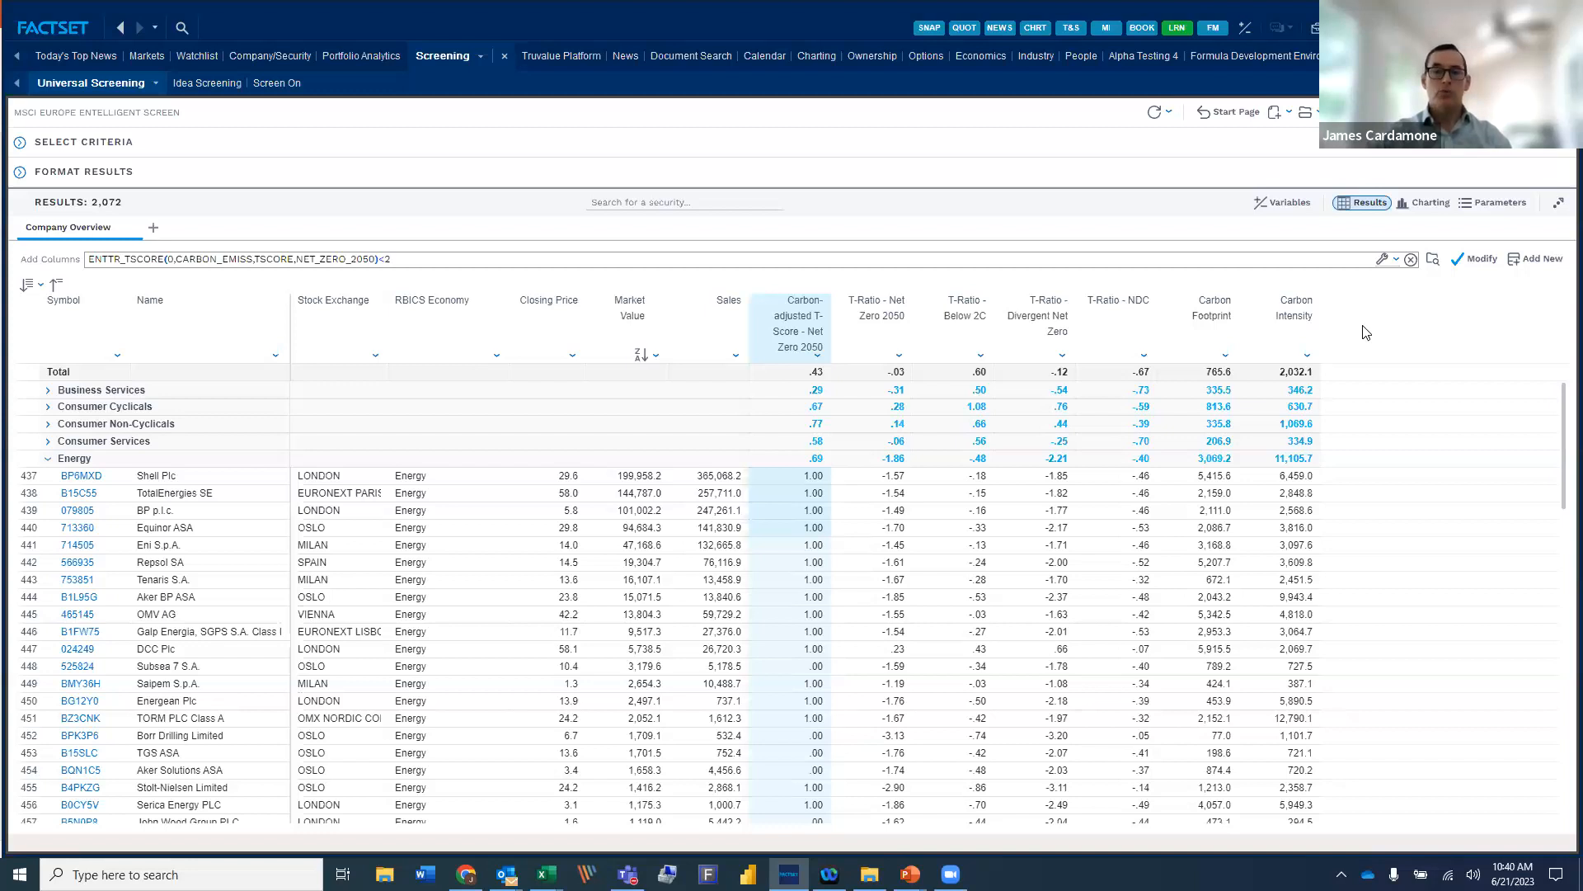
mouse_move(977, 489)
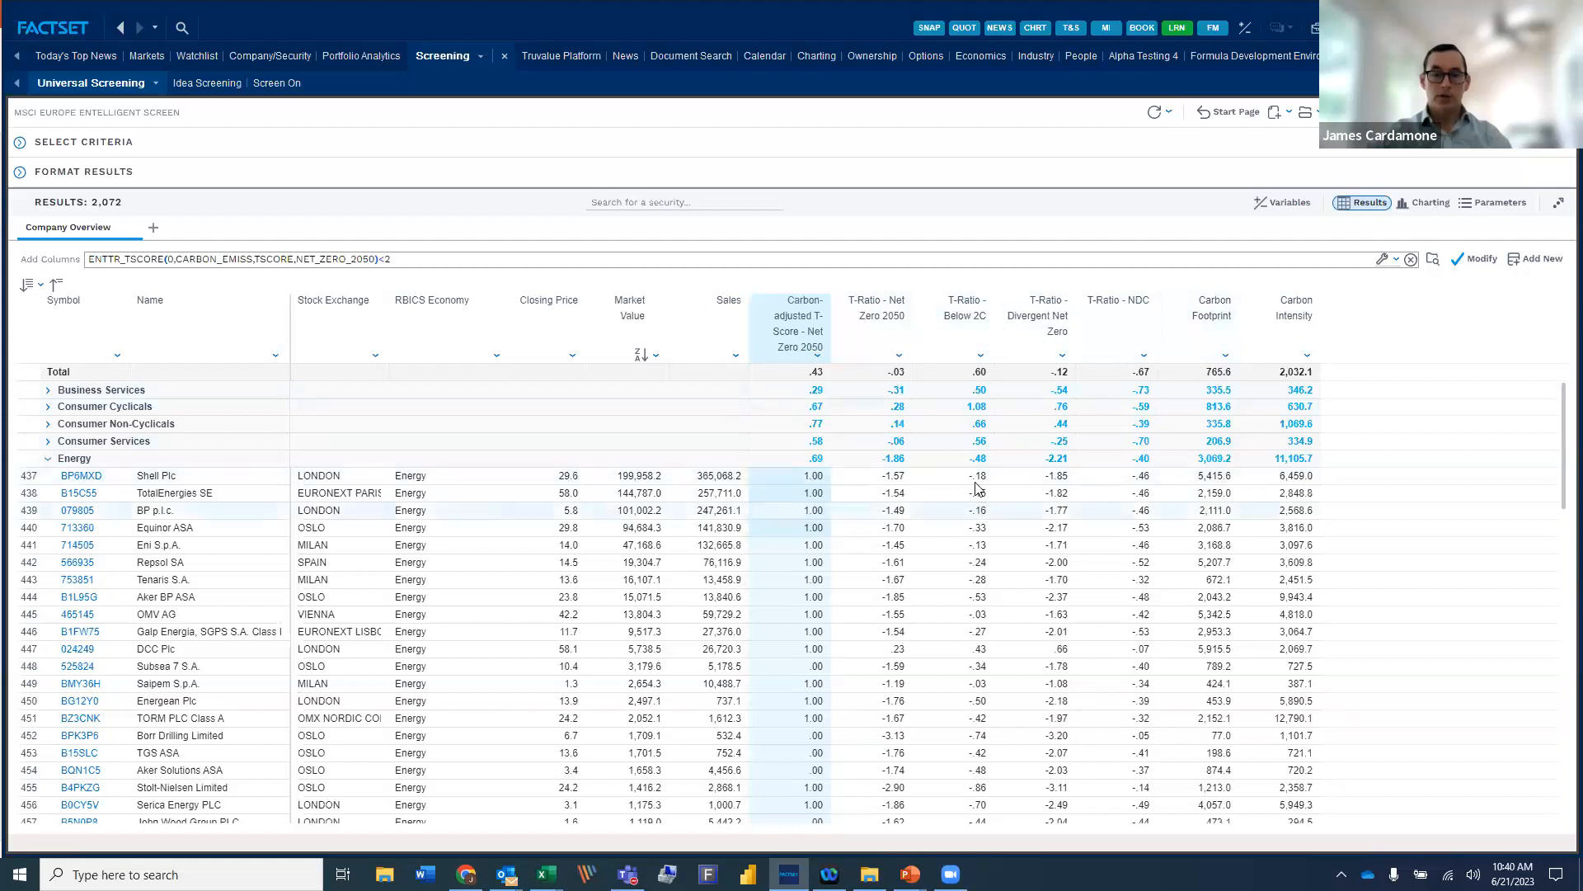
mouse_move(926, 320)
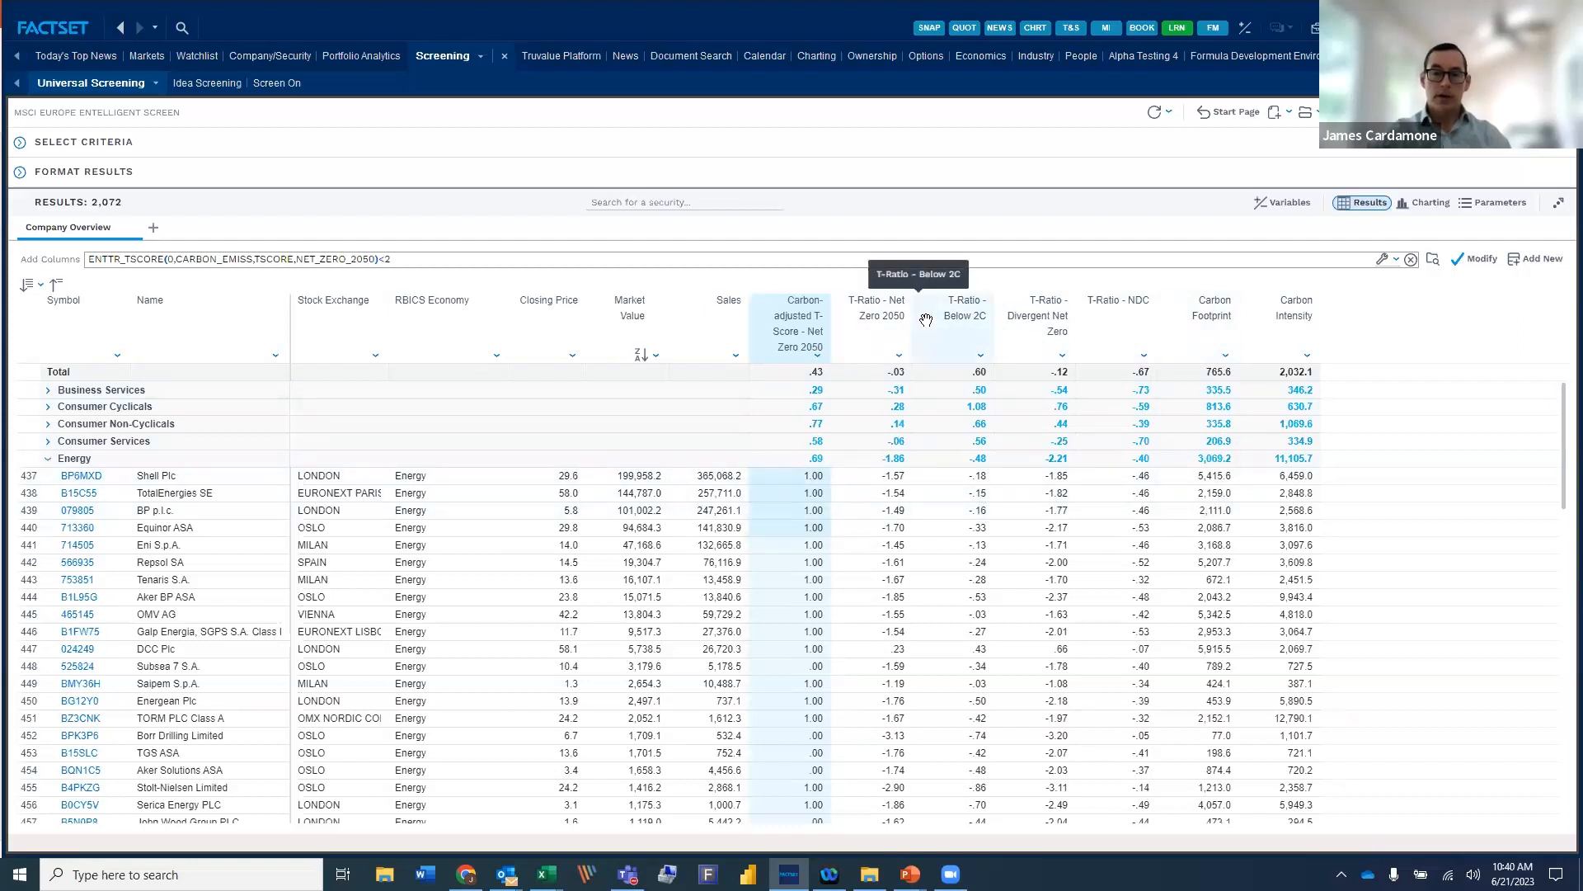
mouse_move(903, 483)
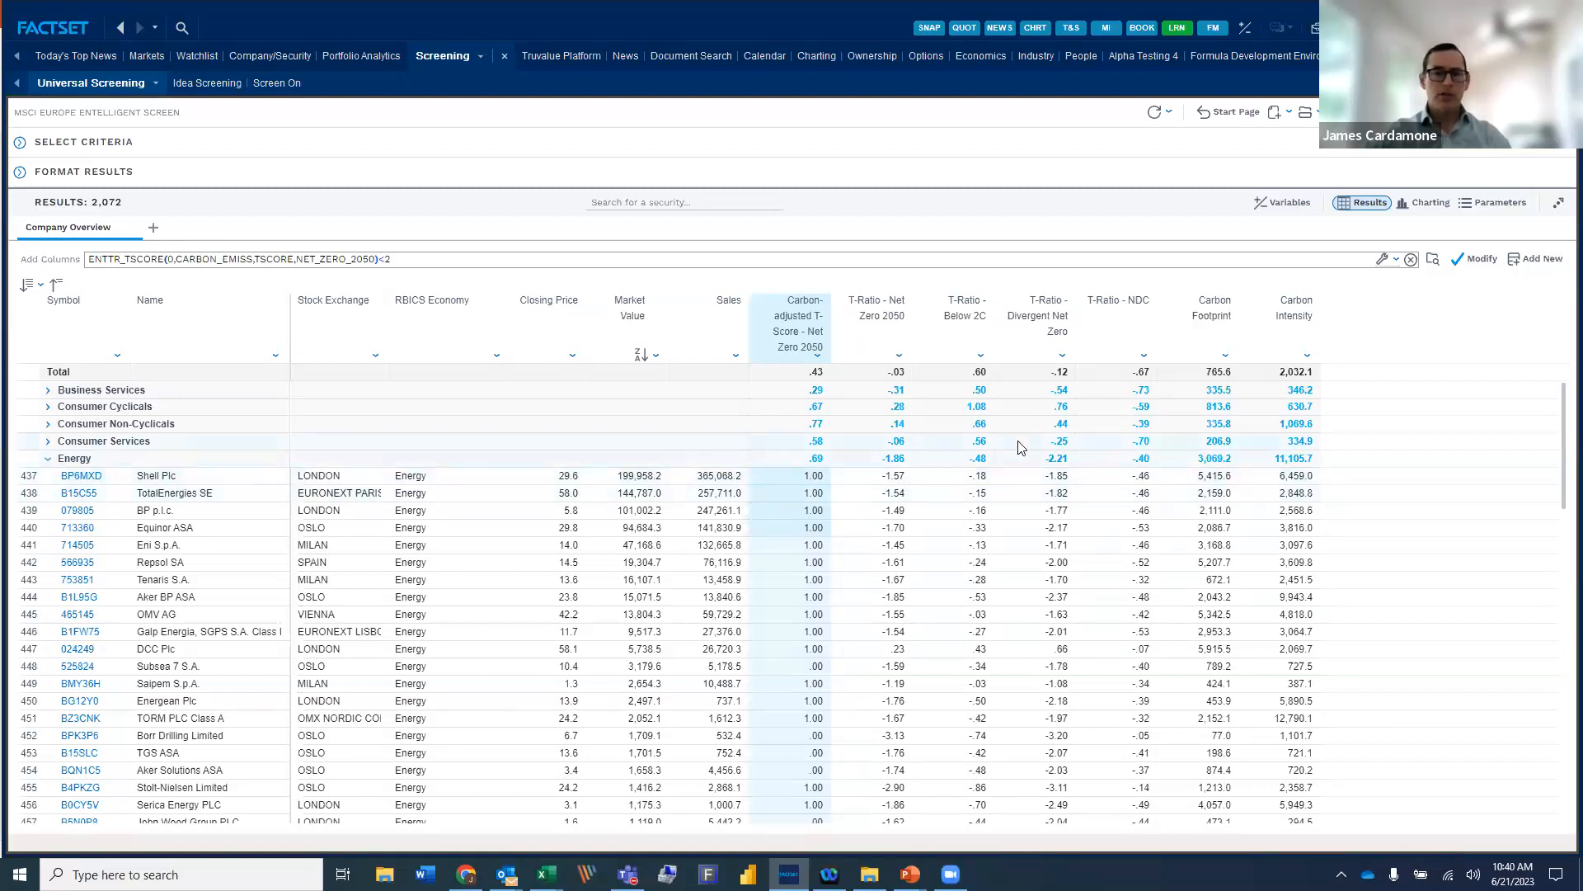
Switch to the Amundi MSCI World Climate Transition CTB vs MSCI World carbon metrics report.
left_click(361, 55)
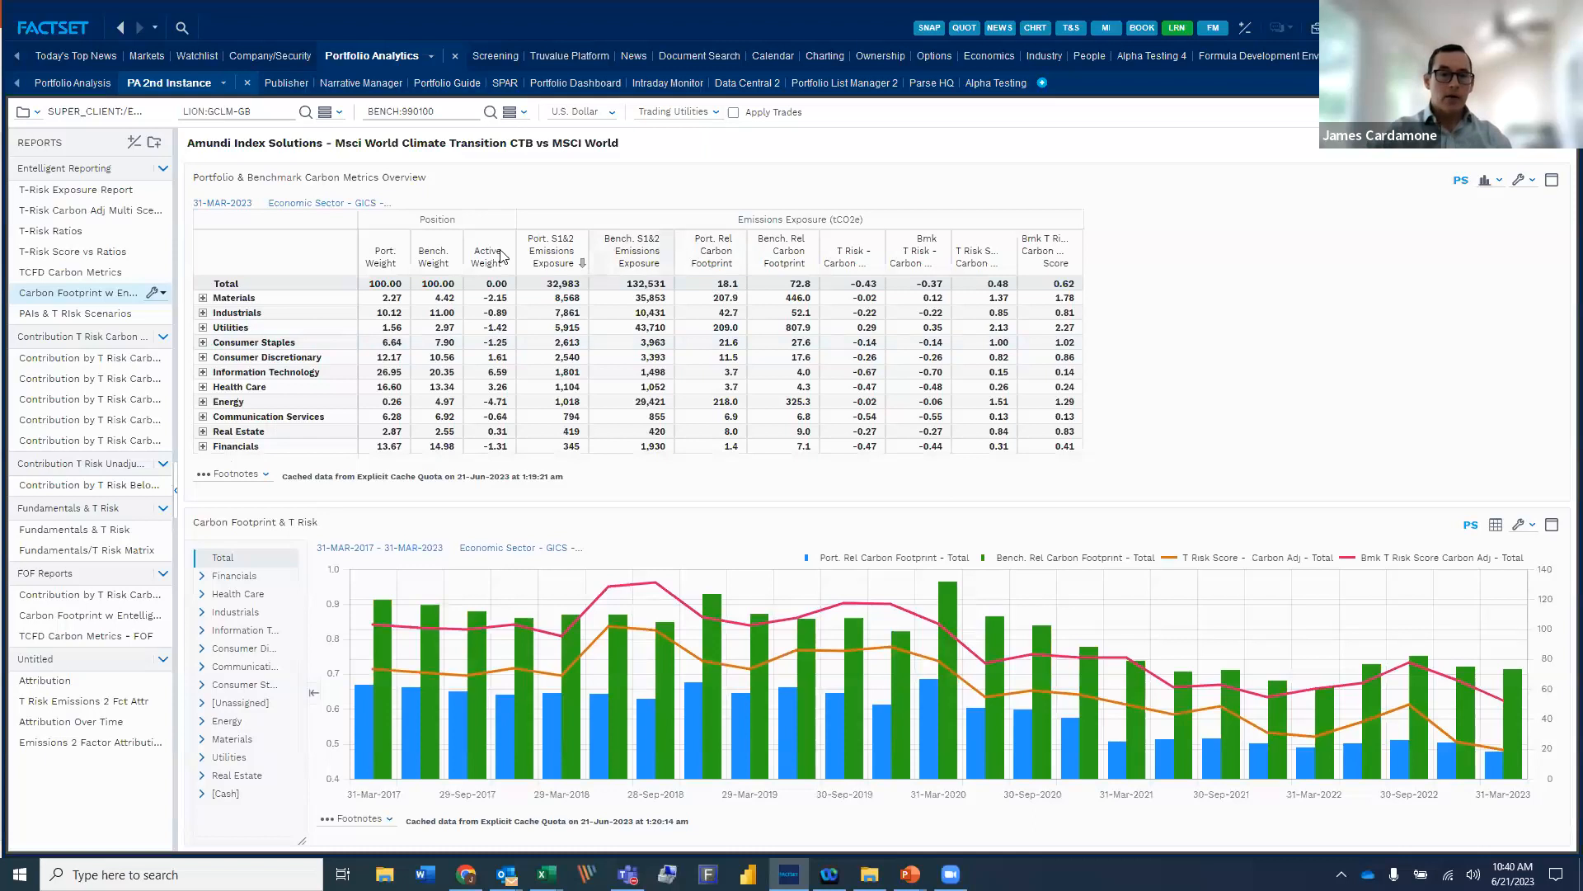
mouse_move(1134, 301)
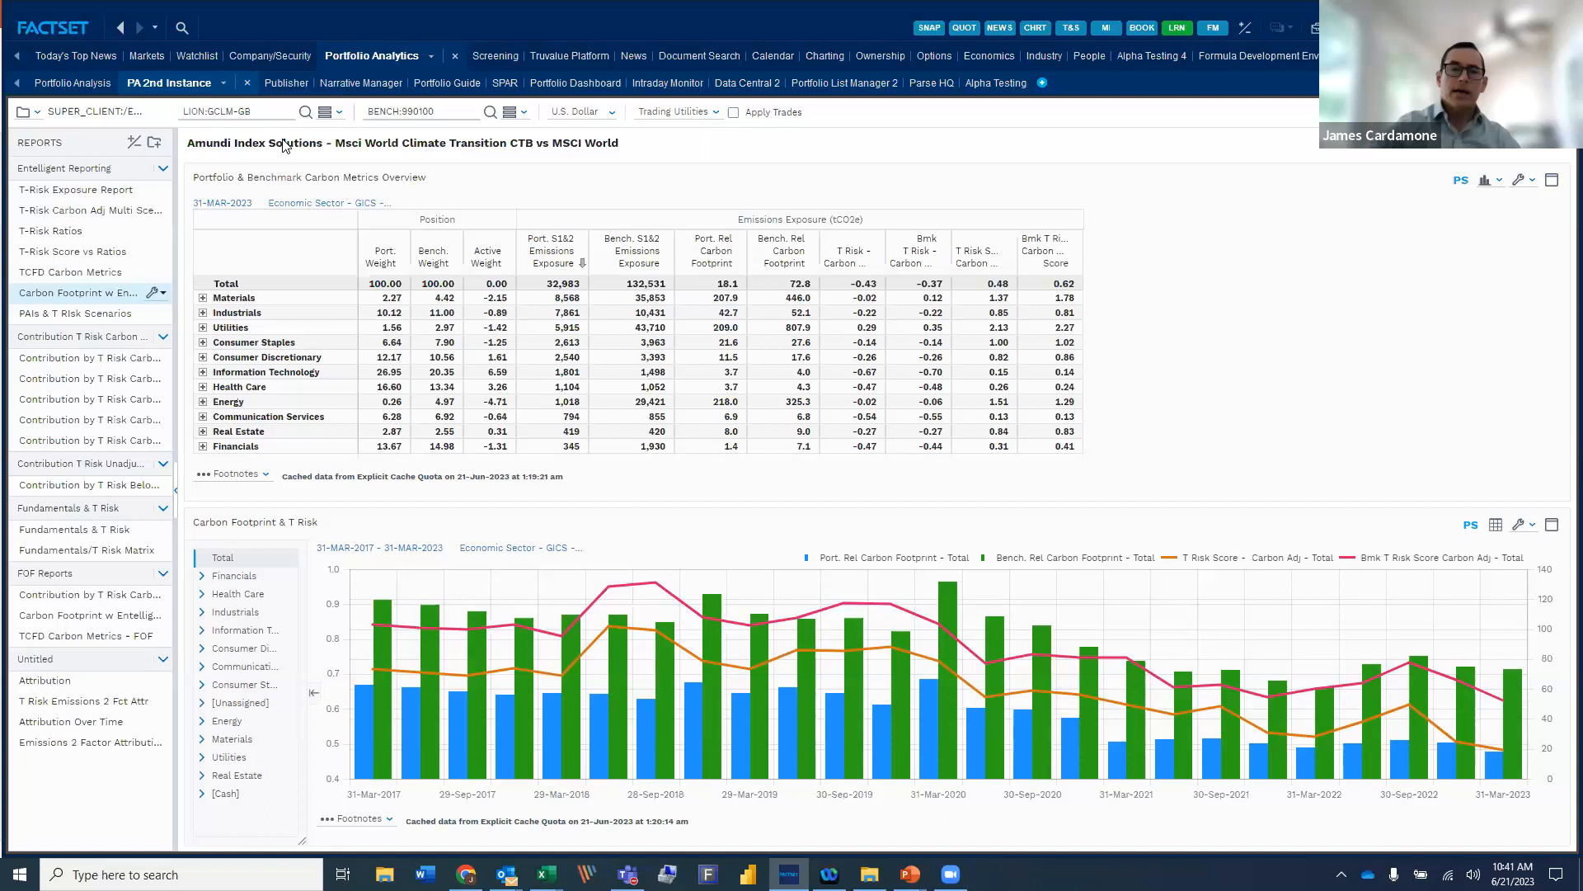
mouse_move(475, 148)
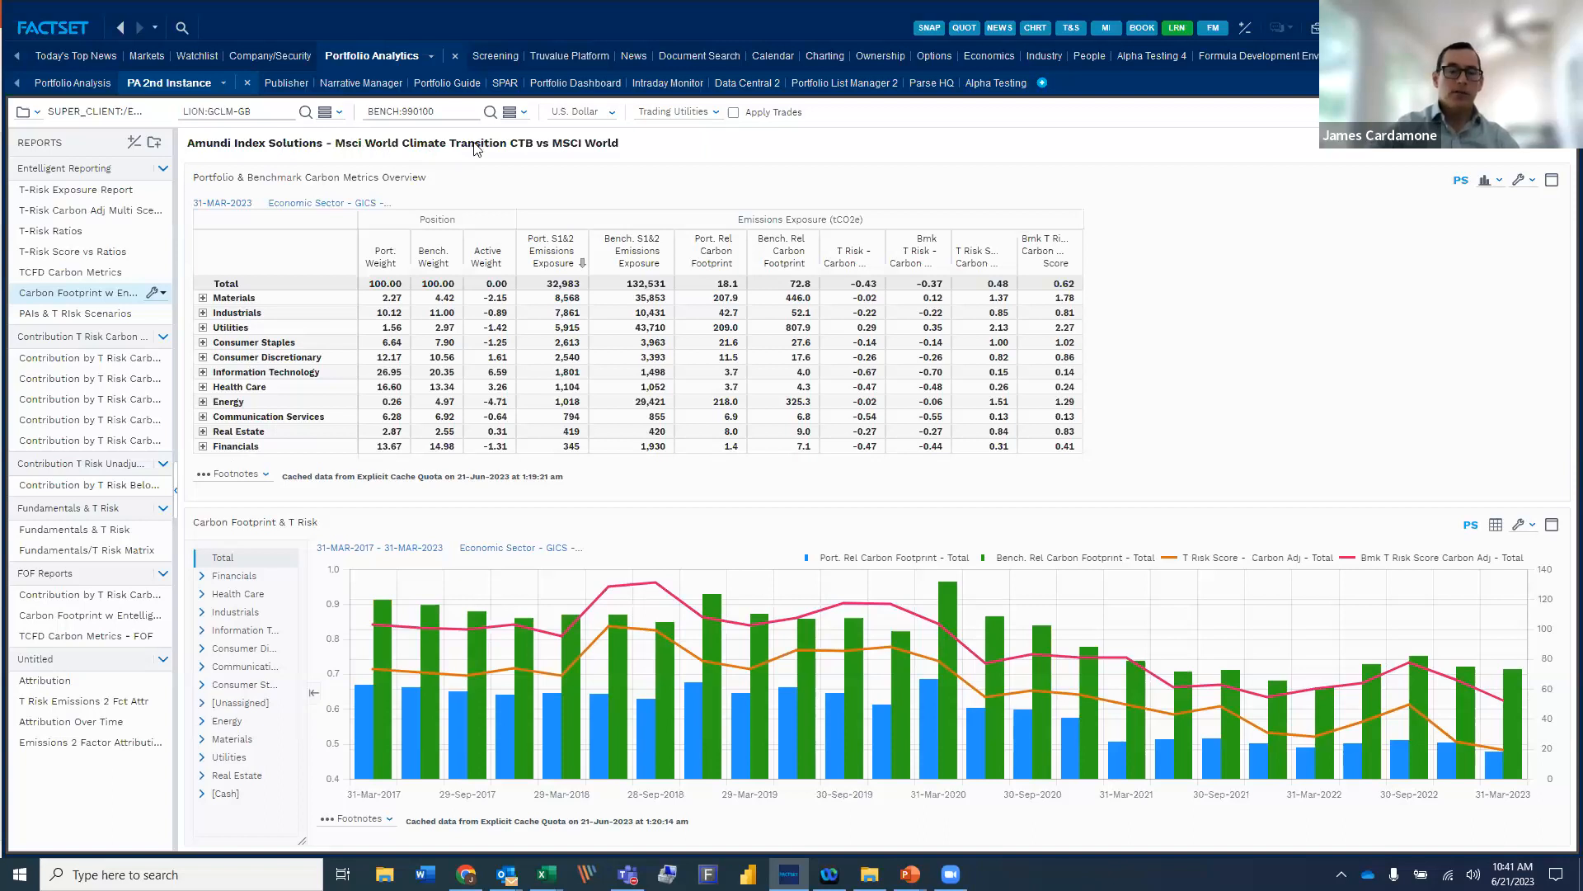
mouse_move(582, 150)
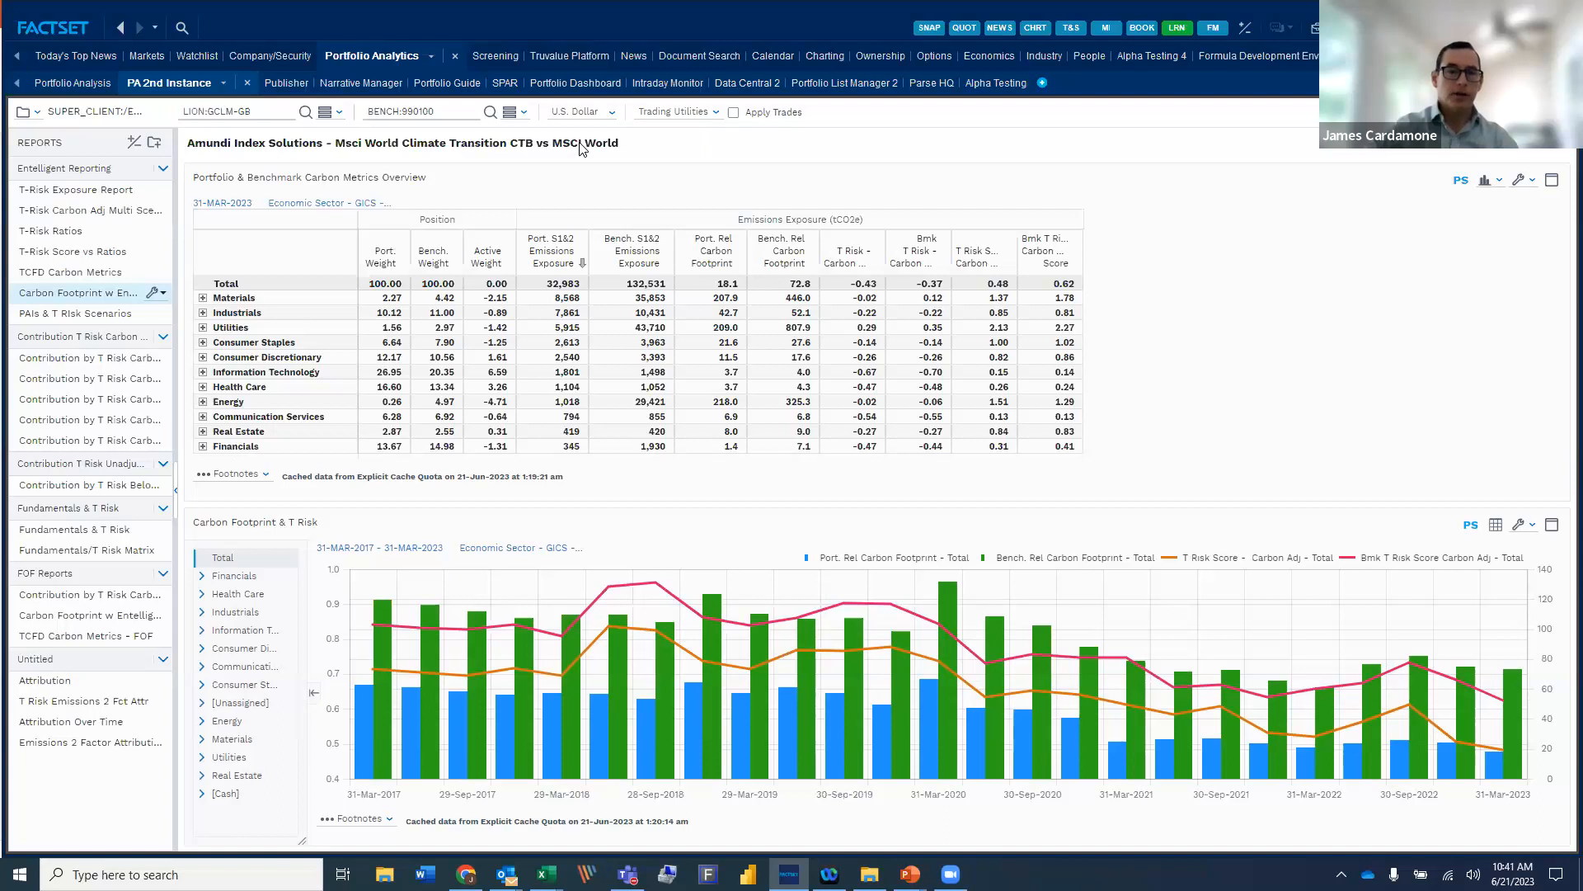
mouse_move(568, 153)
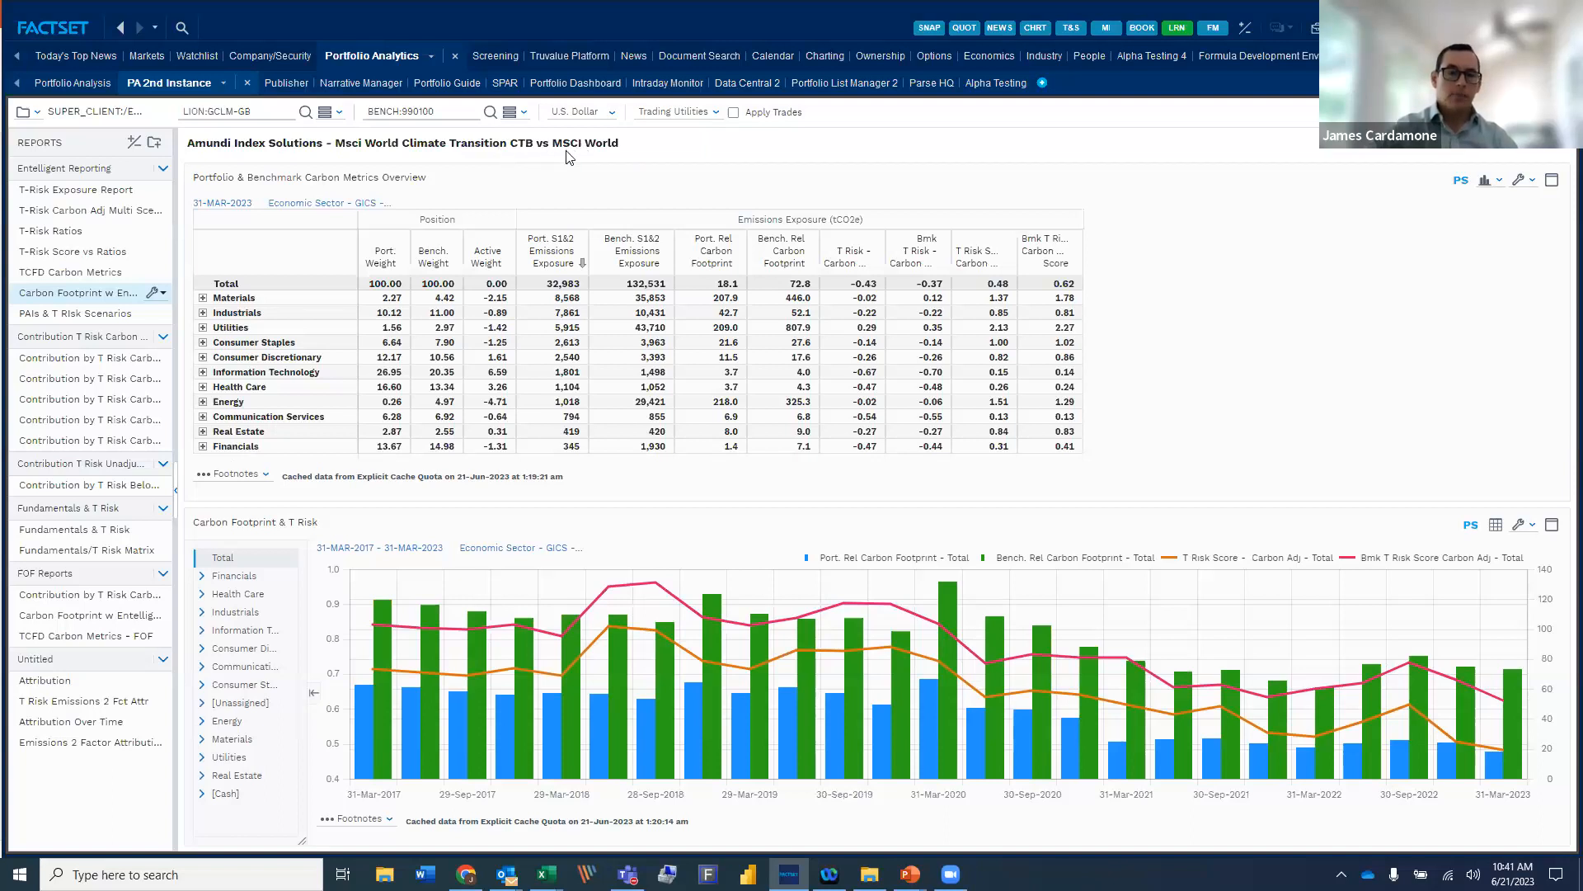
mouse_move(535, 267)
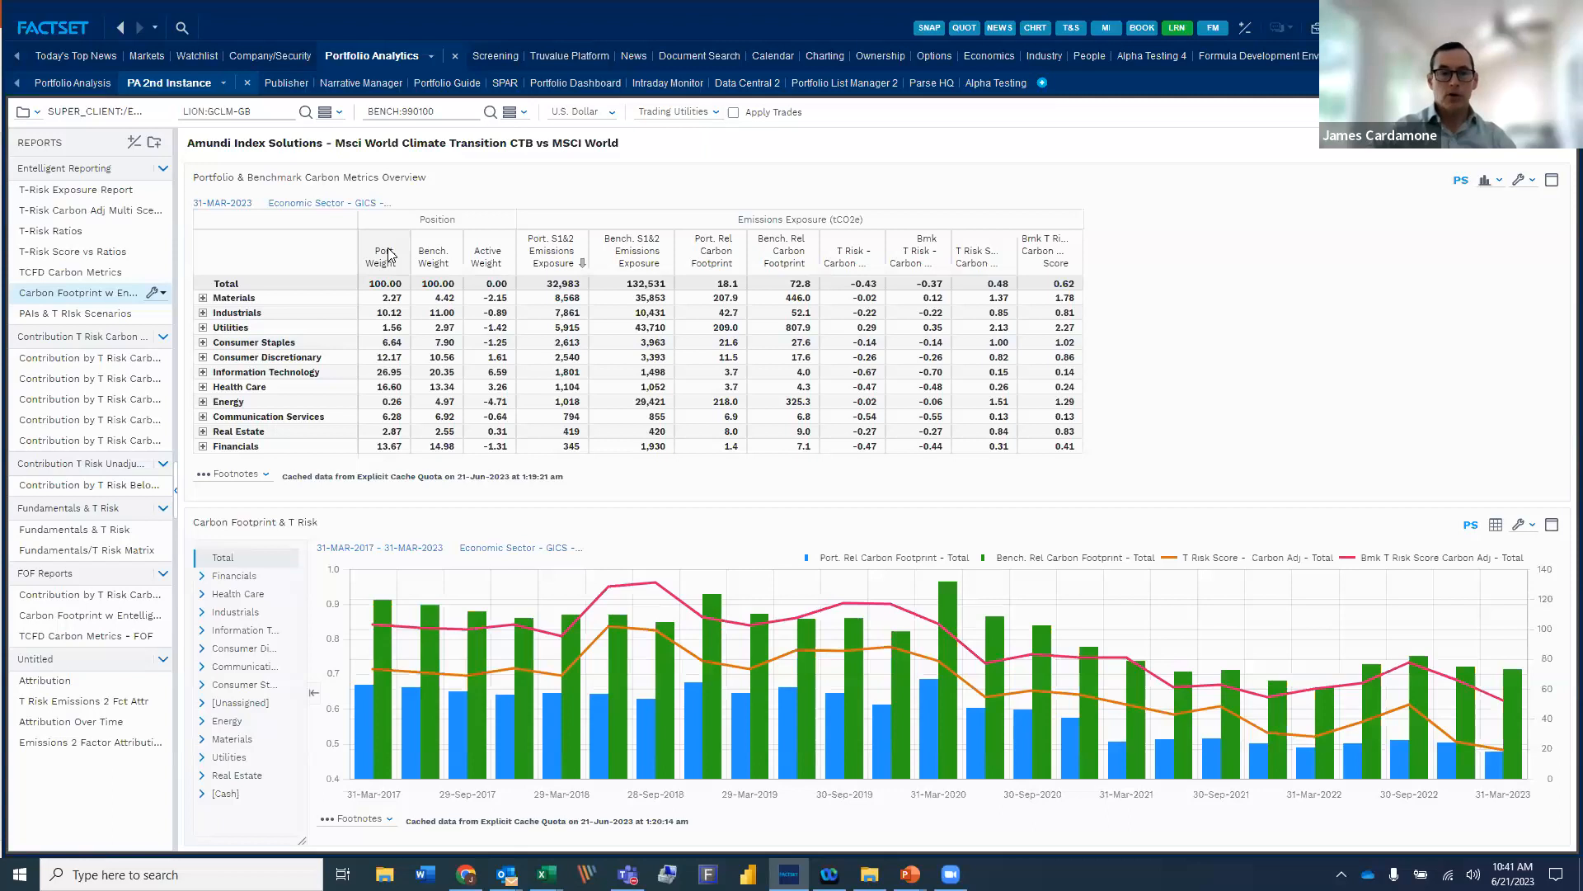
mouse_move(311, 310)
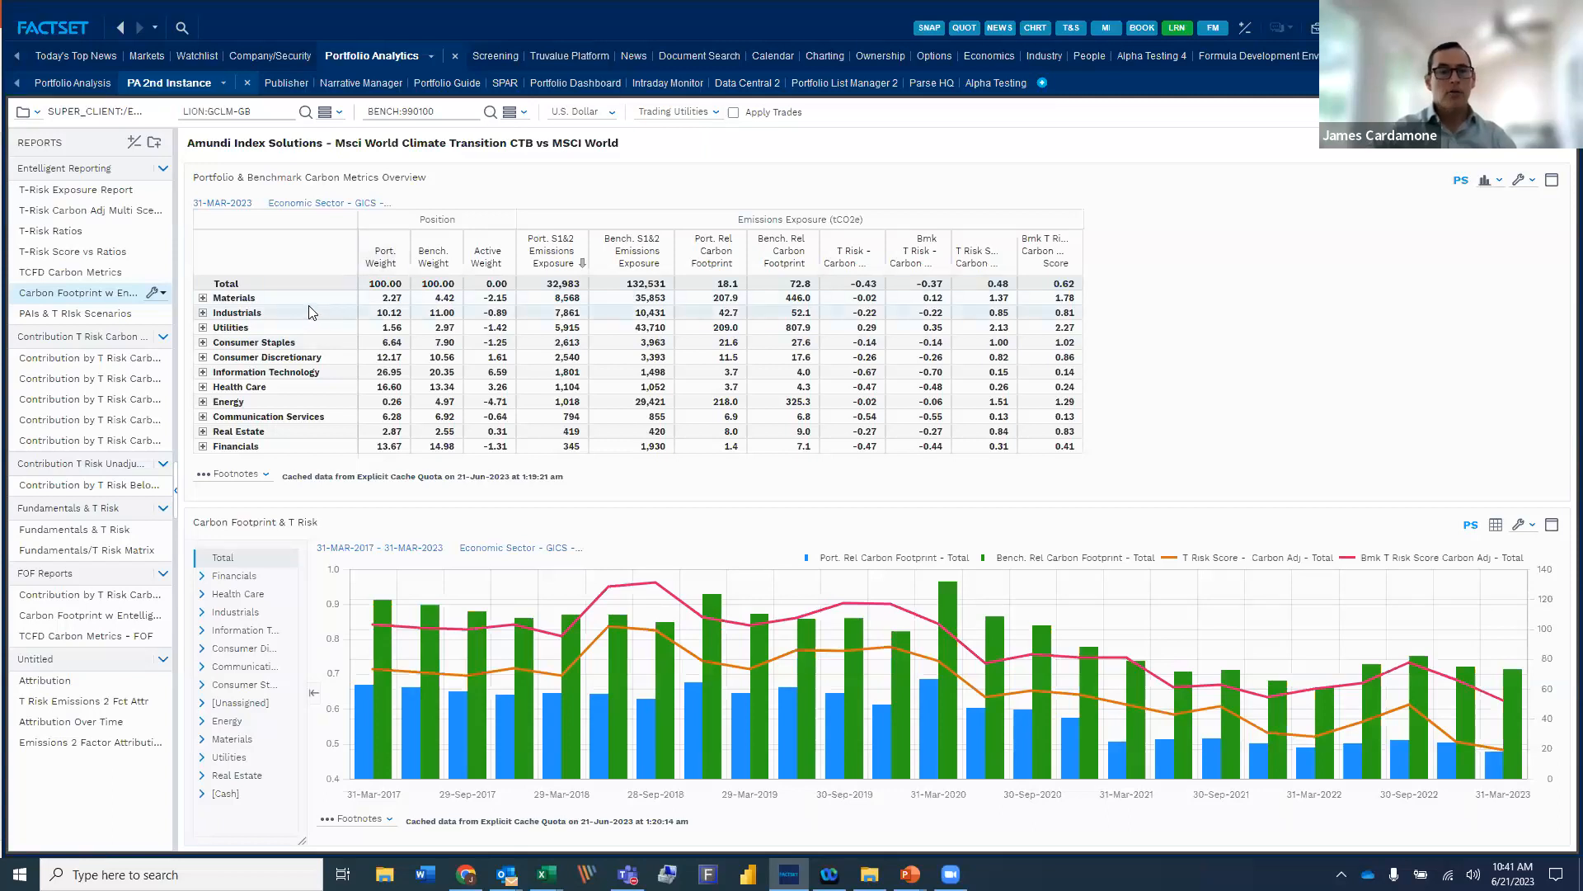
mouse_move(497, 252)
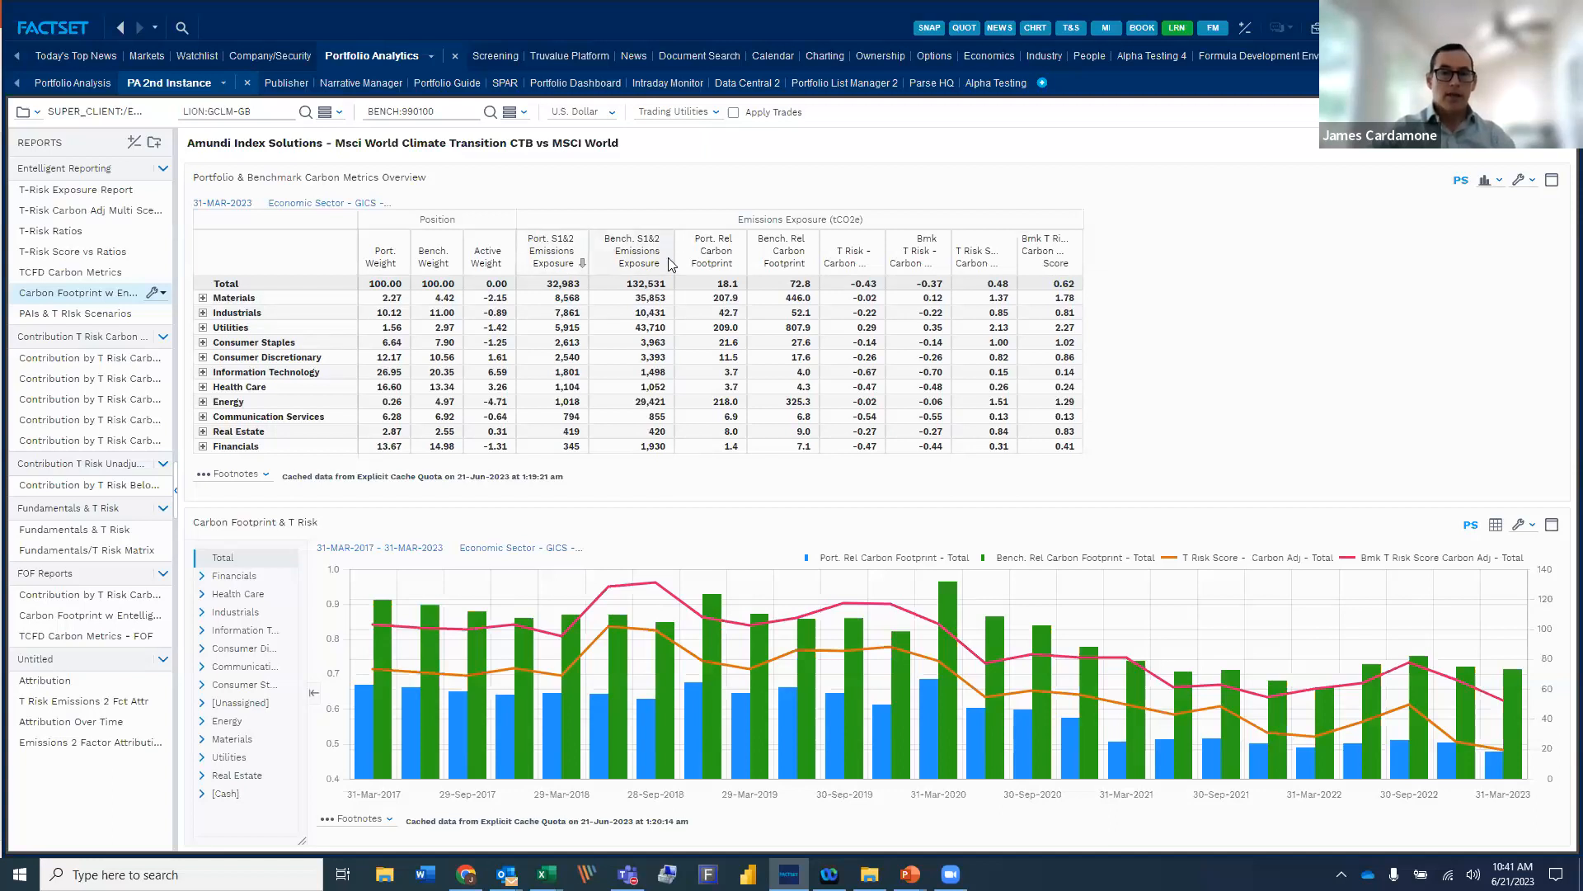
mouse_move(772, 267)
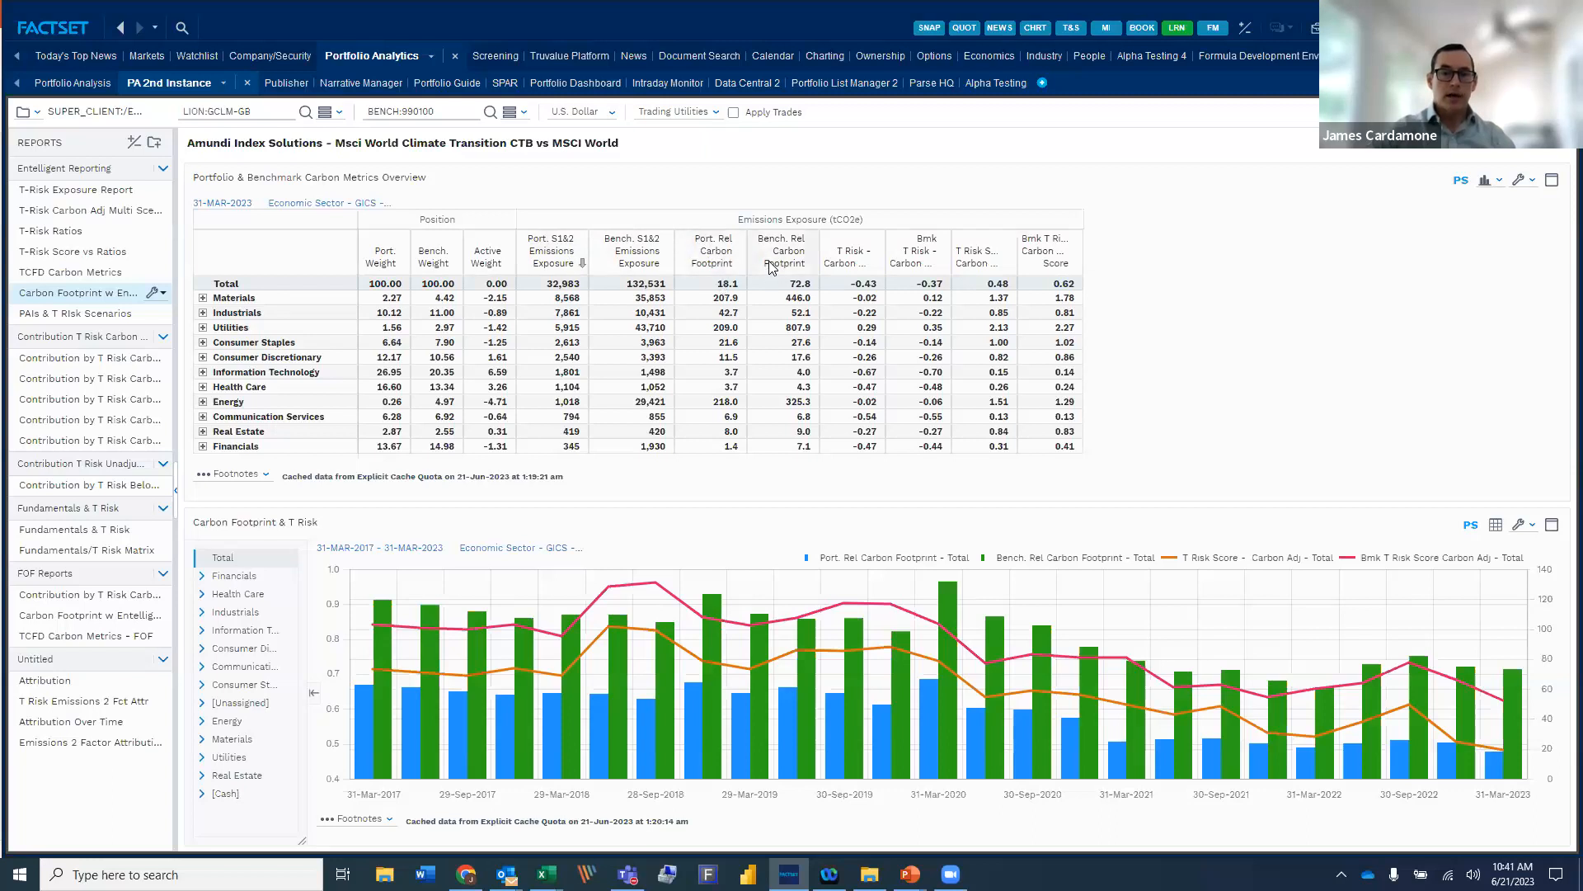
mouse_move(712, 258)
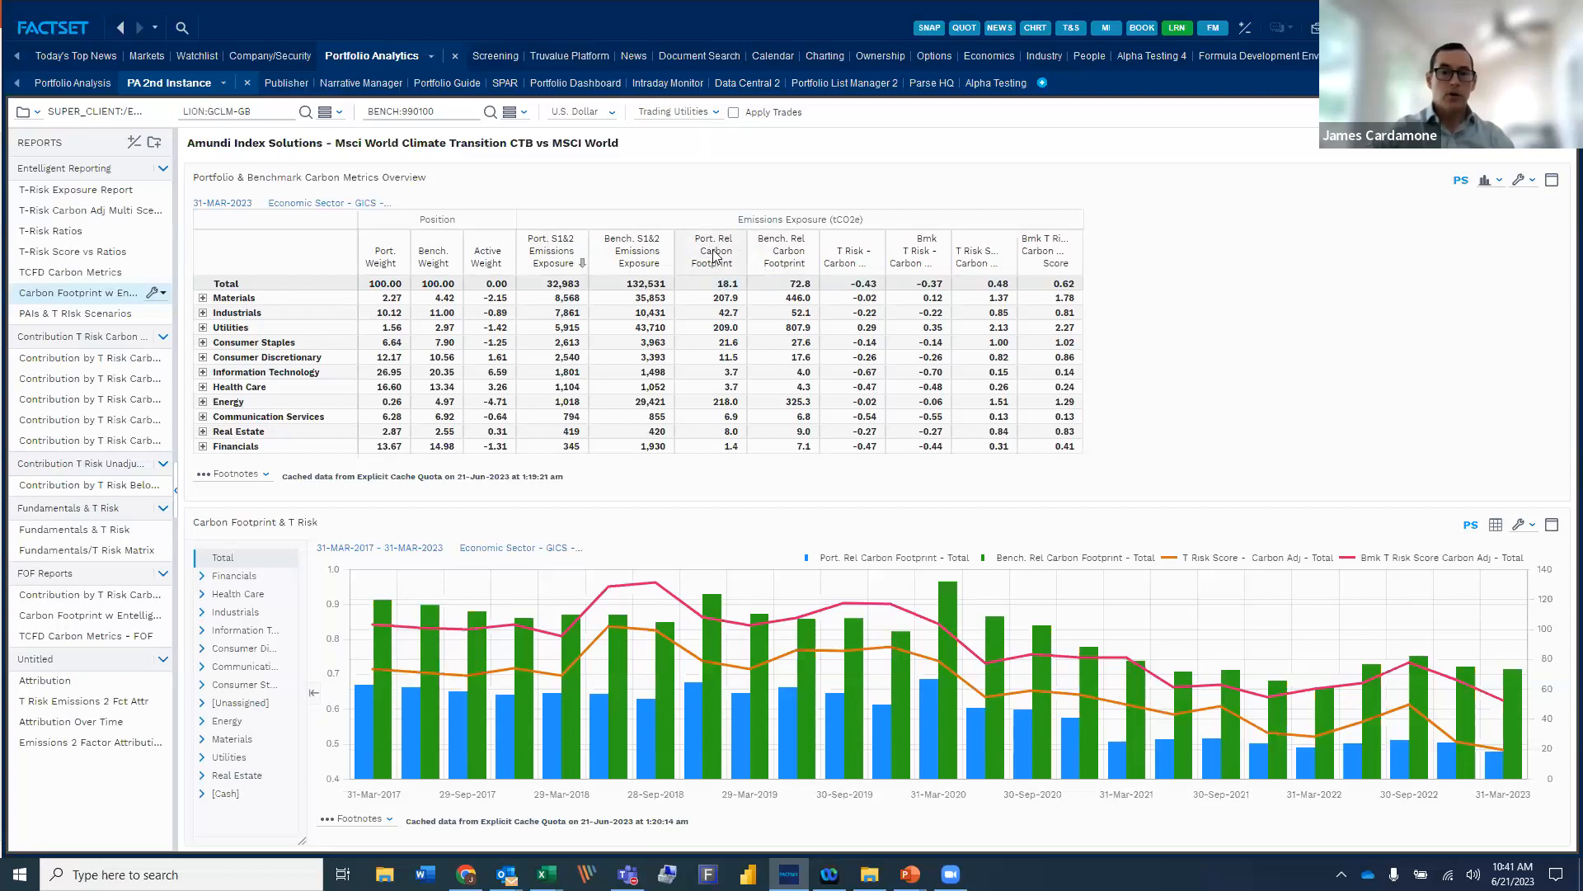
mouse_move(597, 249)
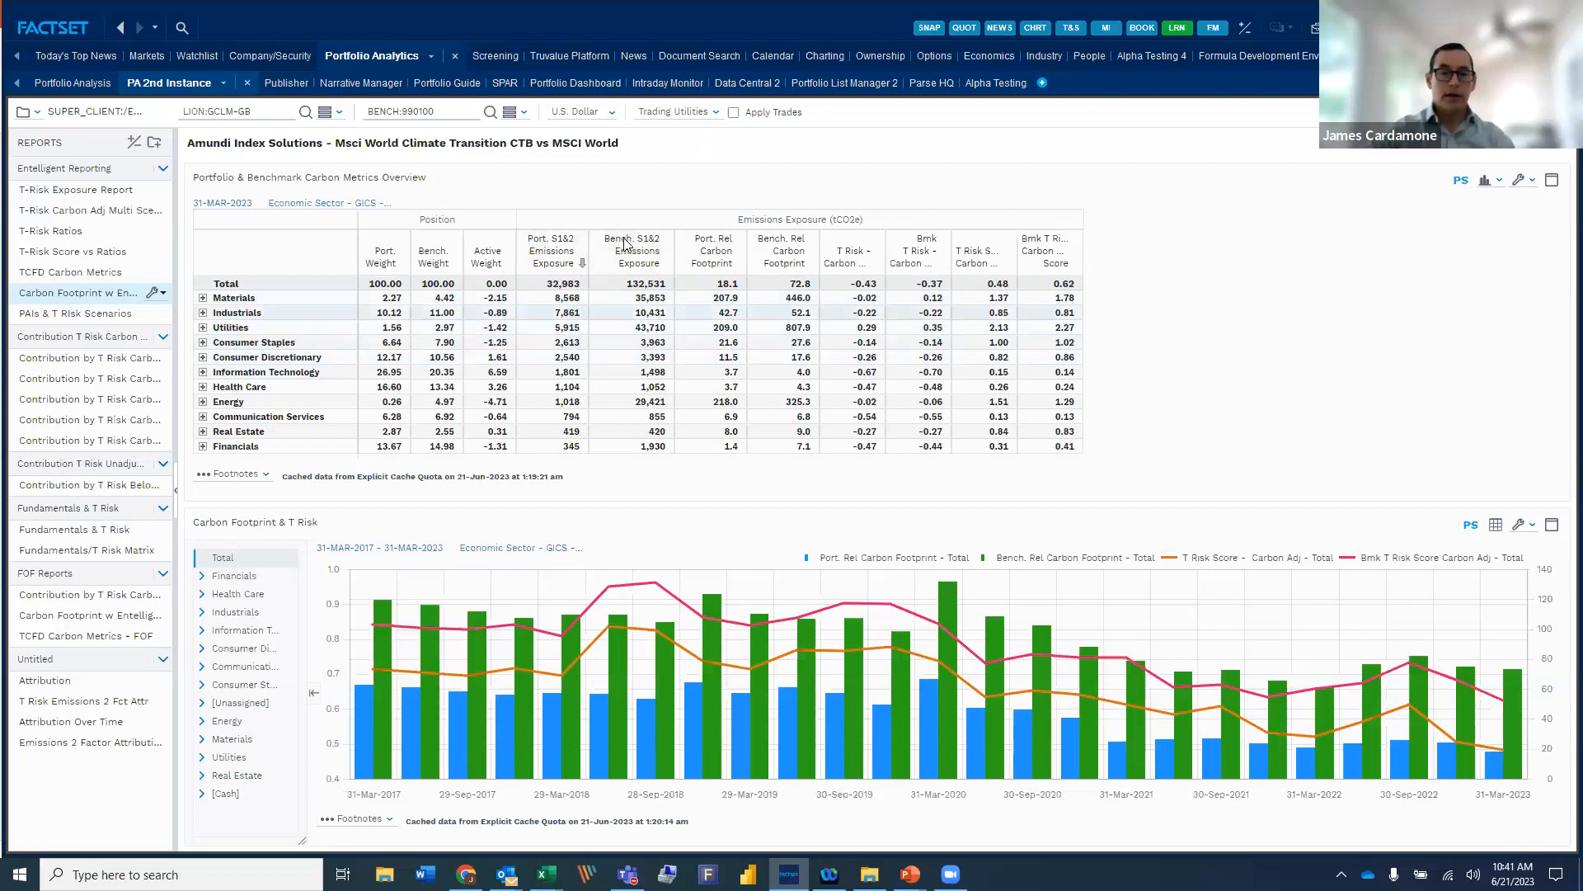
mouse_move(712, 261)
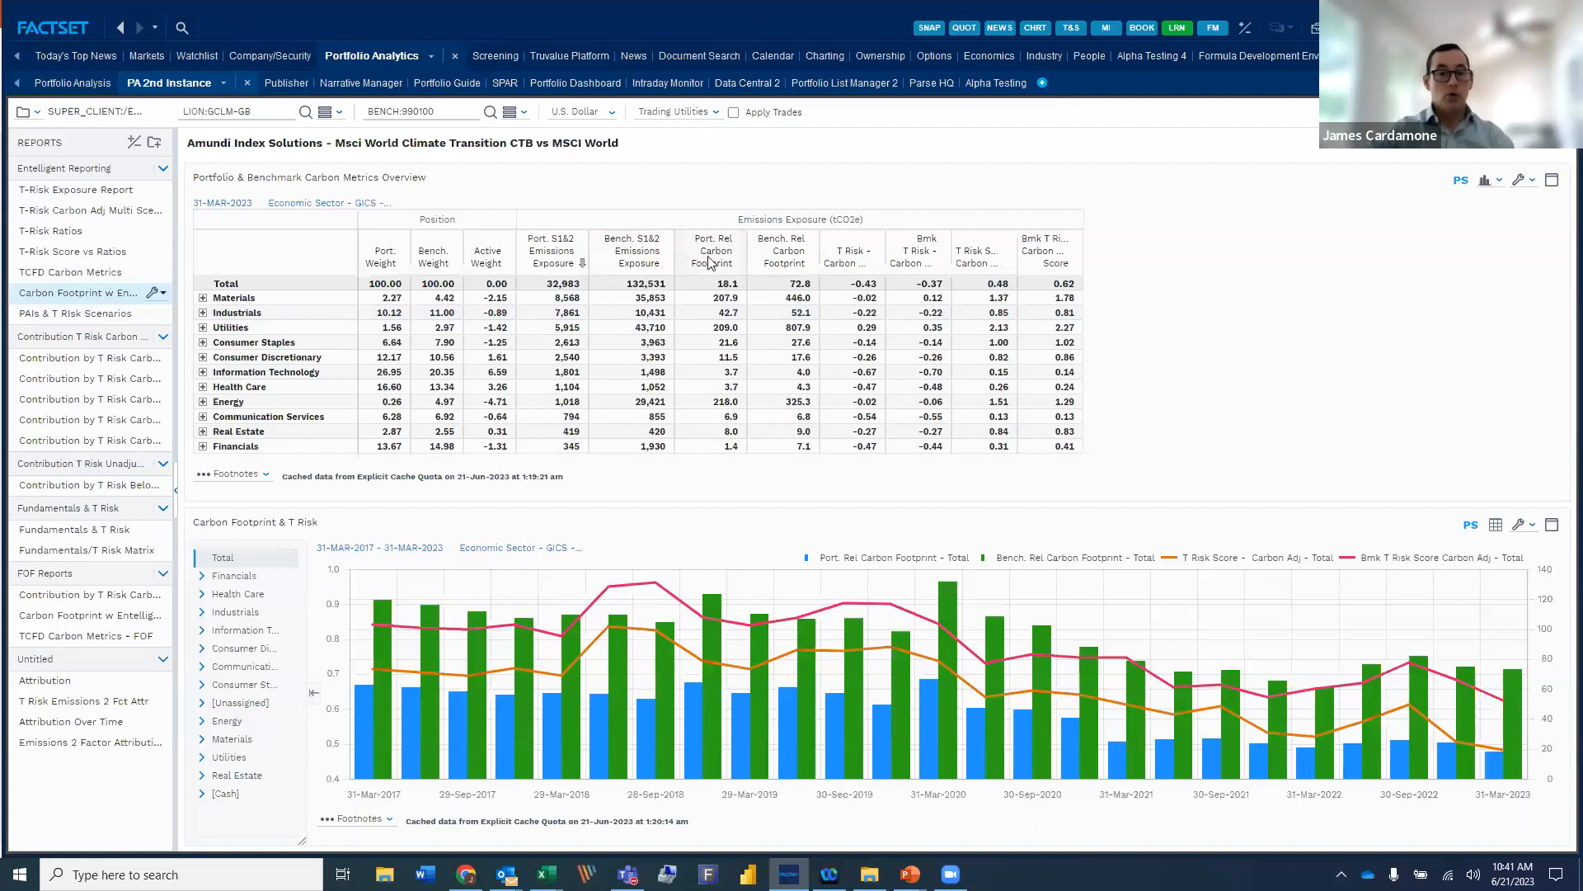
mouse_move(887, 264)
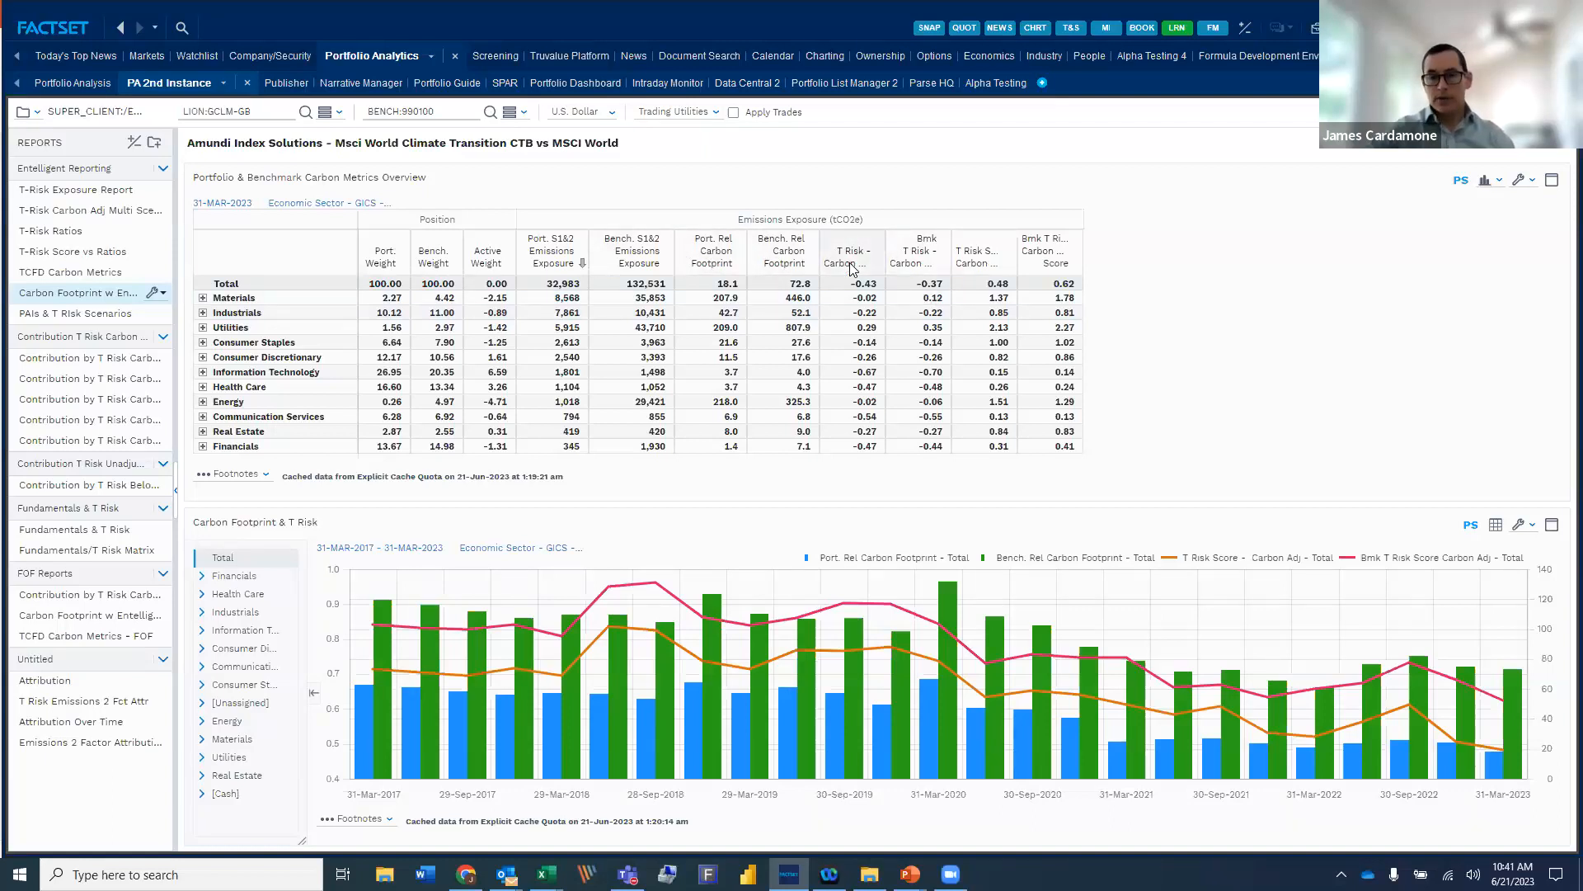
mouse_move(878, 249)
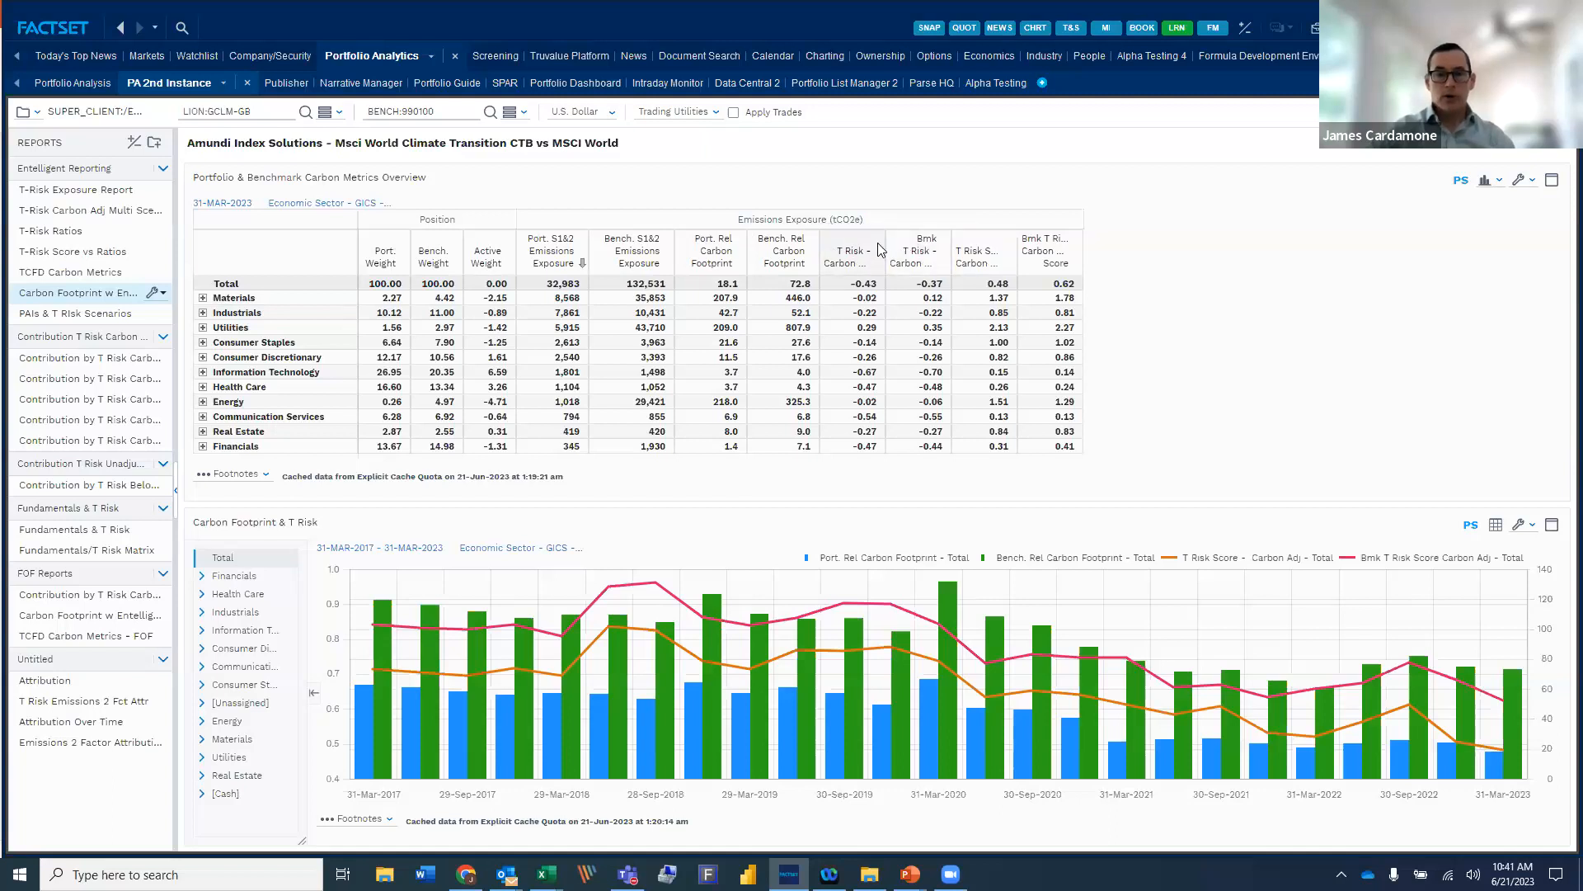
mouse_move(893, 305)
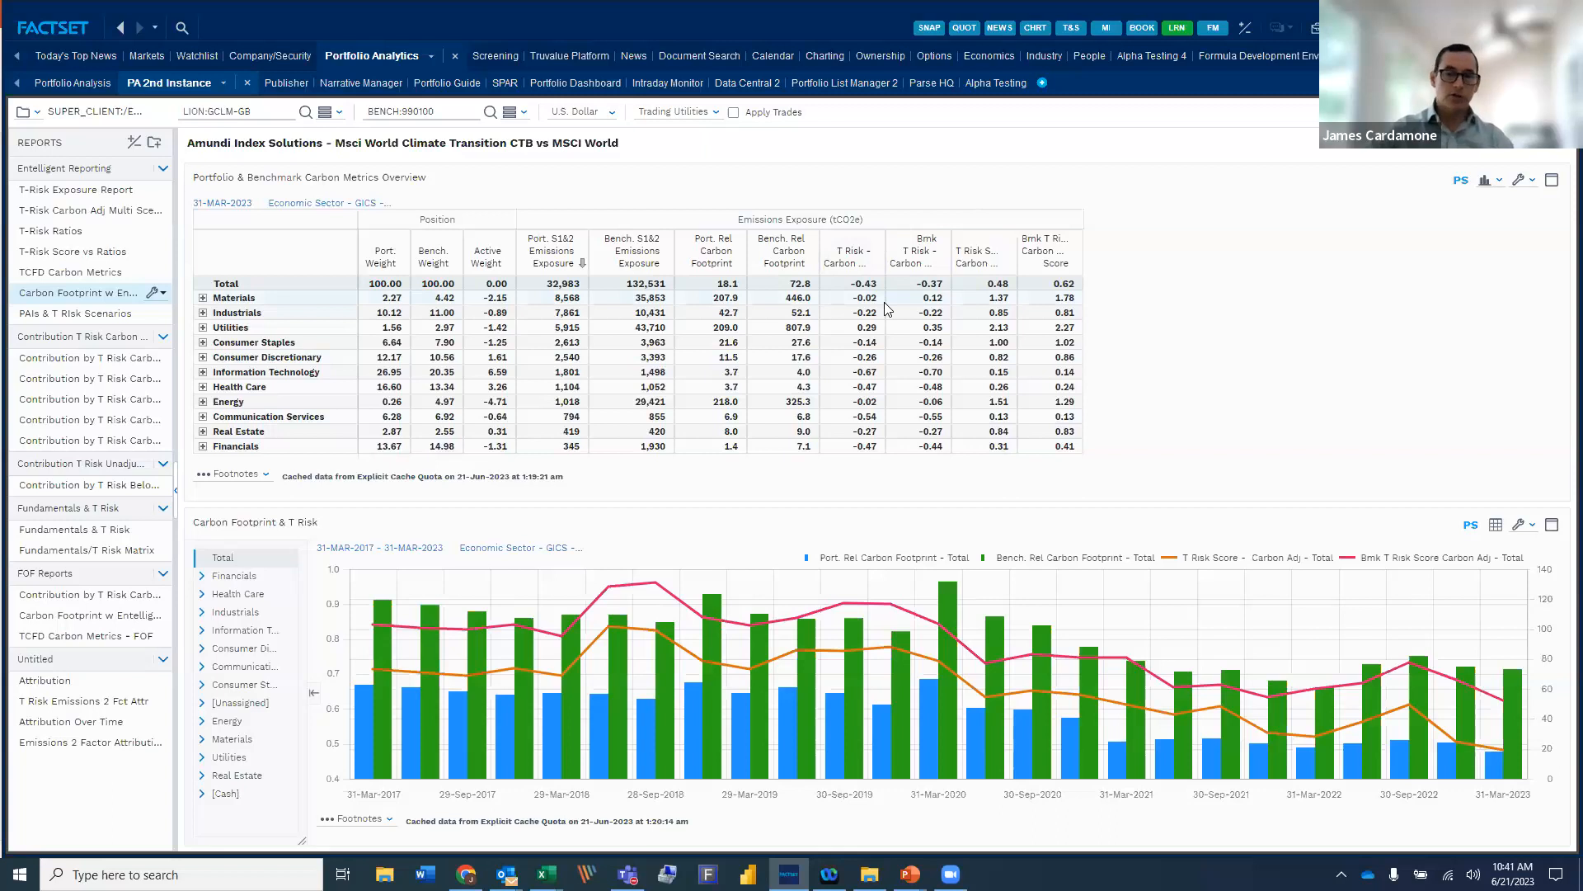
mouse_move(881, 267)
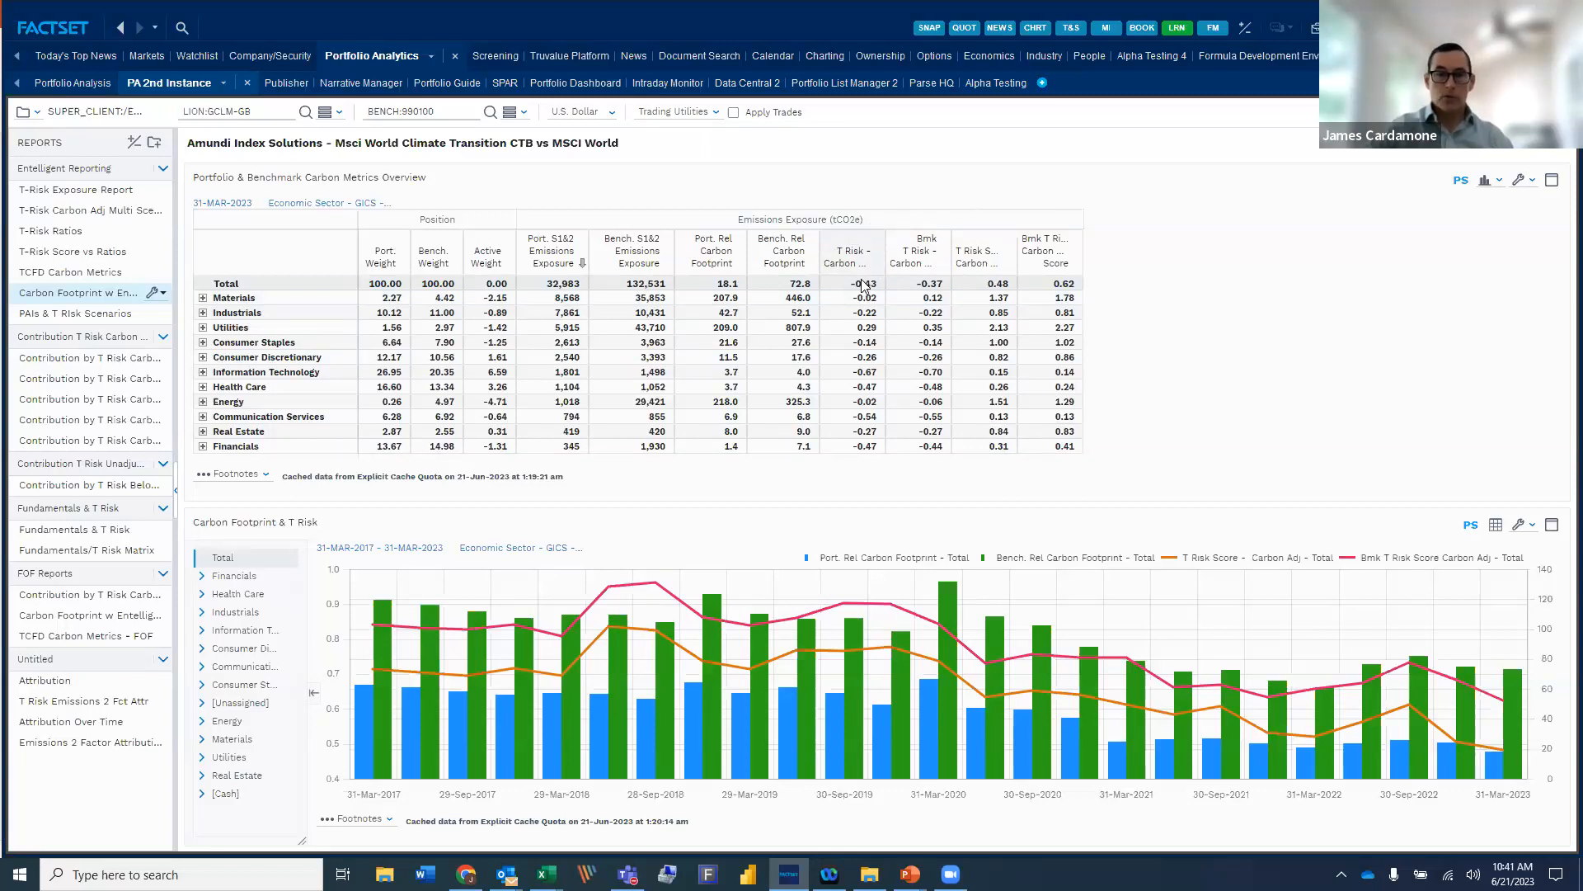
mouse_move(851, 258)
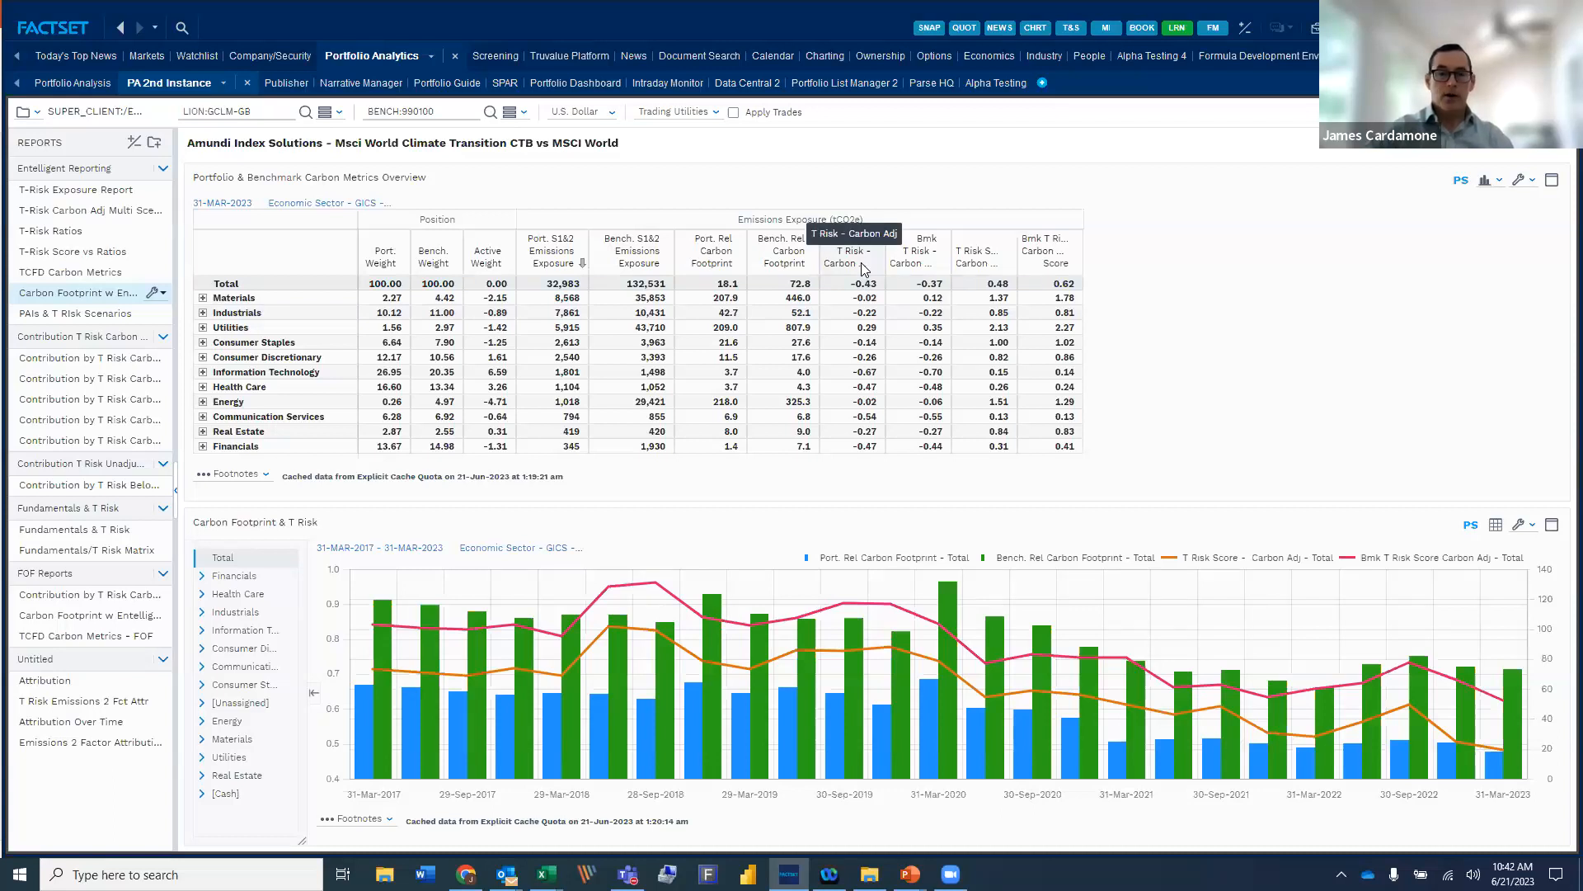
mouse_move(885, 286)
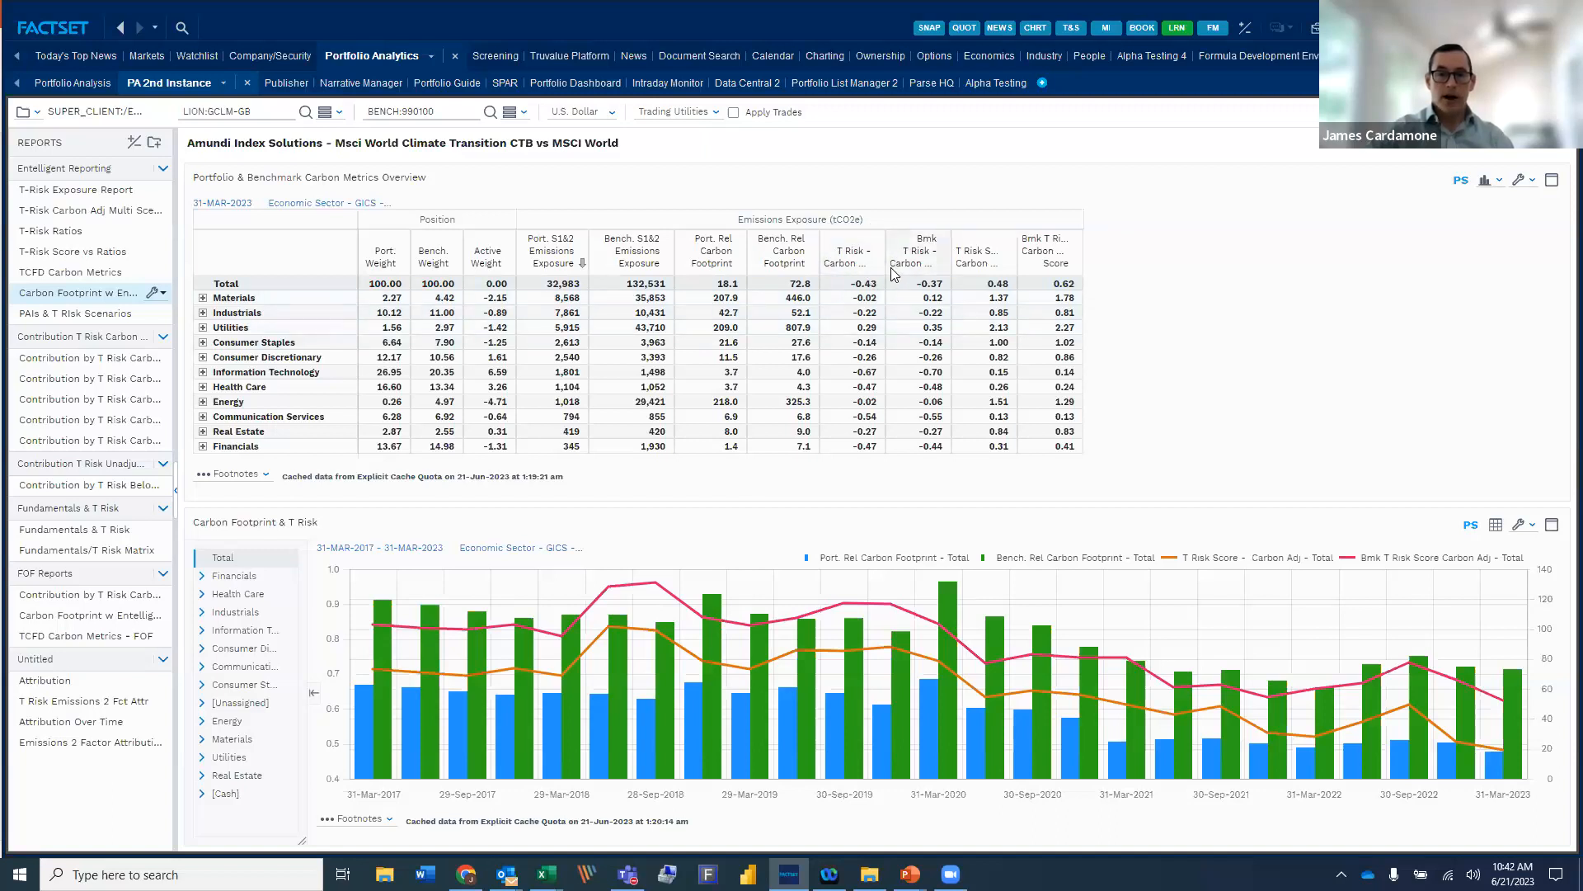
mouse_move(989, 262)
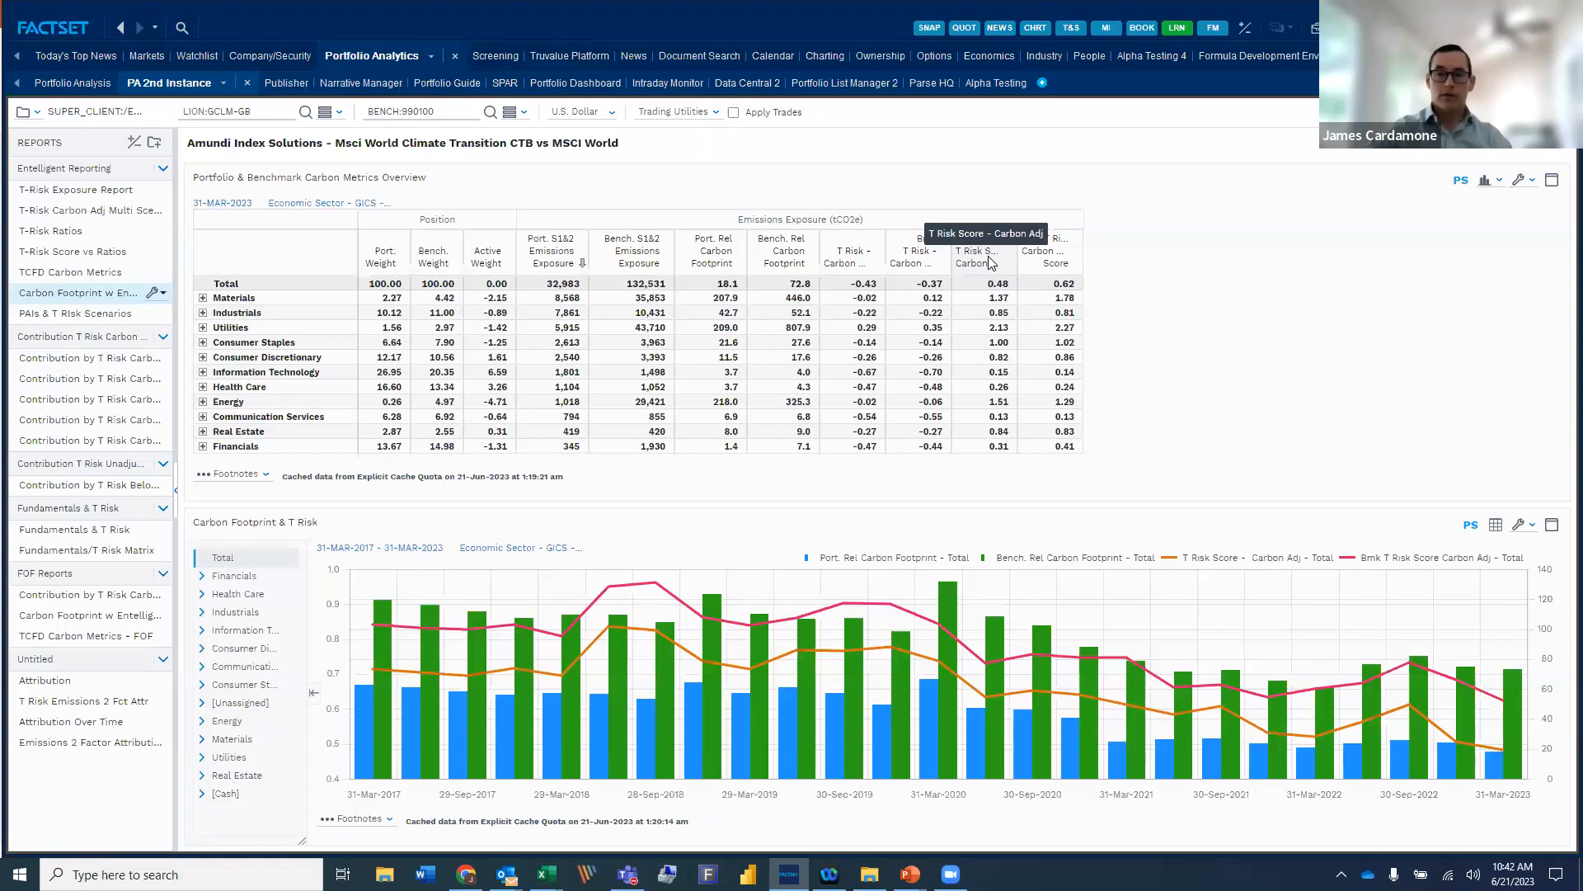
mouse_move(422, 174)
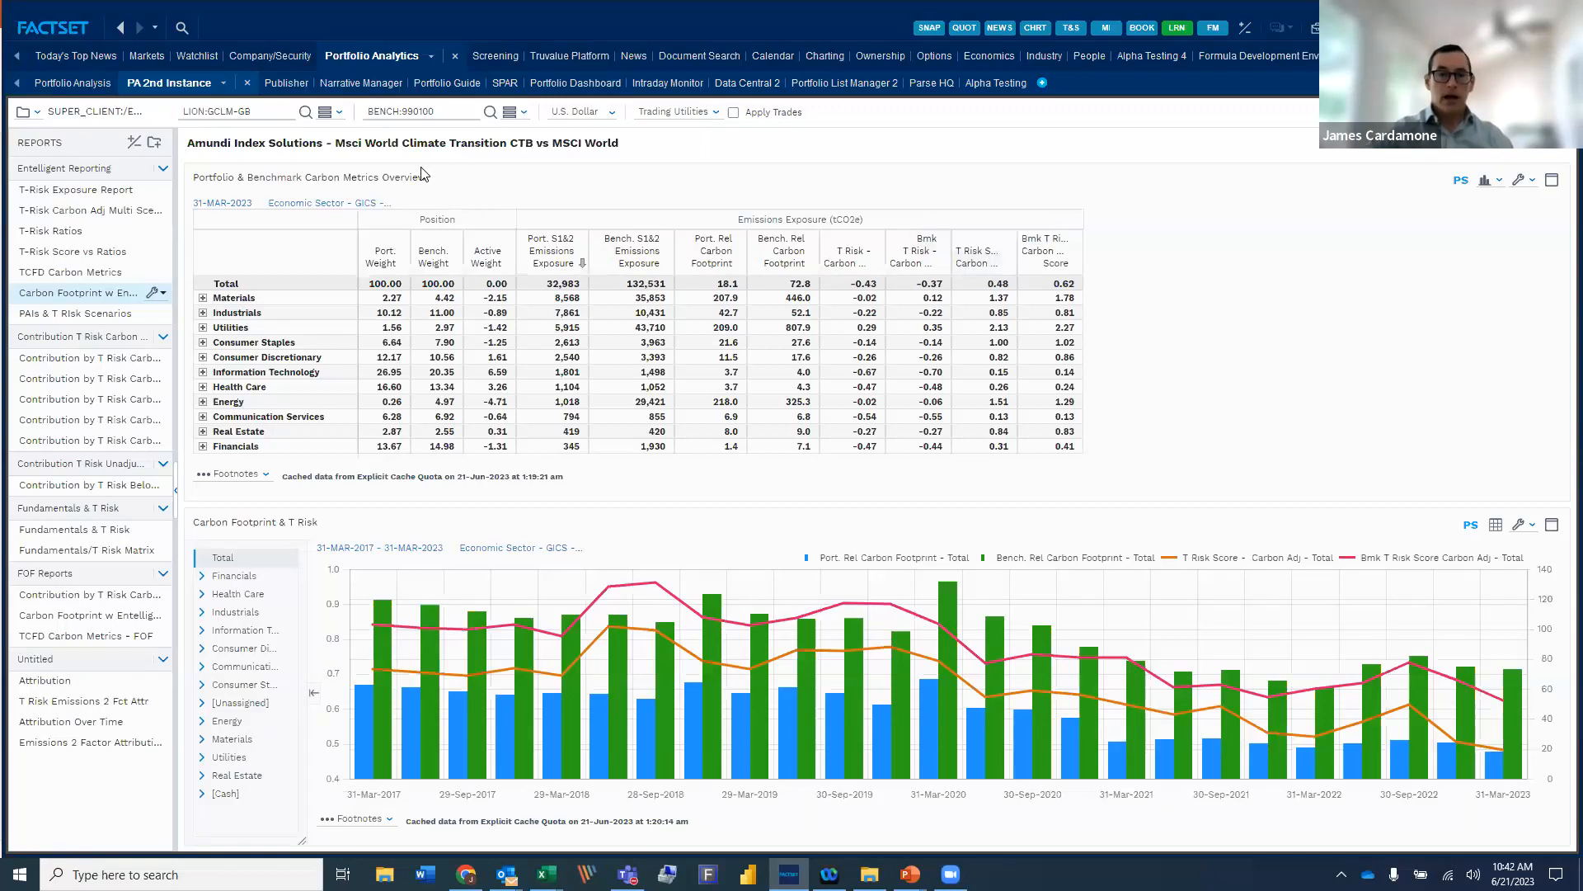
mouse_move(967, 291)
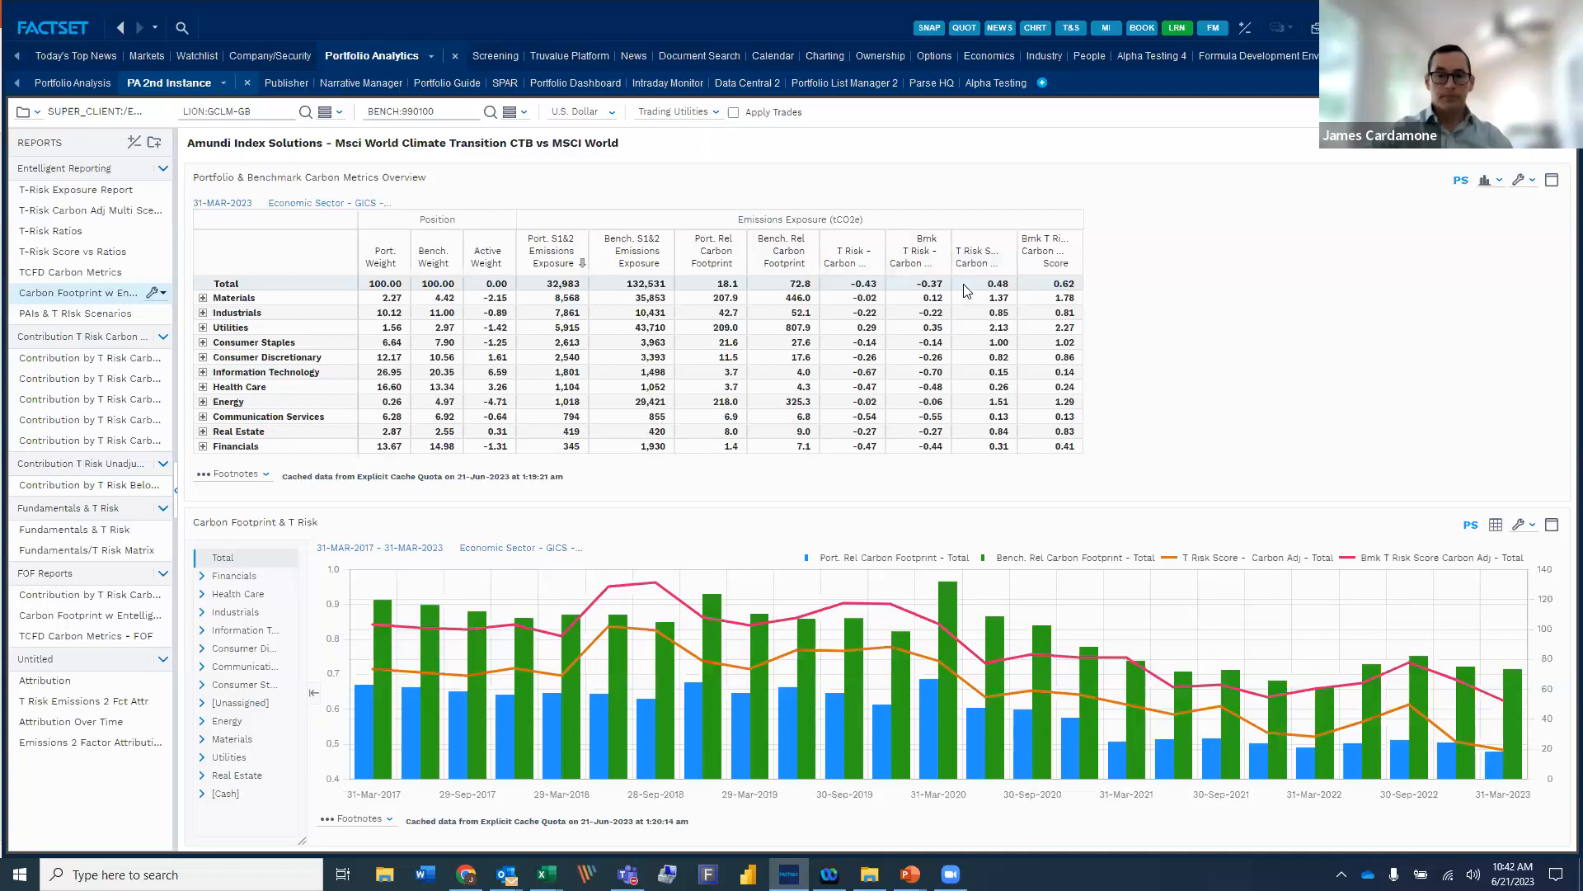
mouse_move(997, 261)
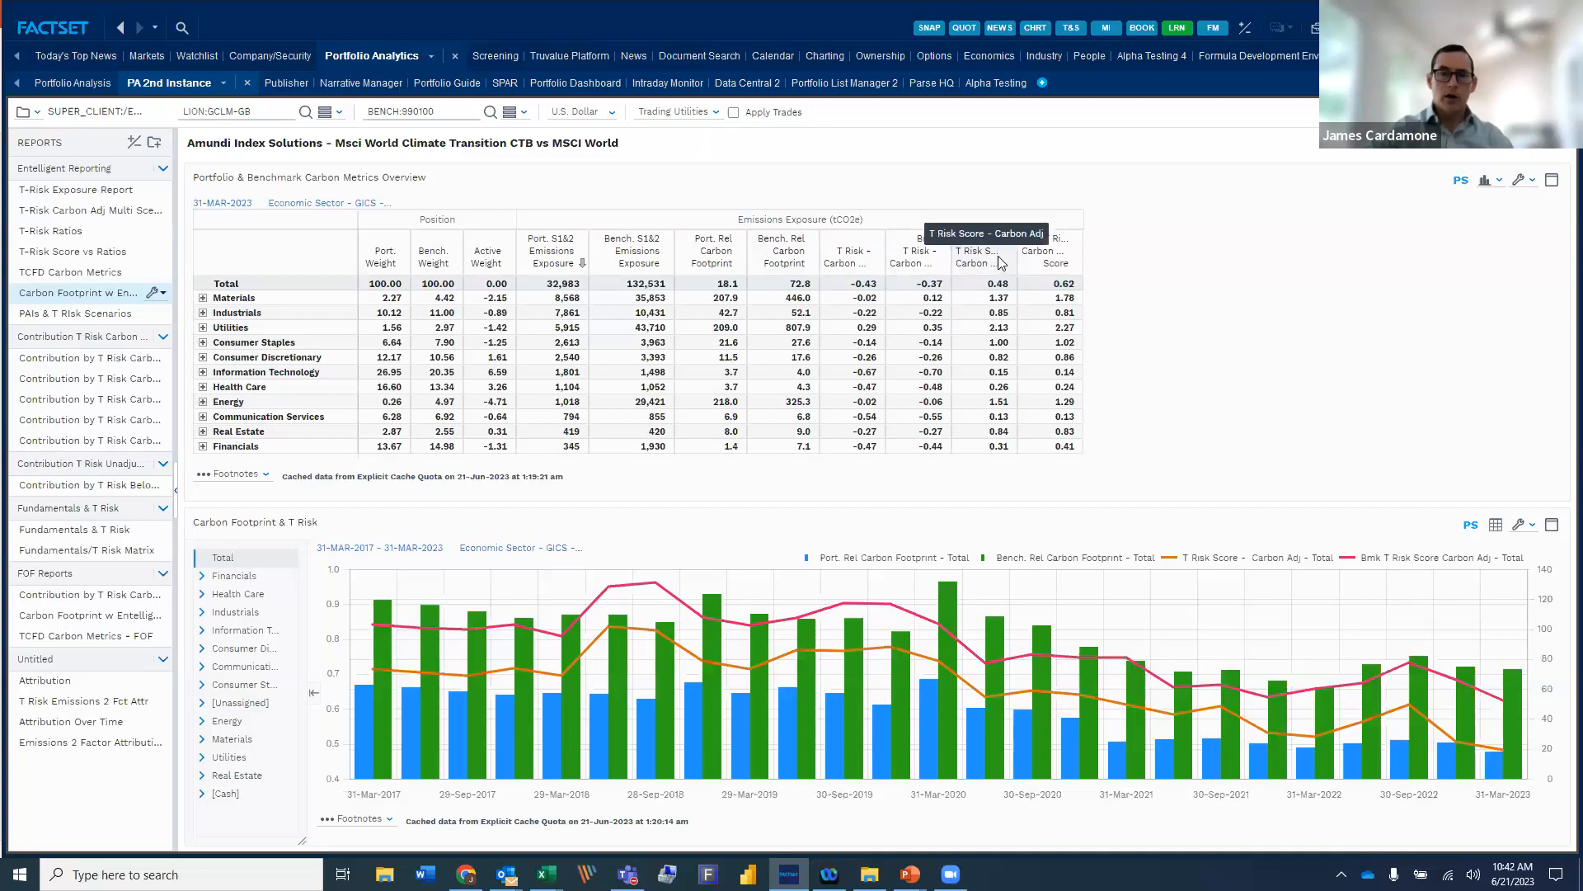
mouse_move(729, 261)
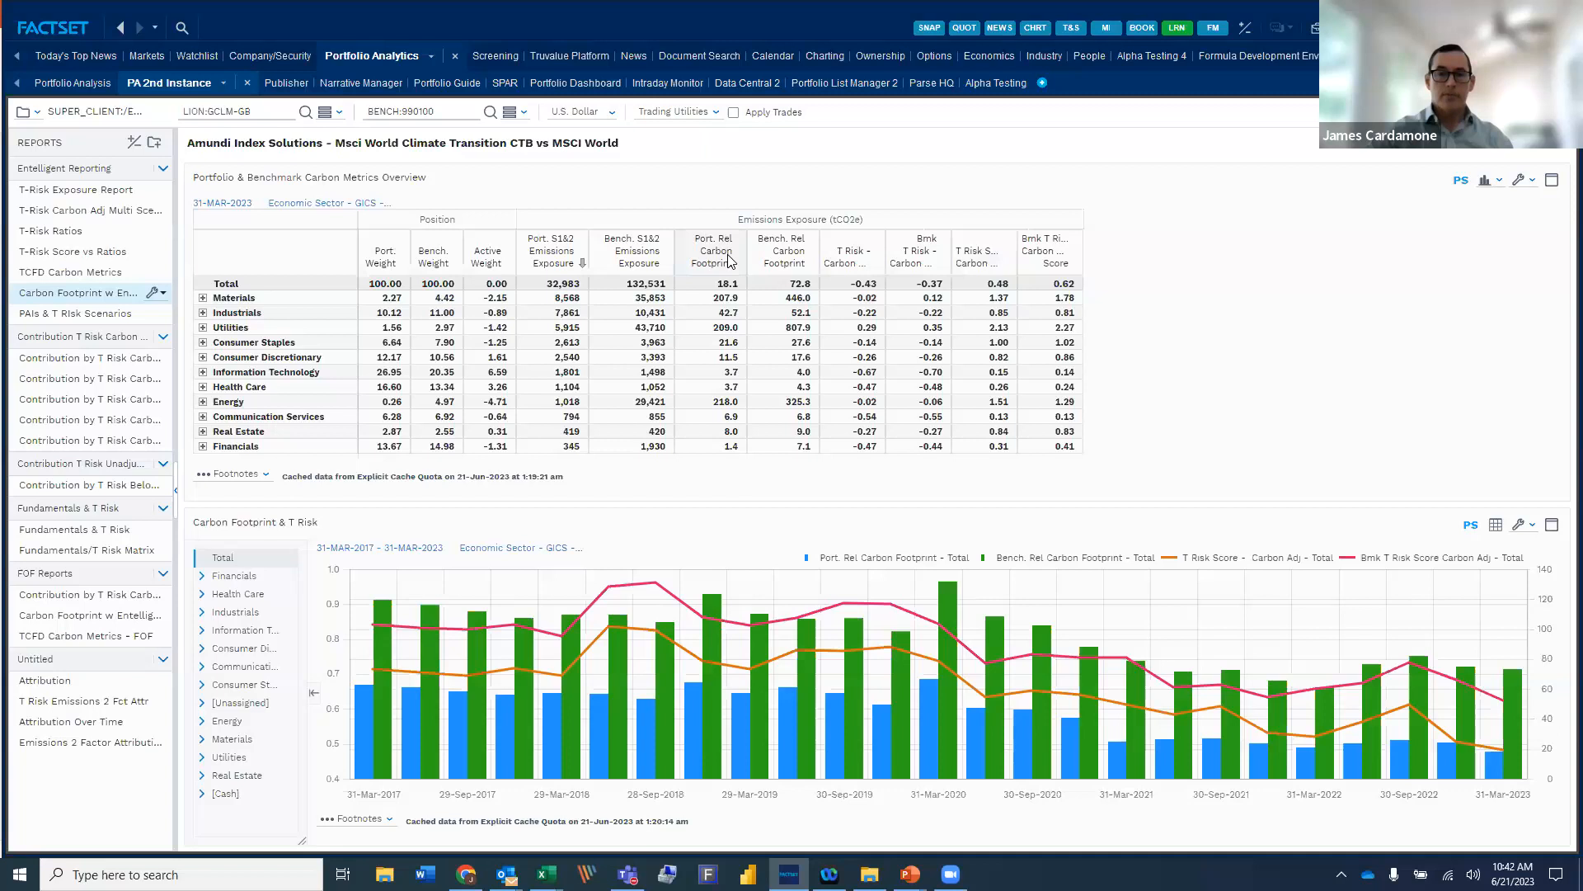
mouse_move(994, 252)
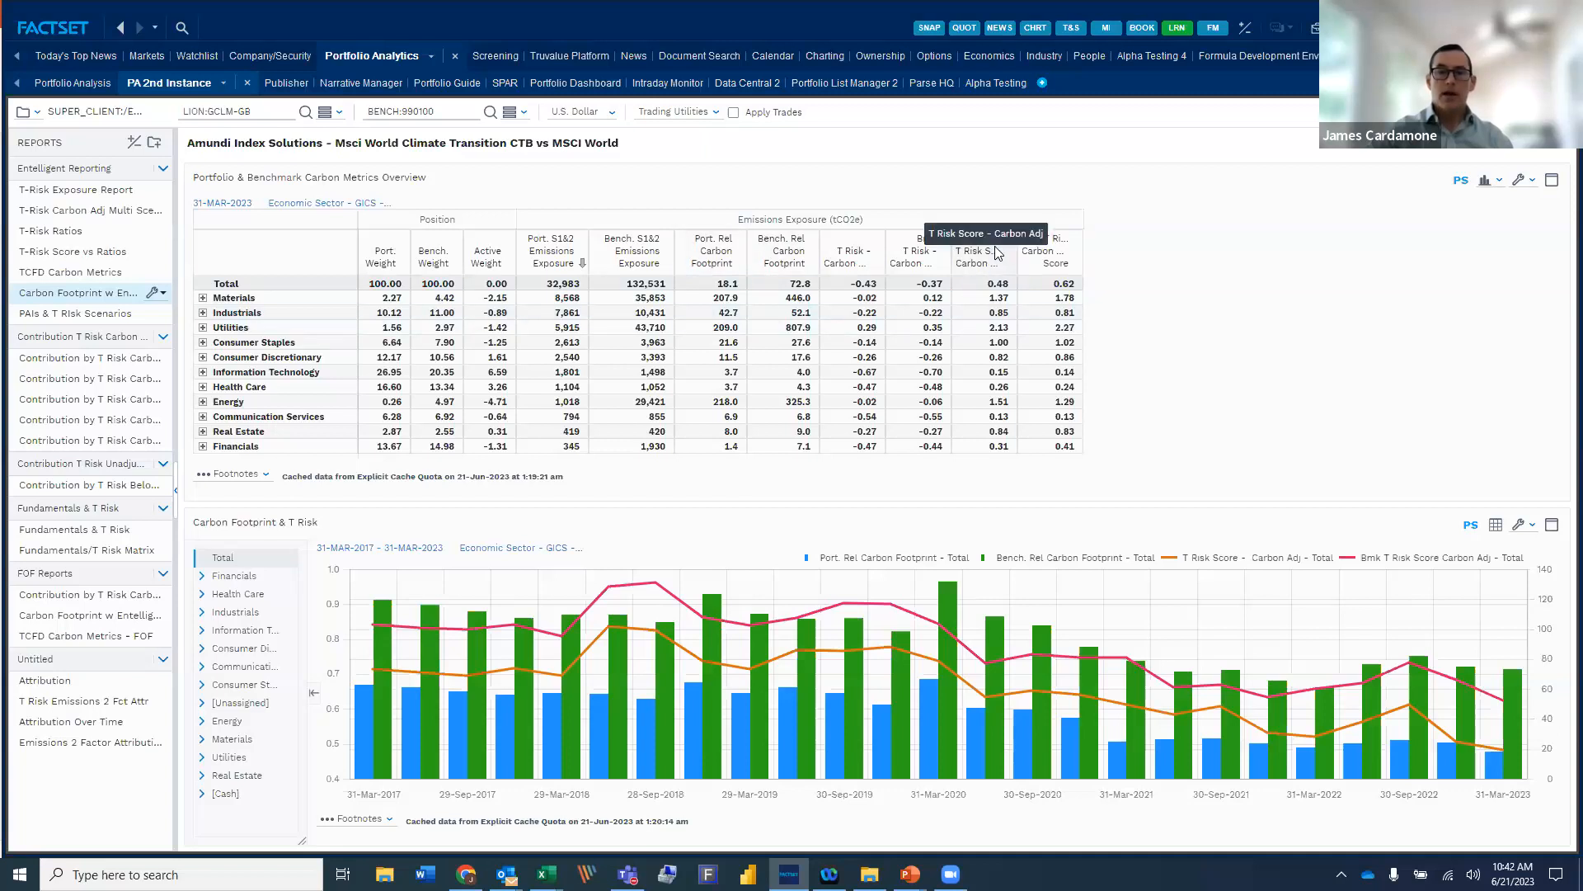
mouse_move(995, 252)
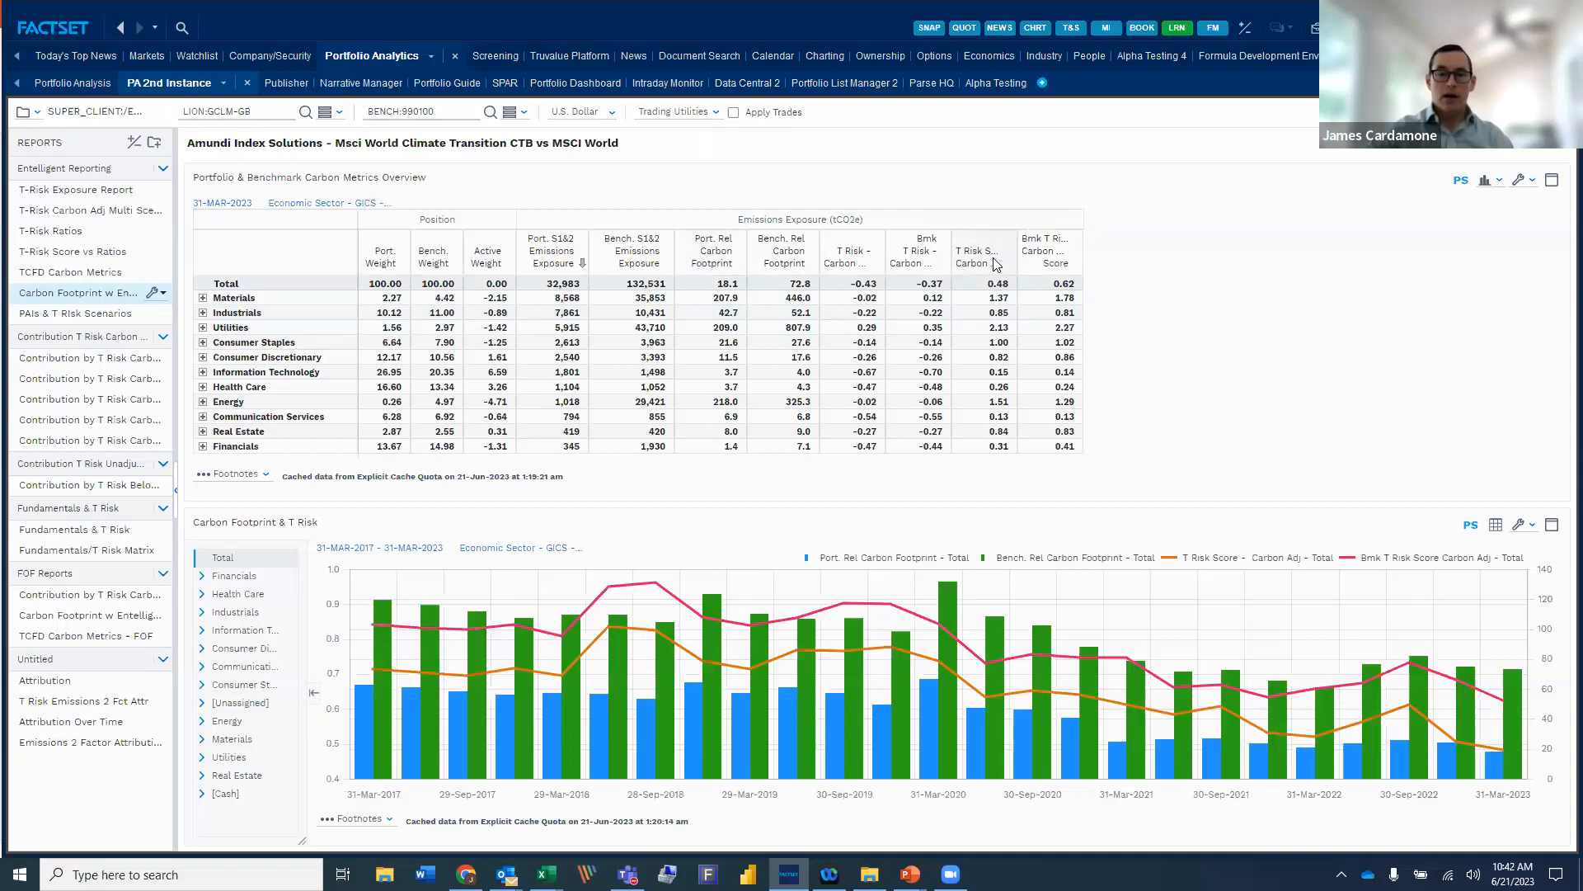
mouse_move(994, 260)
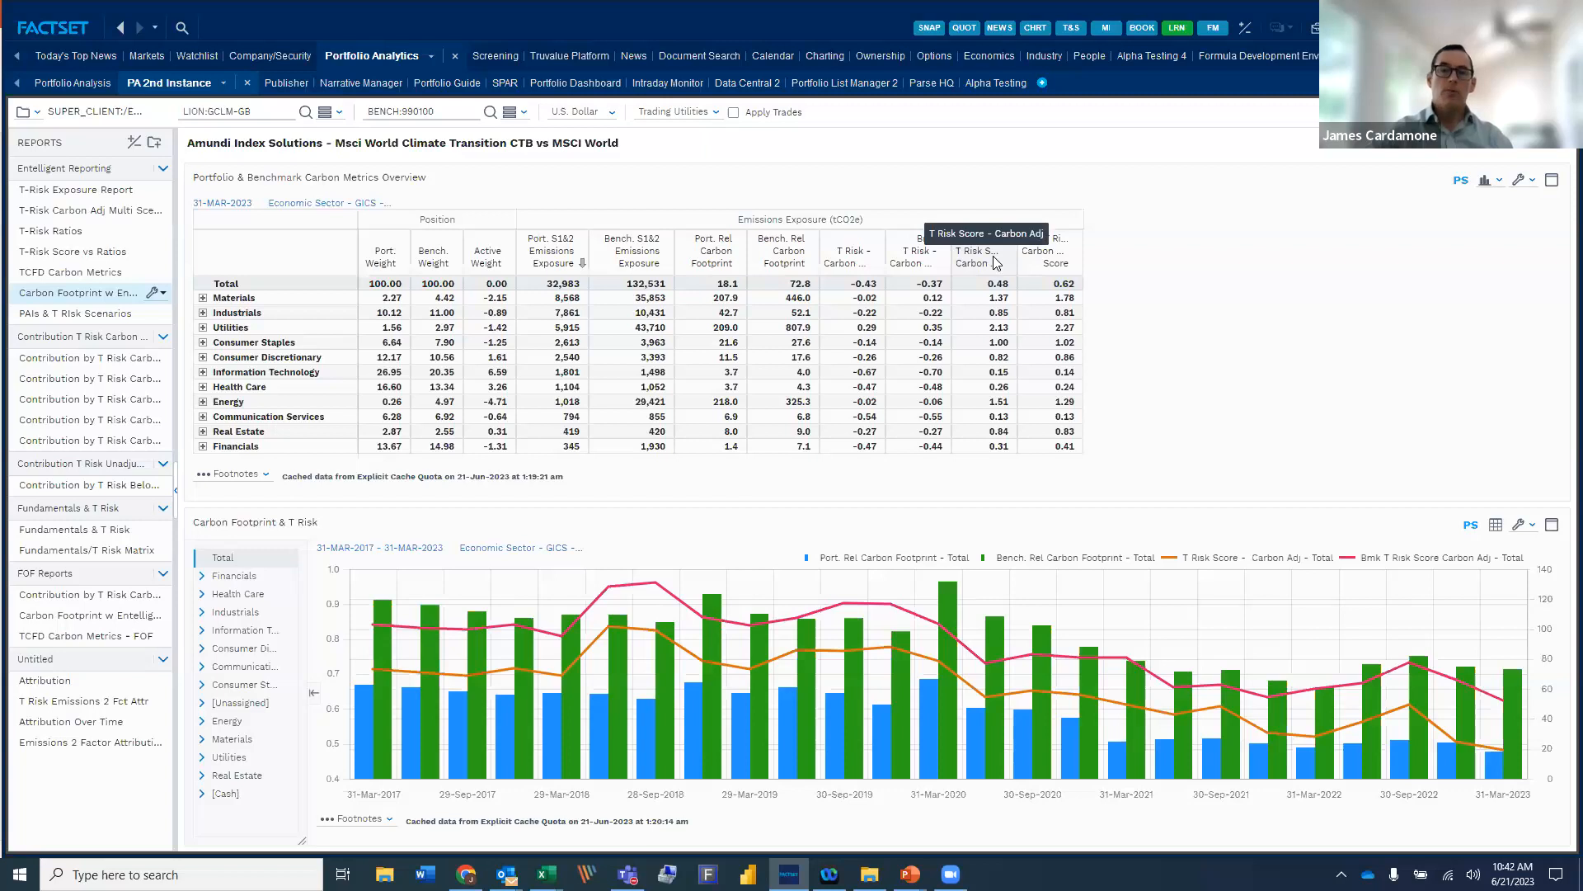
mouse_move(1067, 265)
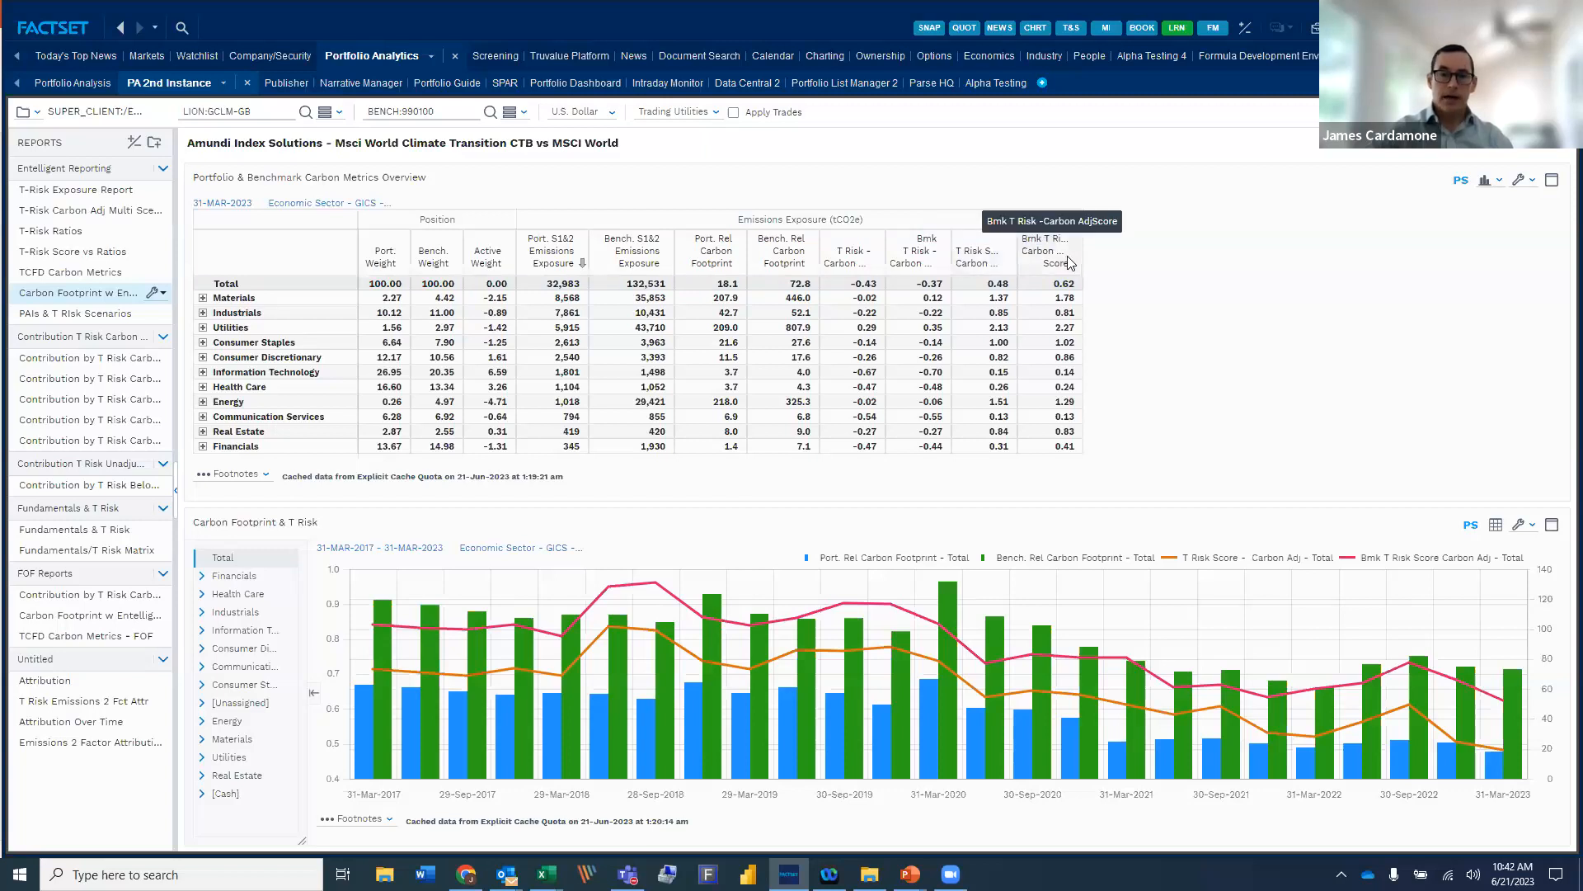
mouse_move(540, 532)
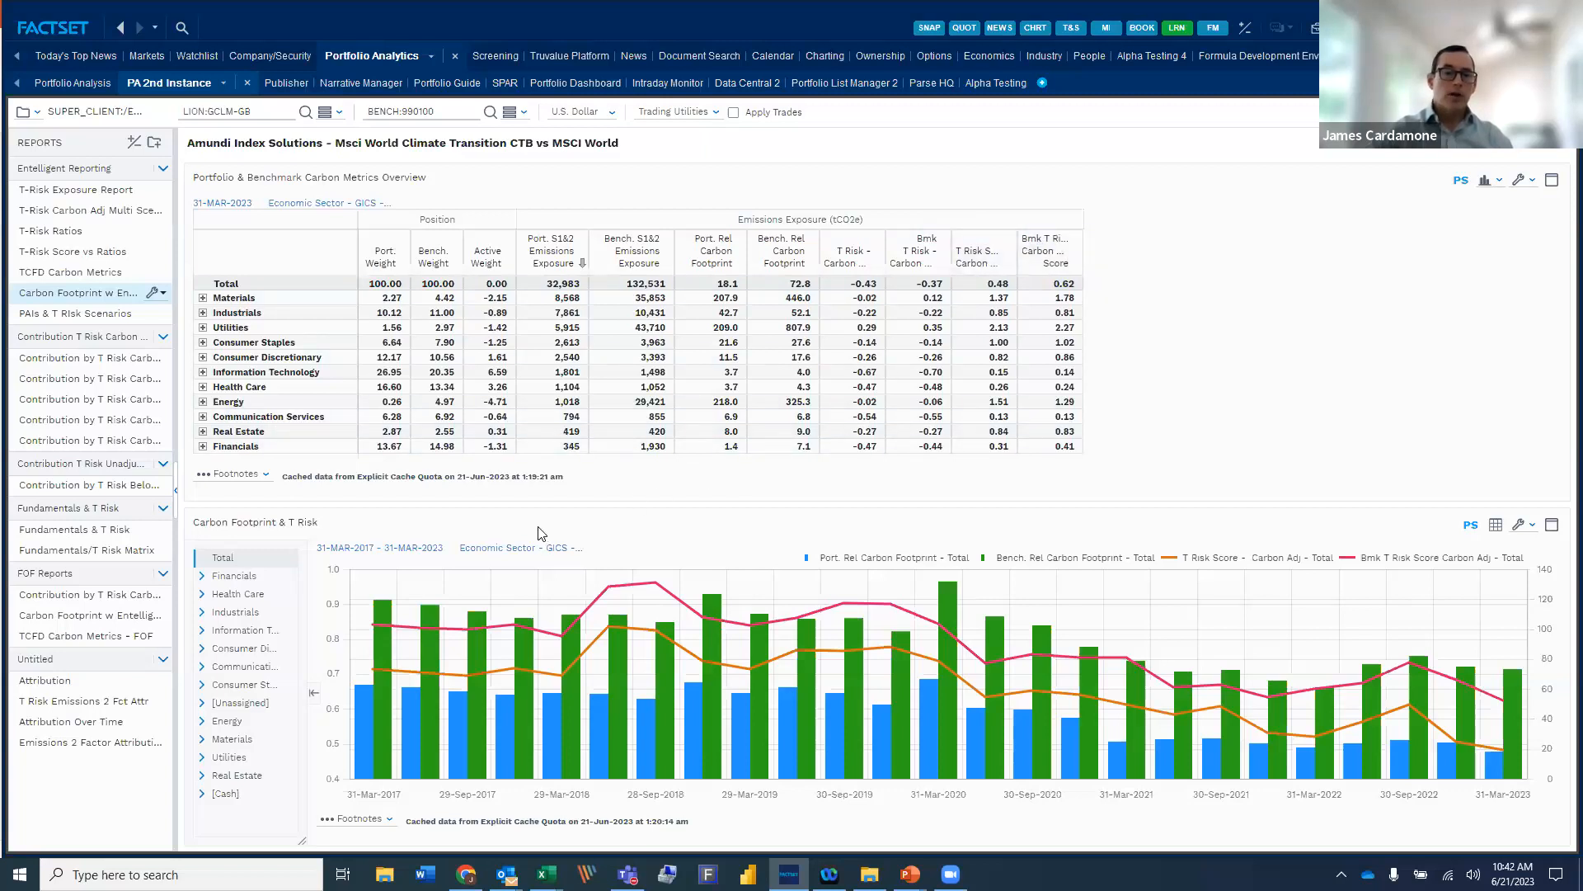
mouse_move(504, 536)
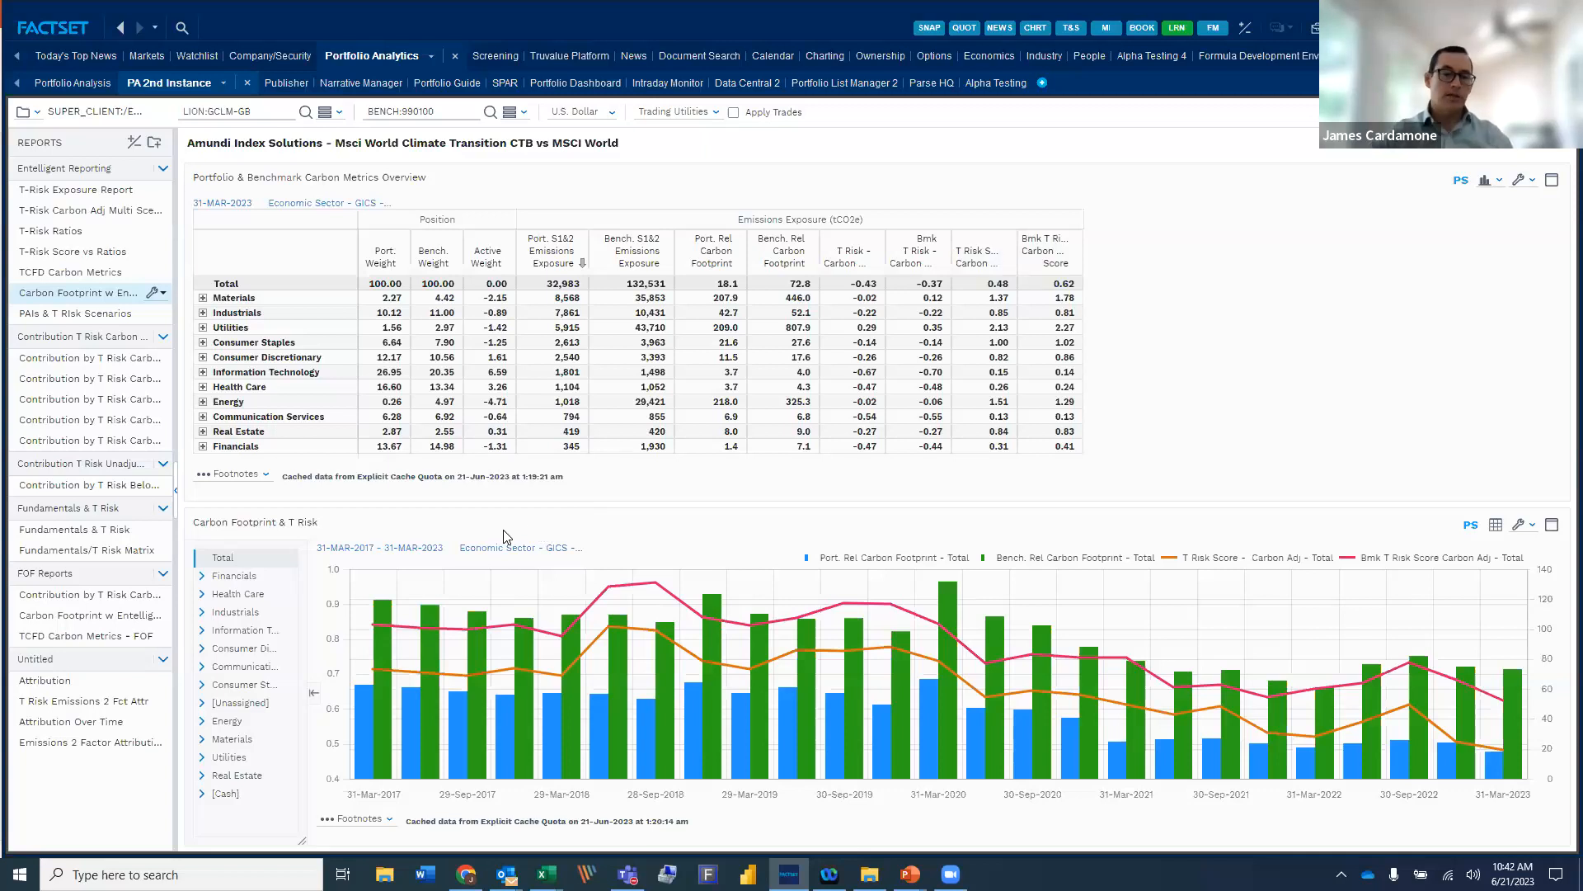
mouse_move(770, 312)
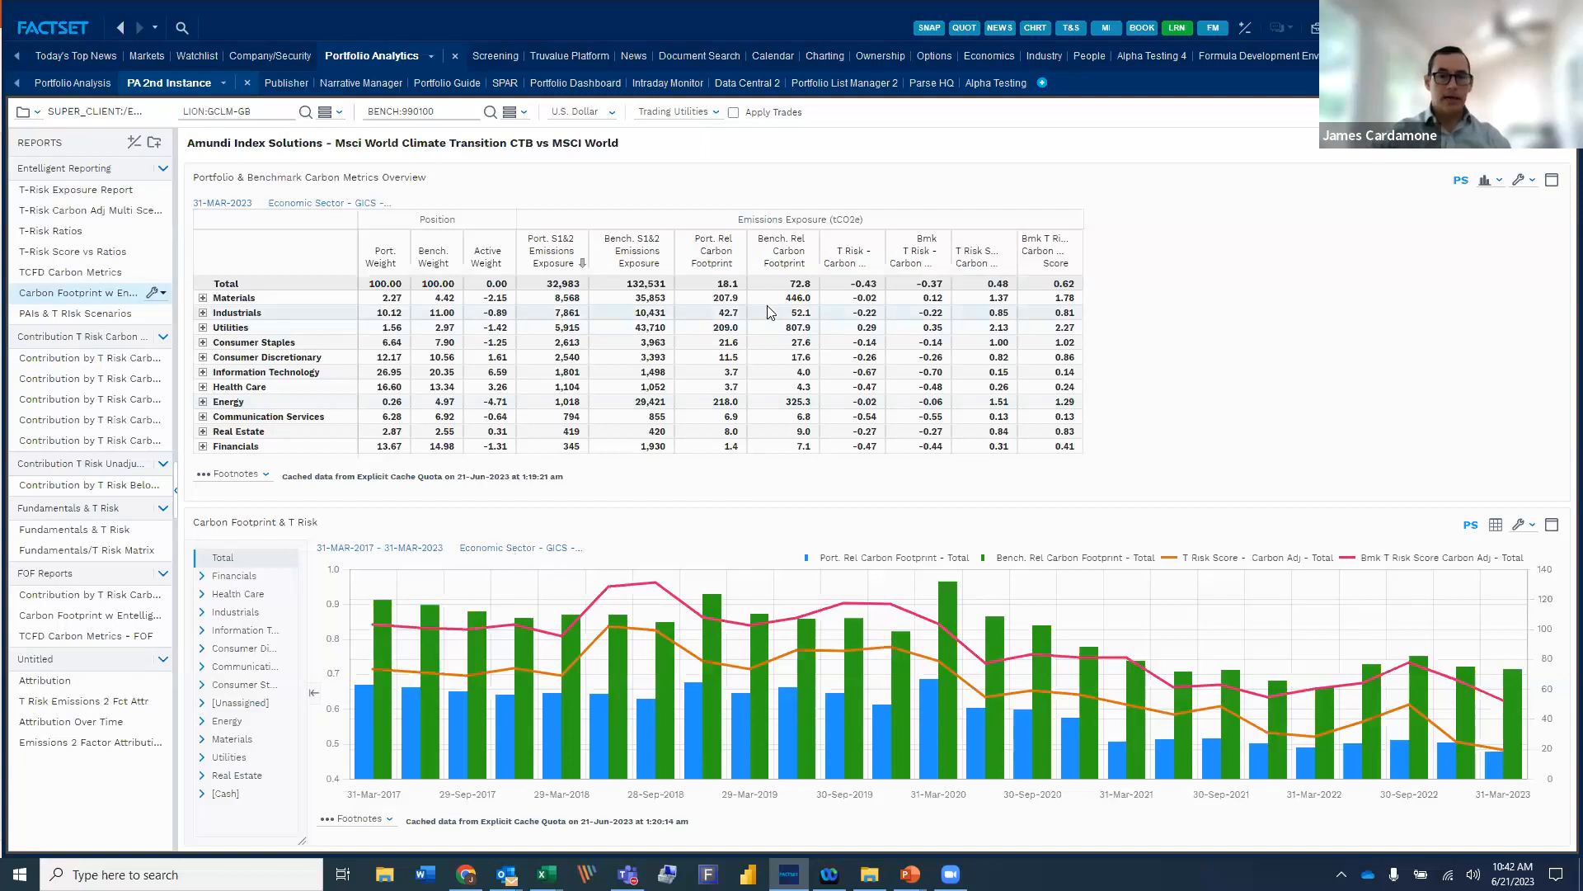
mouse_move(808, 631)
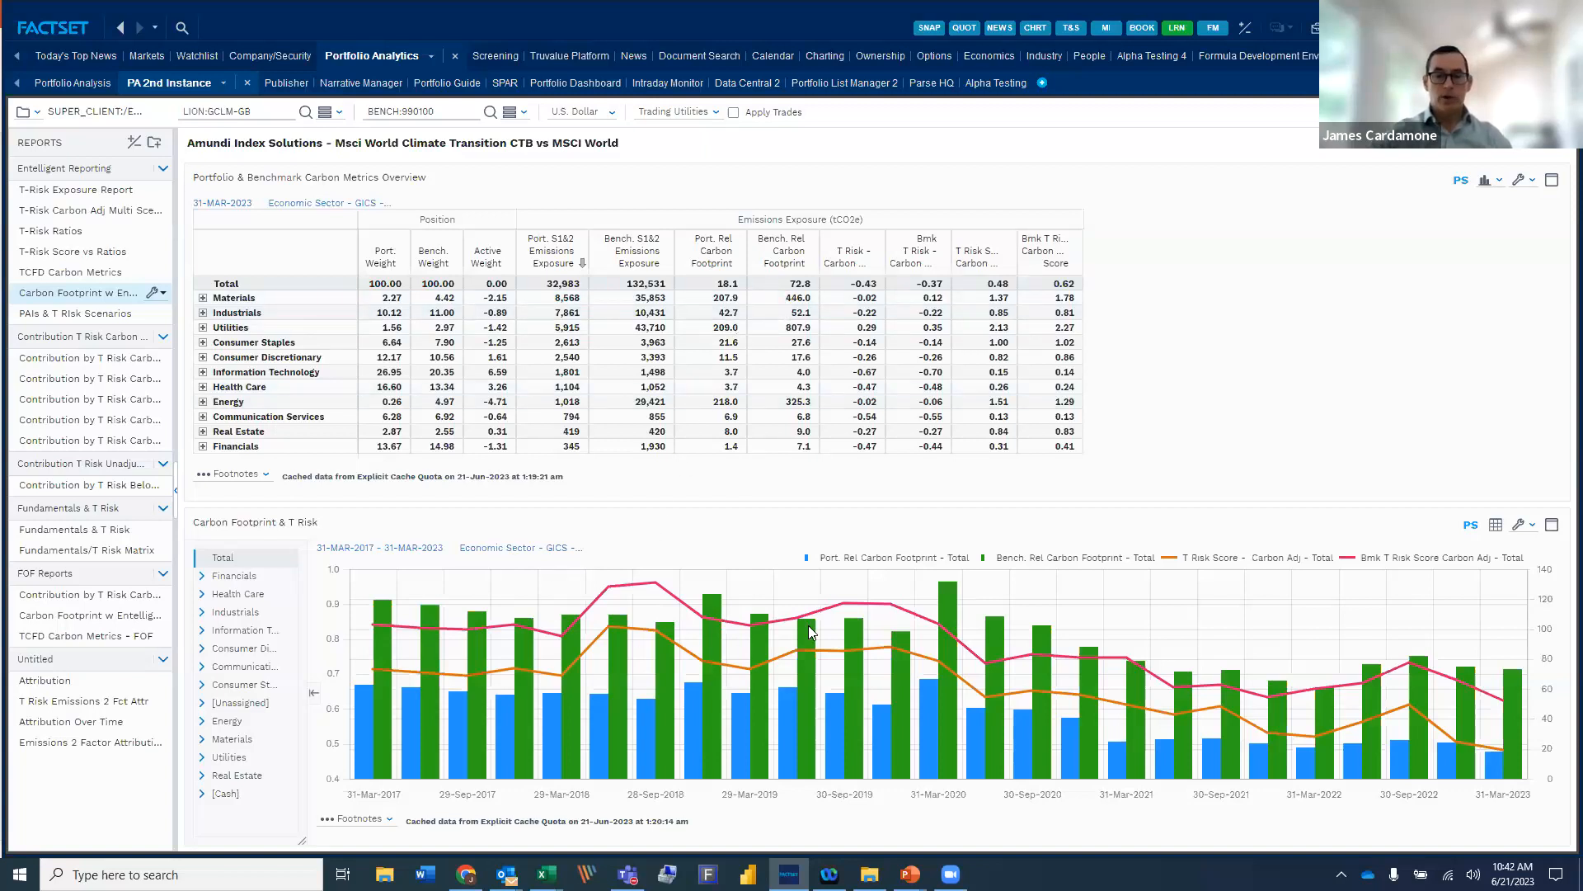
mouse_move(814, 616)
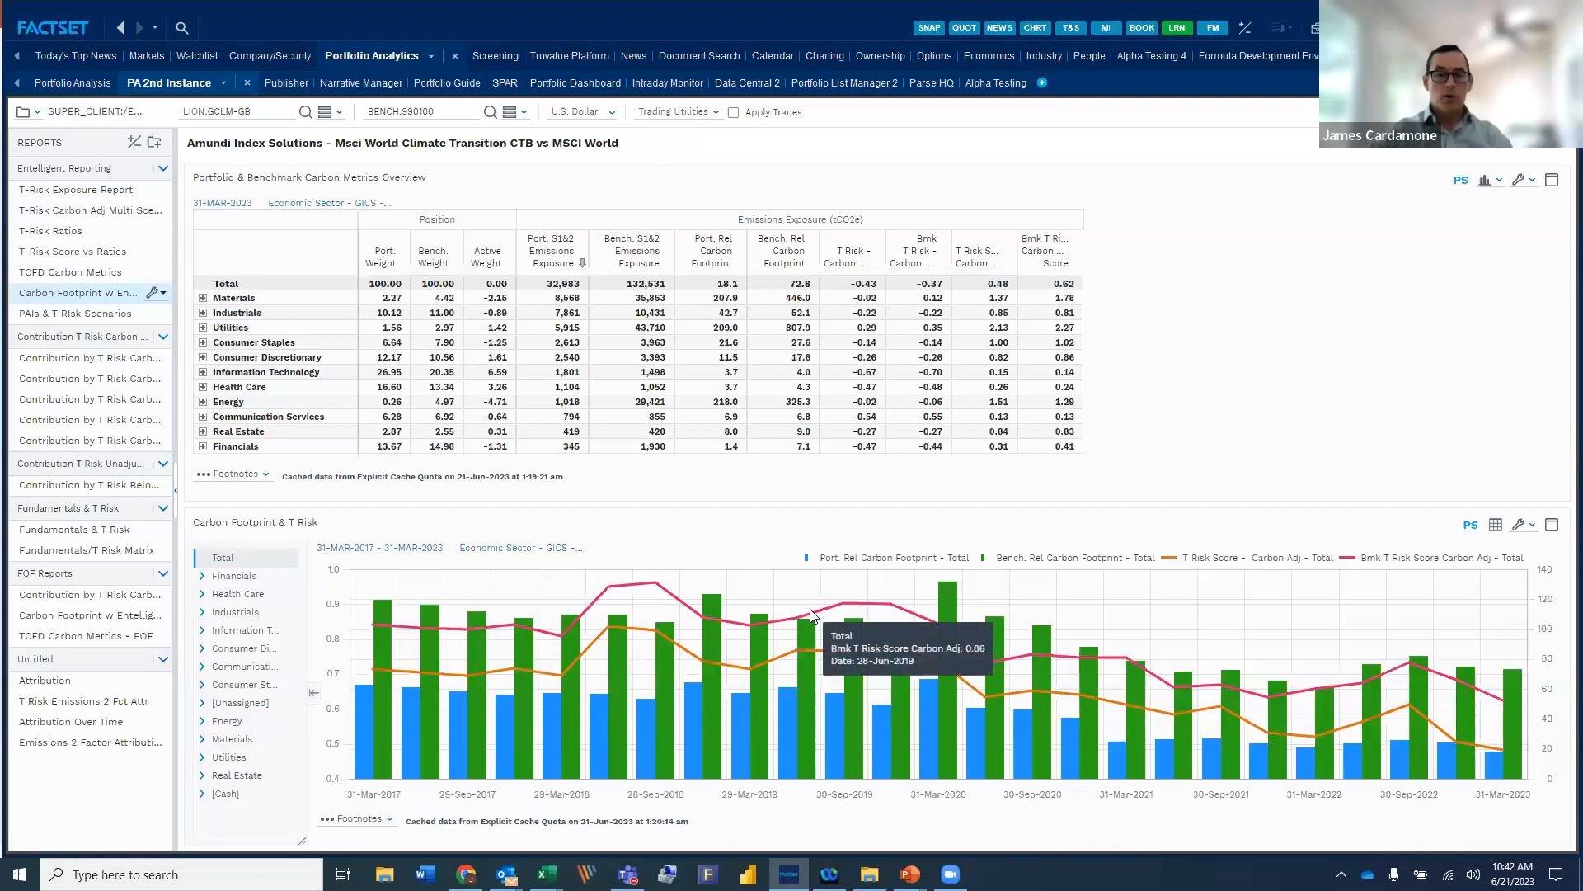
mouse_move(580, 702)
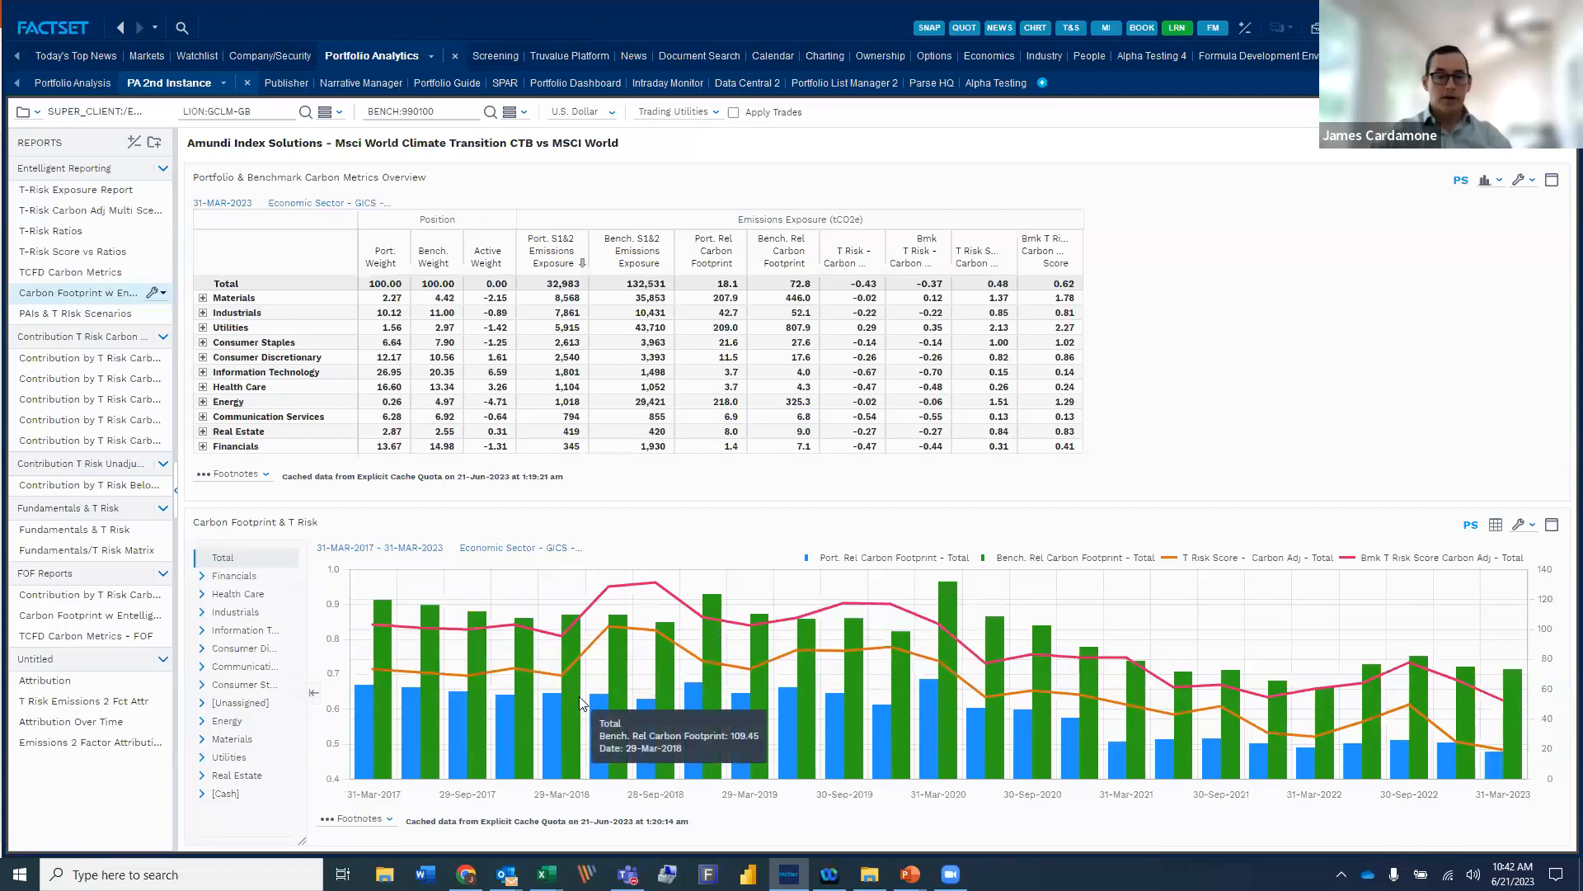
mouse_move(372, 710)
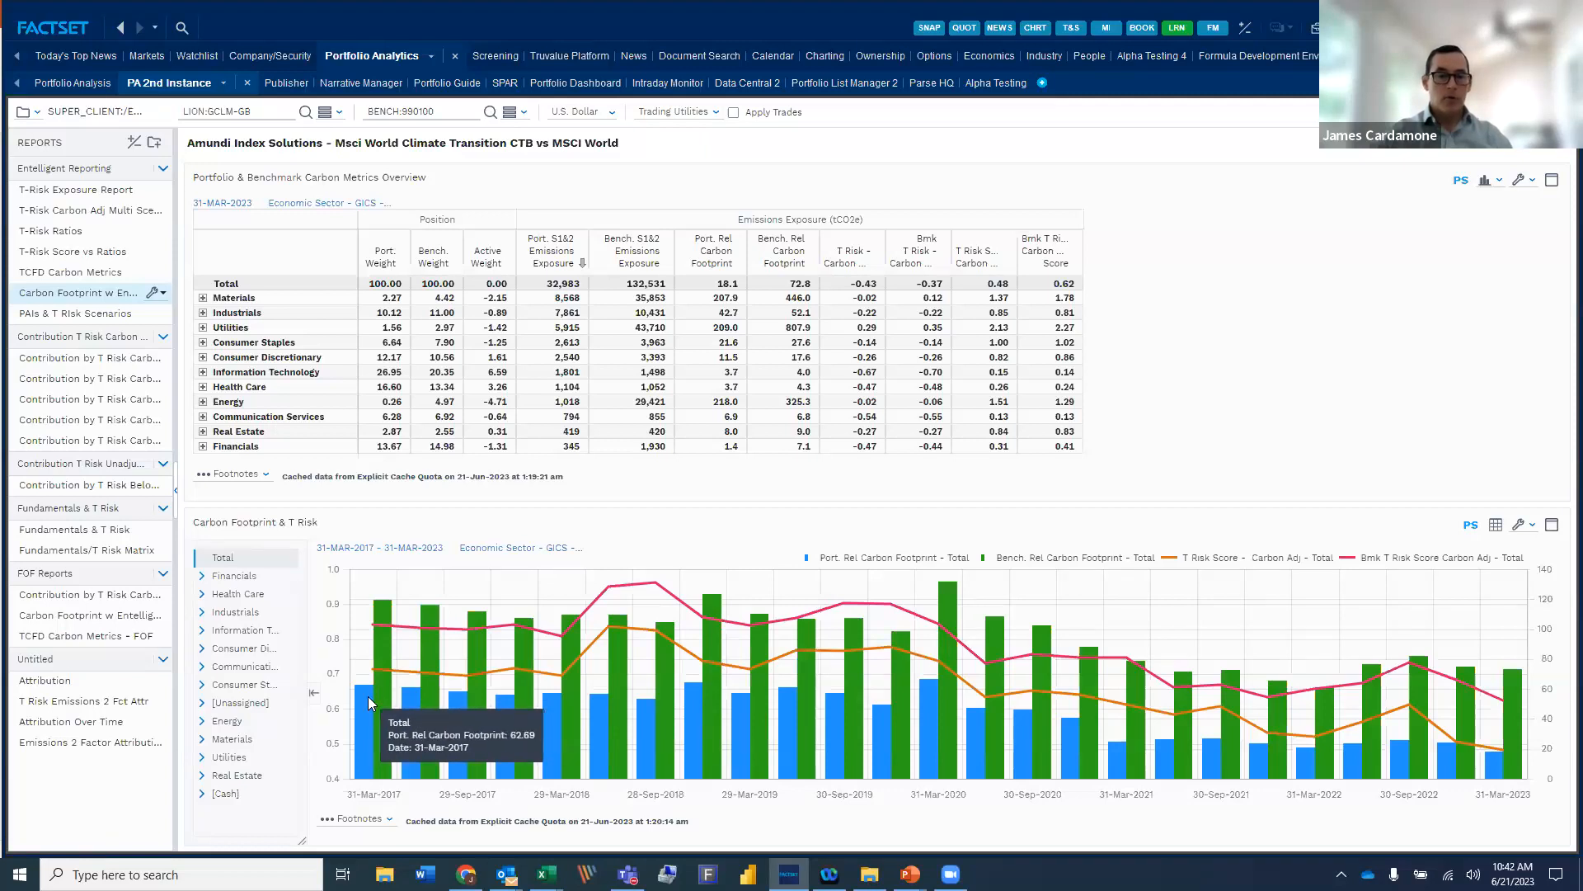
mouse_move(387, 697)
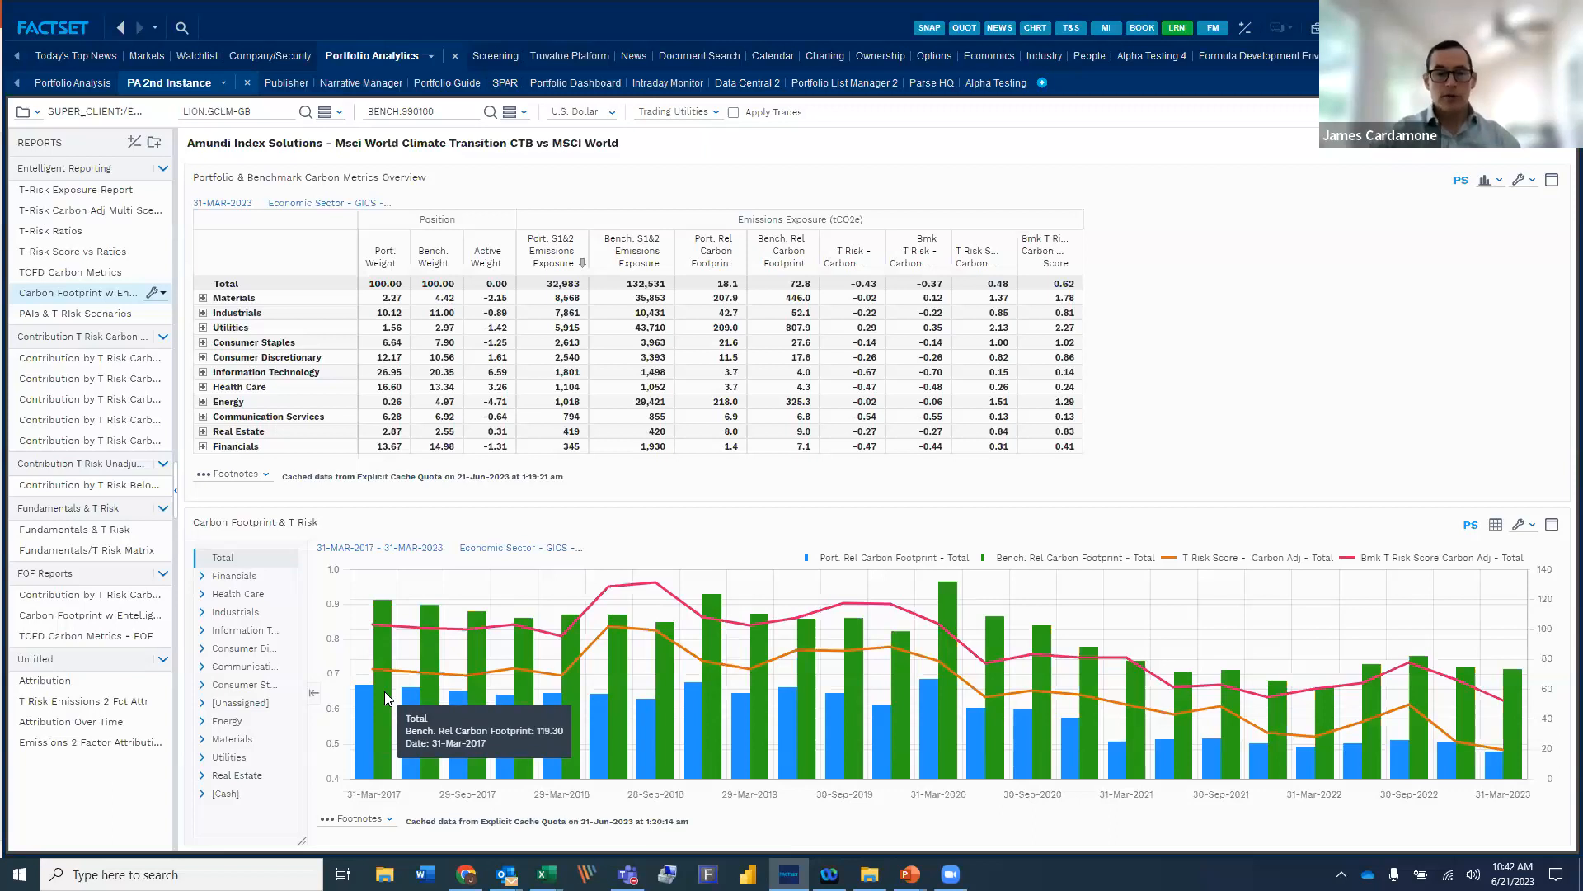
mouse_move(702, 704)
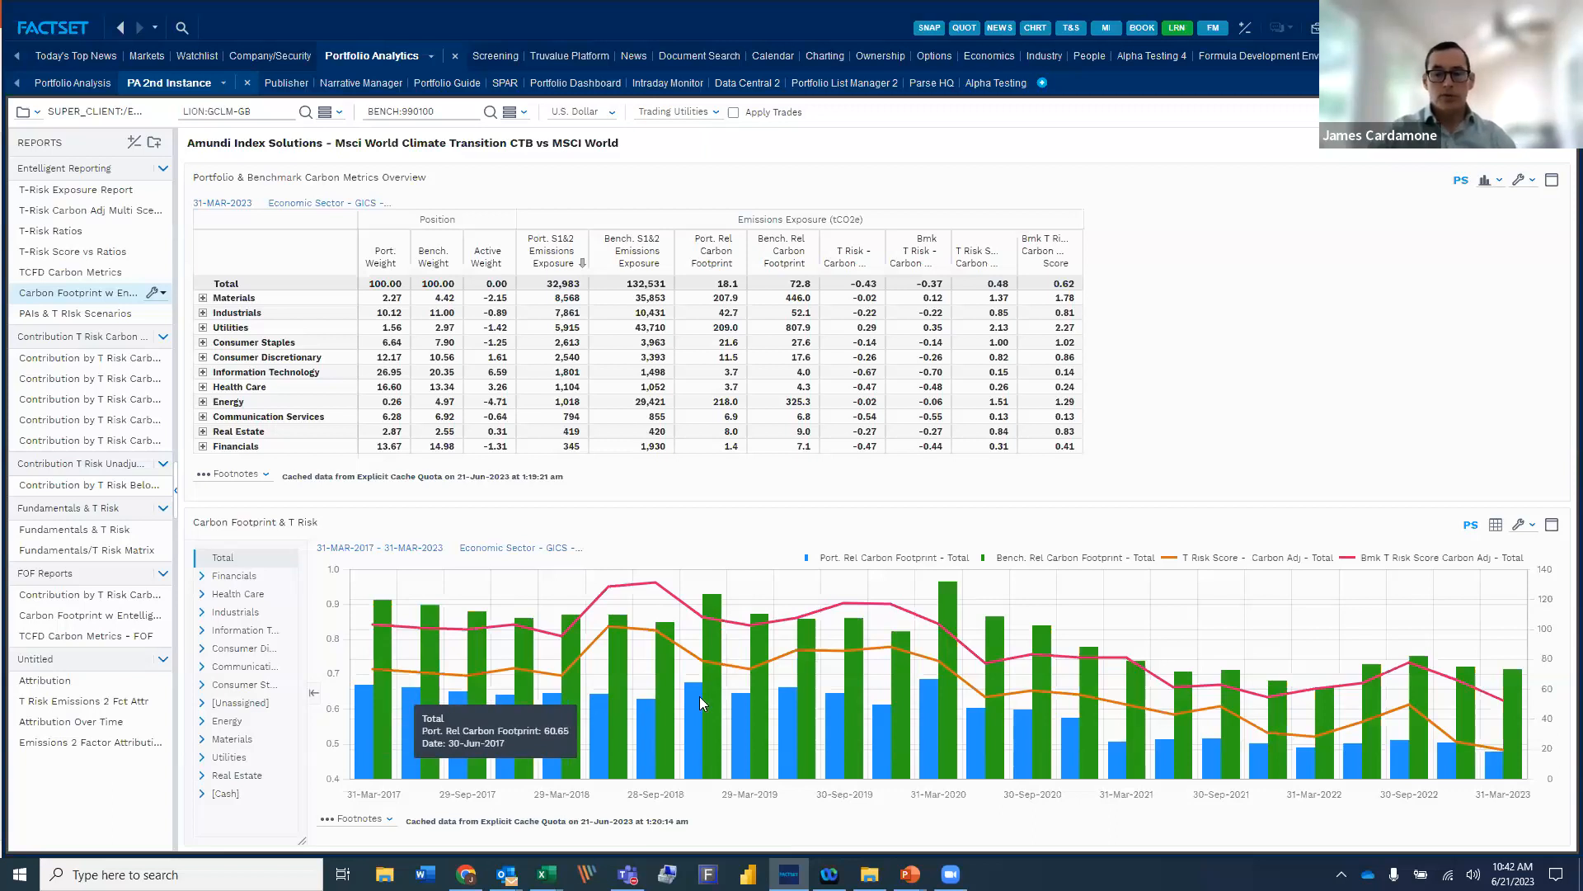
mouse_move(671, 747)
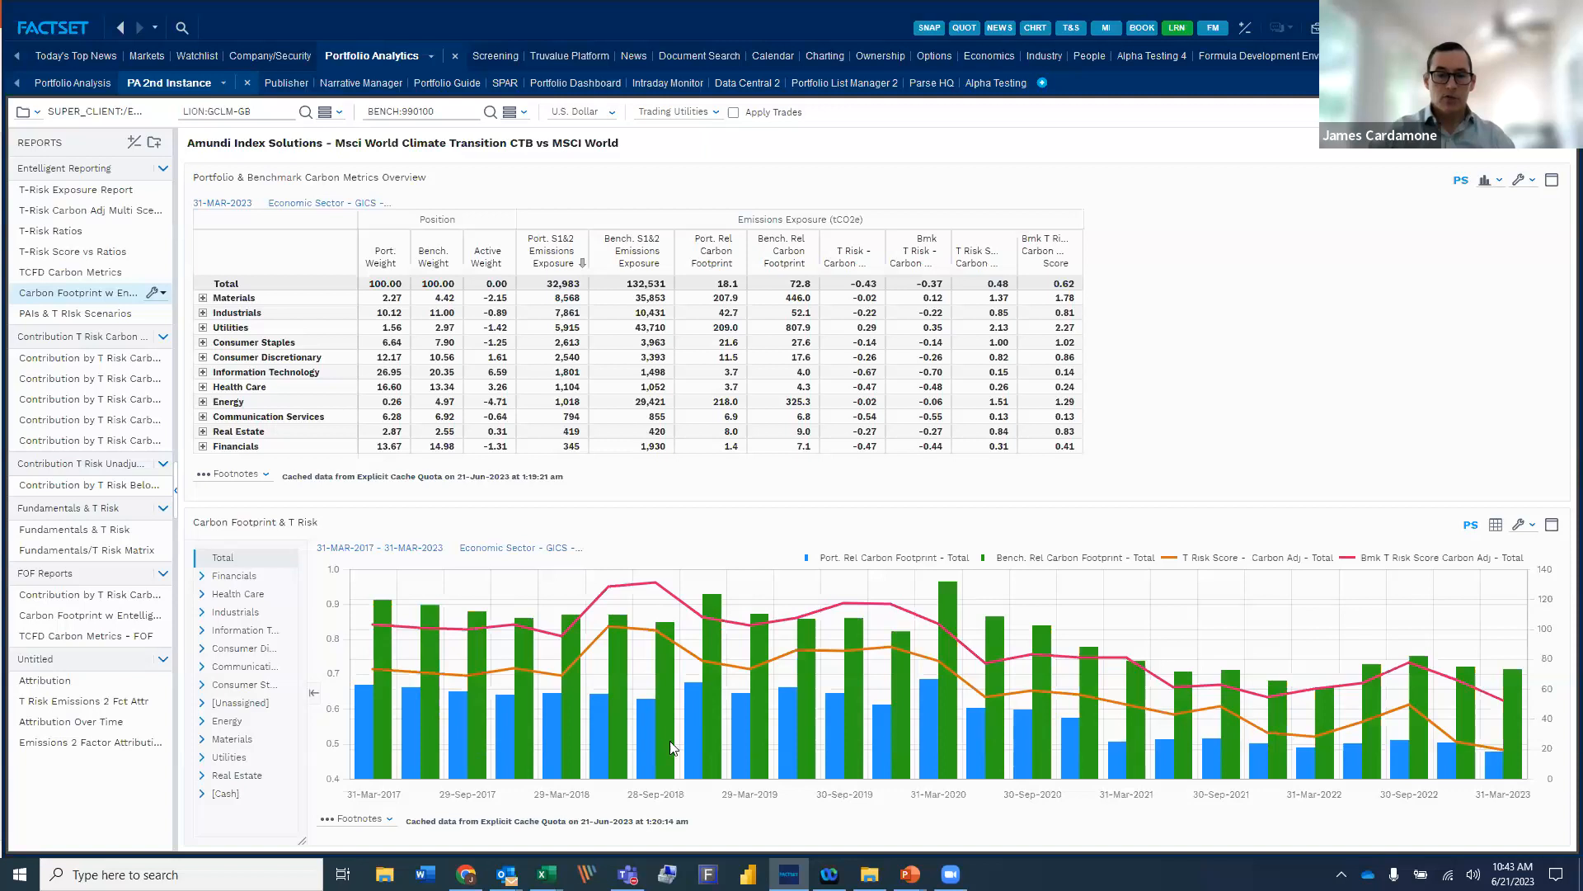
mouse_move(405, 694)
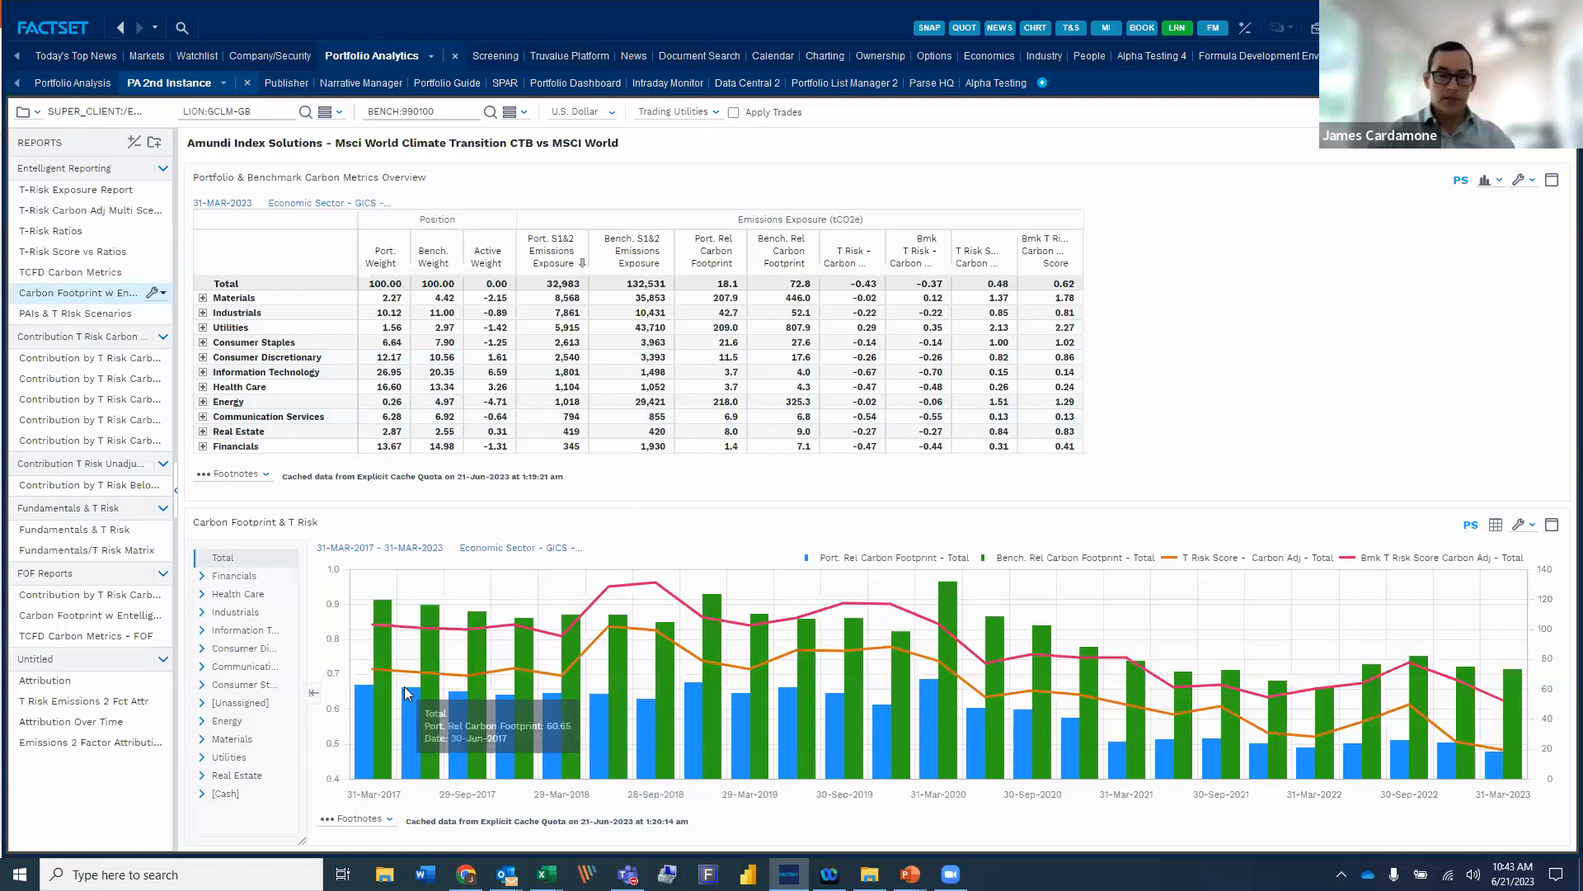
mouse_move(377, 705)
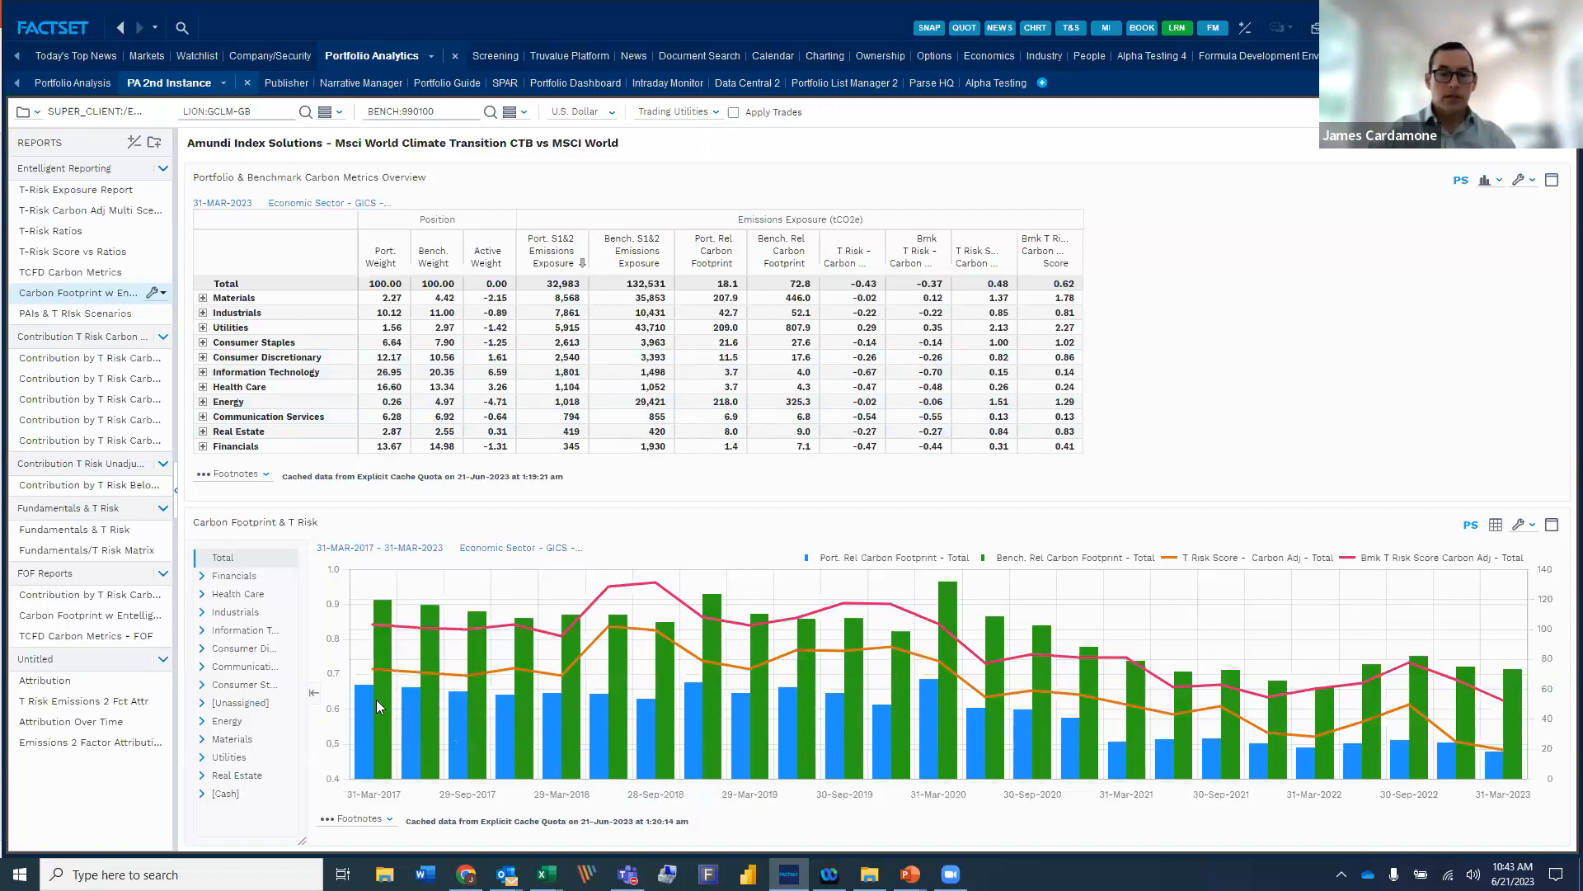
mouse_move(368, 707)
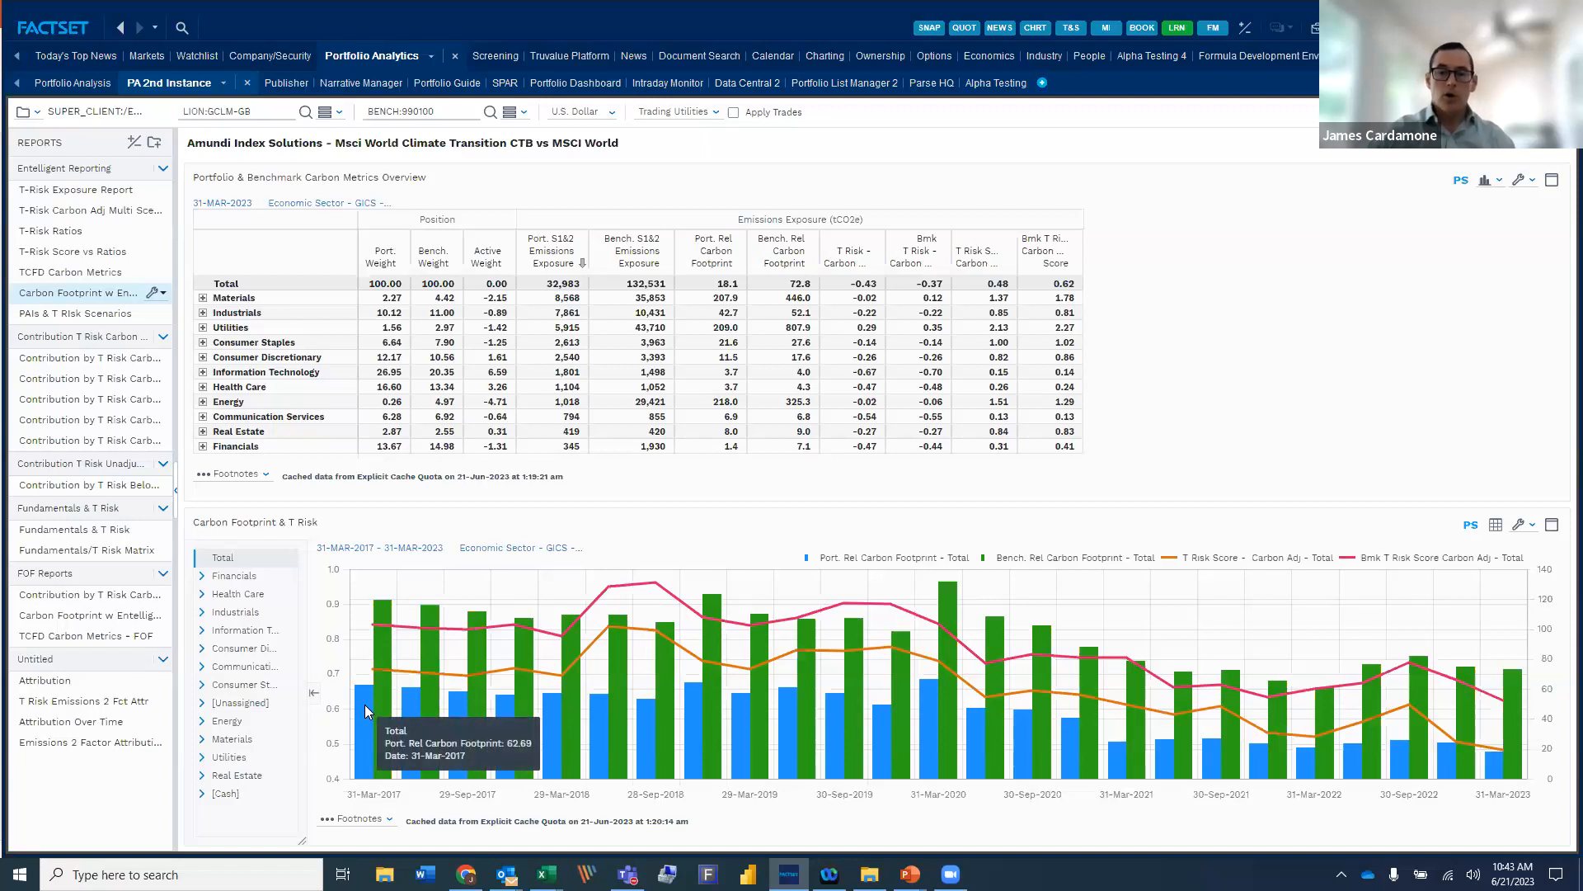
mouse_move(450, 617)
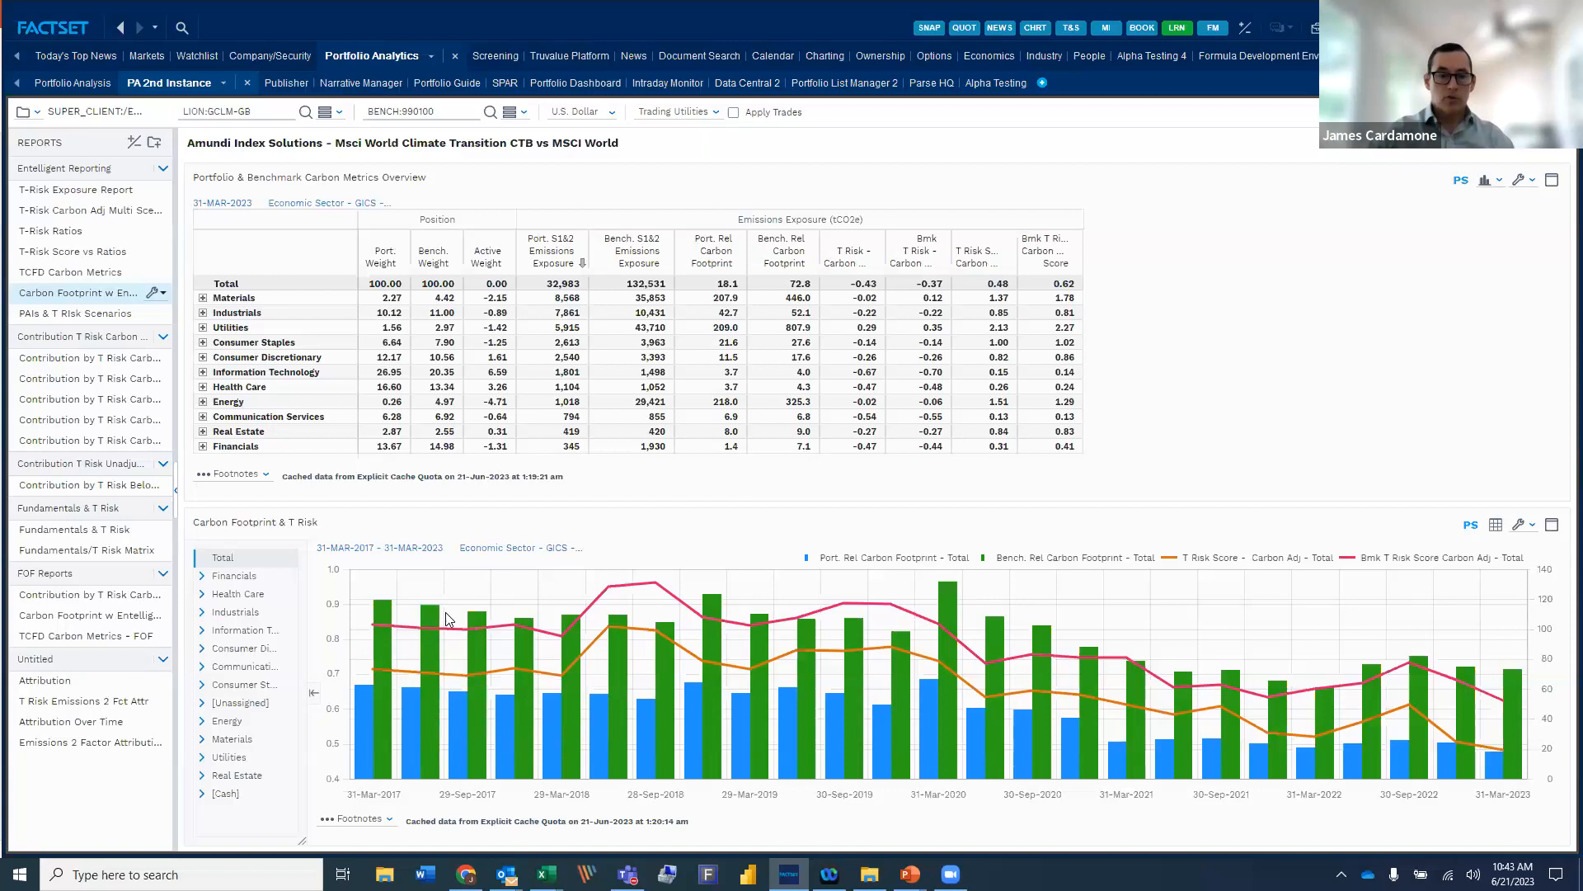
mouse_move(391, 631)
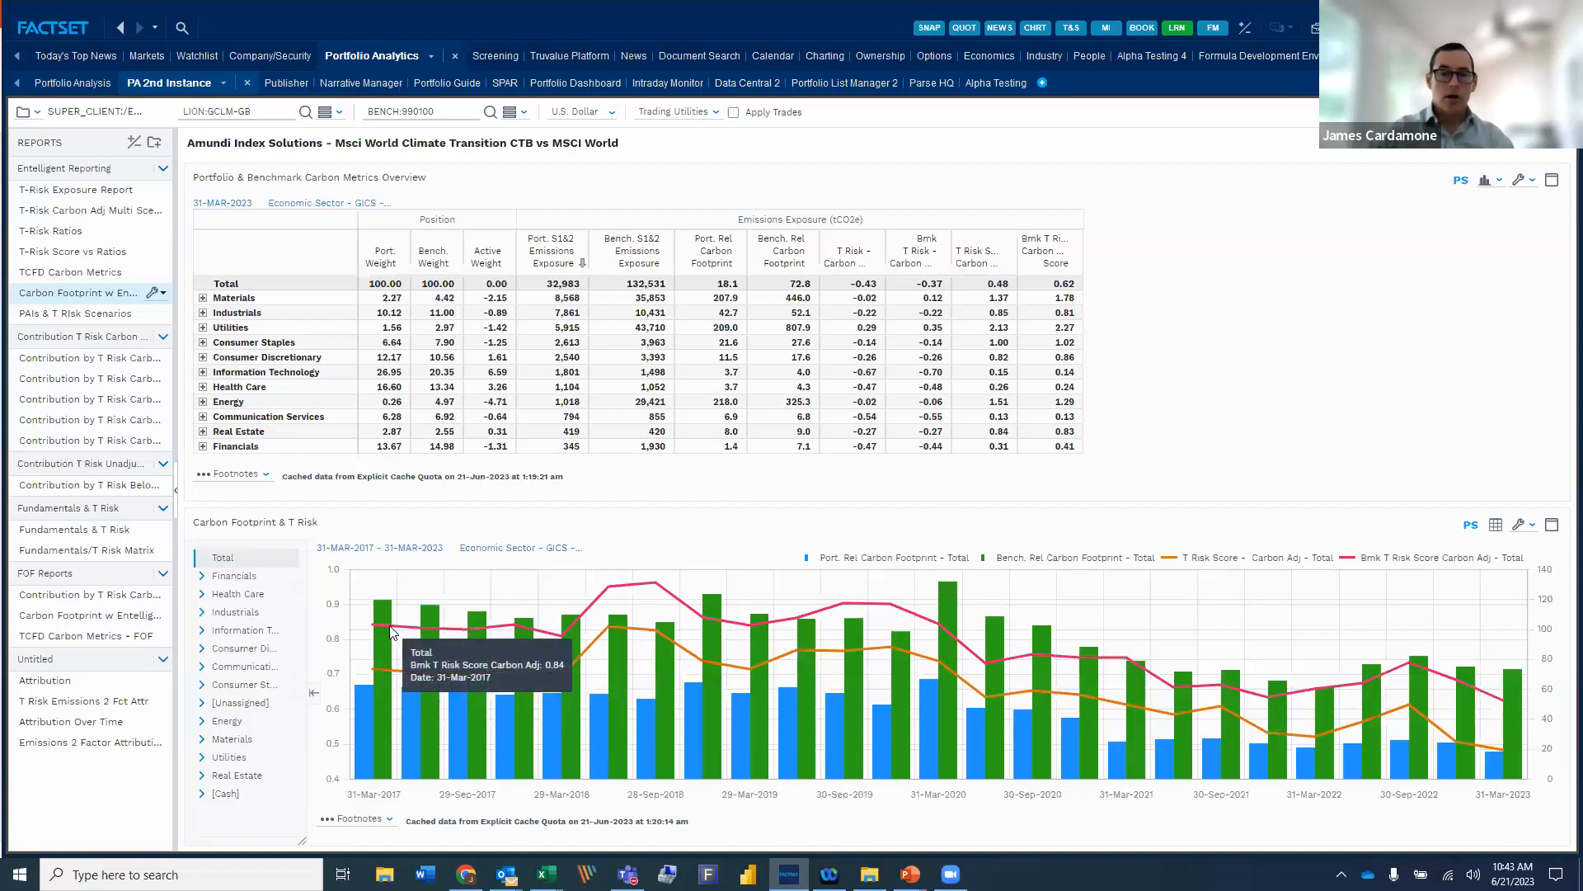
mouse_move(377, 669)
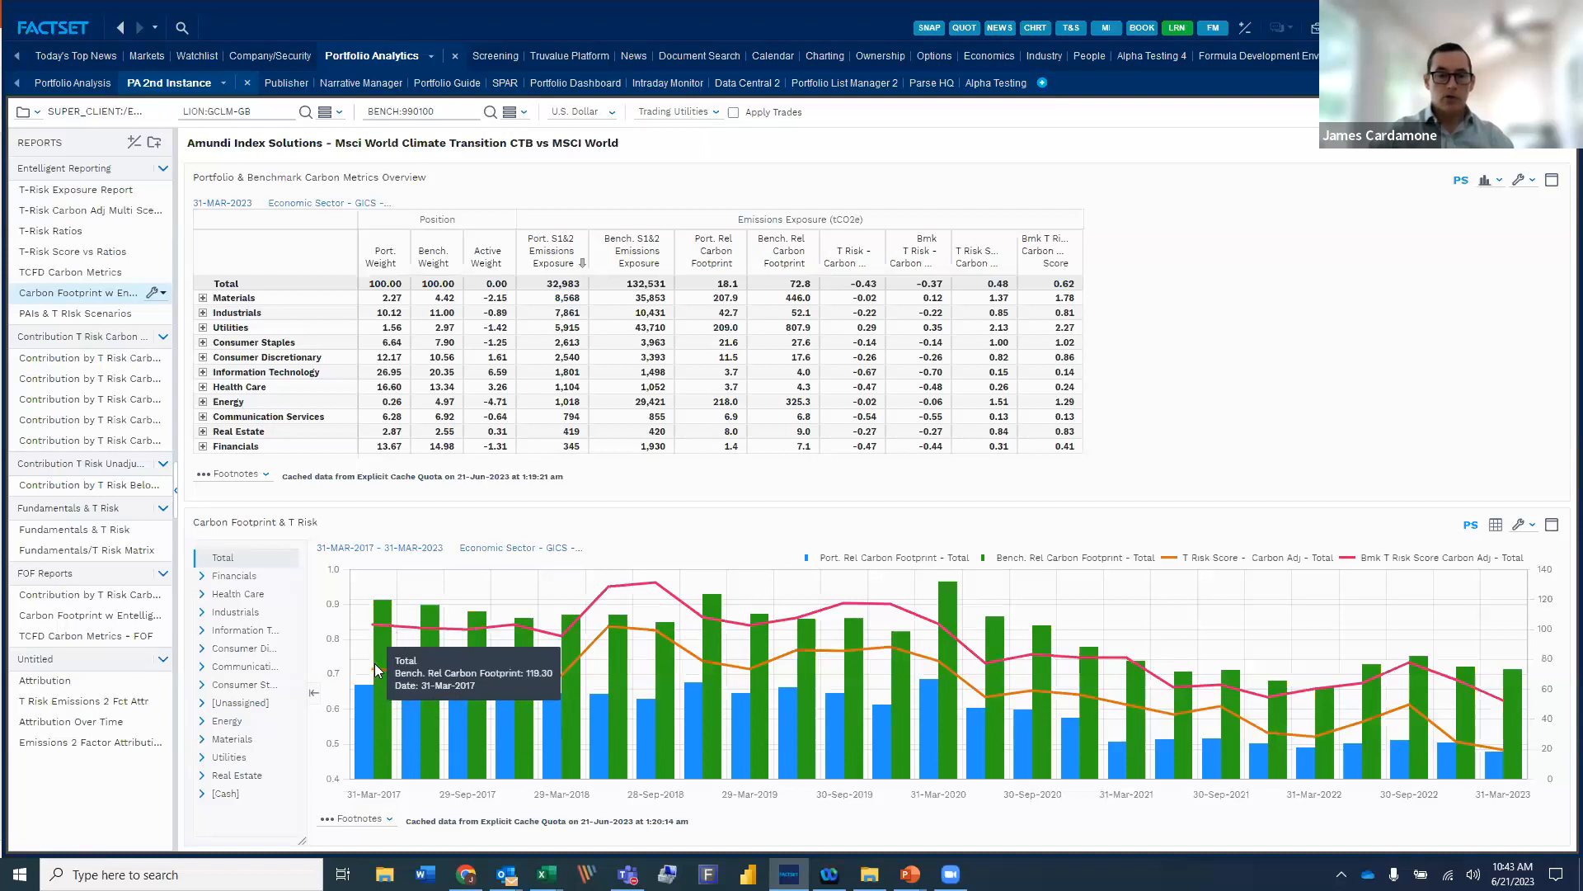
mouse_move(403, 675)
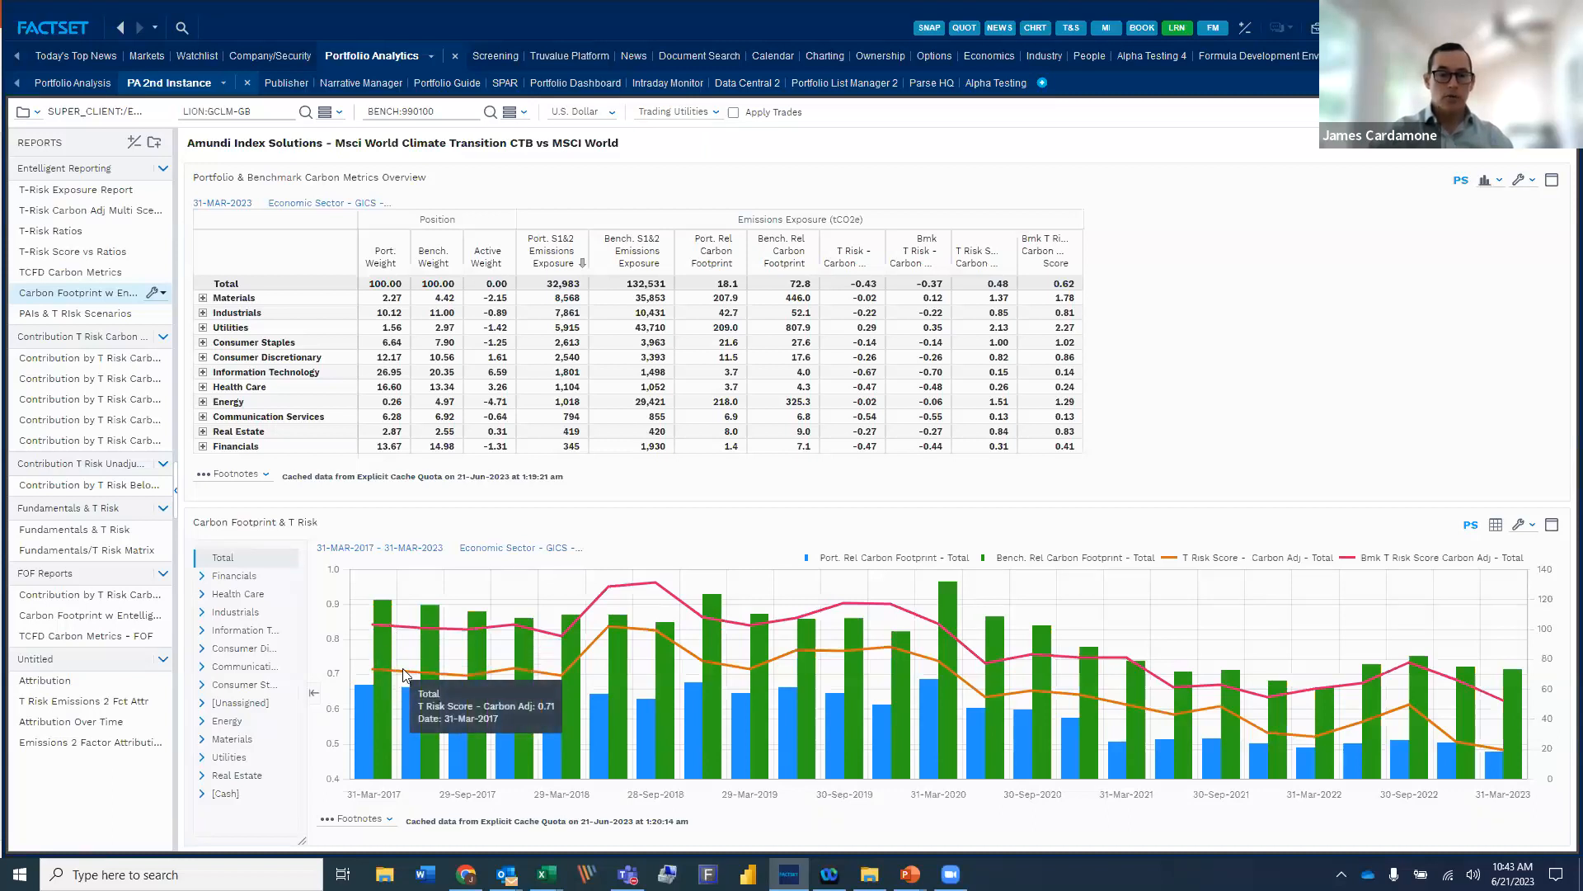
mouse_move(459, 631)
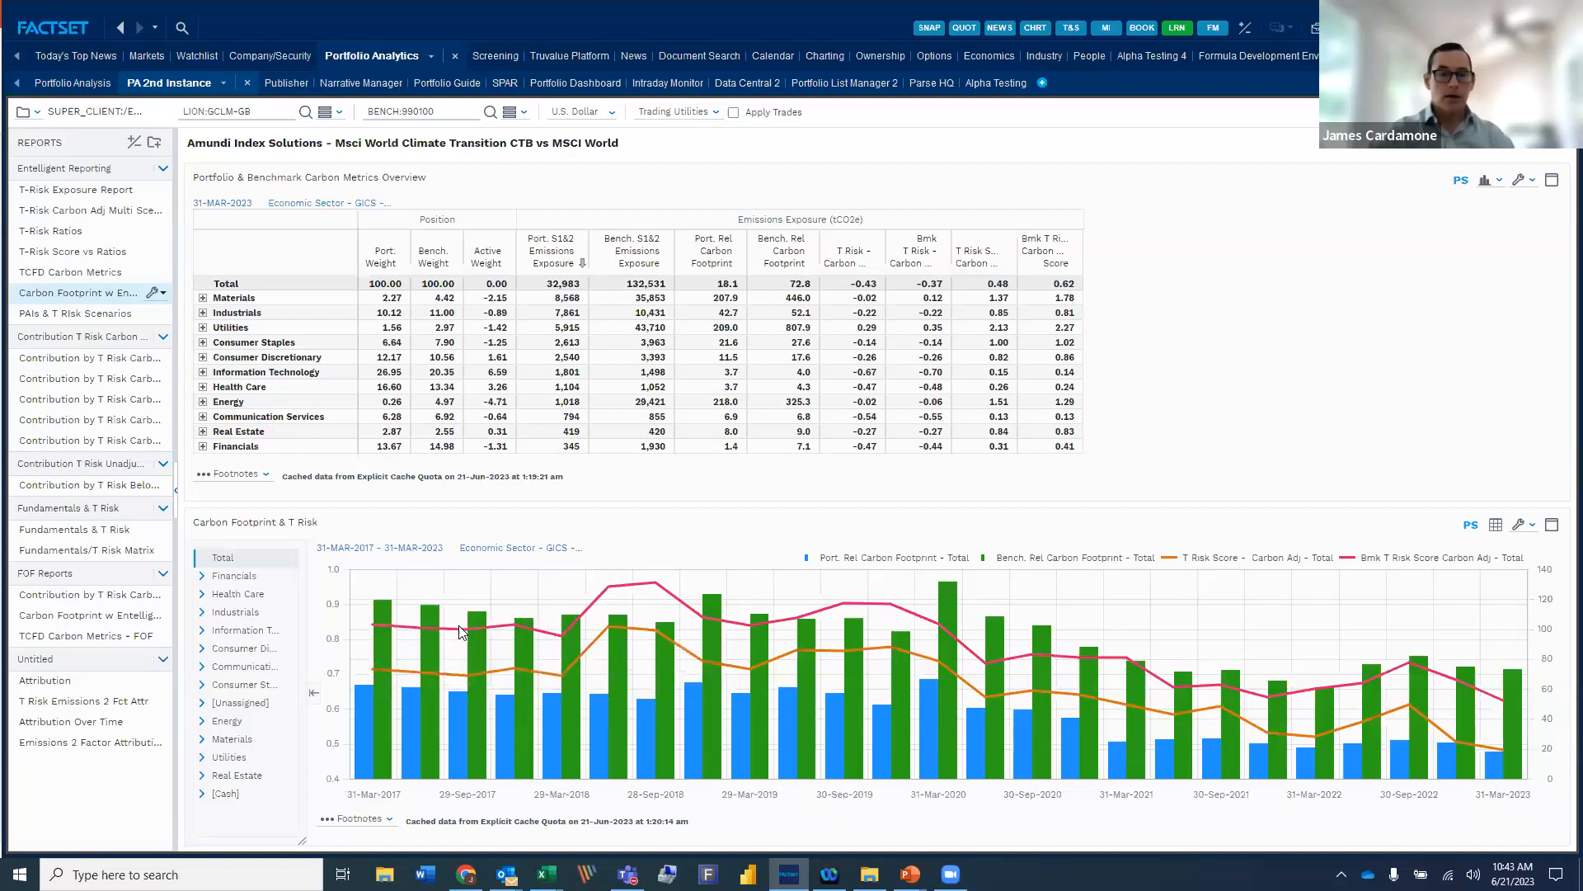
mouse_move(445, 635)
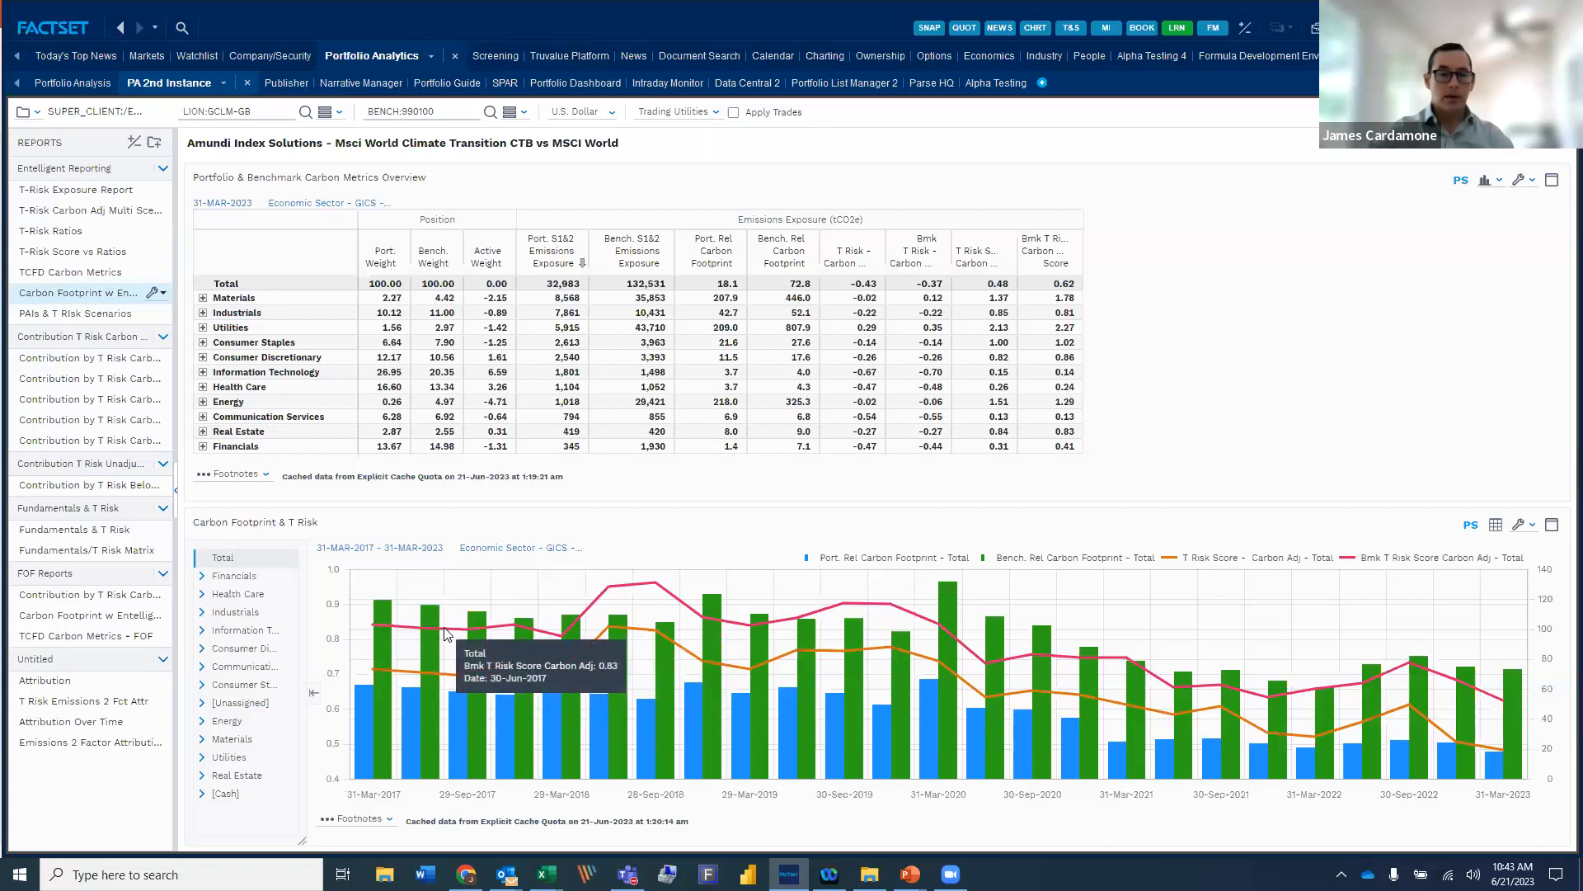
mouse_move(440, 679)
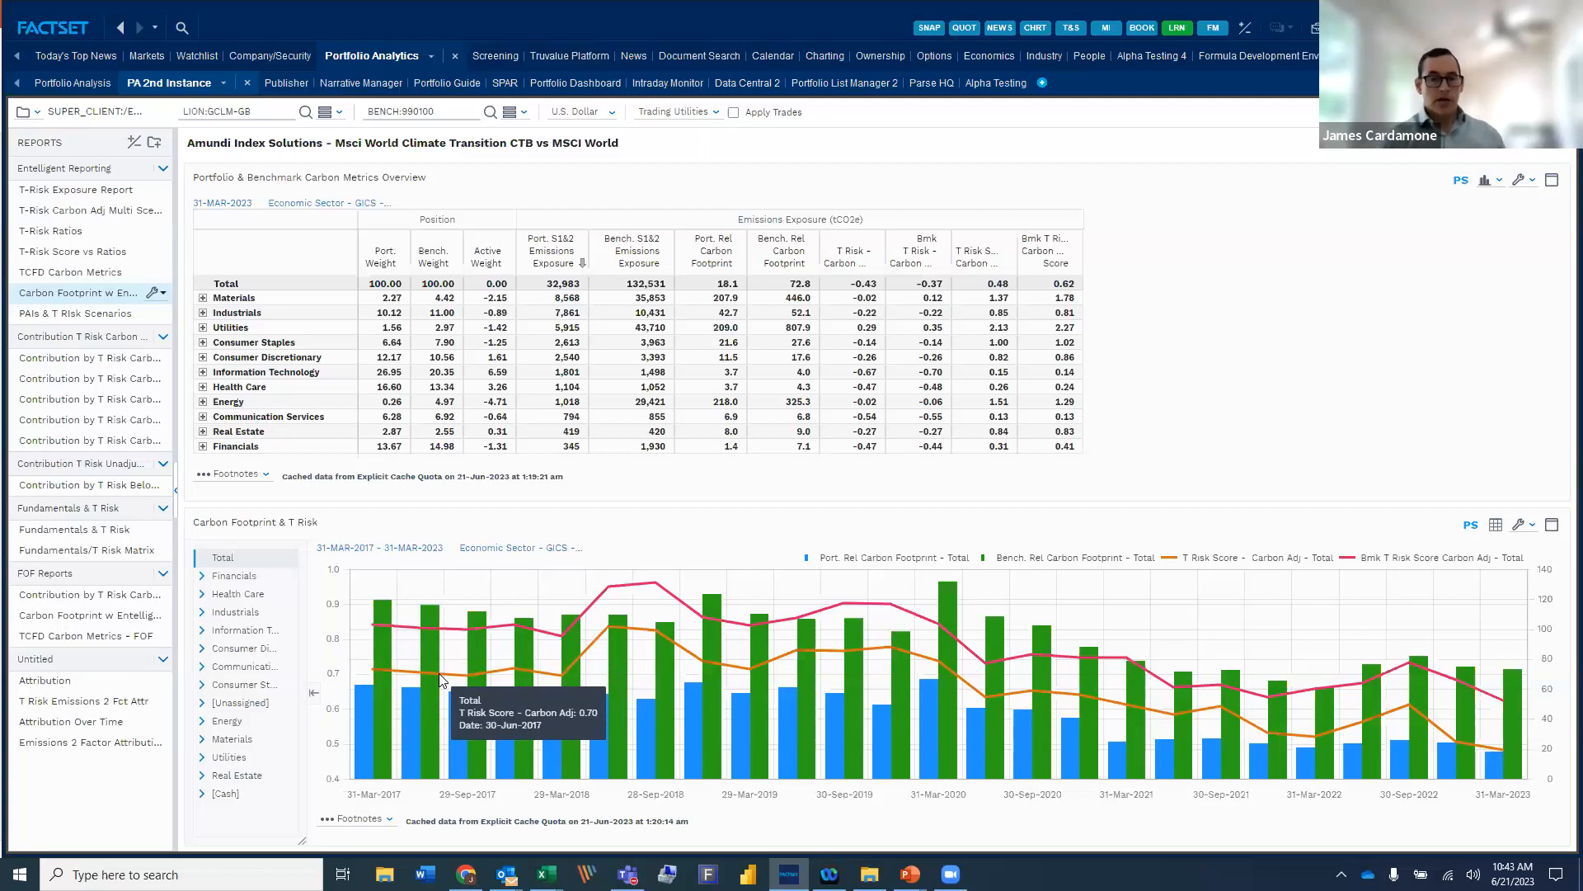
mouse_move(316, 633)
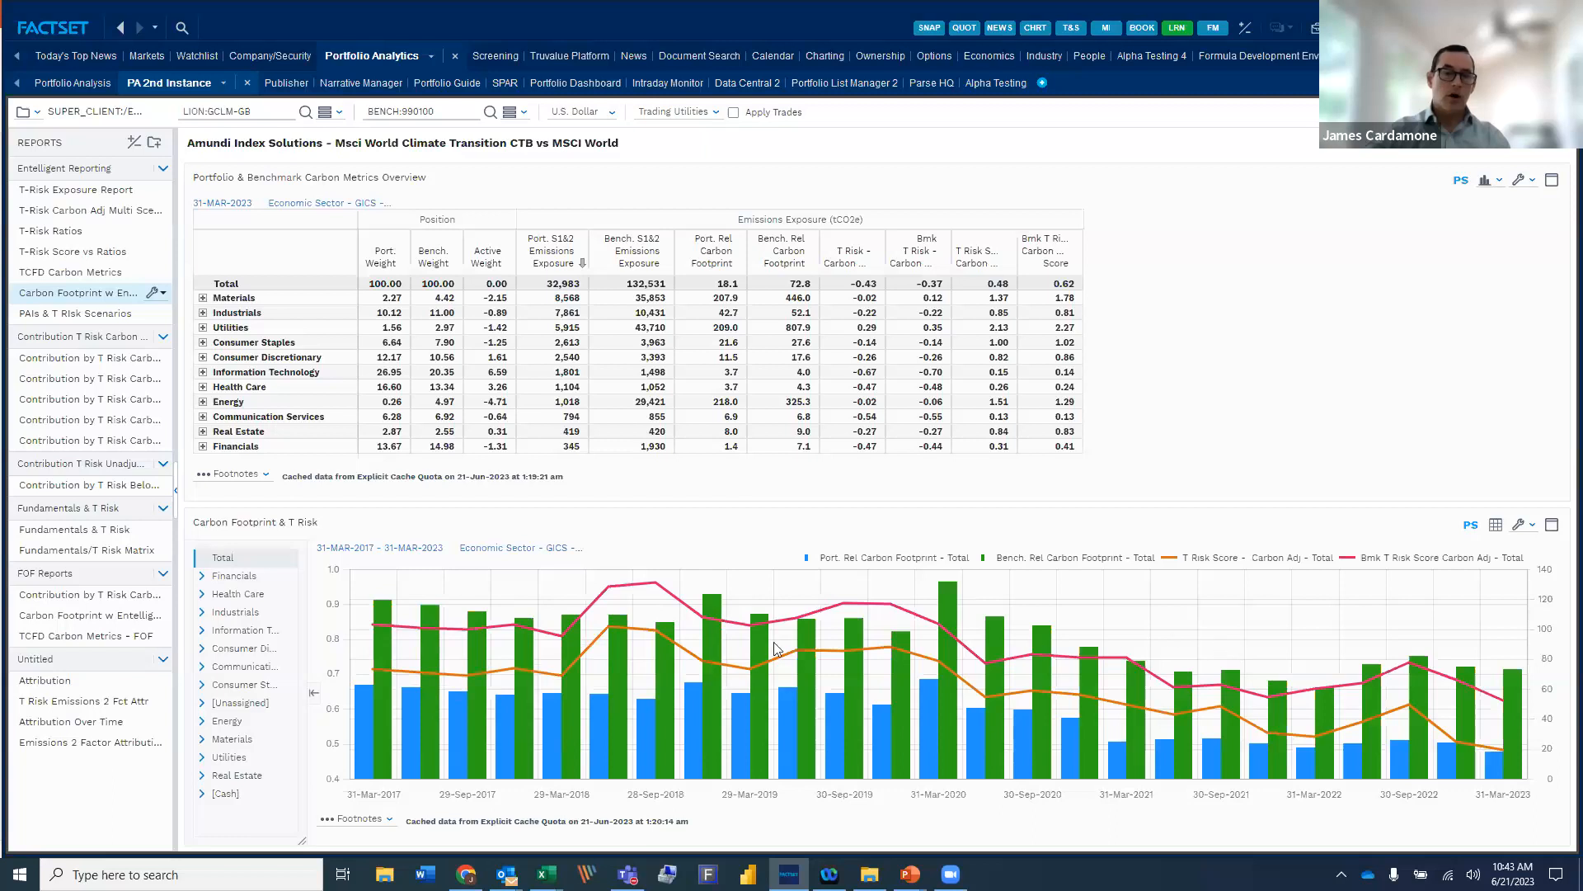
mouse_move(354, 624)
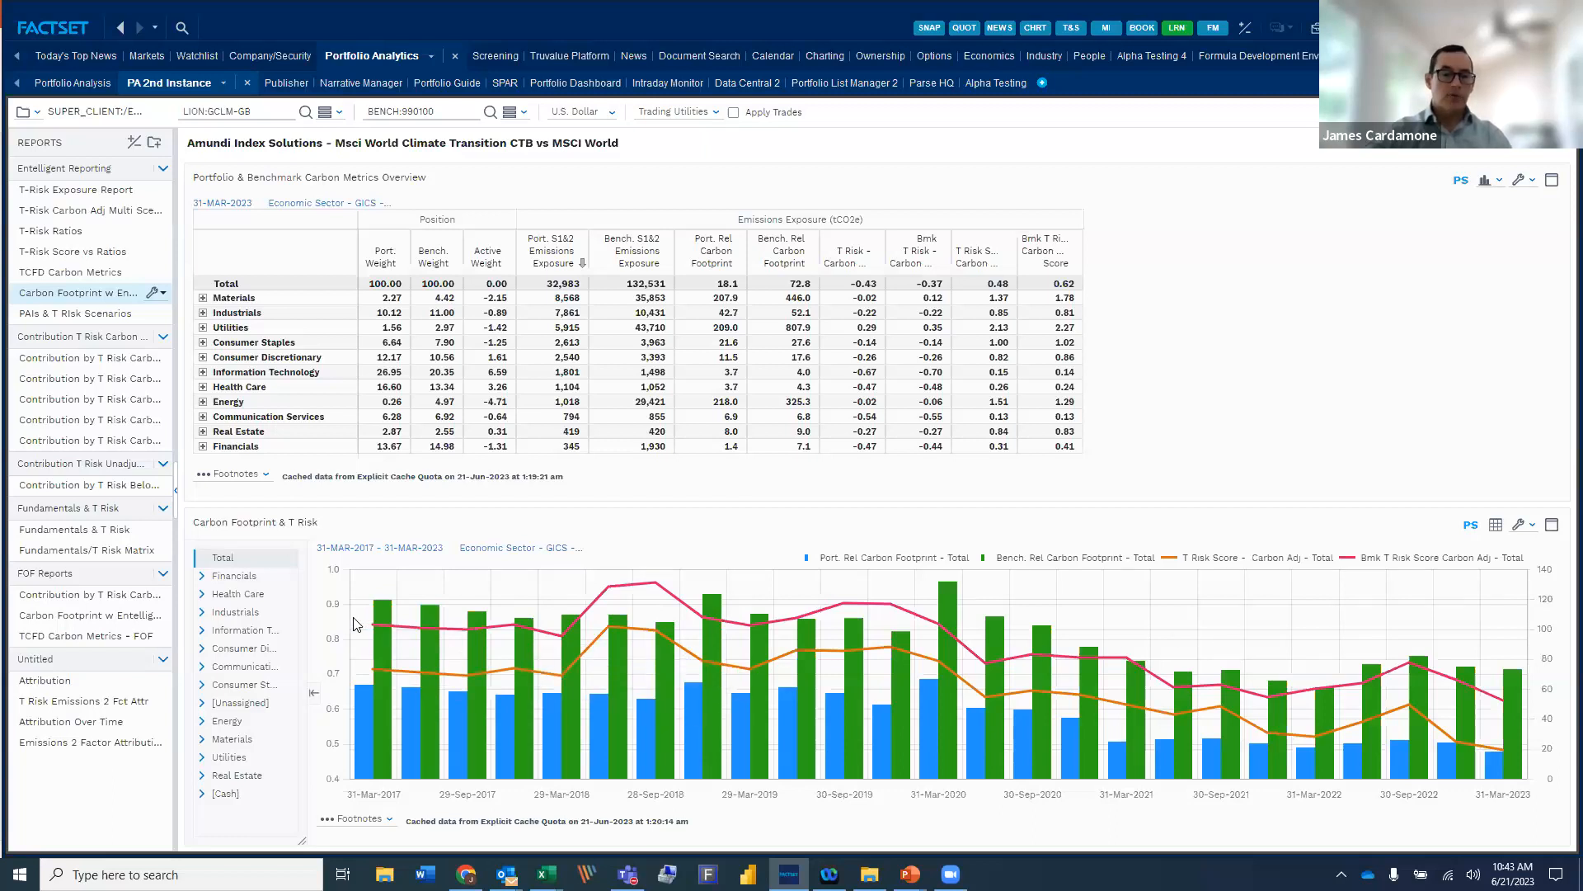
Show the Carbon Footprint & T-Risk chart for the Industrials sector only.
left_click(234, 611)
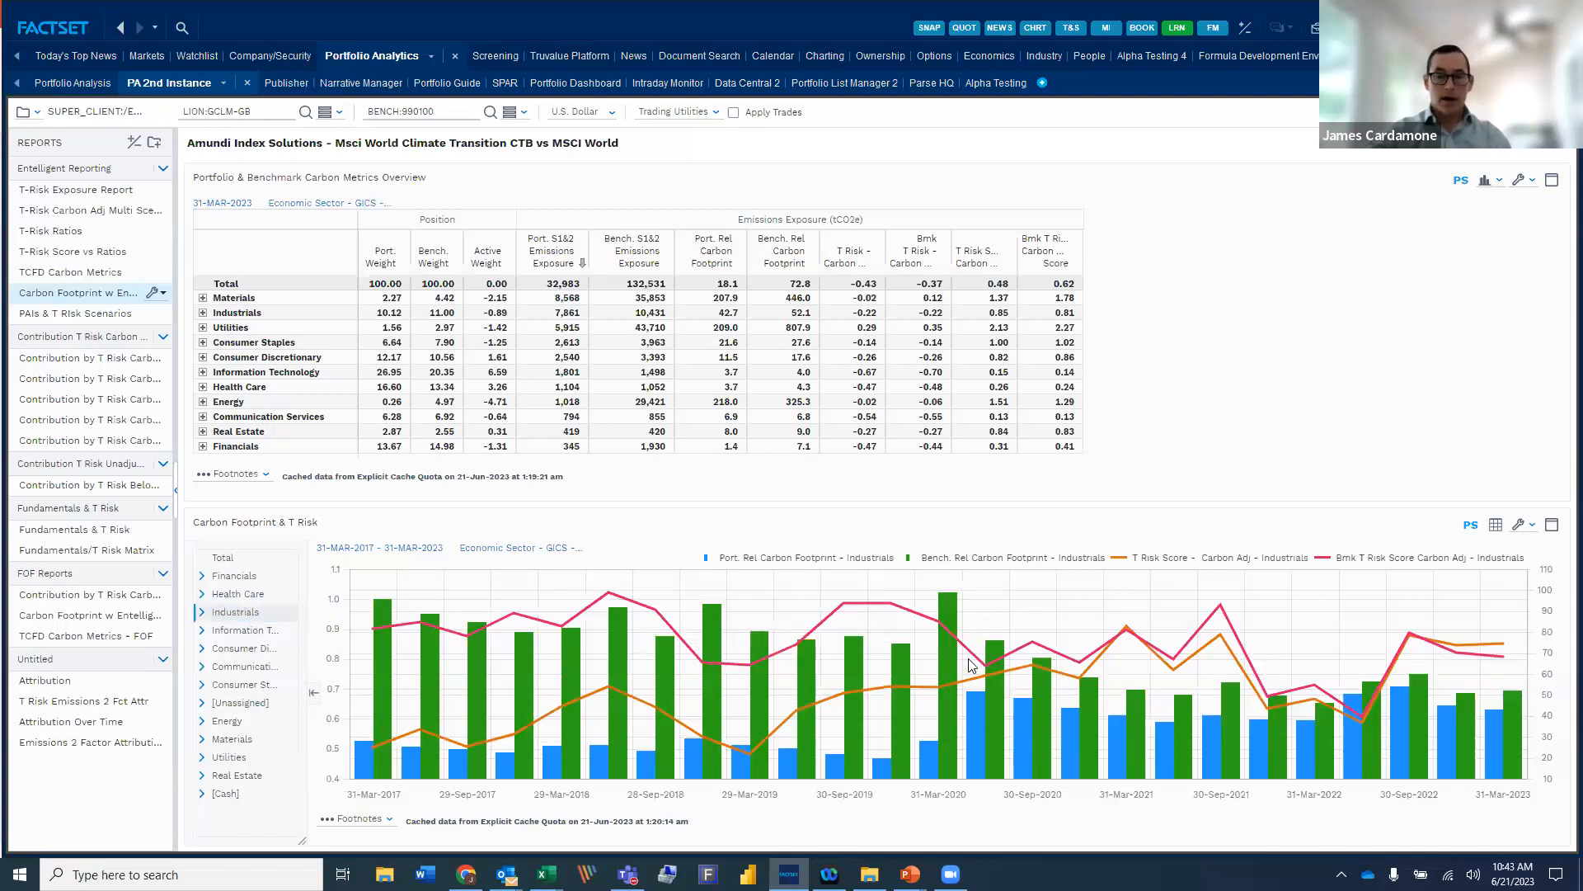
mouse_move(1219, 672)
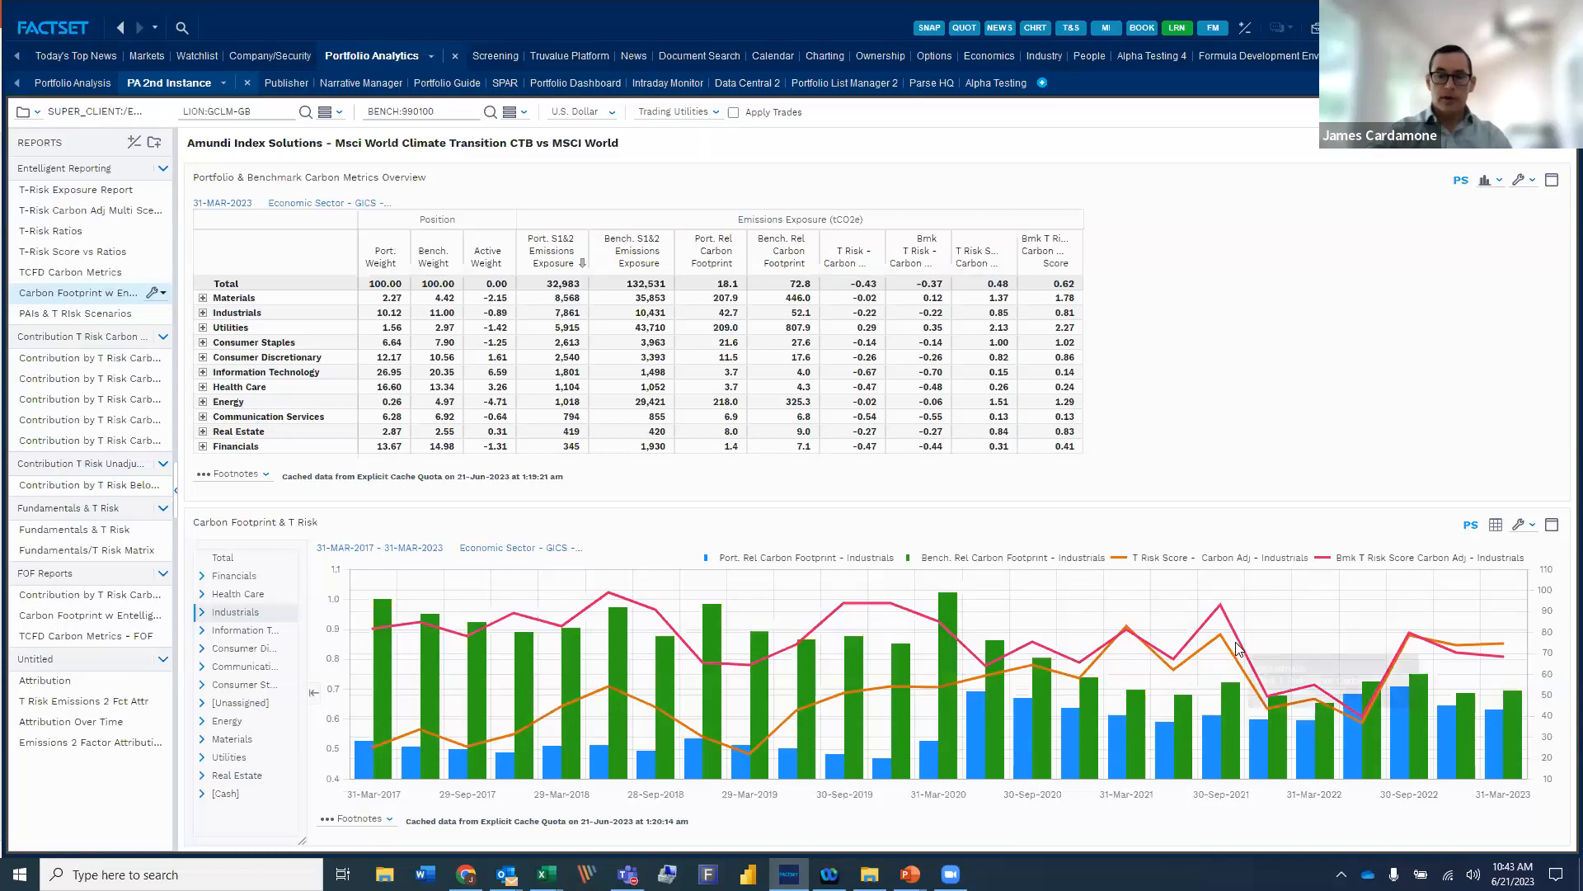
mouse_move(1125, 652)
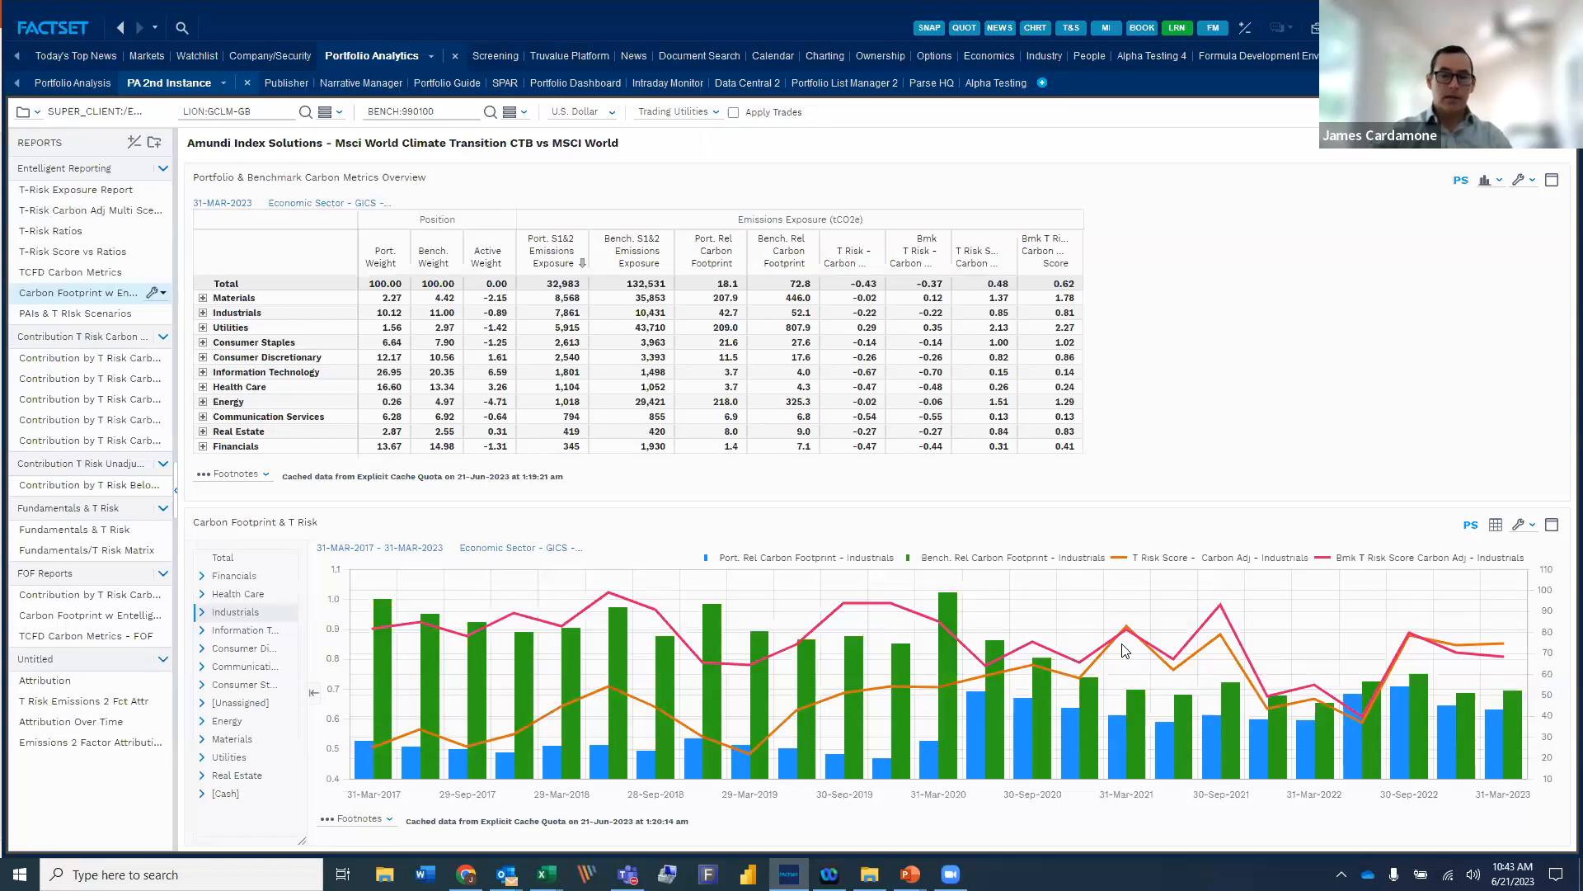
mouse_move(966, 692)
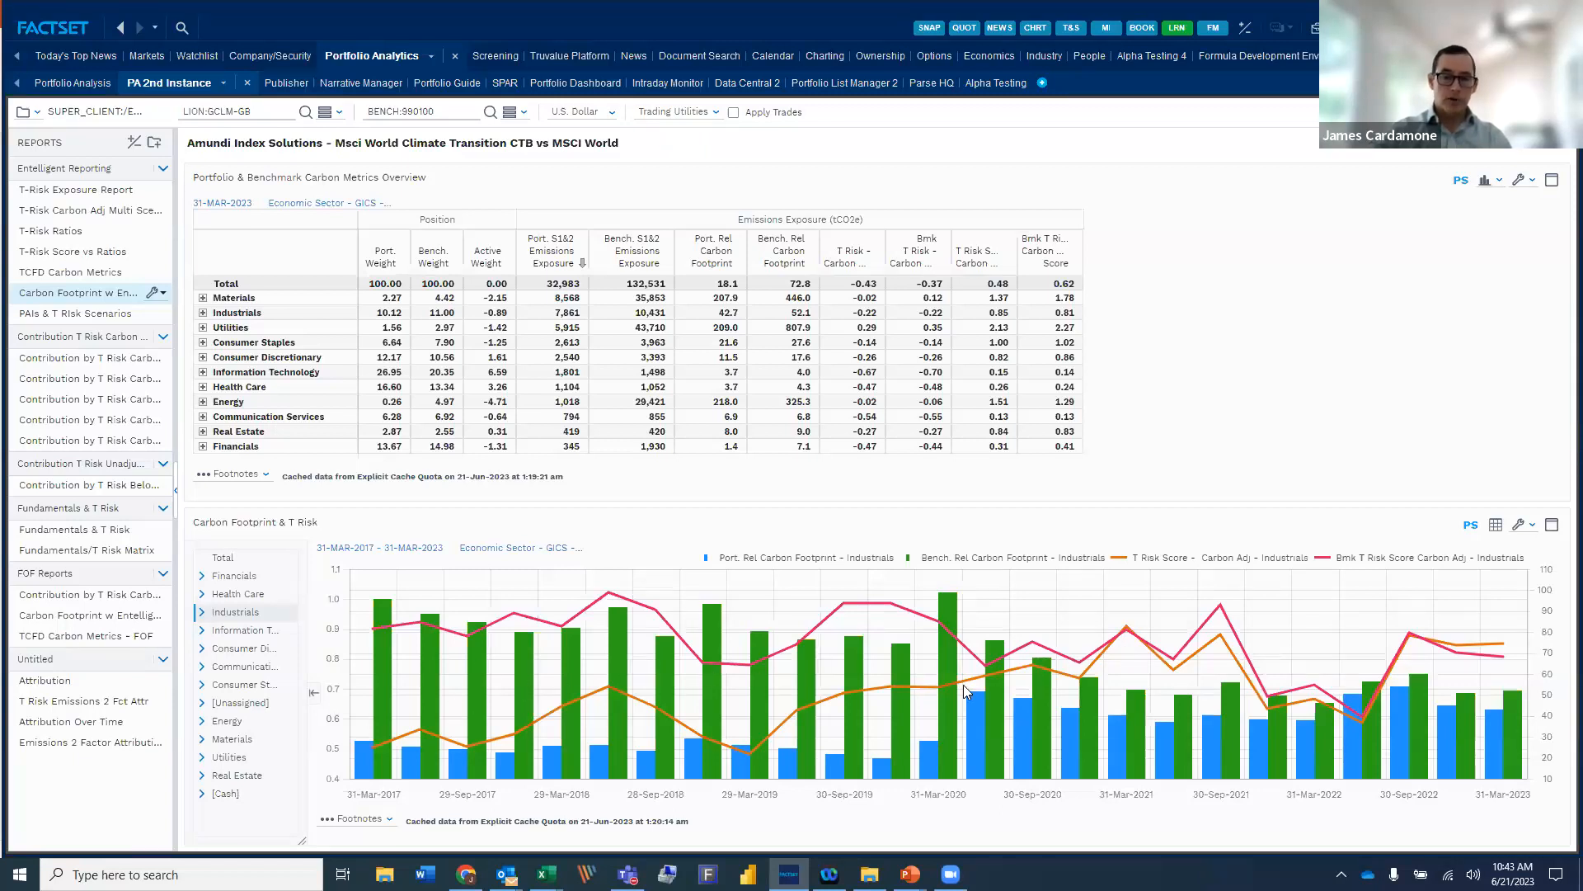
mouse_move(1131, 652)
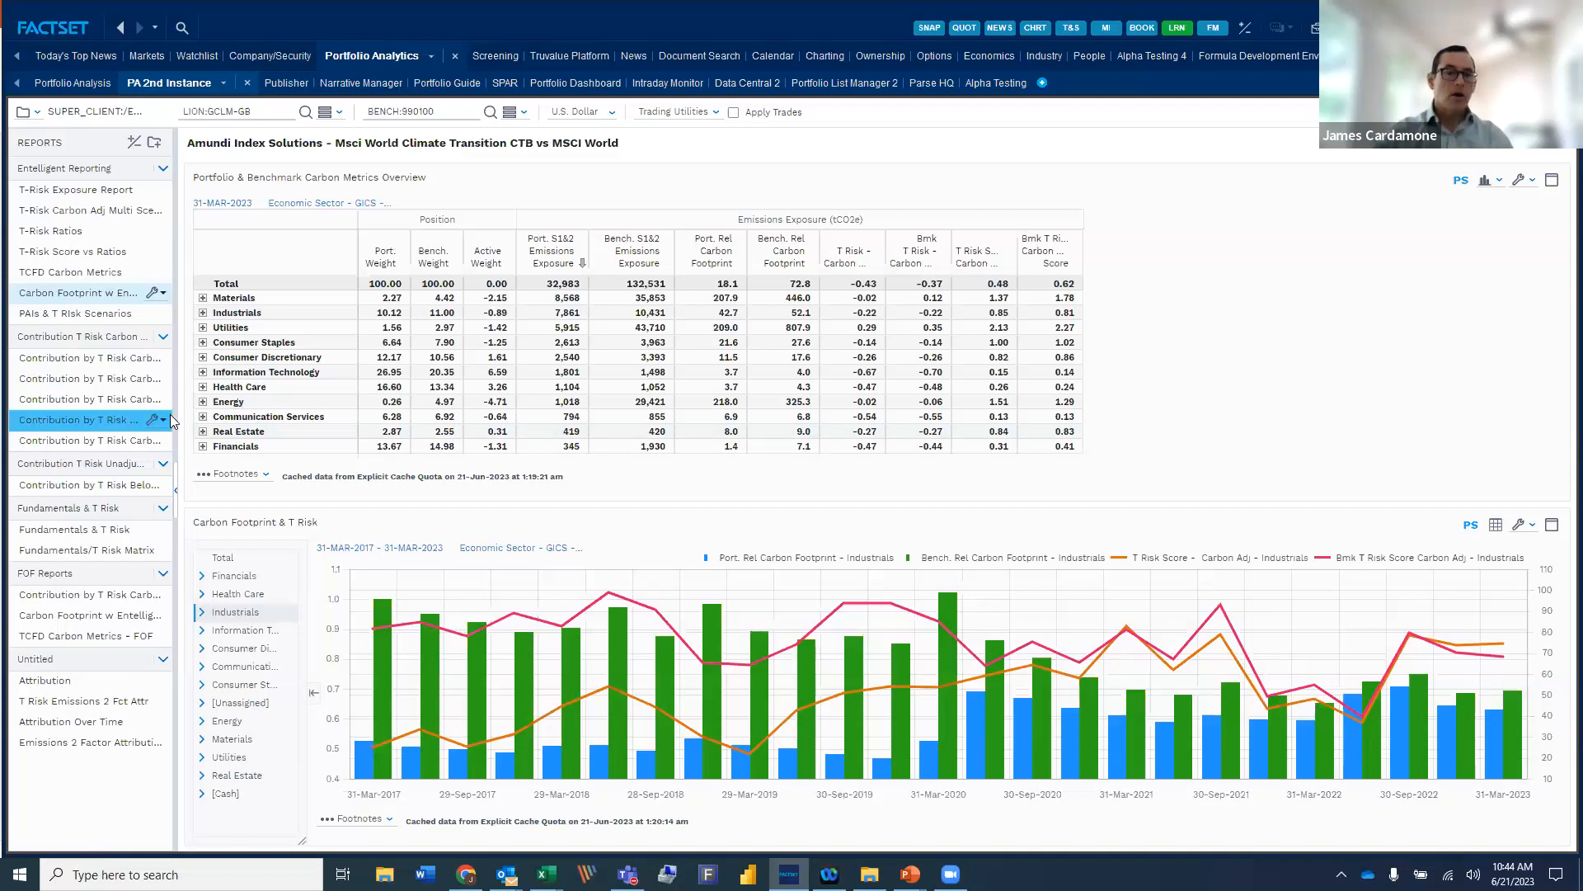
Open the first Contribution by T Risk Carbon report with its Leader vs Laggard chart.
left_click(76, 357)
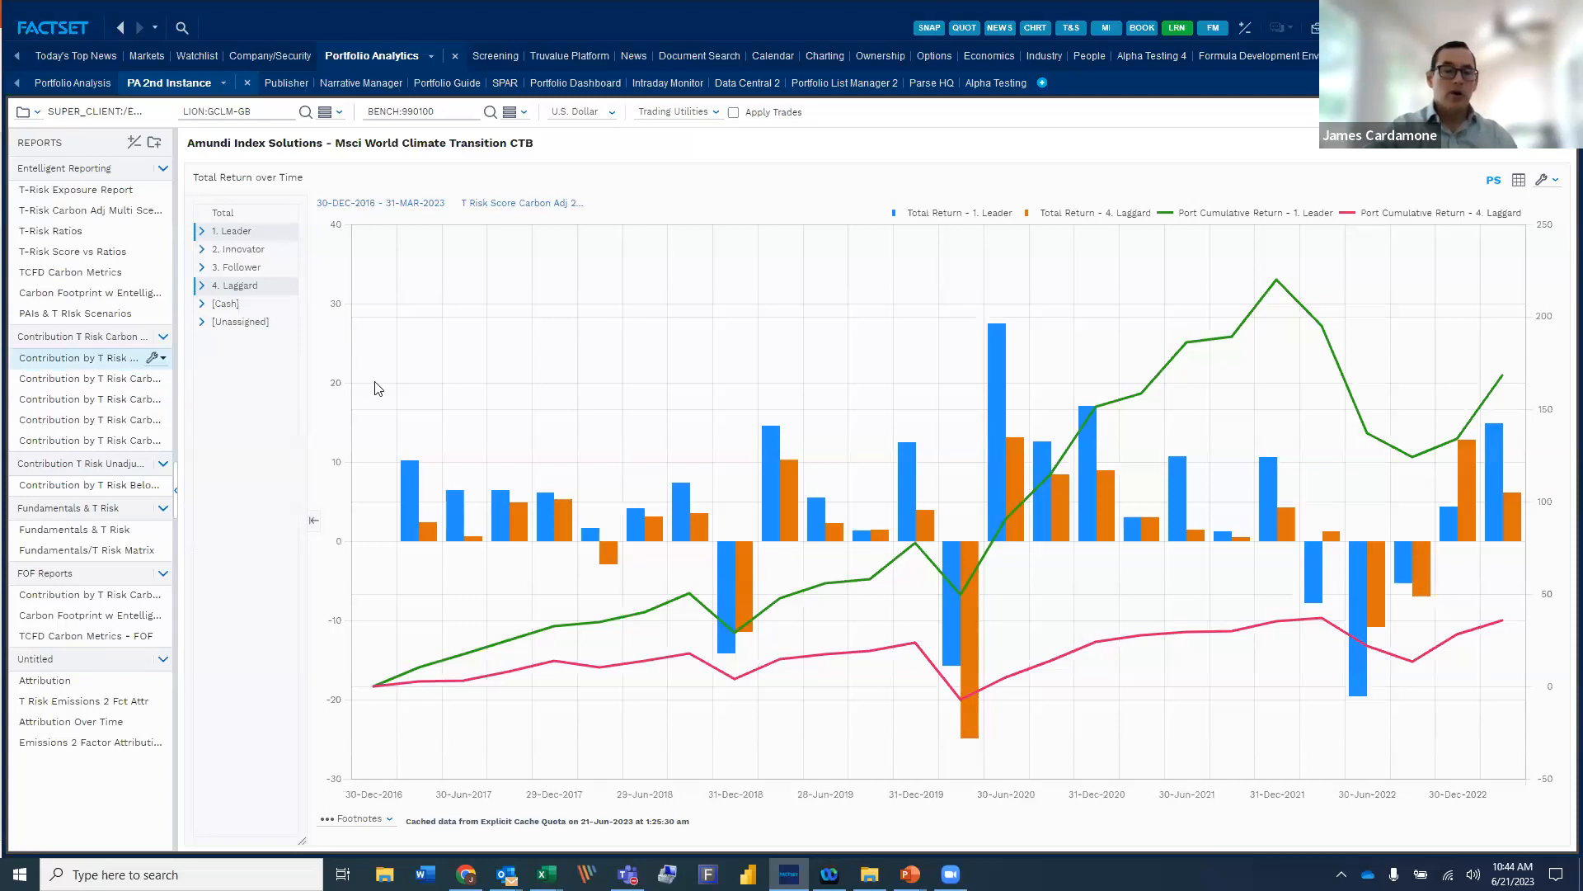
mouse_move(382, 256)
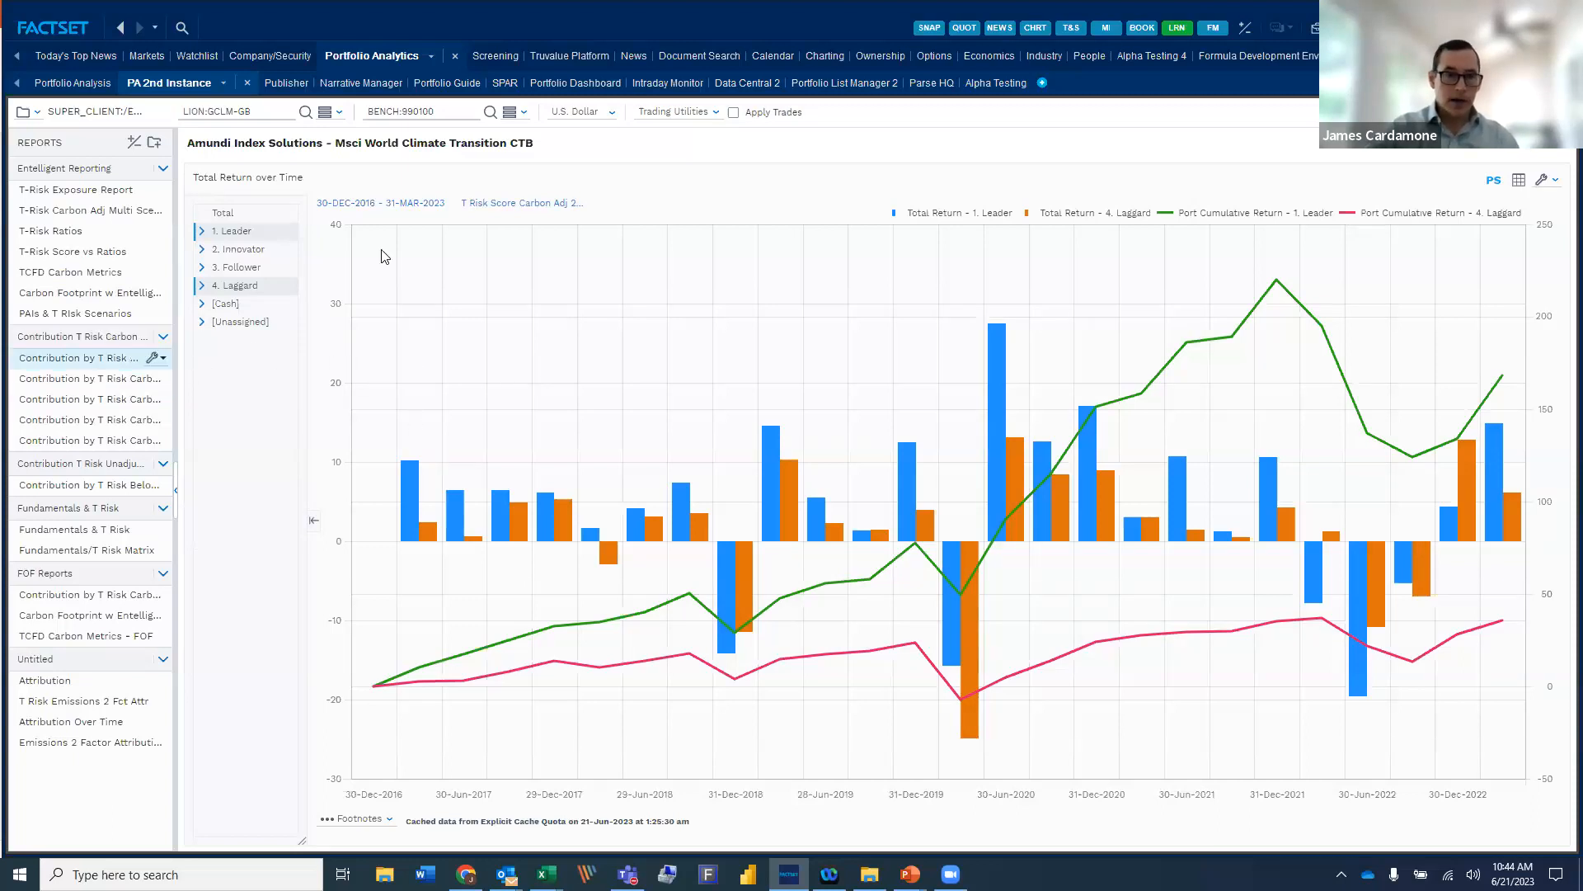
mouse_move(485, 153)
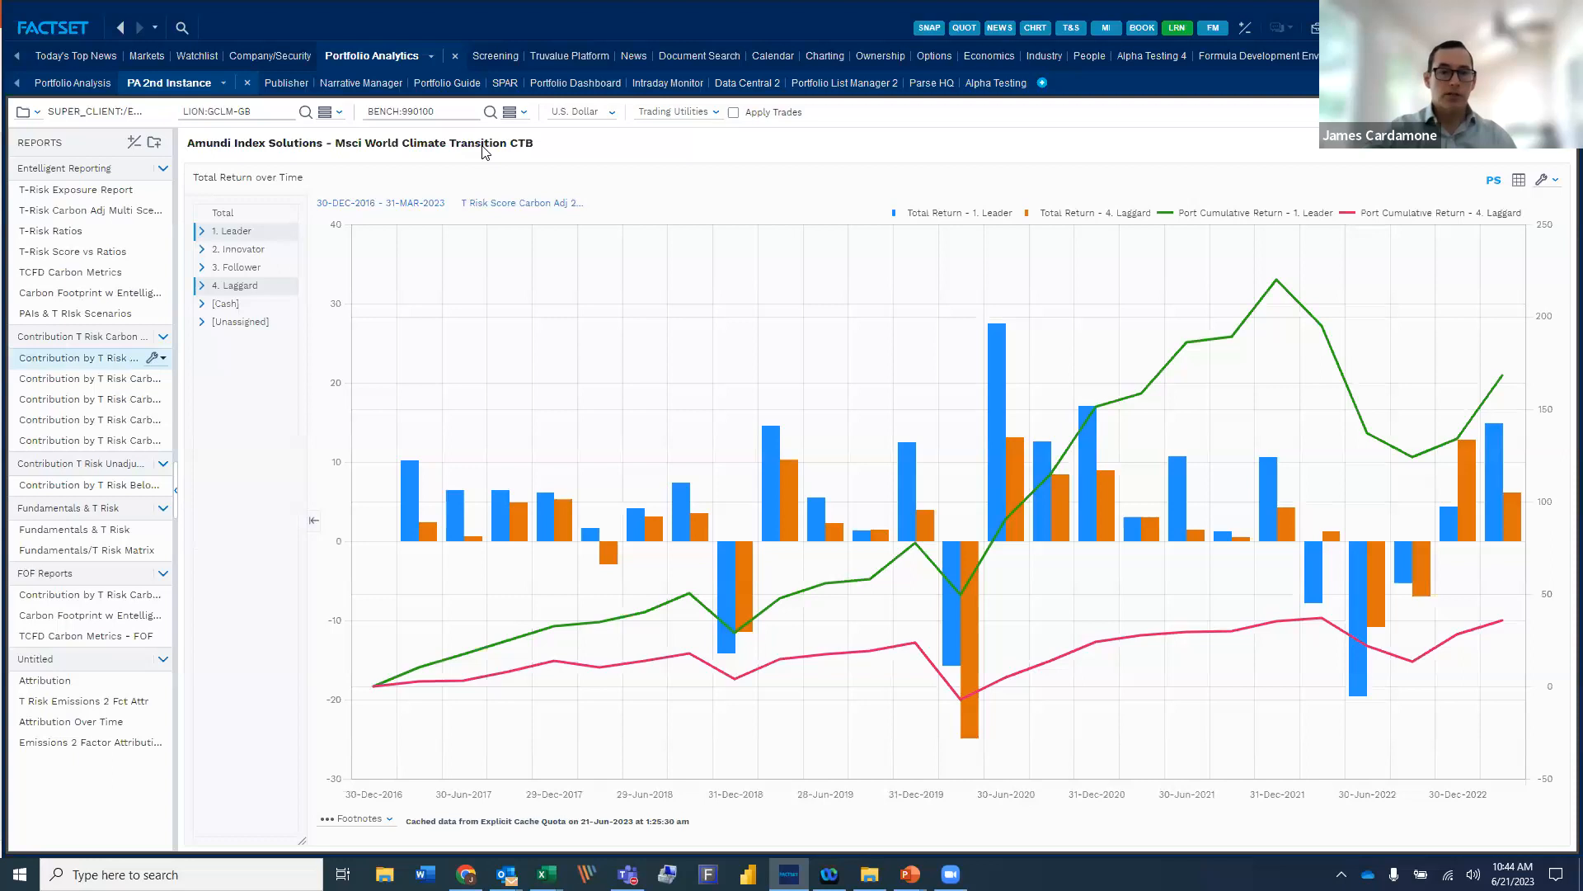
mouse_move(431, 432)
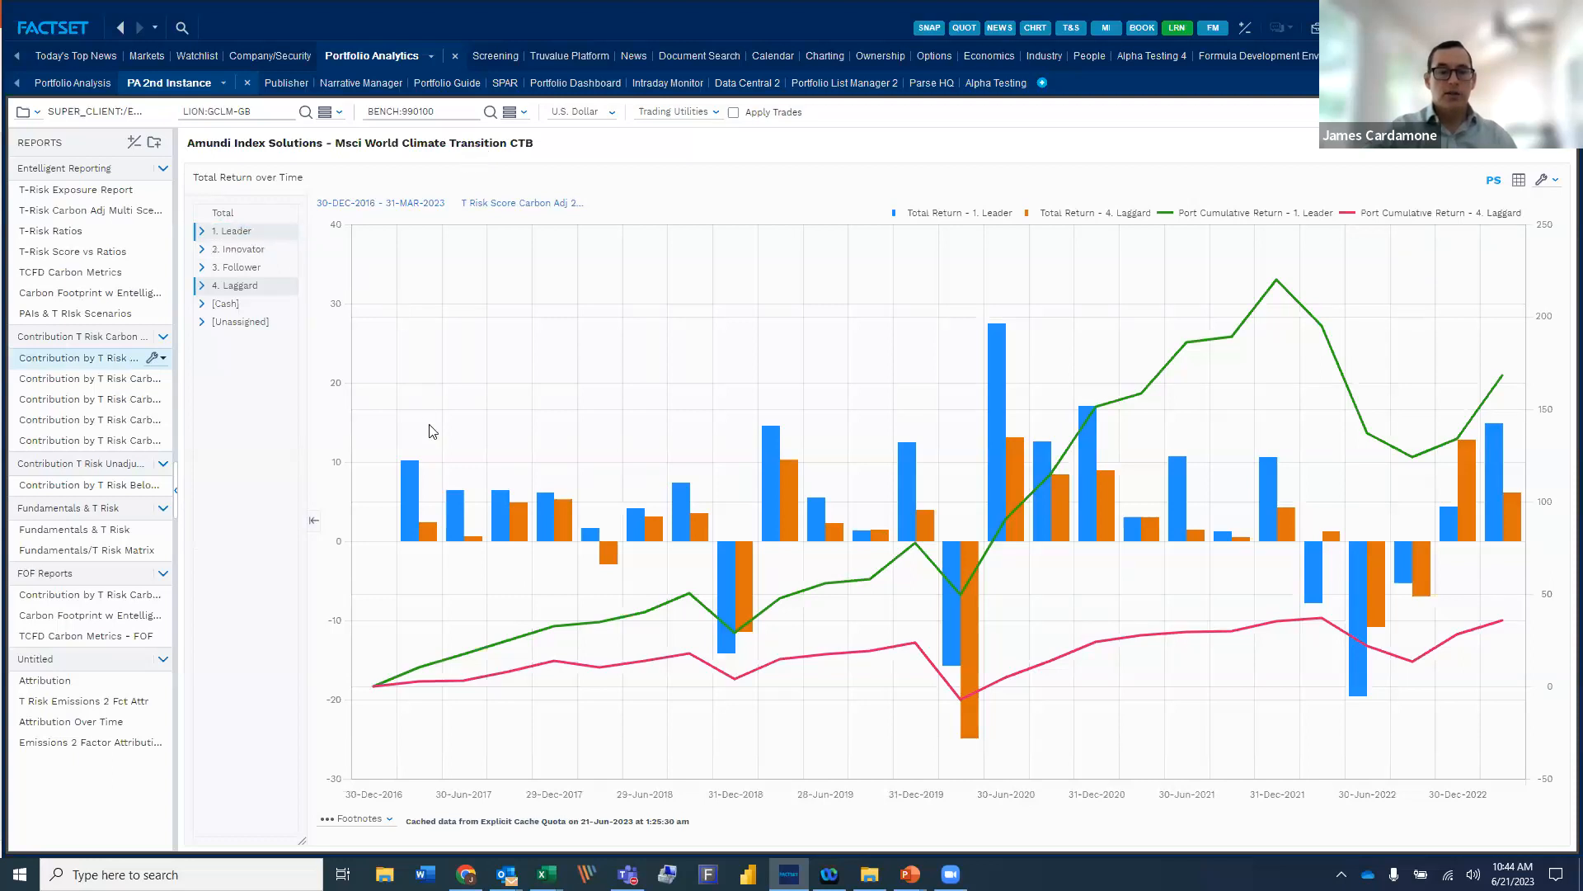
mouse_move(428, 482)
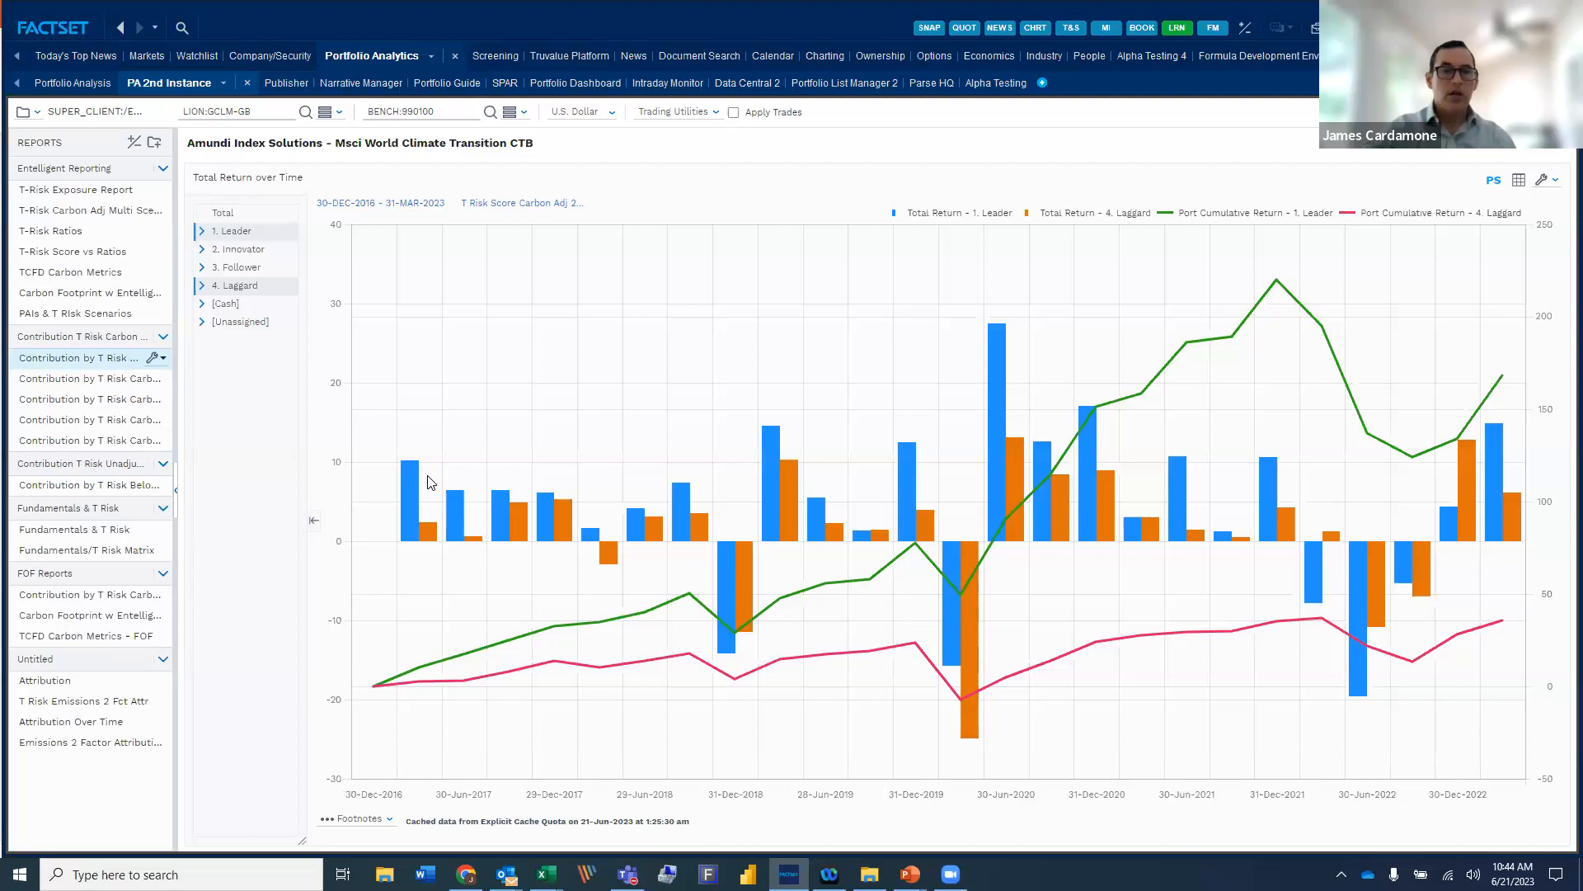
Toggle the 1. Leader, 3. Follower and 4. Laggard groupings on the return chart.
left_click(239, 267)
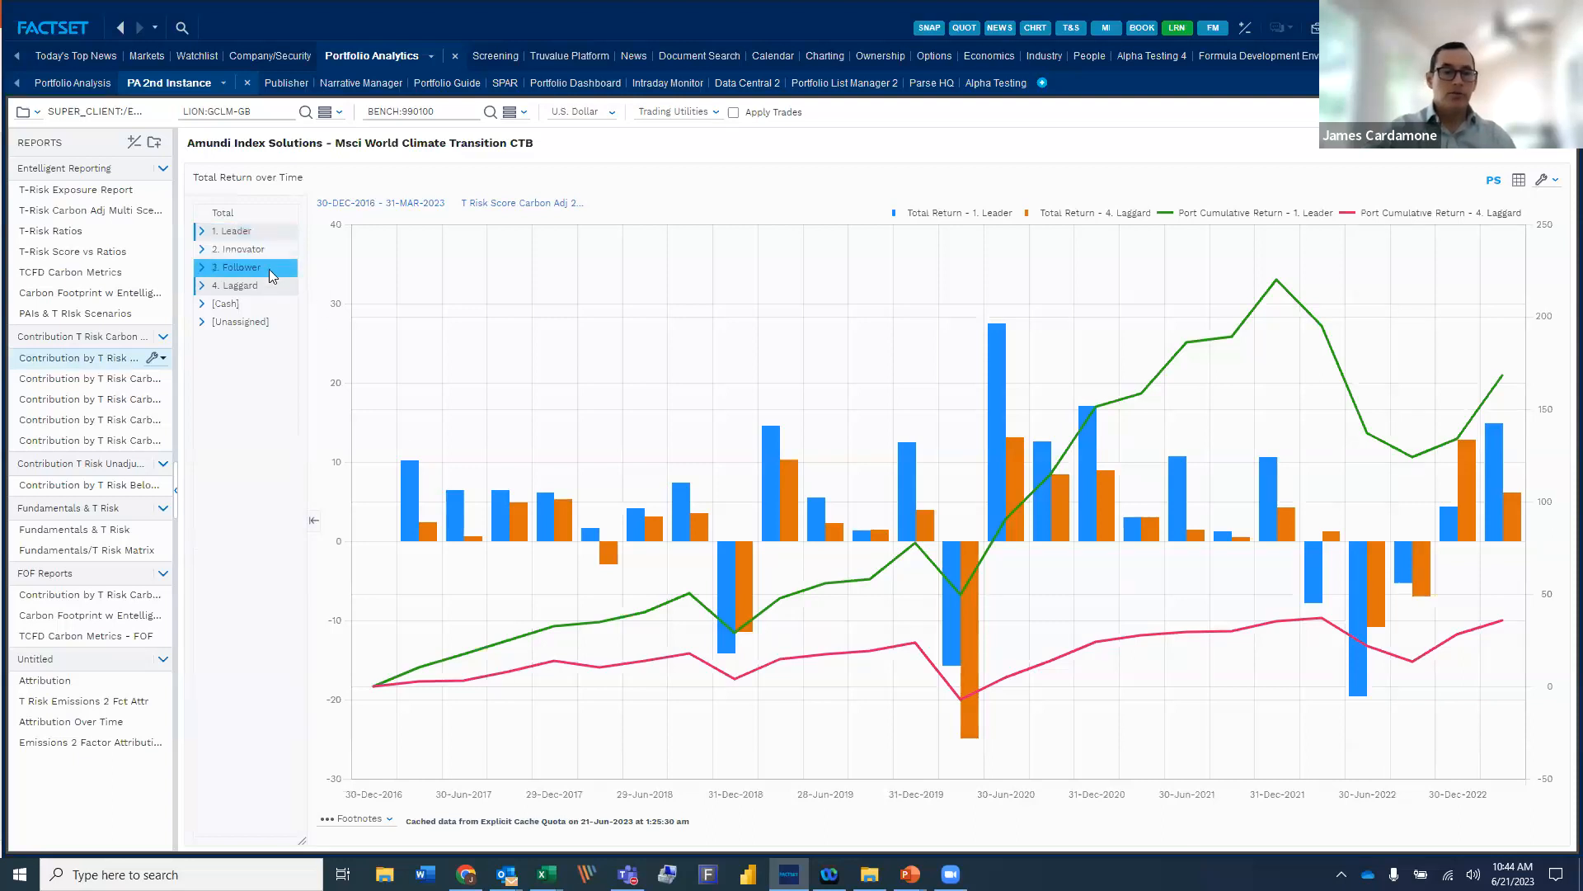
left_click(230, 230)
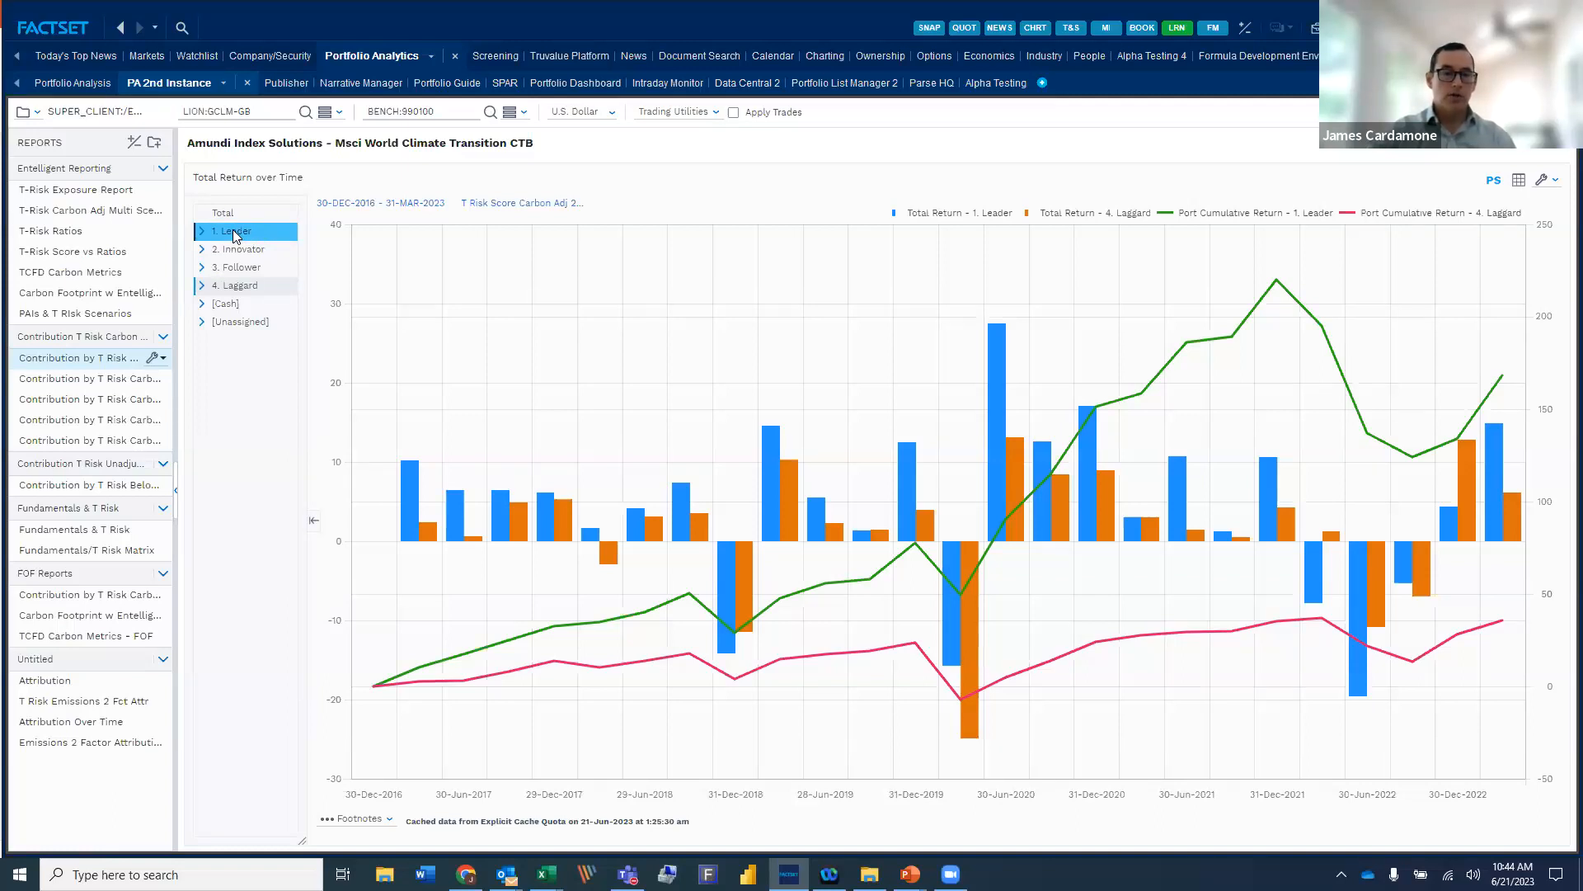
left_click(244, 287)
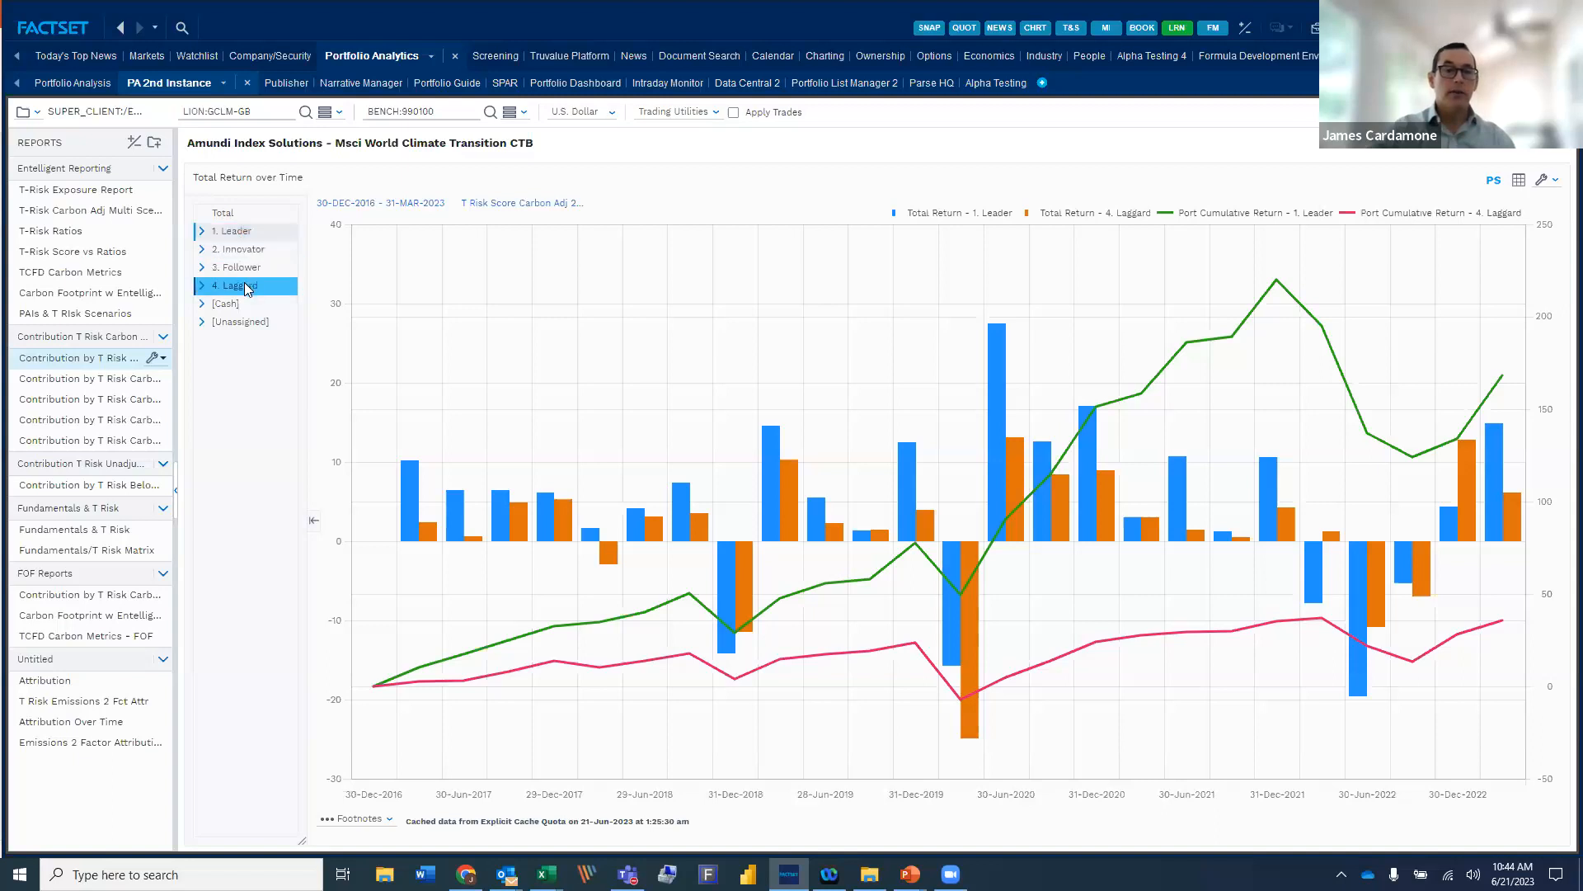
left_click(230, 230)
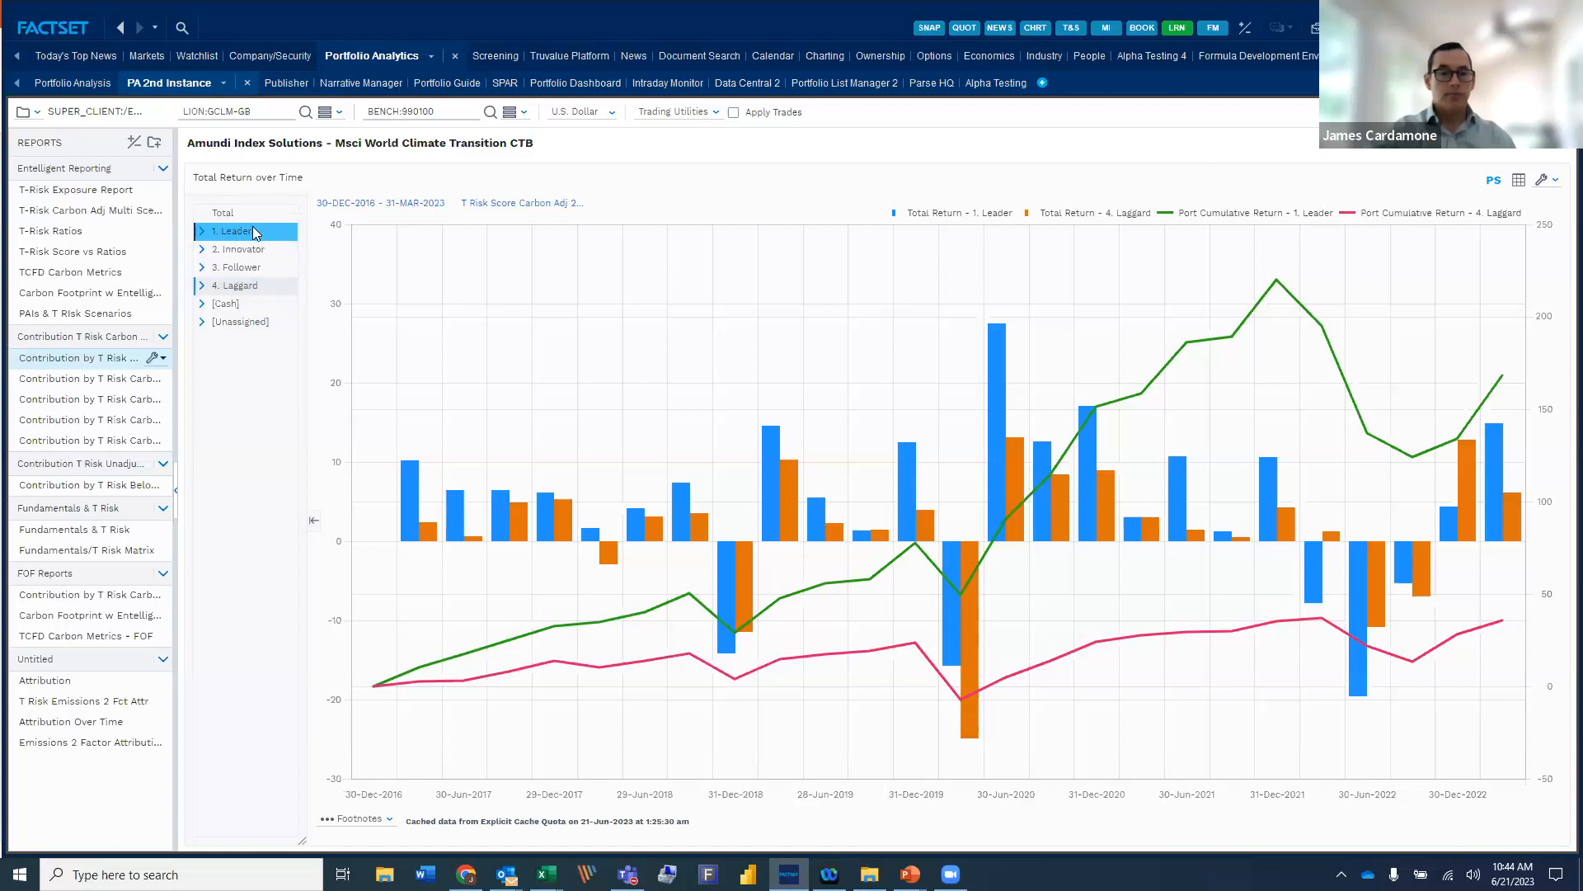
mouse_move(737, 579)
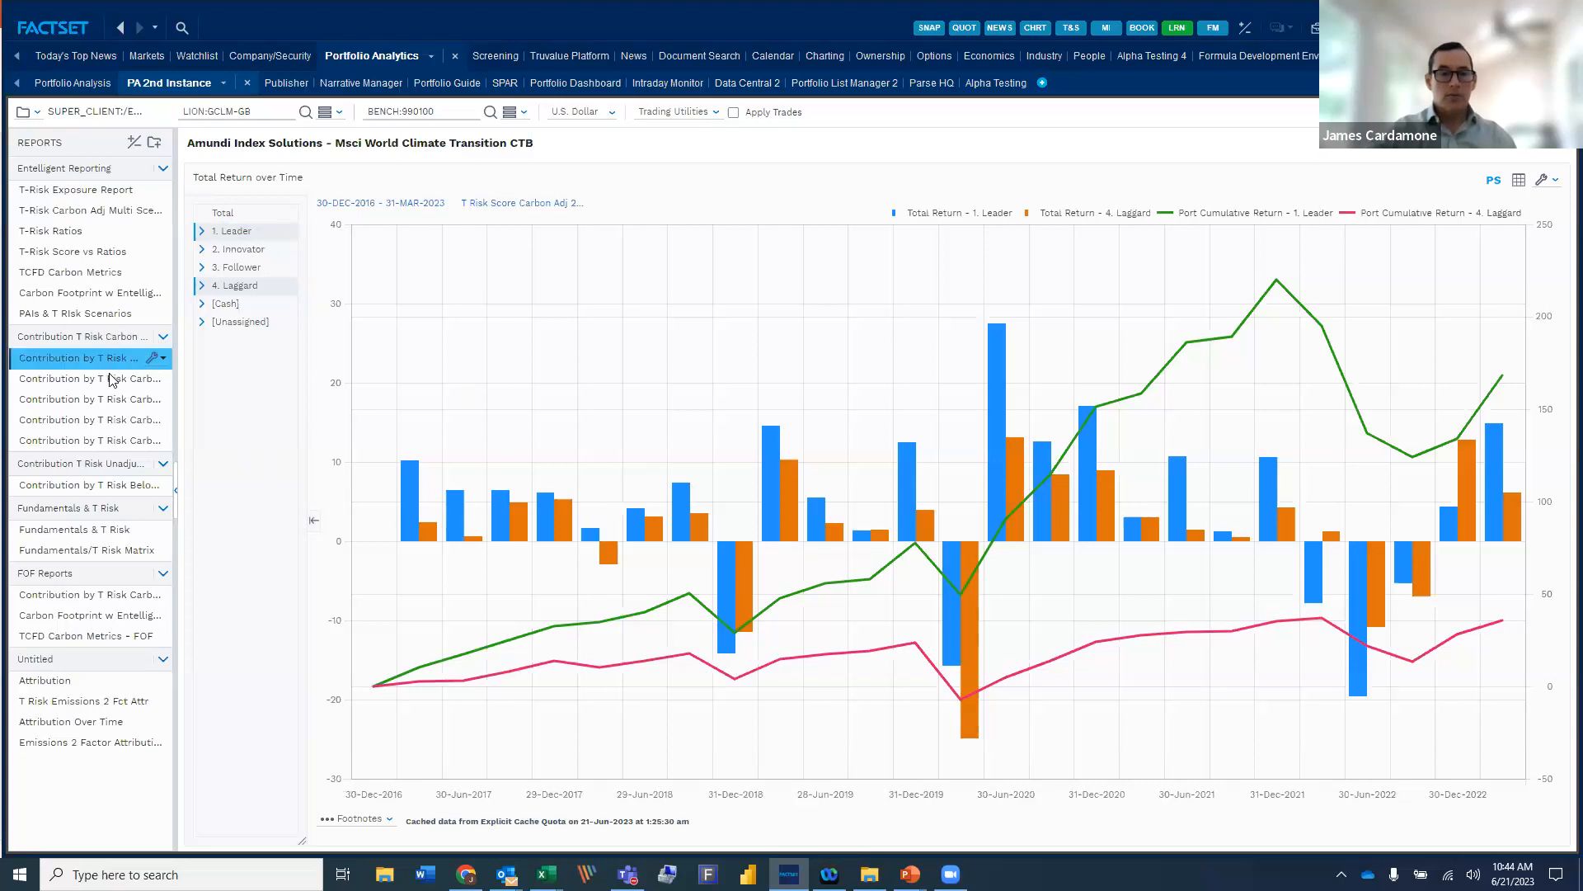
mouse_move(96, 356)
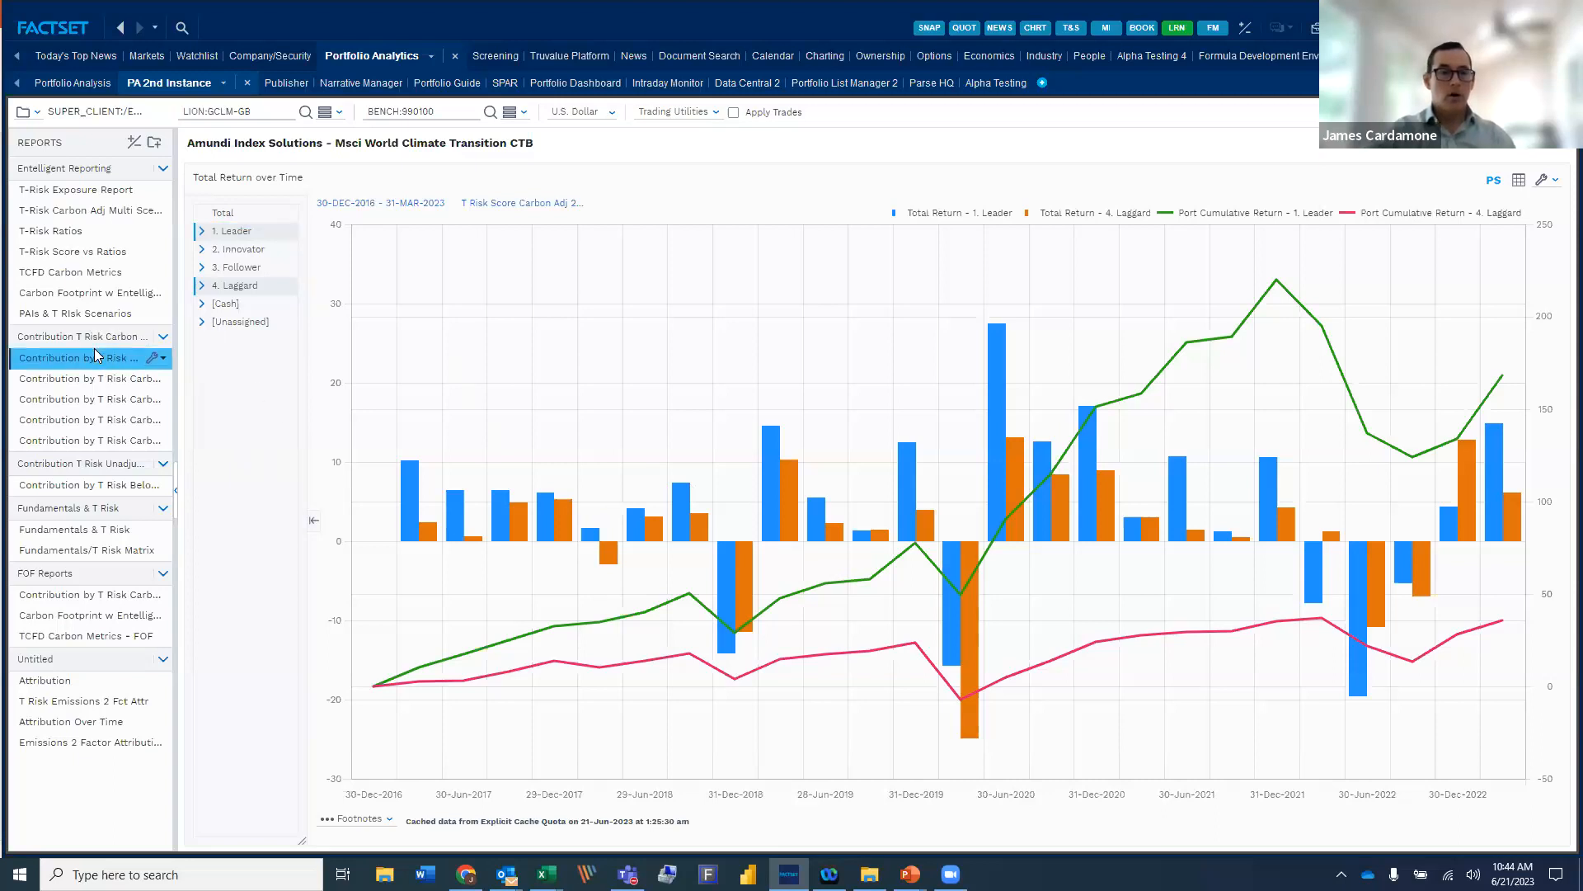
Open the Contribution by T Risk Carbon Adj Div Net Zero report.
left_click(90, 378)
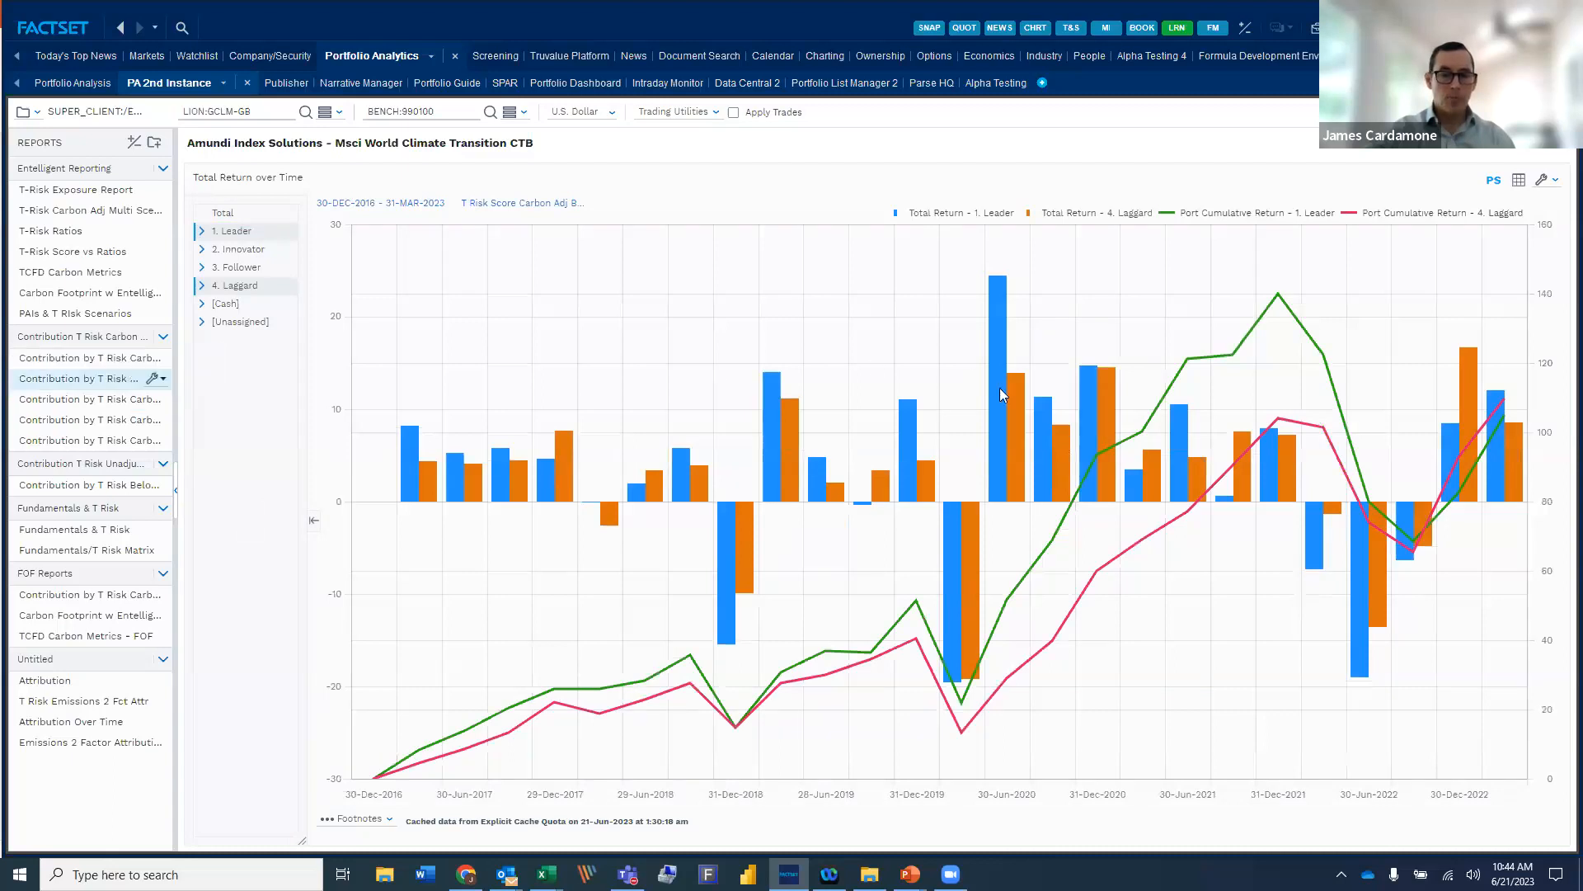
mouse_move(757, 233)
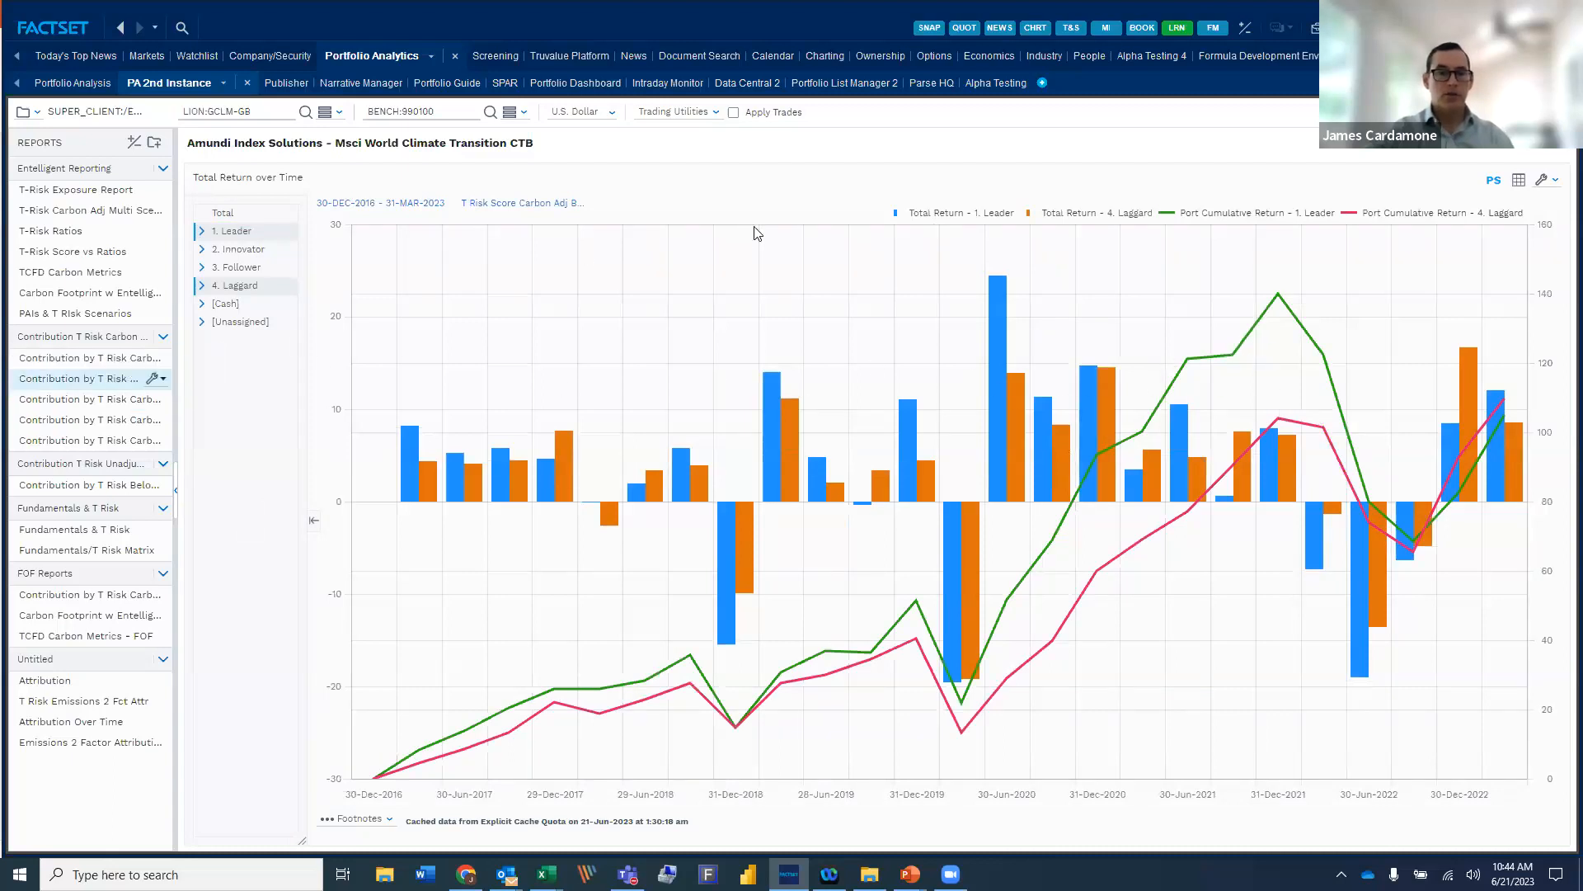
mouse_move(1227, 518)
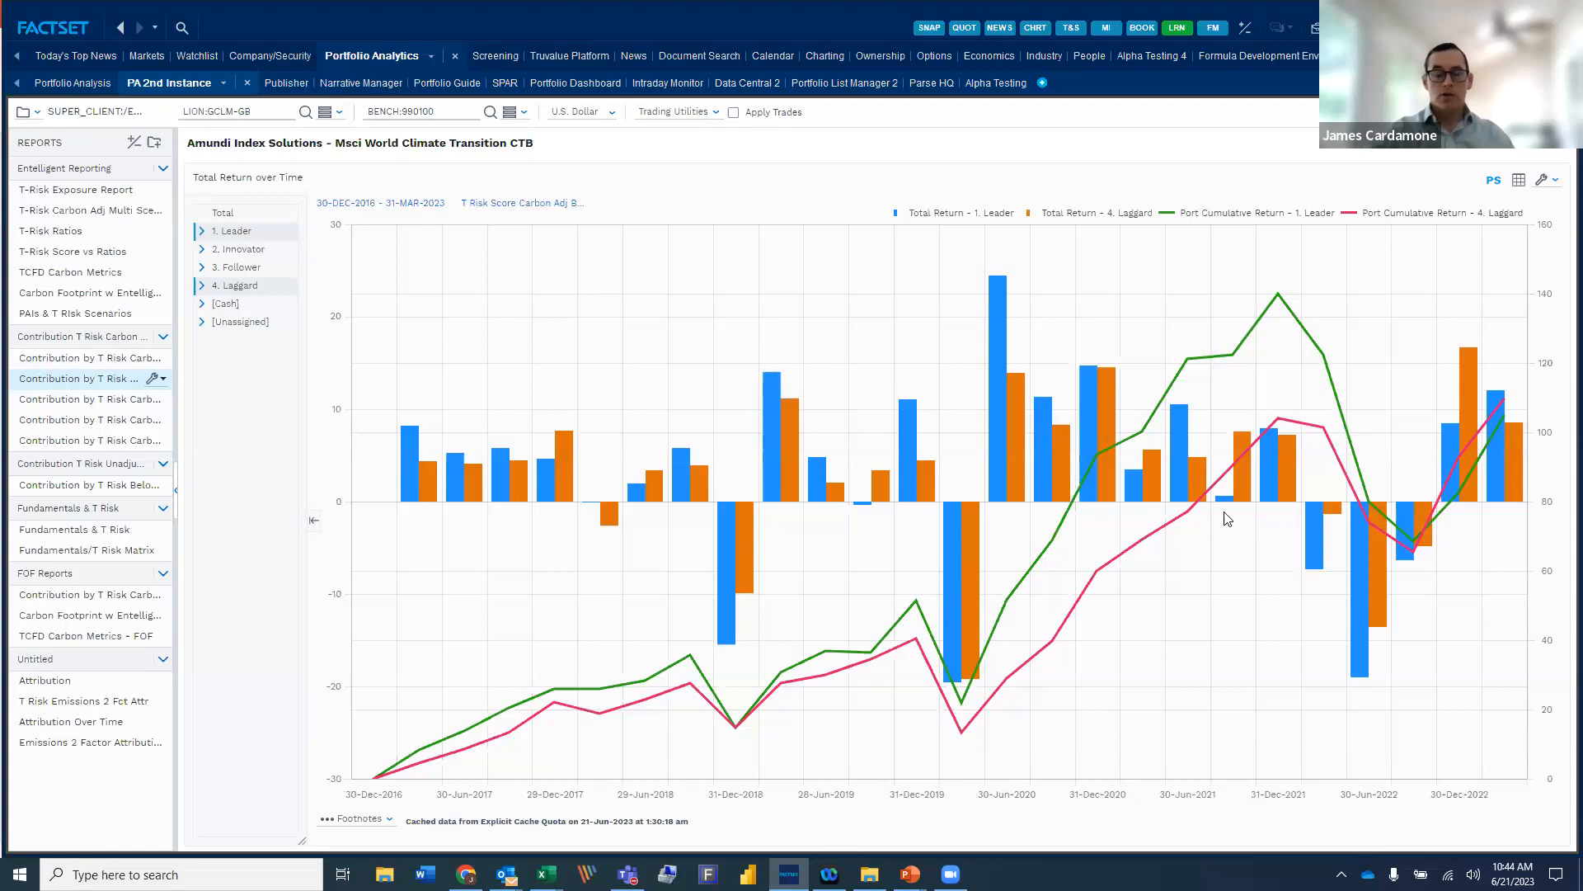
mouse_move(1358, 513)
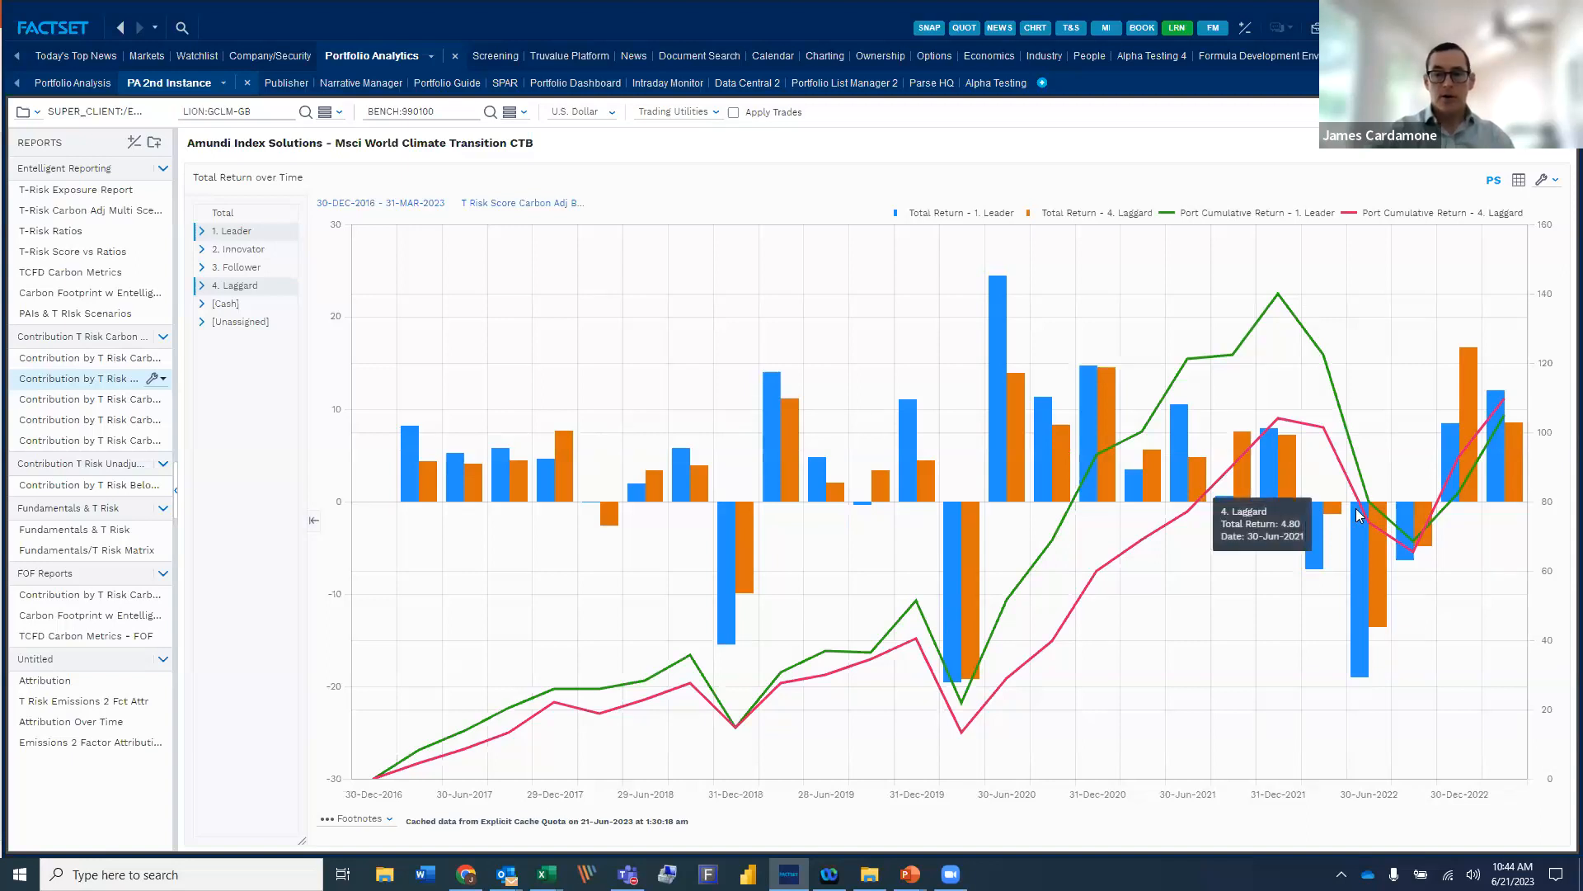
mouse_move(1305, 395)
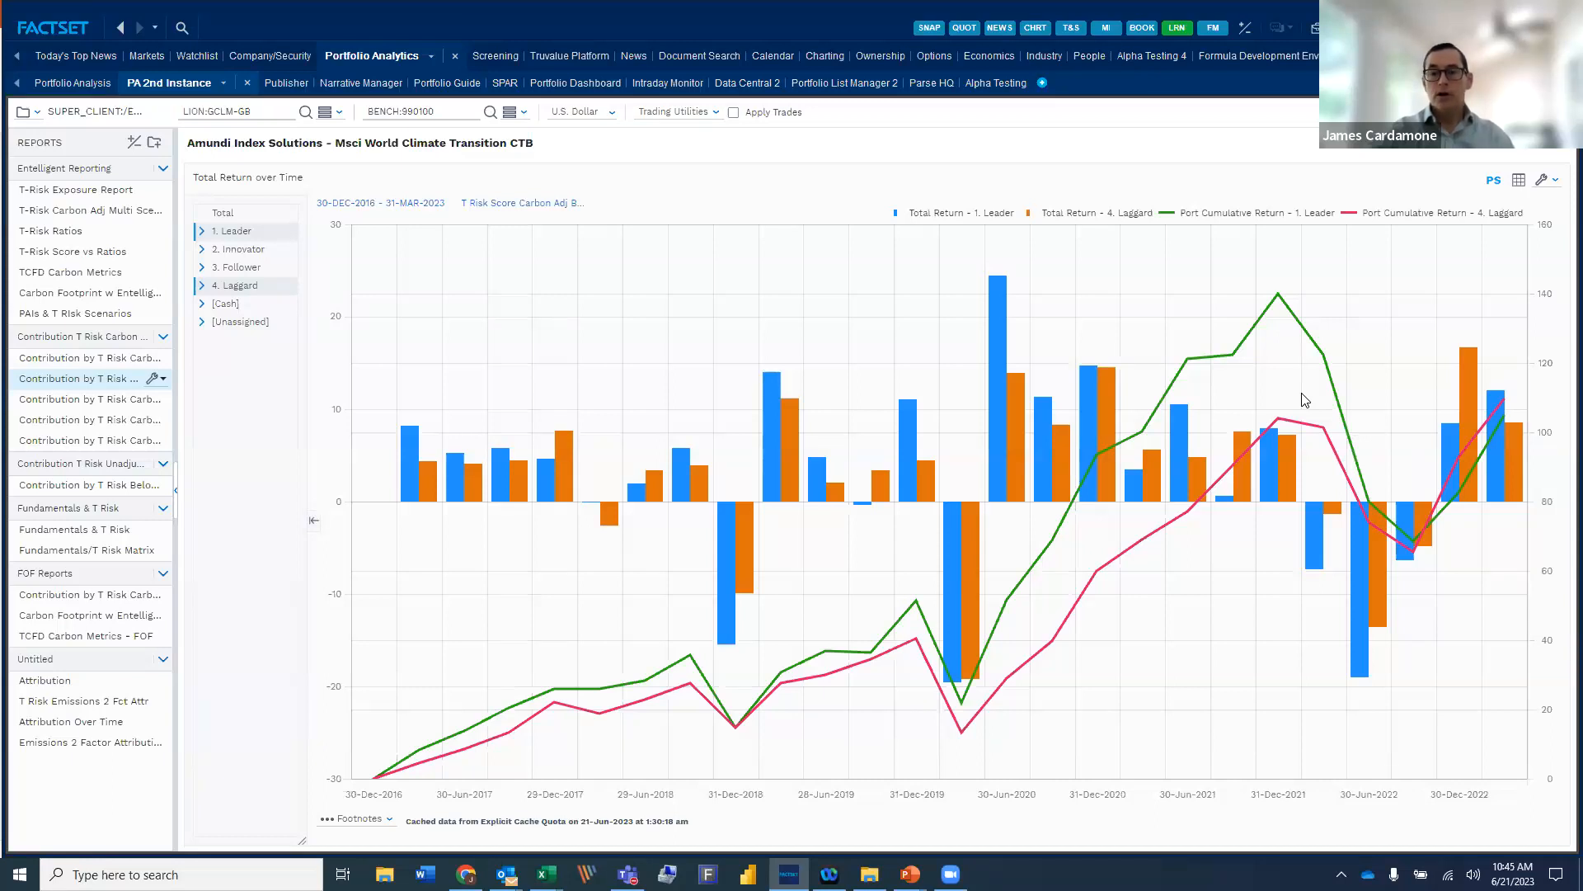
mouse_move(1326, 432)
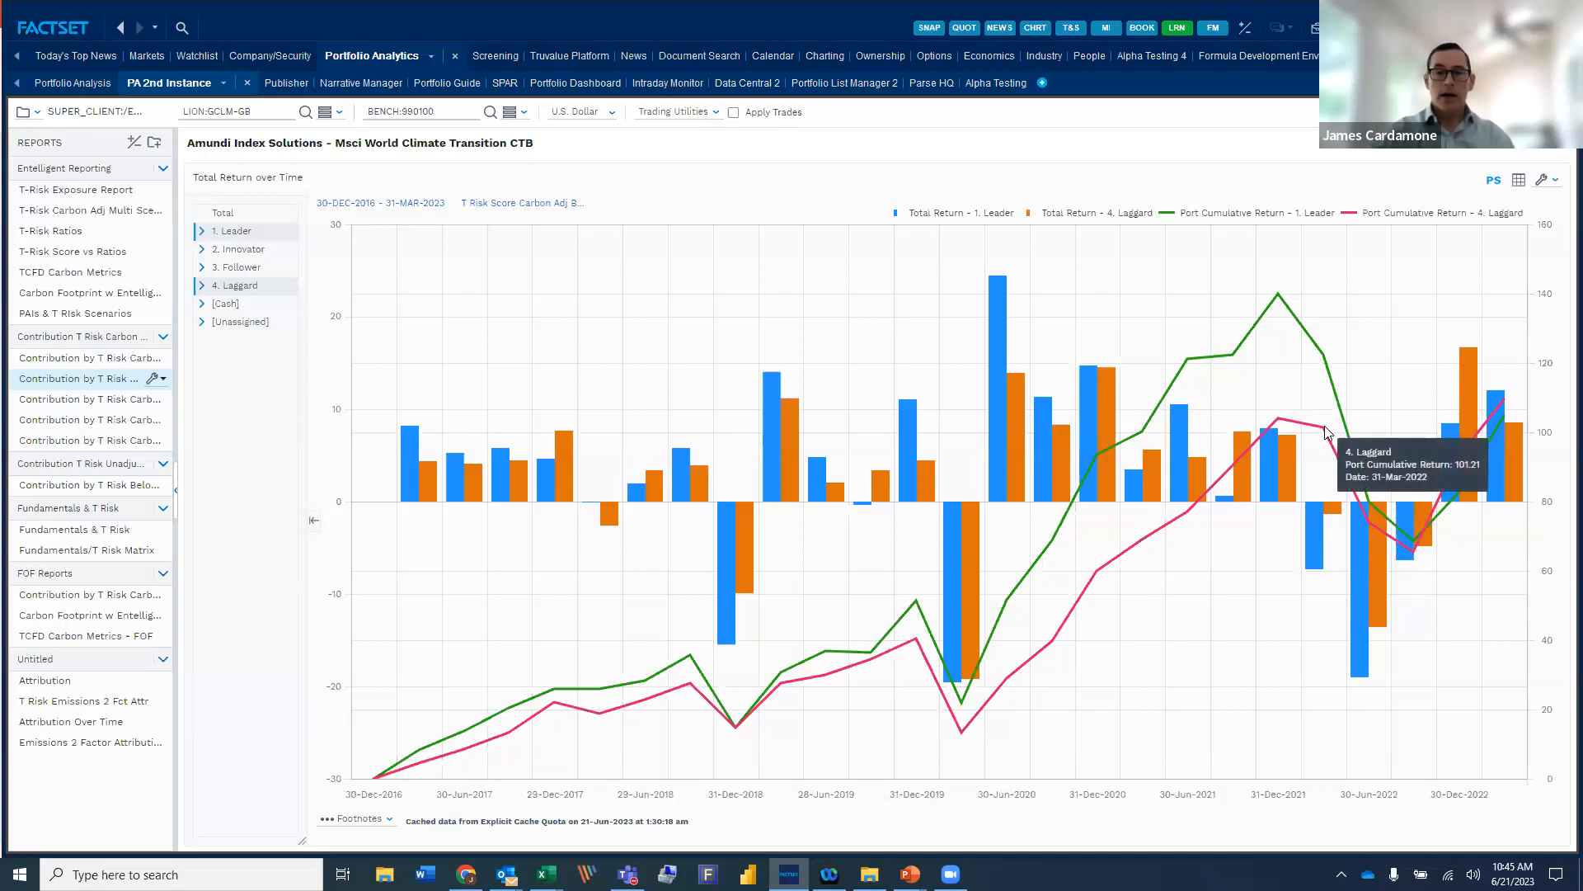
mouse_move(1315, 426)
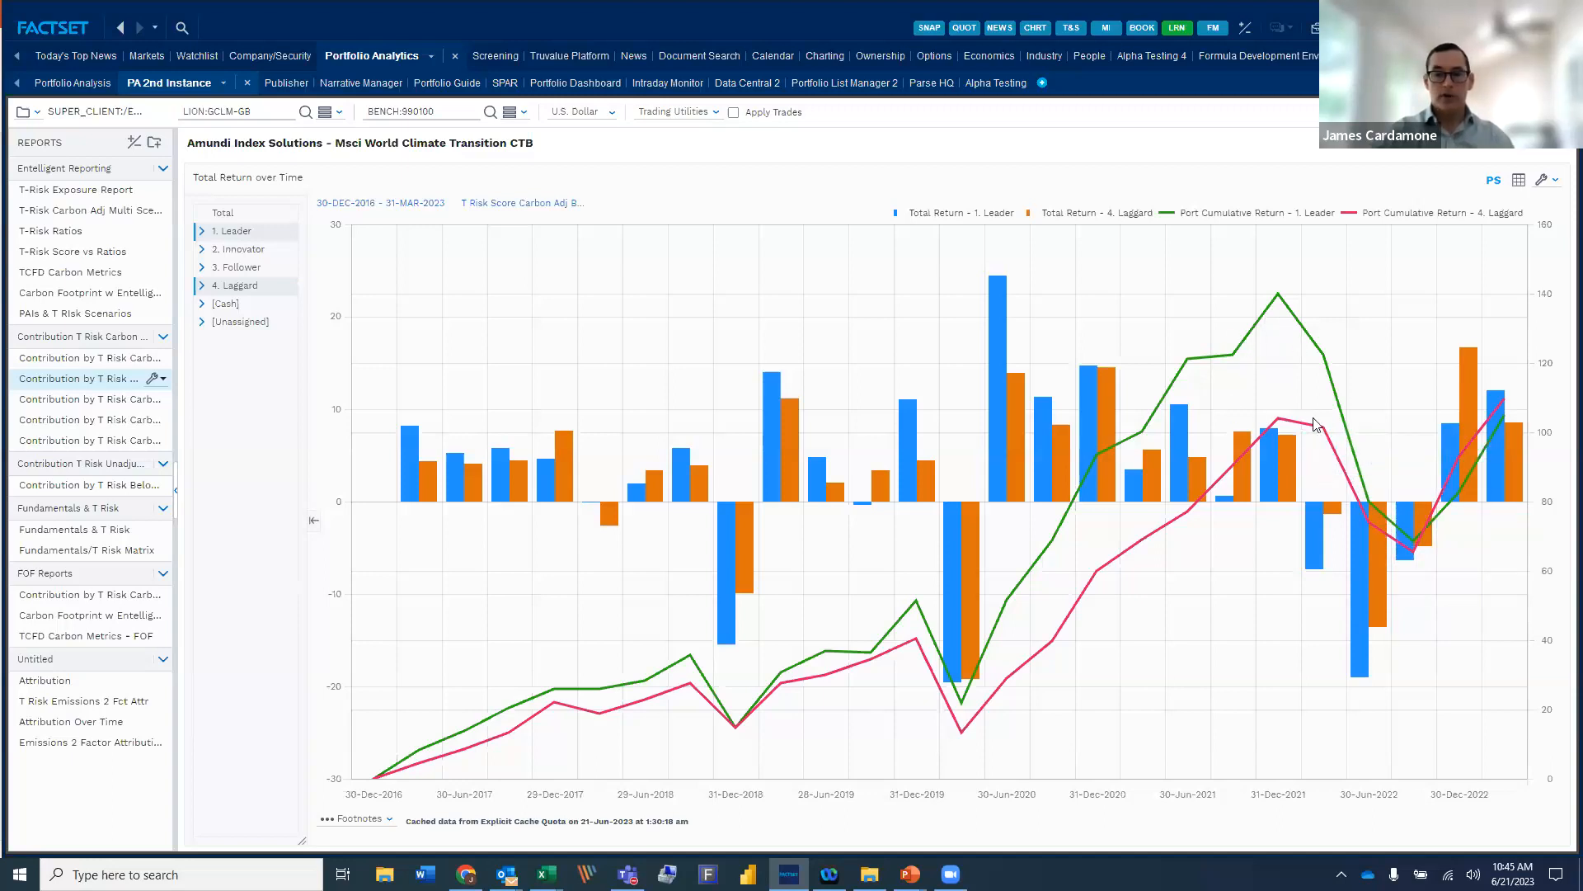
mouse_move(1322, 383)
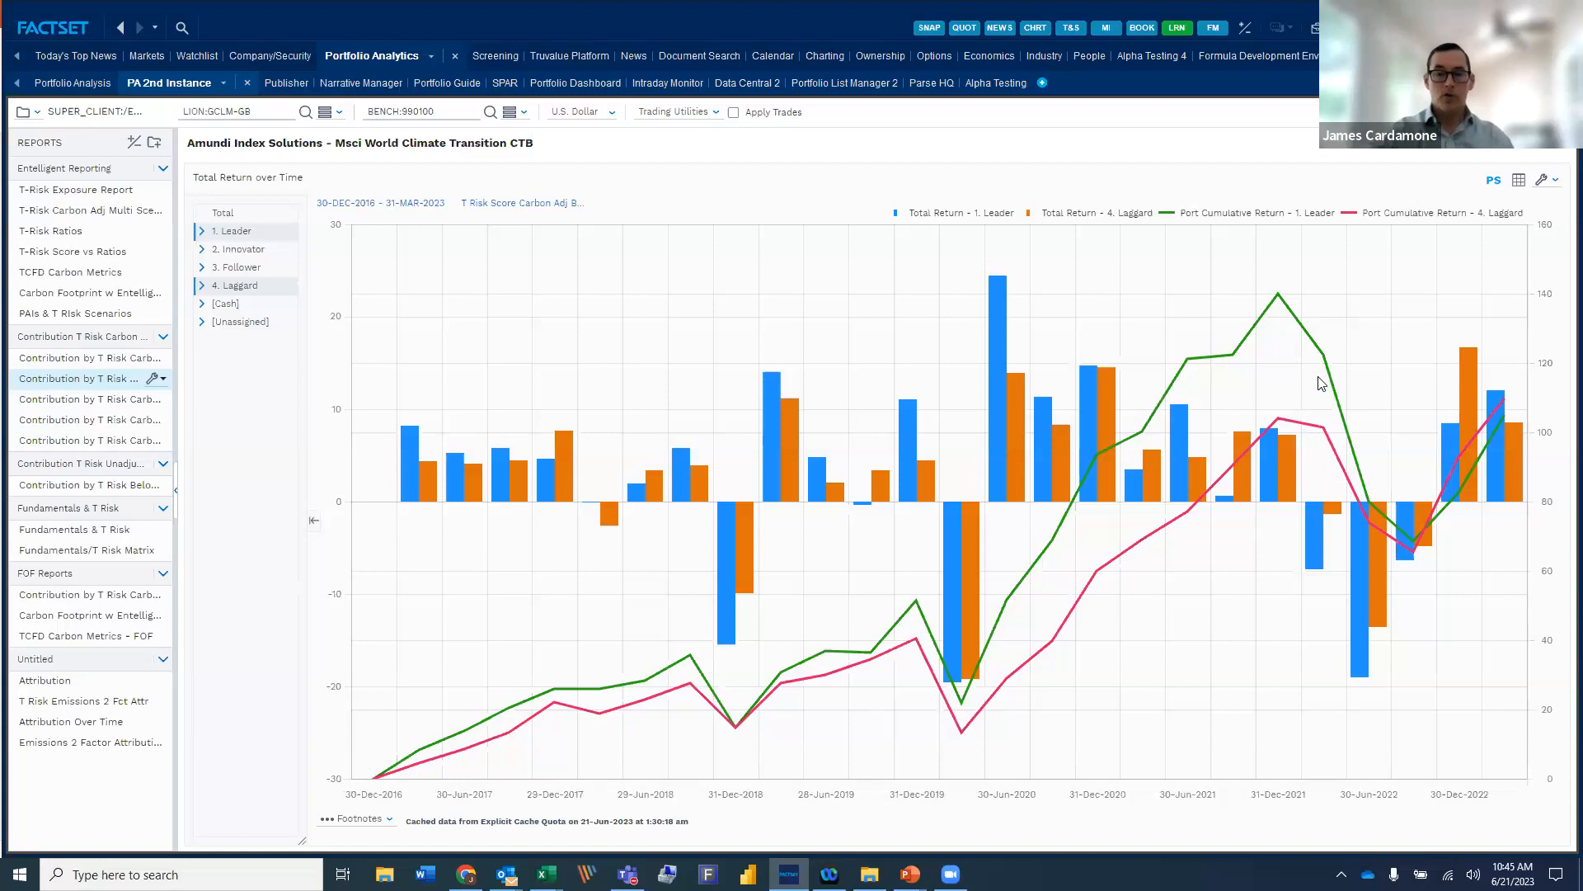
mouse_move(1426, 534)
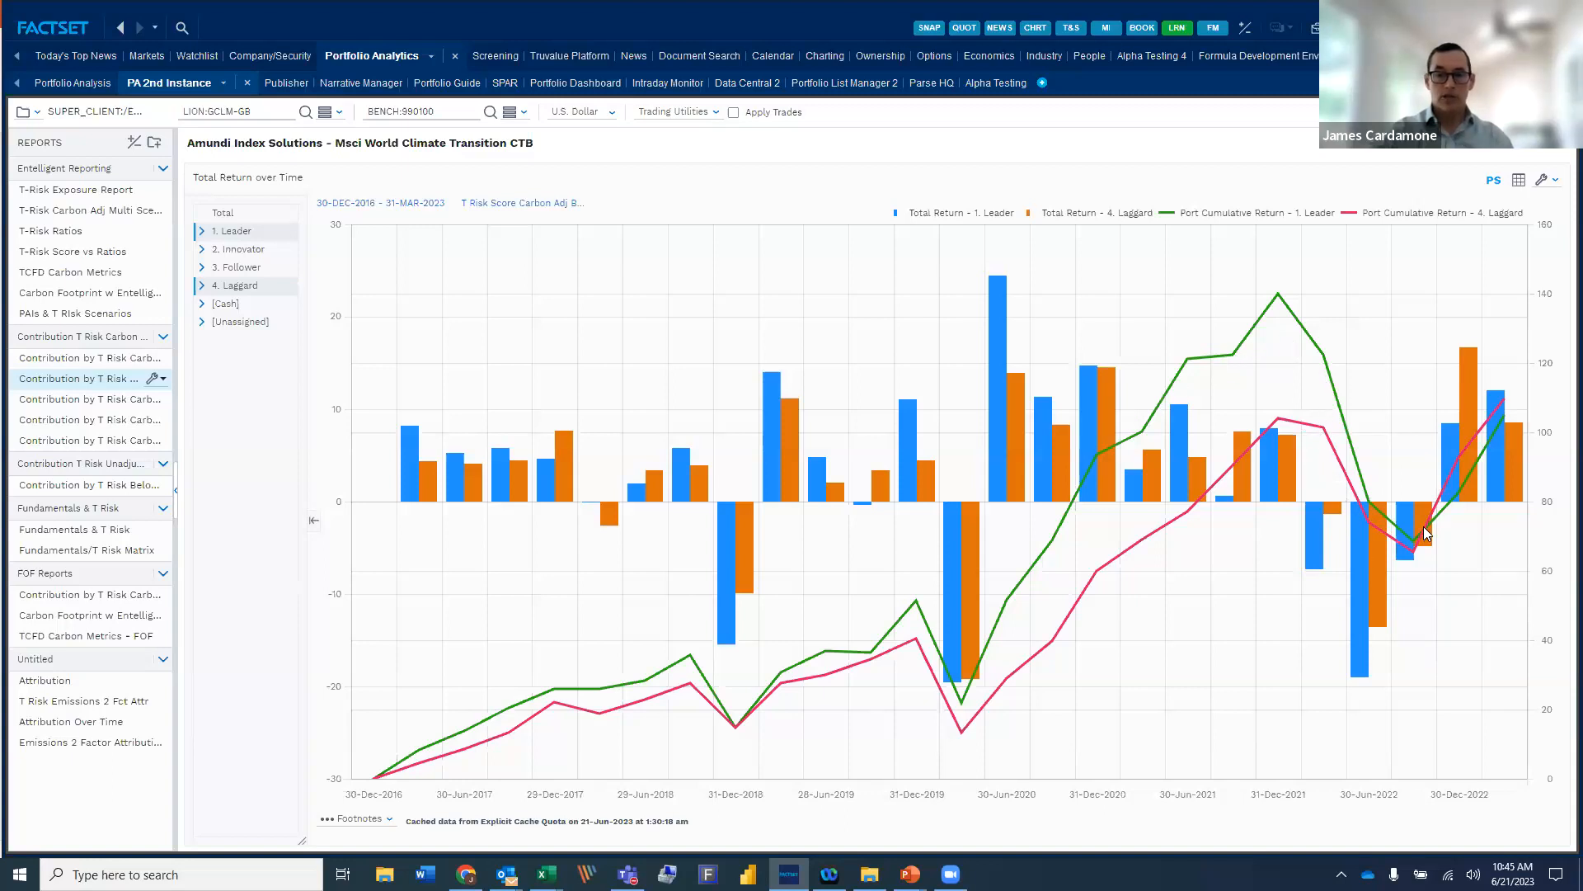
mouse_move(1442, 510)
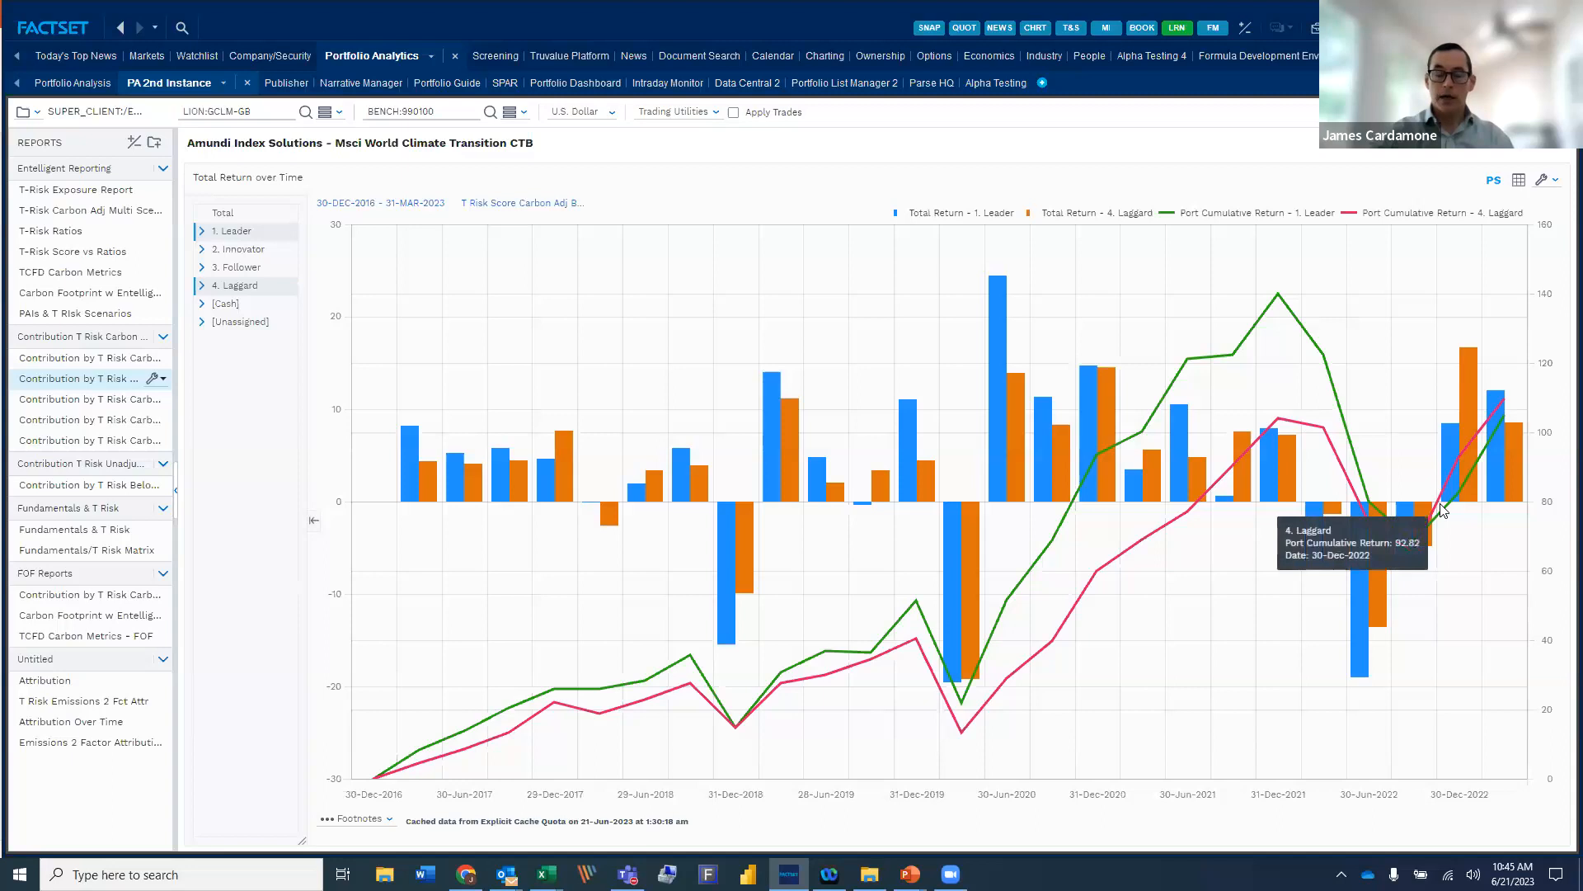
mouse_move(86, 399)
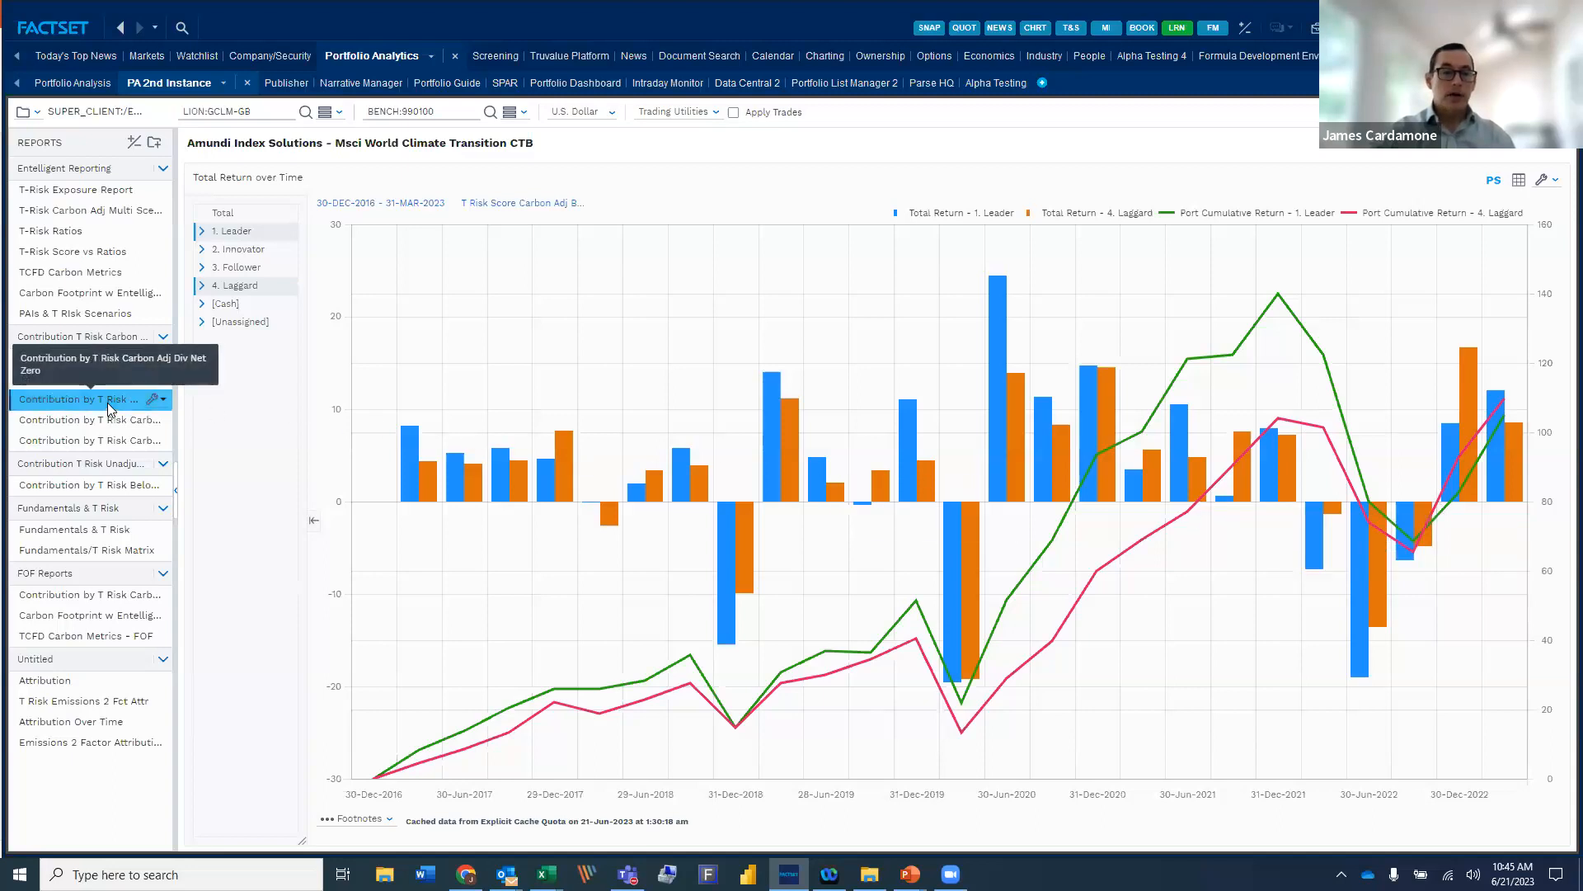
Reload the Div Net Zero report, then load the next T Risk Carbon contribution report.
left_click(81, 399)
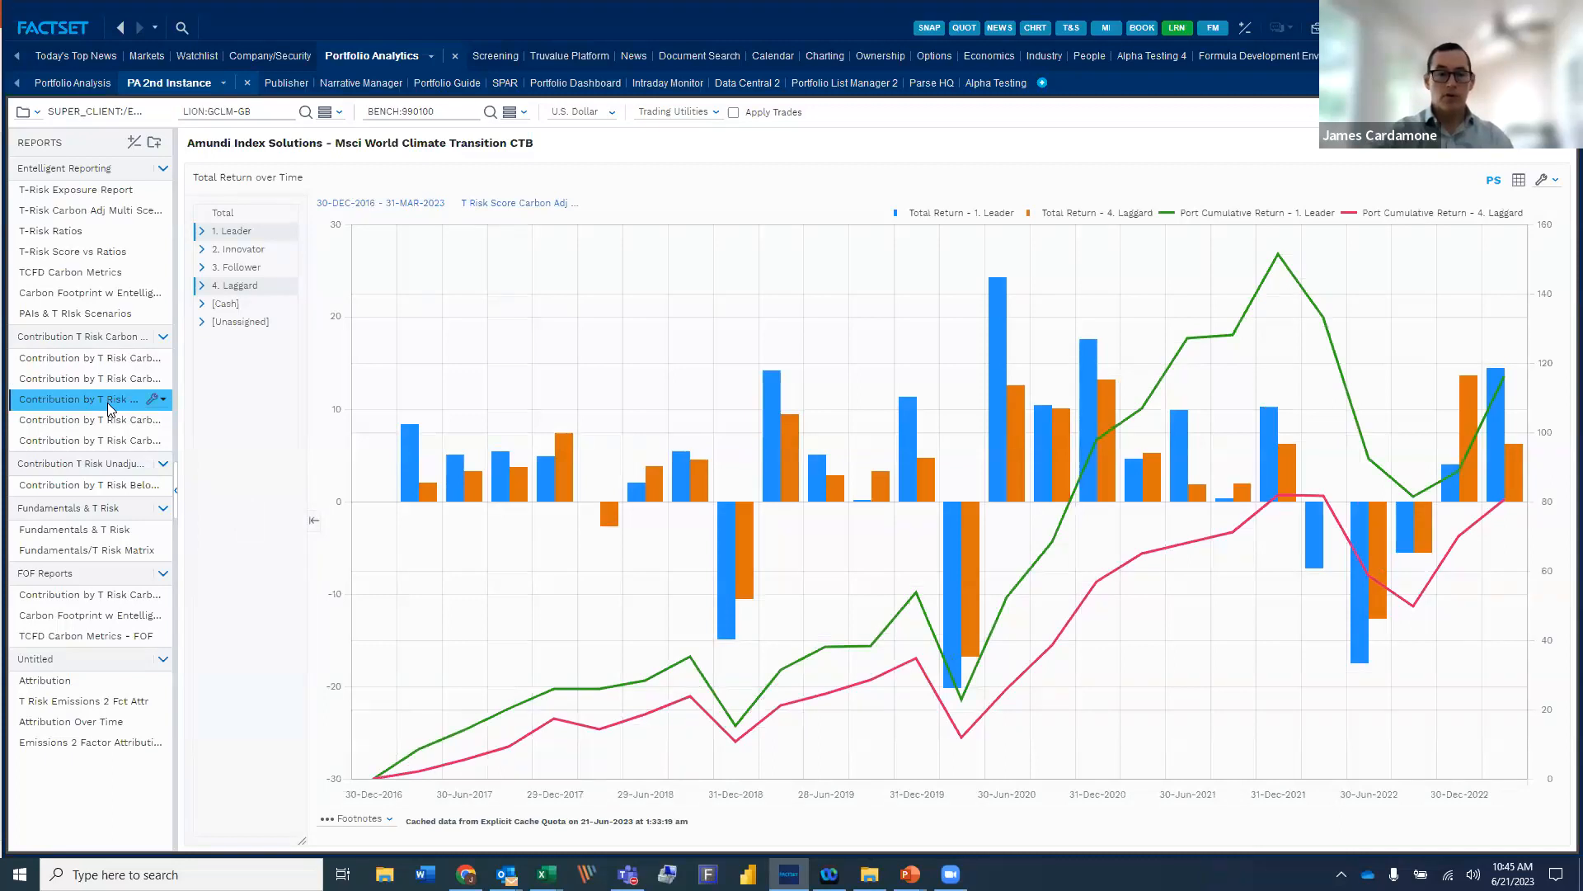
left_click(76, 419)
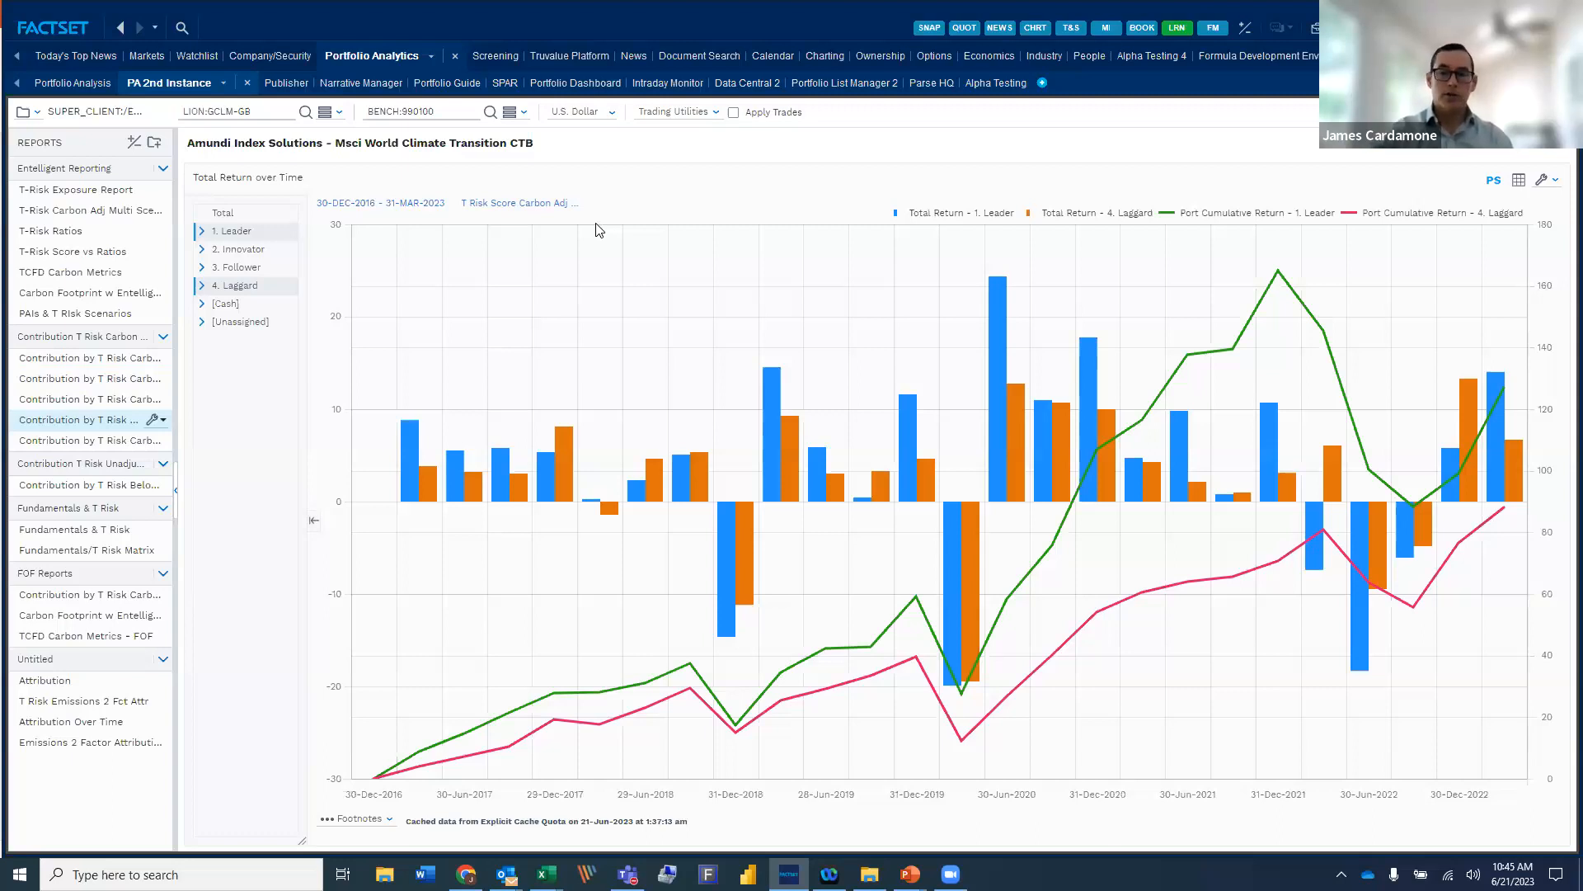
mouse_move(626, 234)
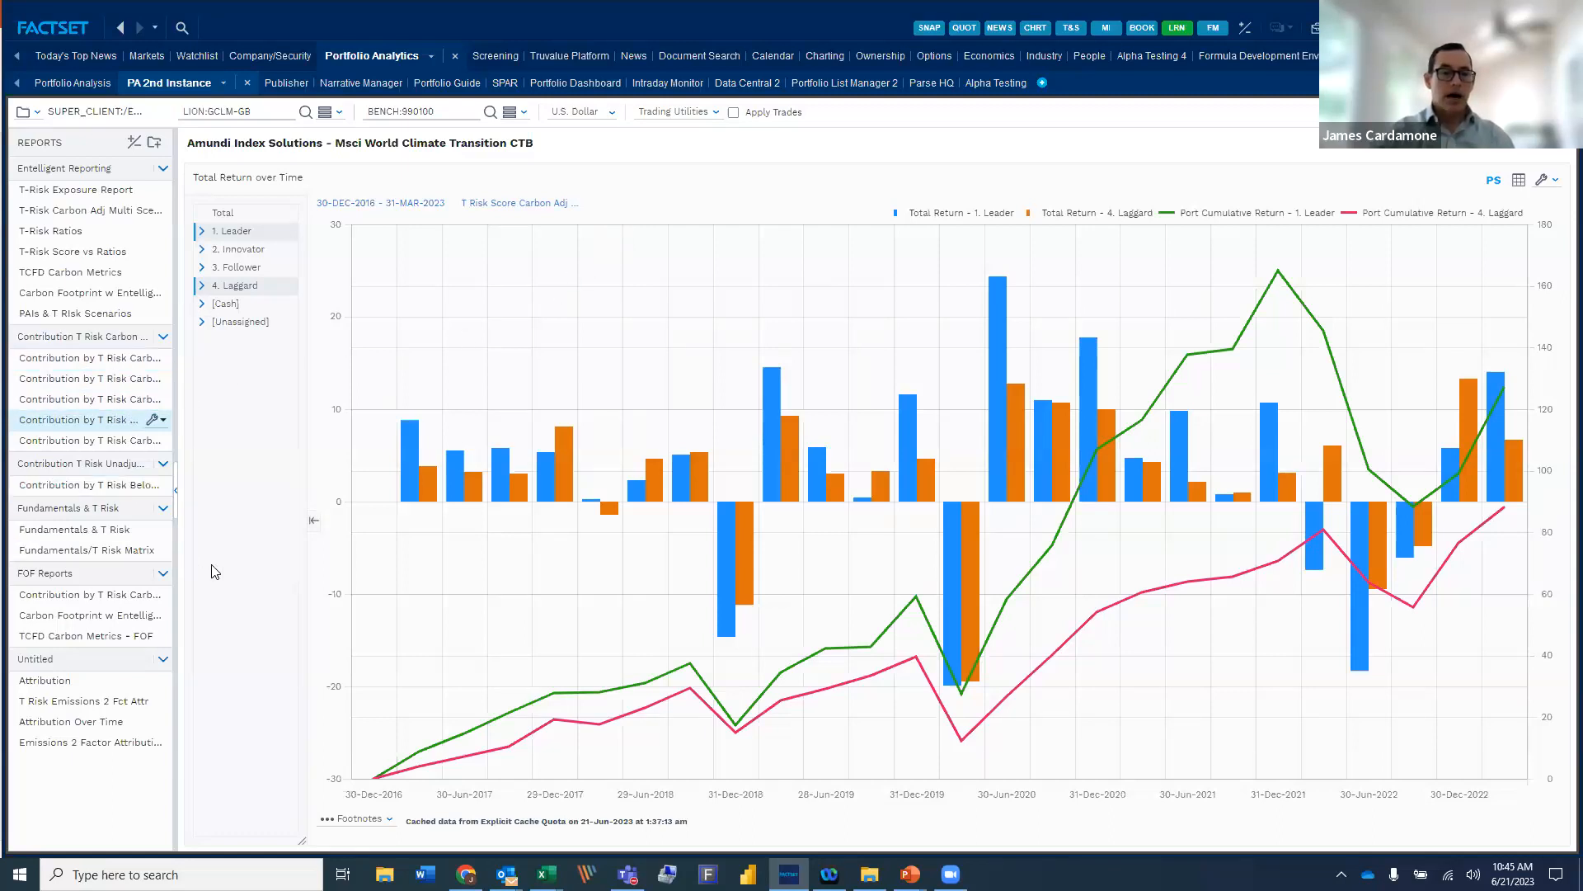
left_click(44, 680)
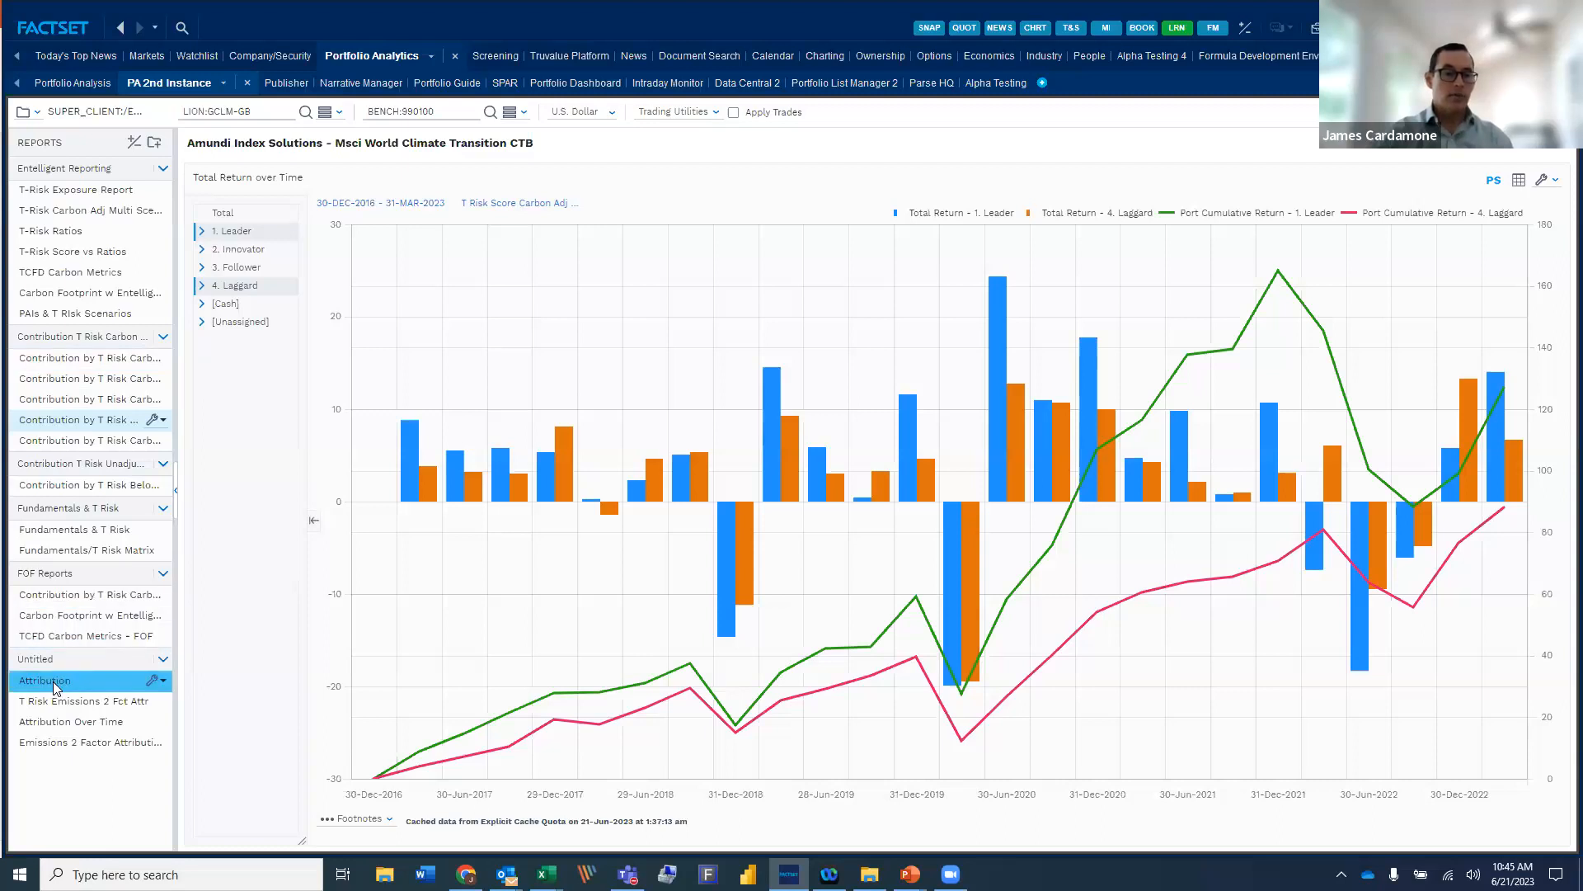
Load the Attribution report for Amundi CTB vs MSCI World, showing total effect 7.15.
left_click(44, 679)
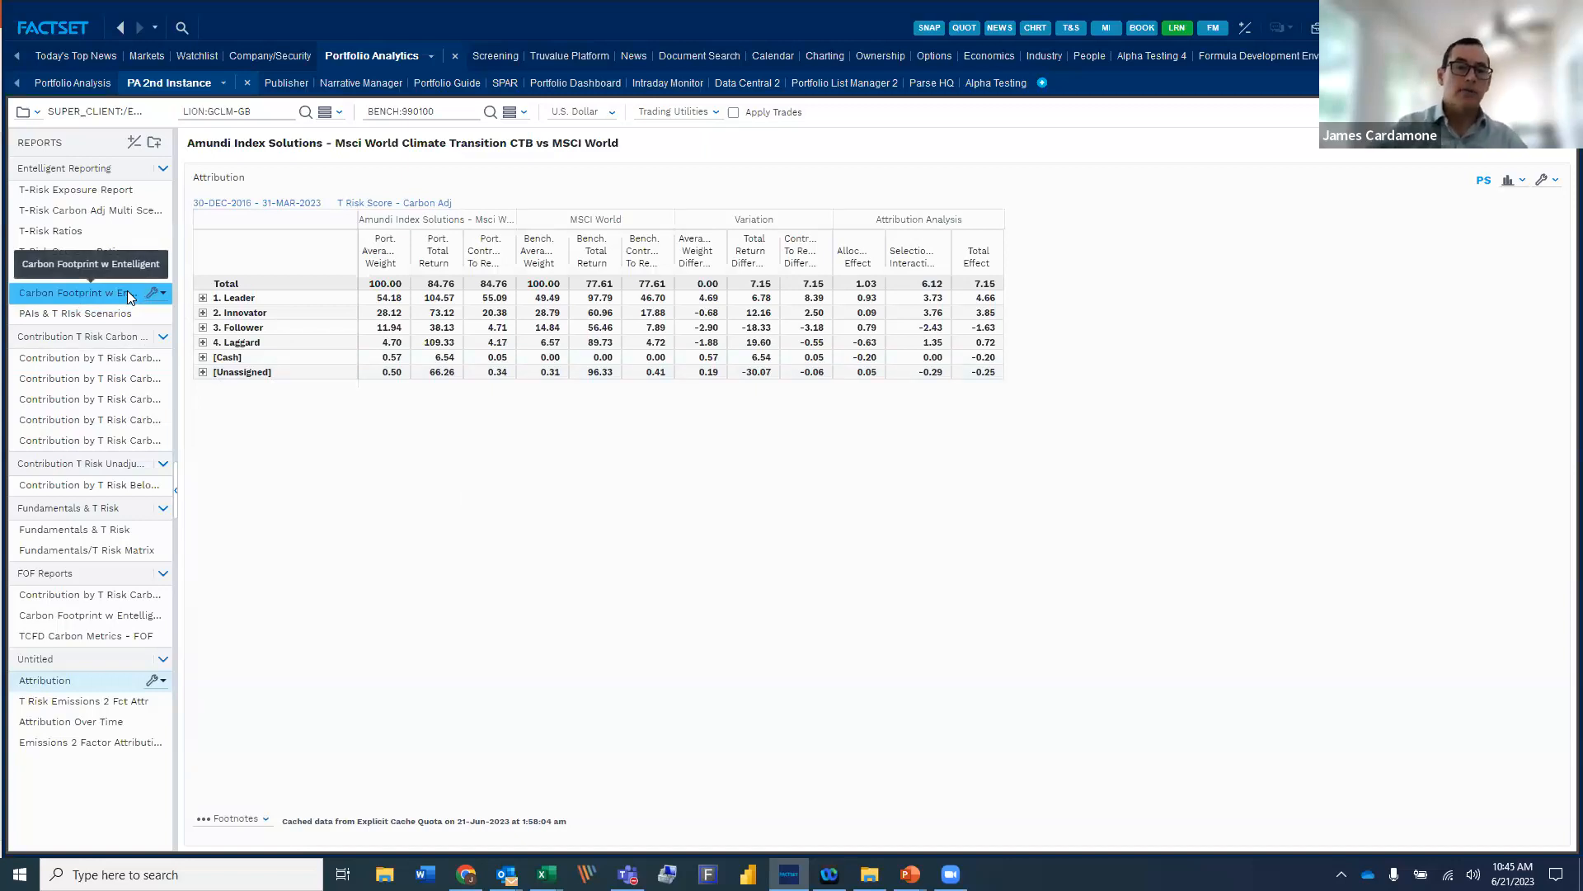
left_click(75, 313)
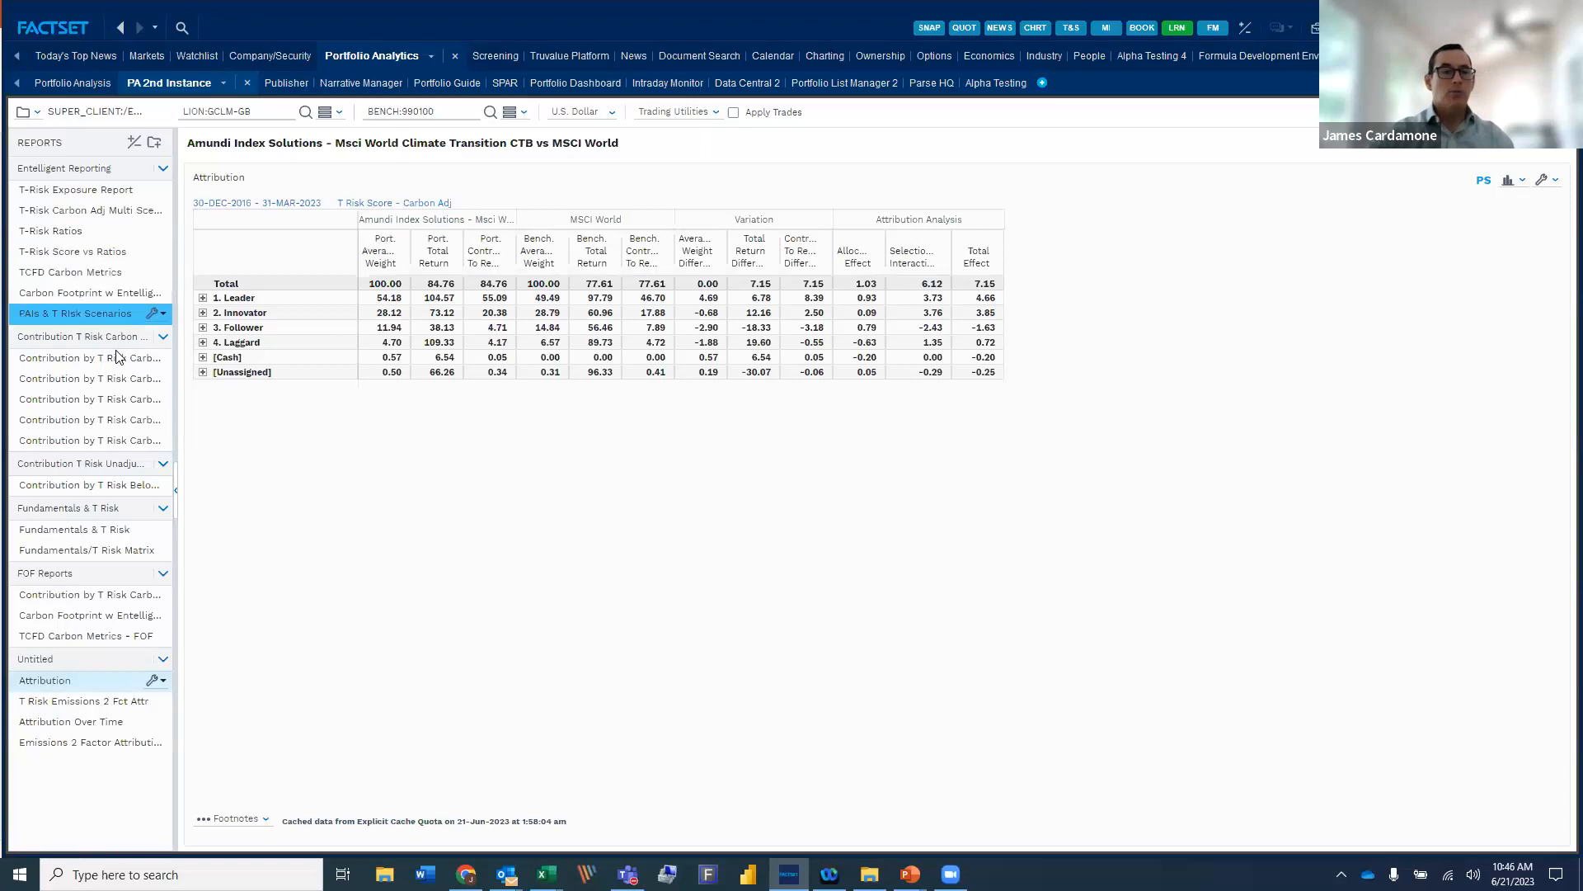
mouse_move(76, 357)
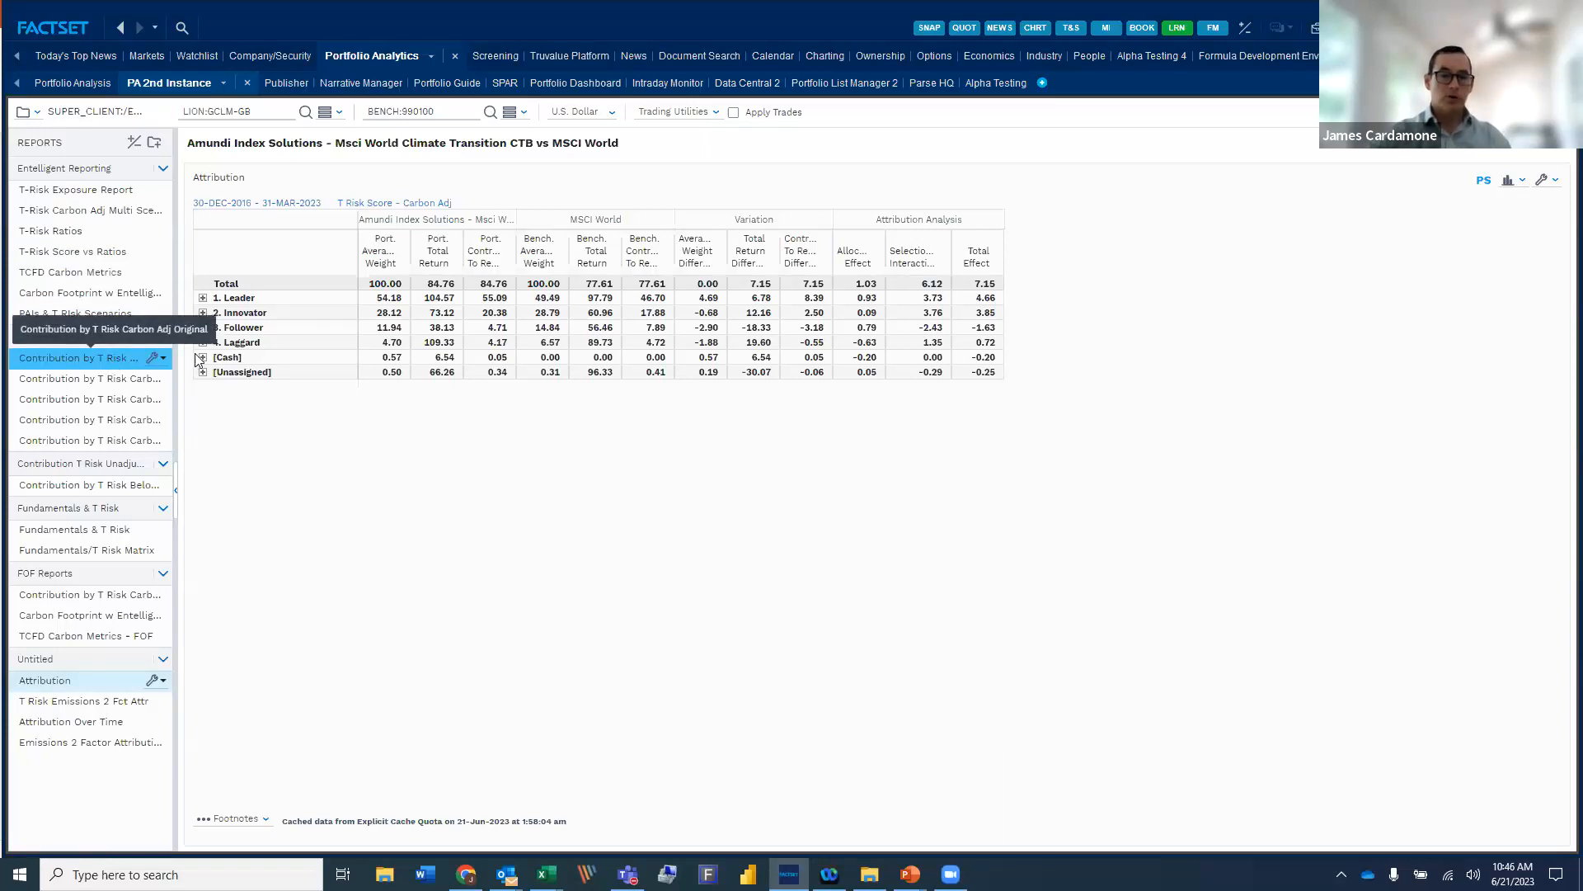
mouse_move(376, 286)
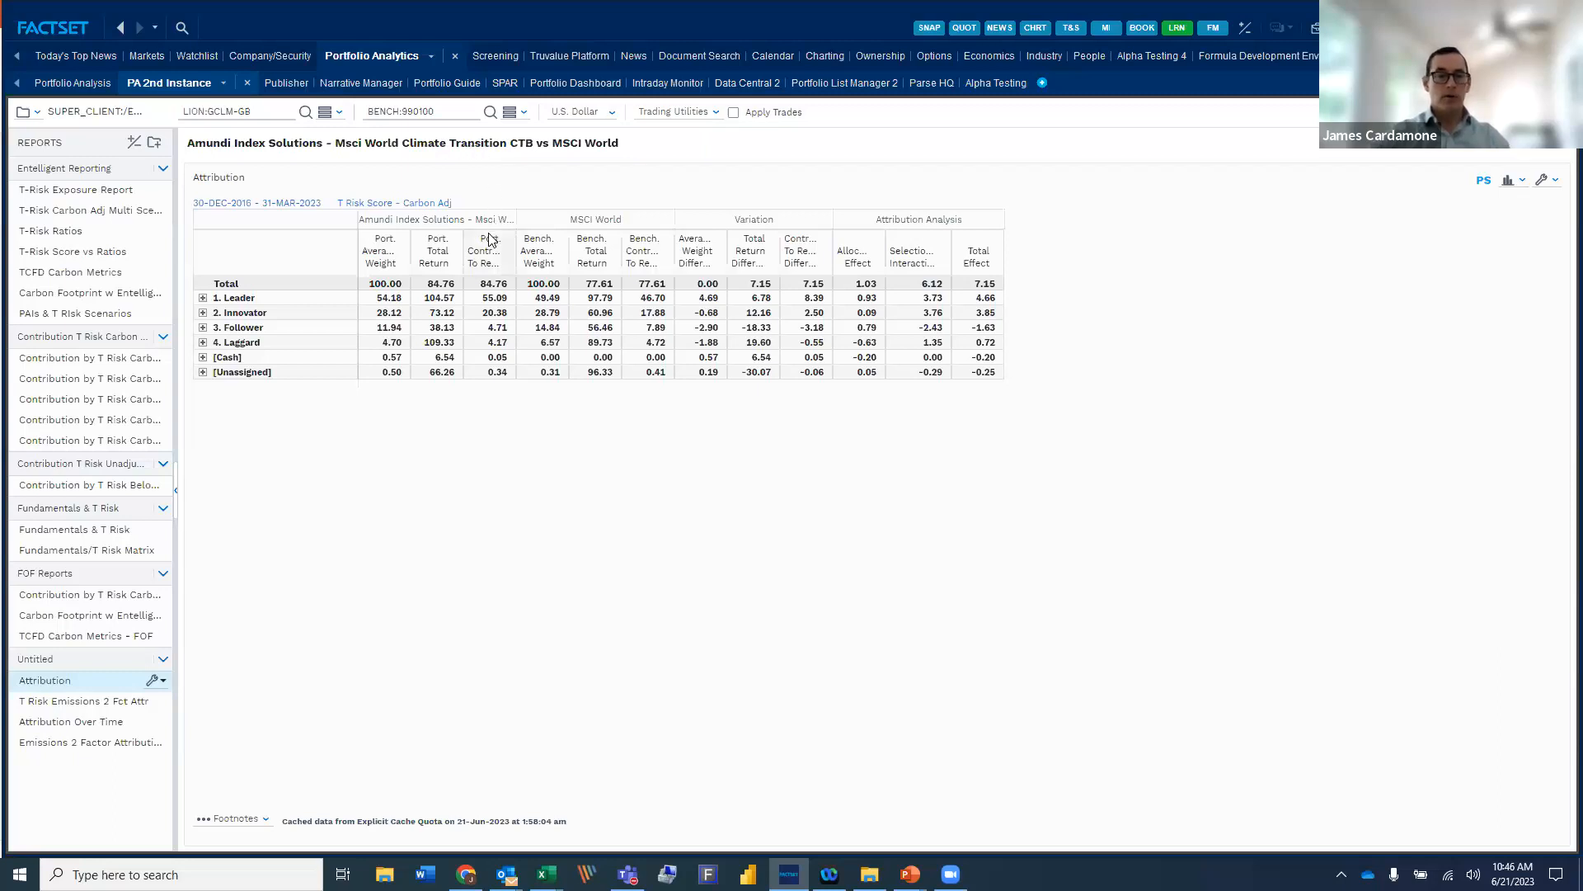
mouse_move(490, 251)
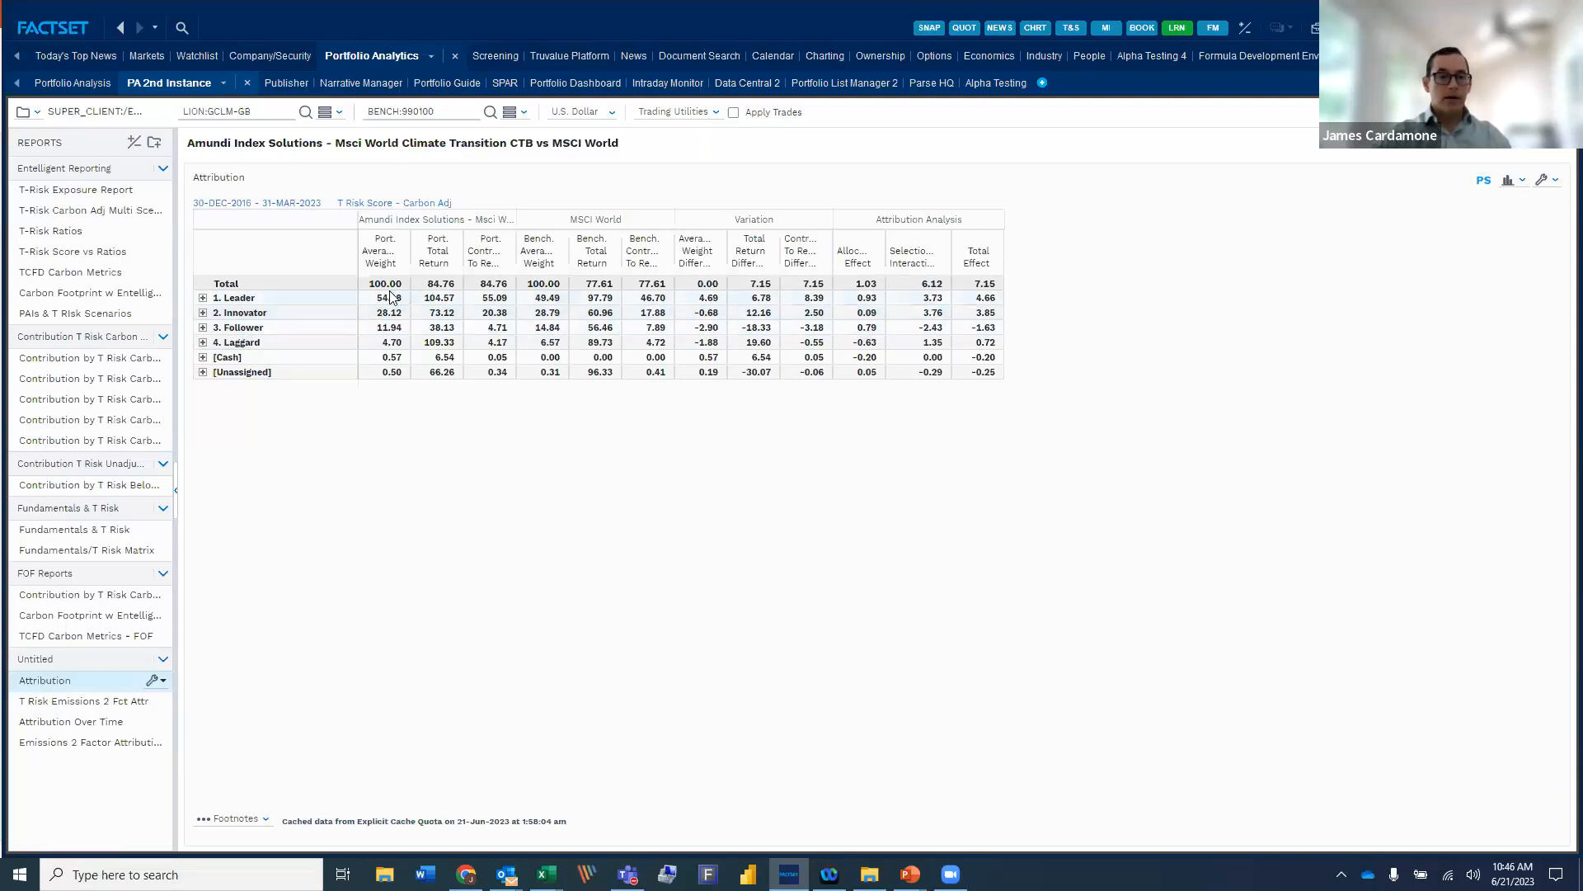
mouse_move(437, 162)
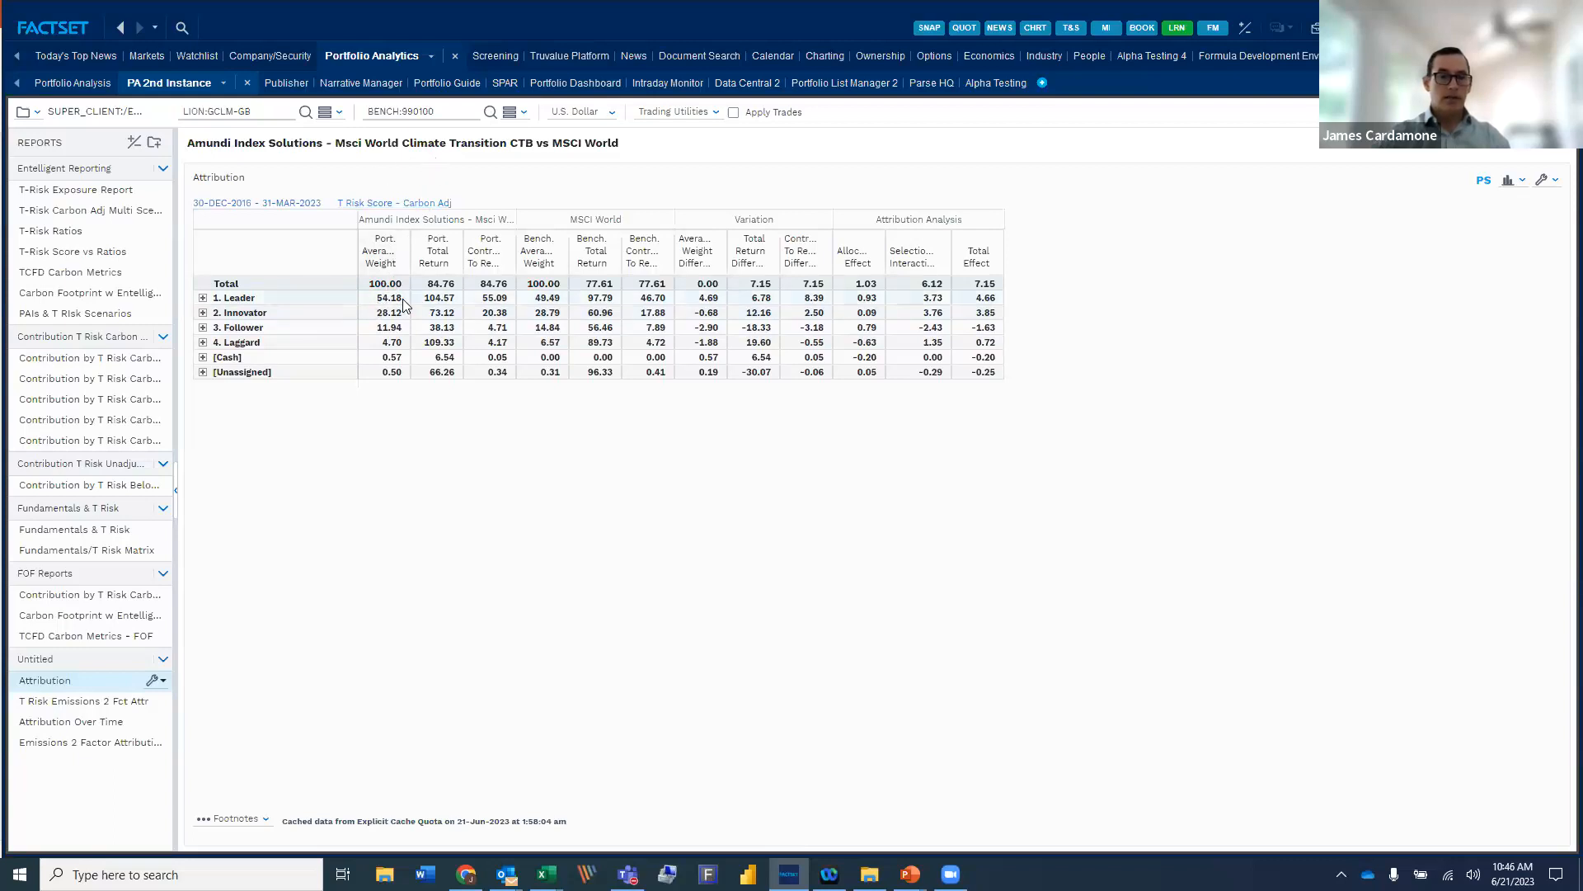
mouse_move(444, 283)
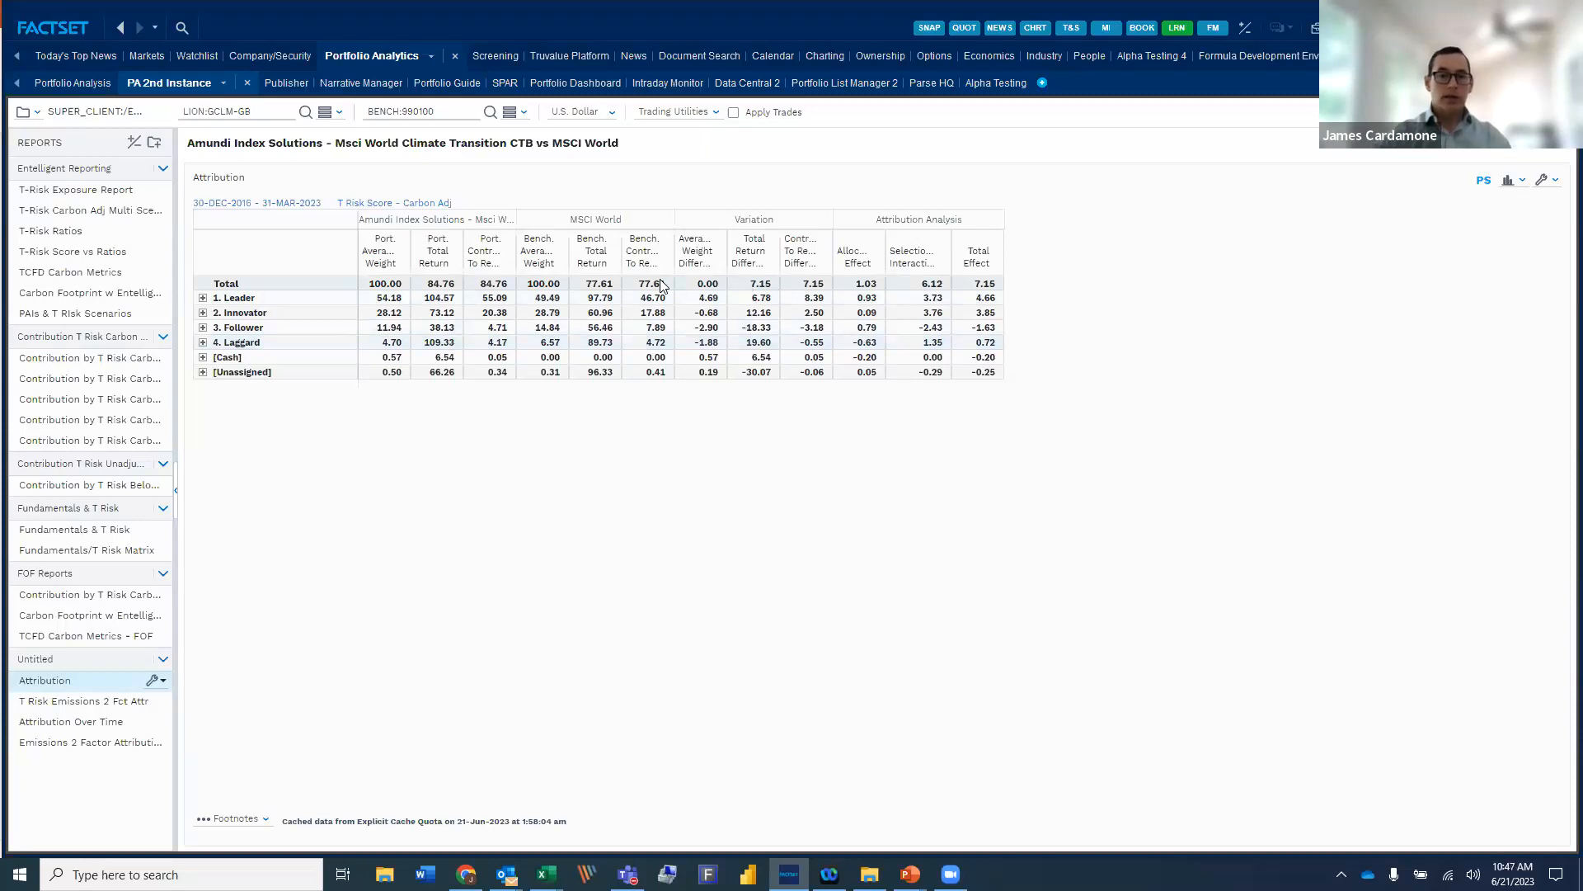
mouse_move(598, 297)
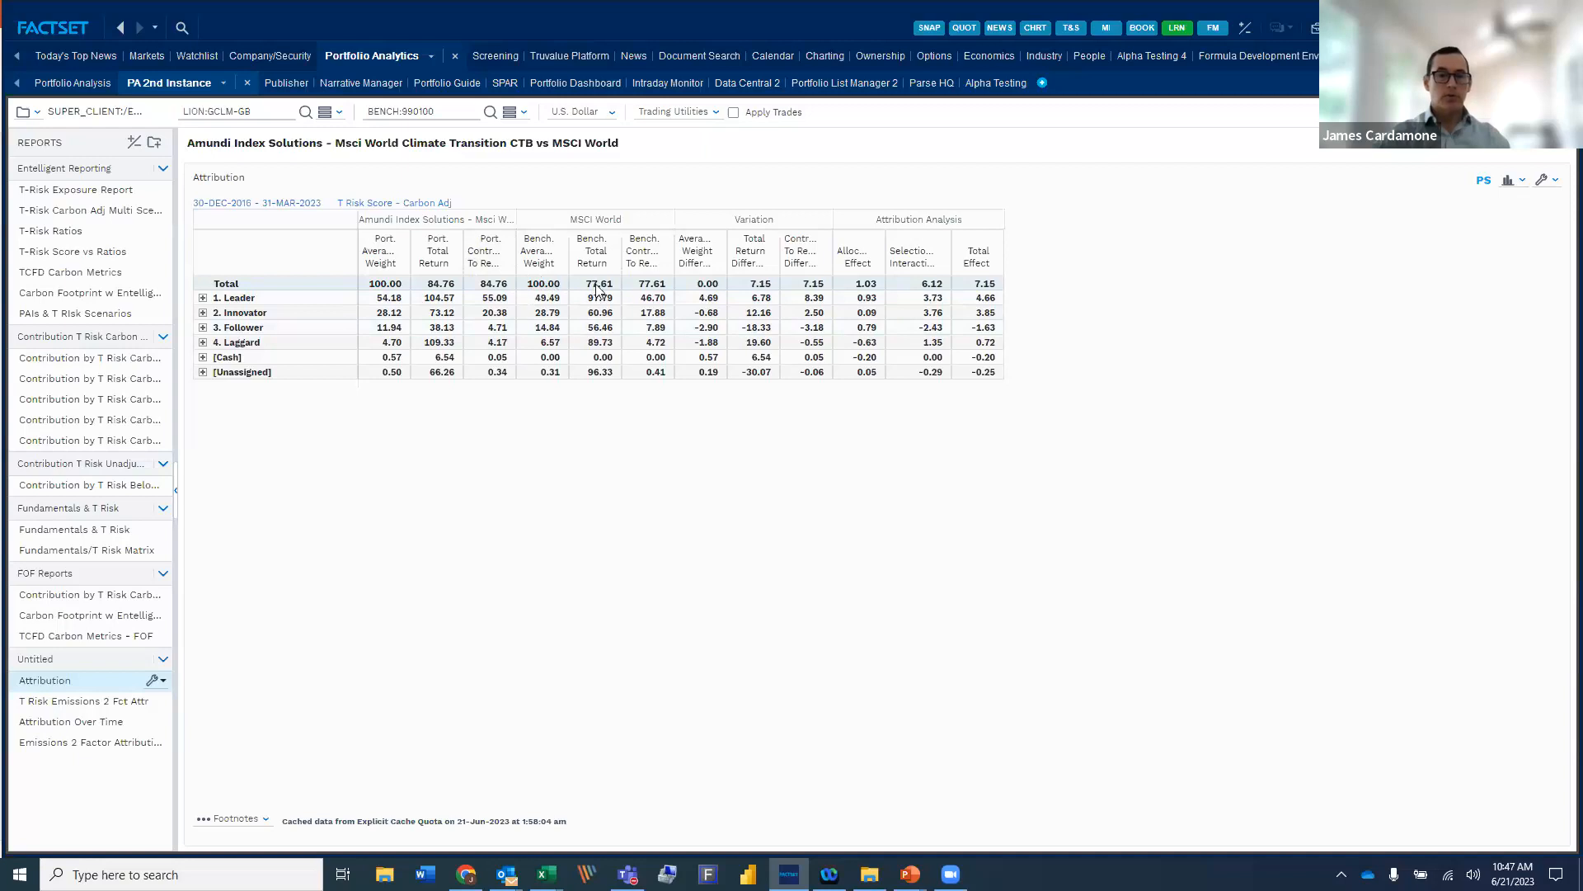
mouse_move(887, 291)
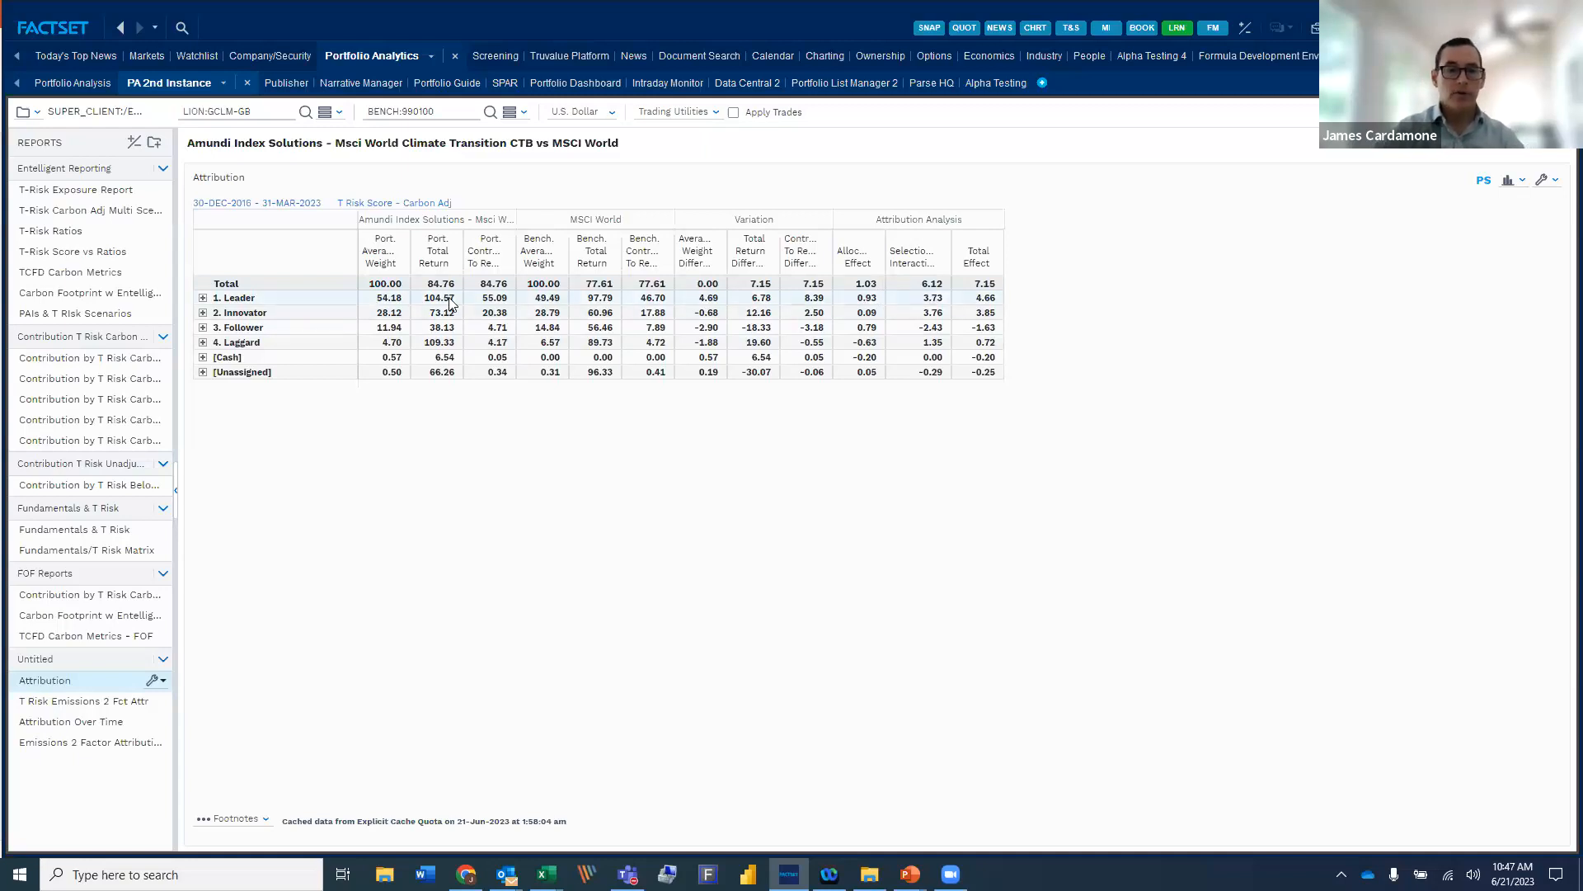
mouse_move(535, 303)
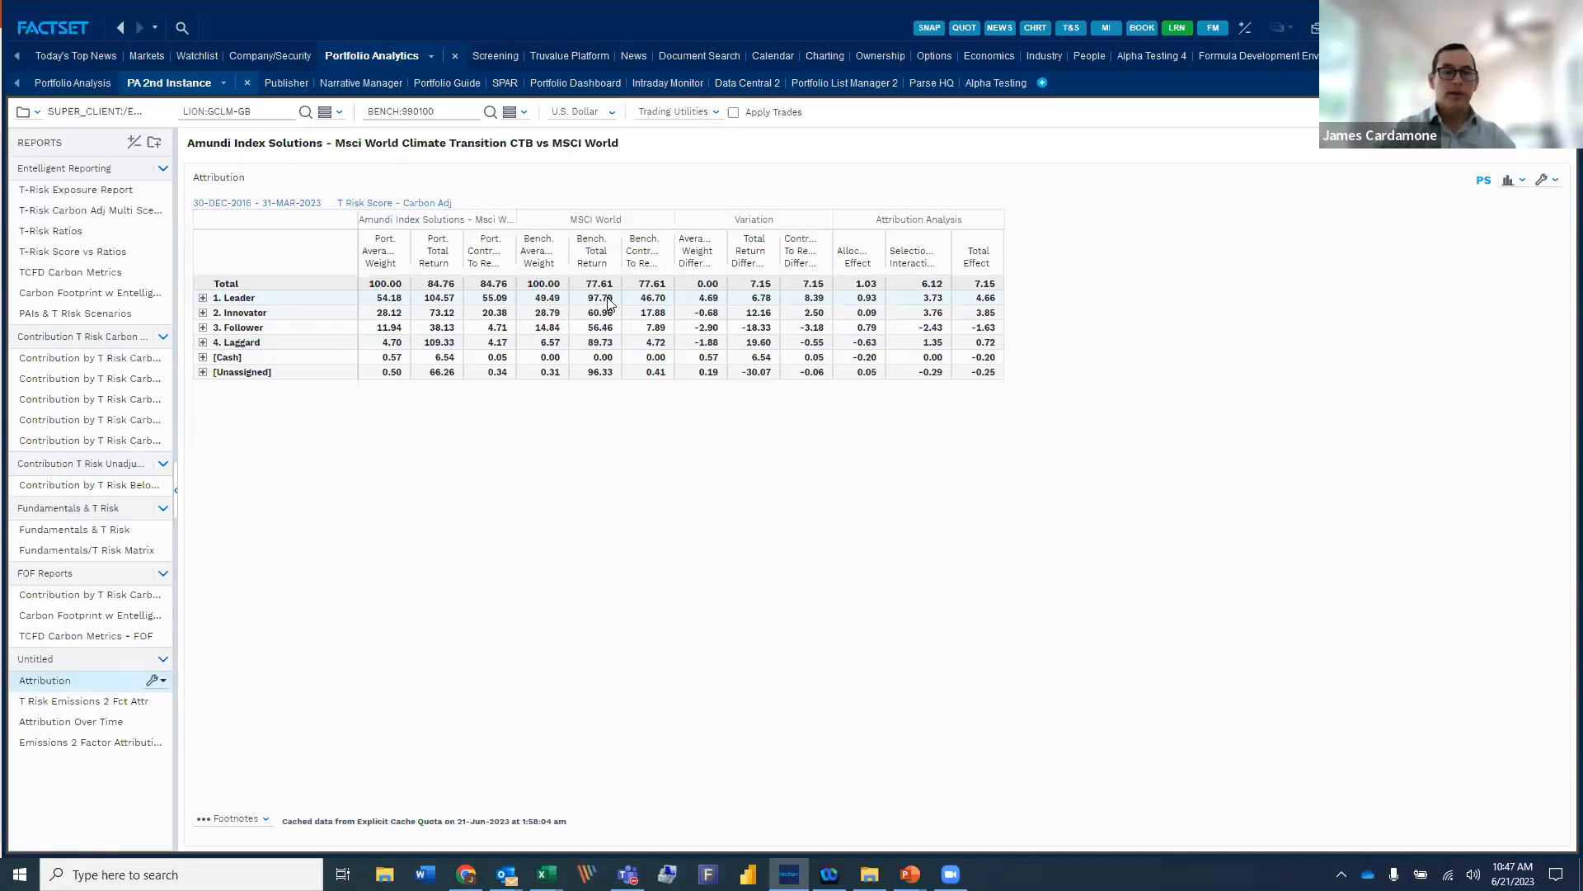
mouse_move(907, 285)
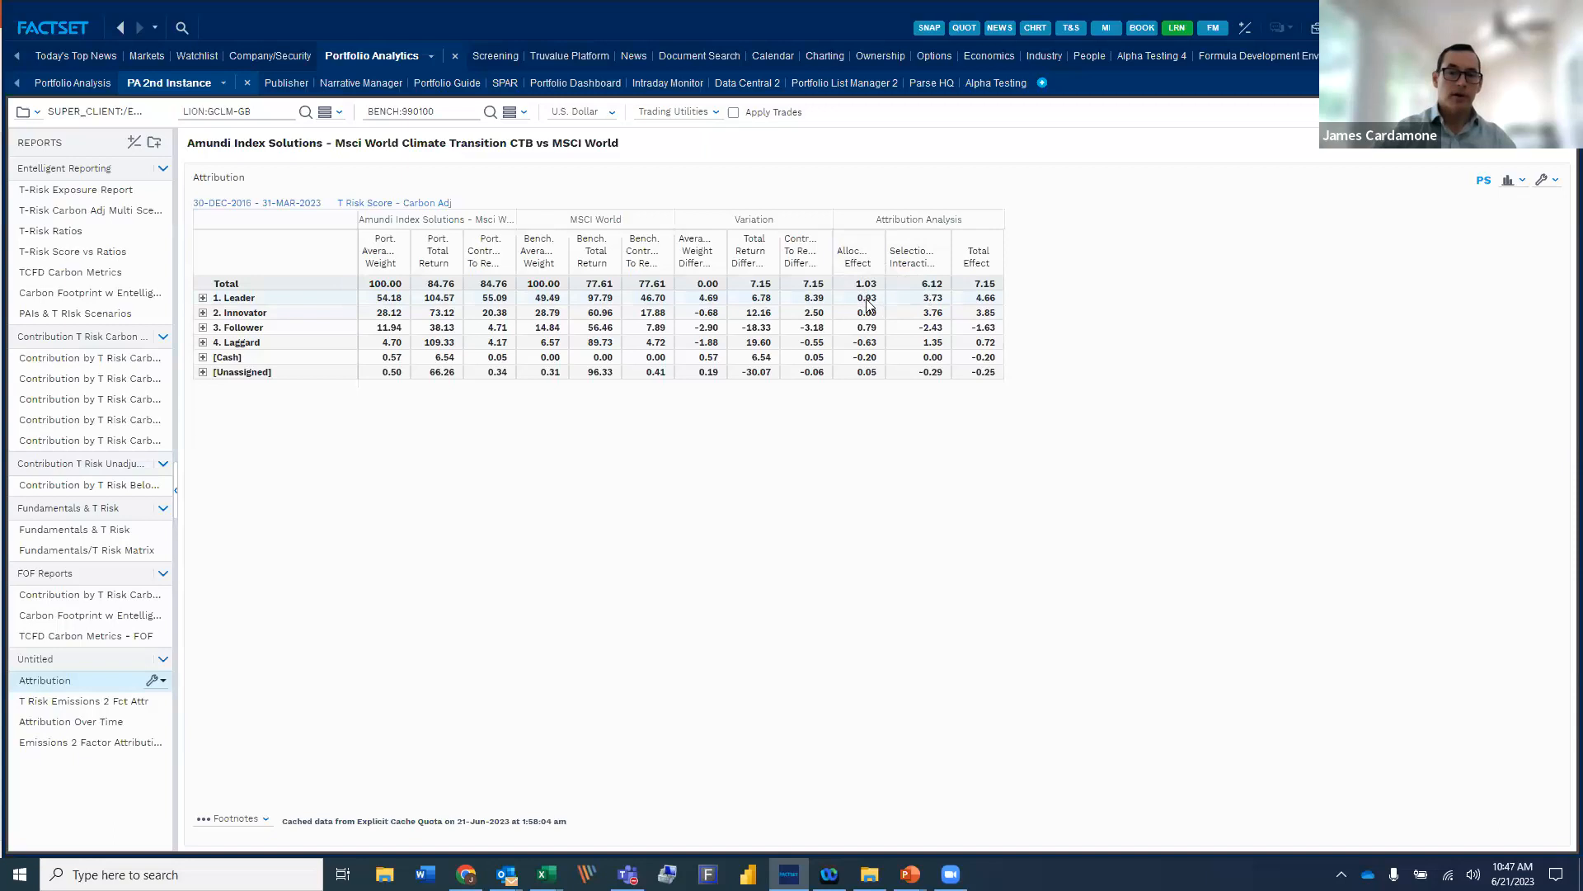
mouse_move(927, 301)
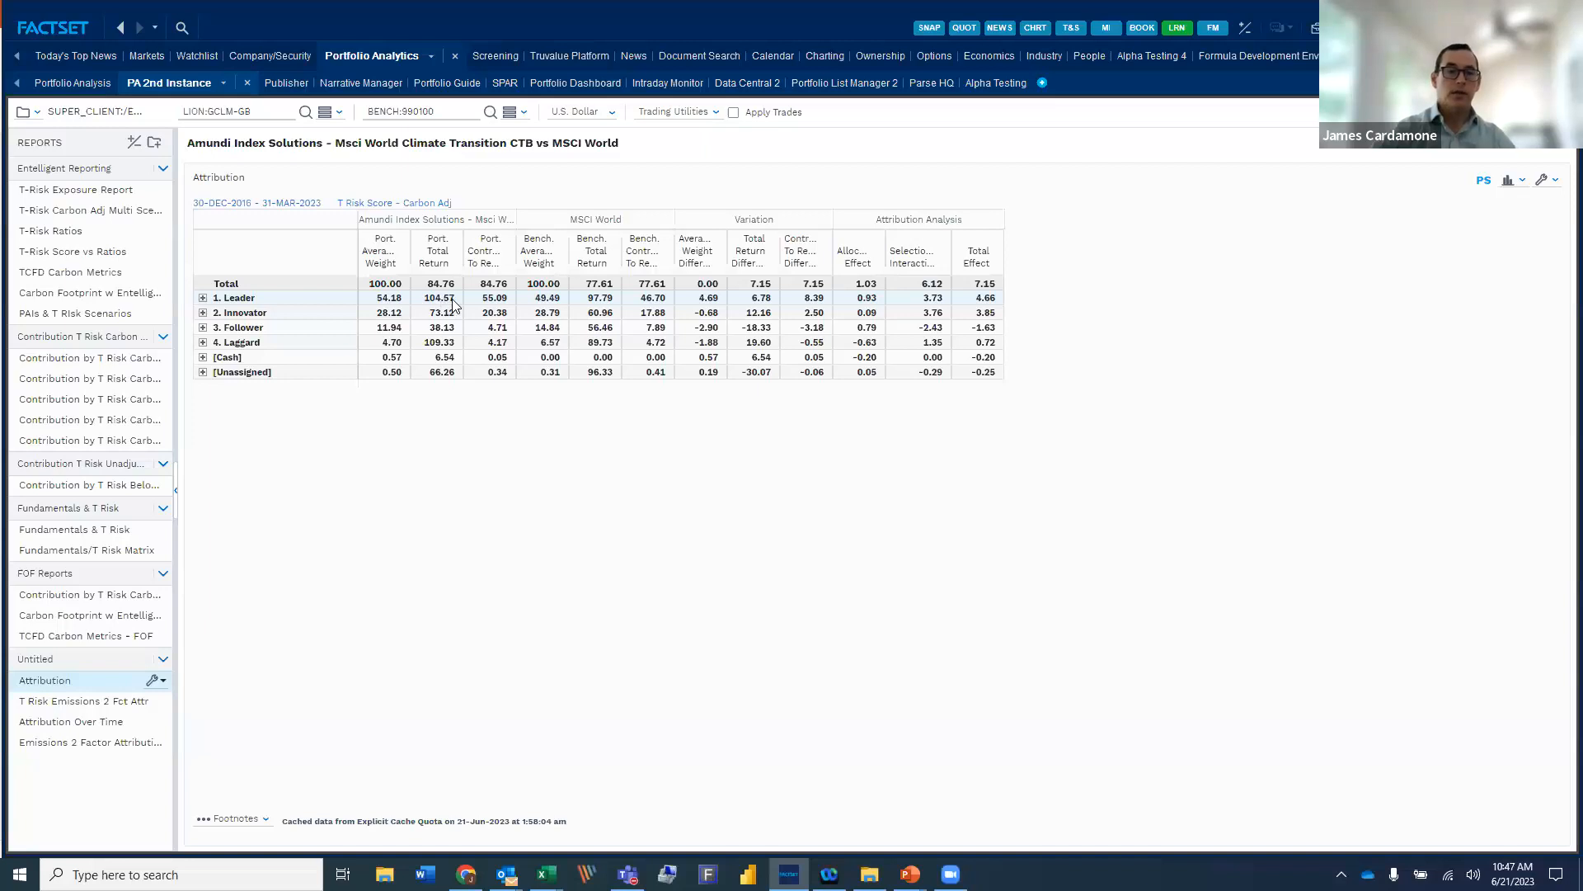
mouse_move(606, 306)
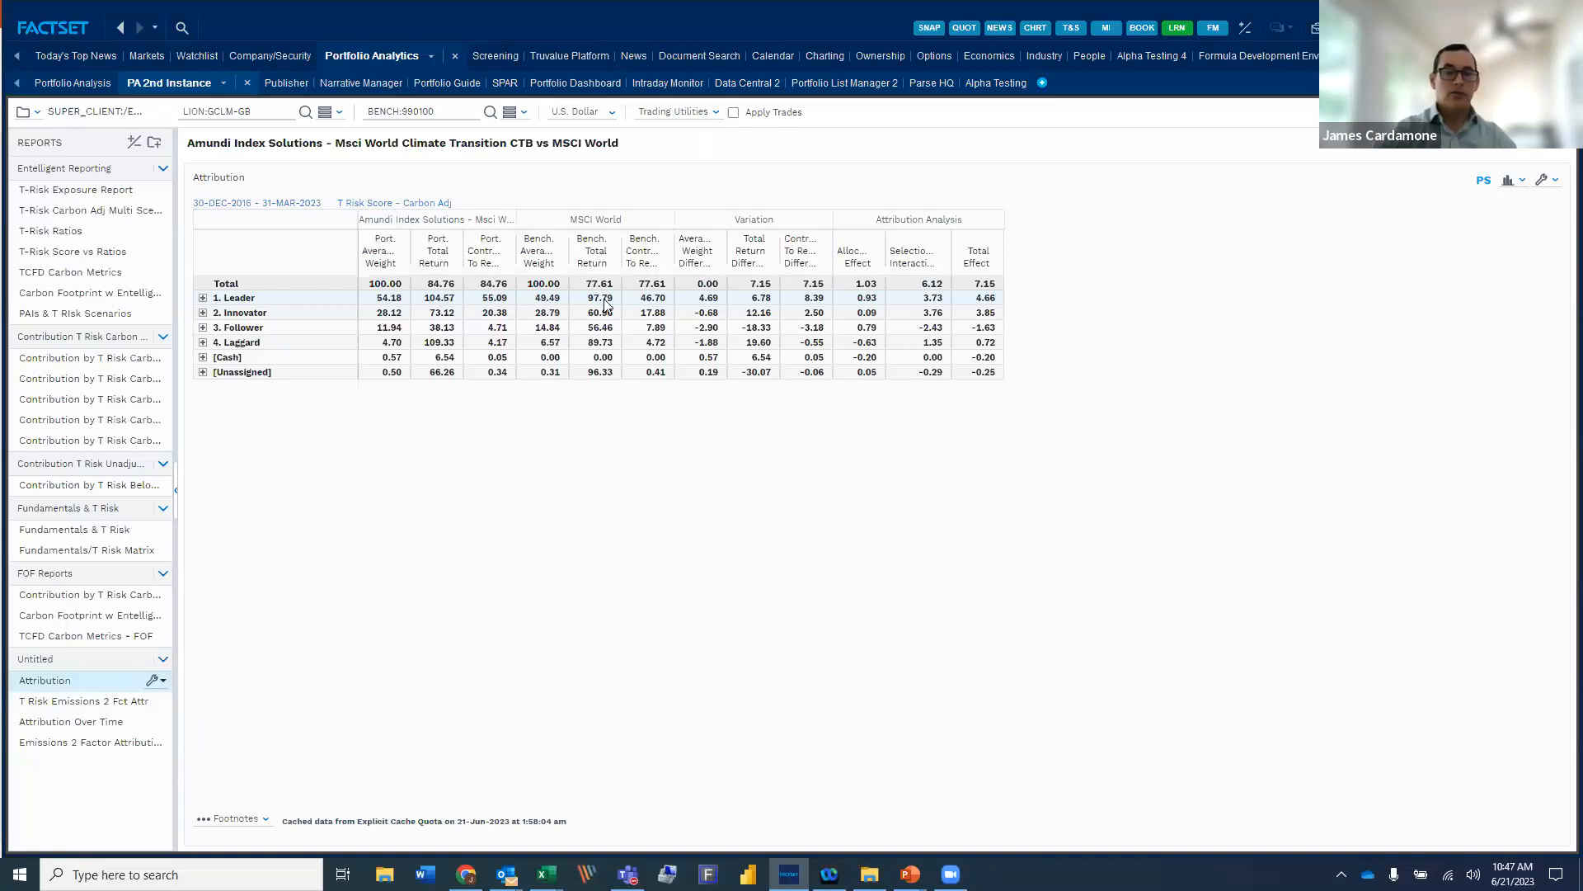
mouse_move(948, 309)
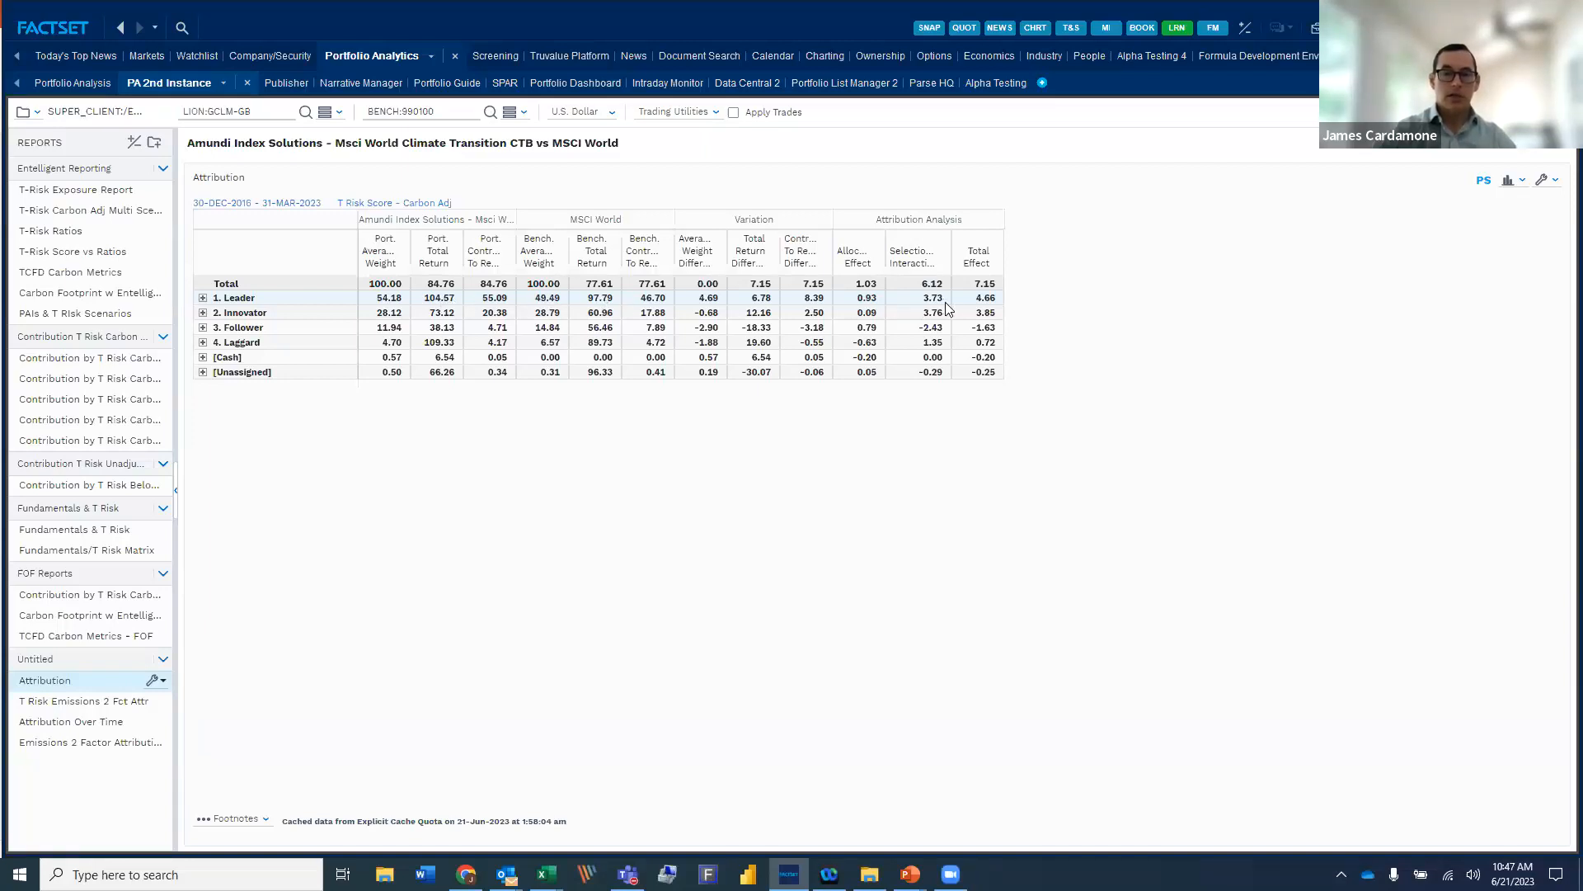
mouse_move(936, 307)
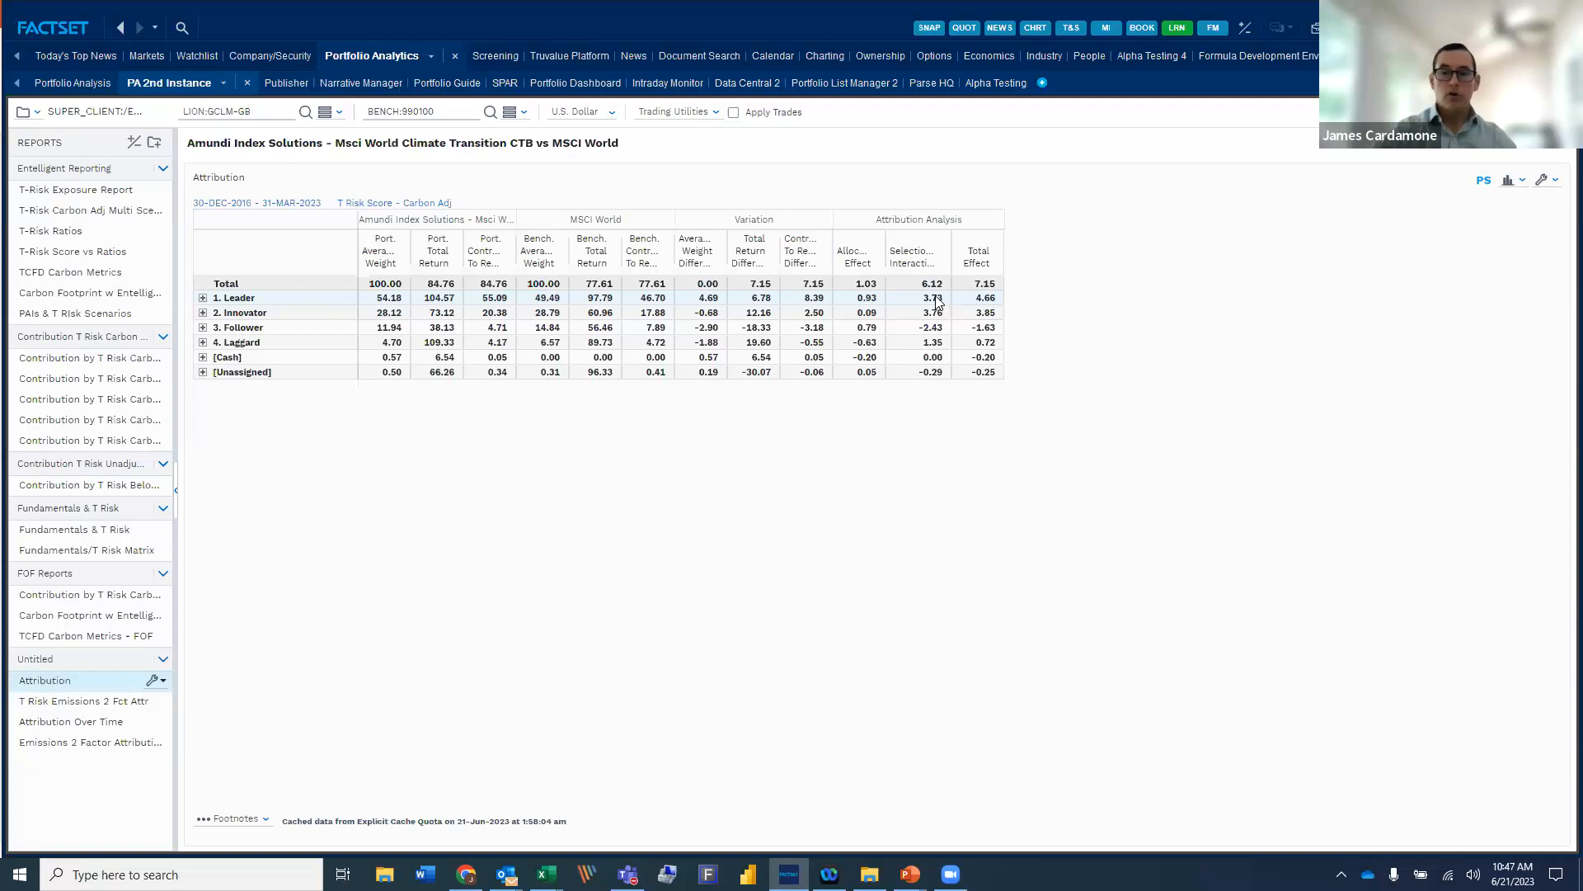
mouse_move(905, 302)
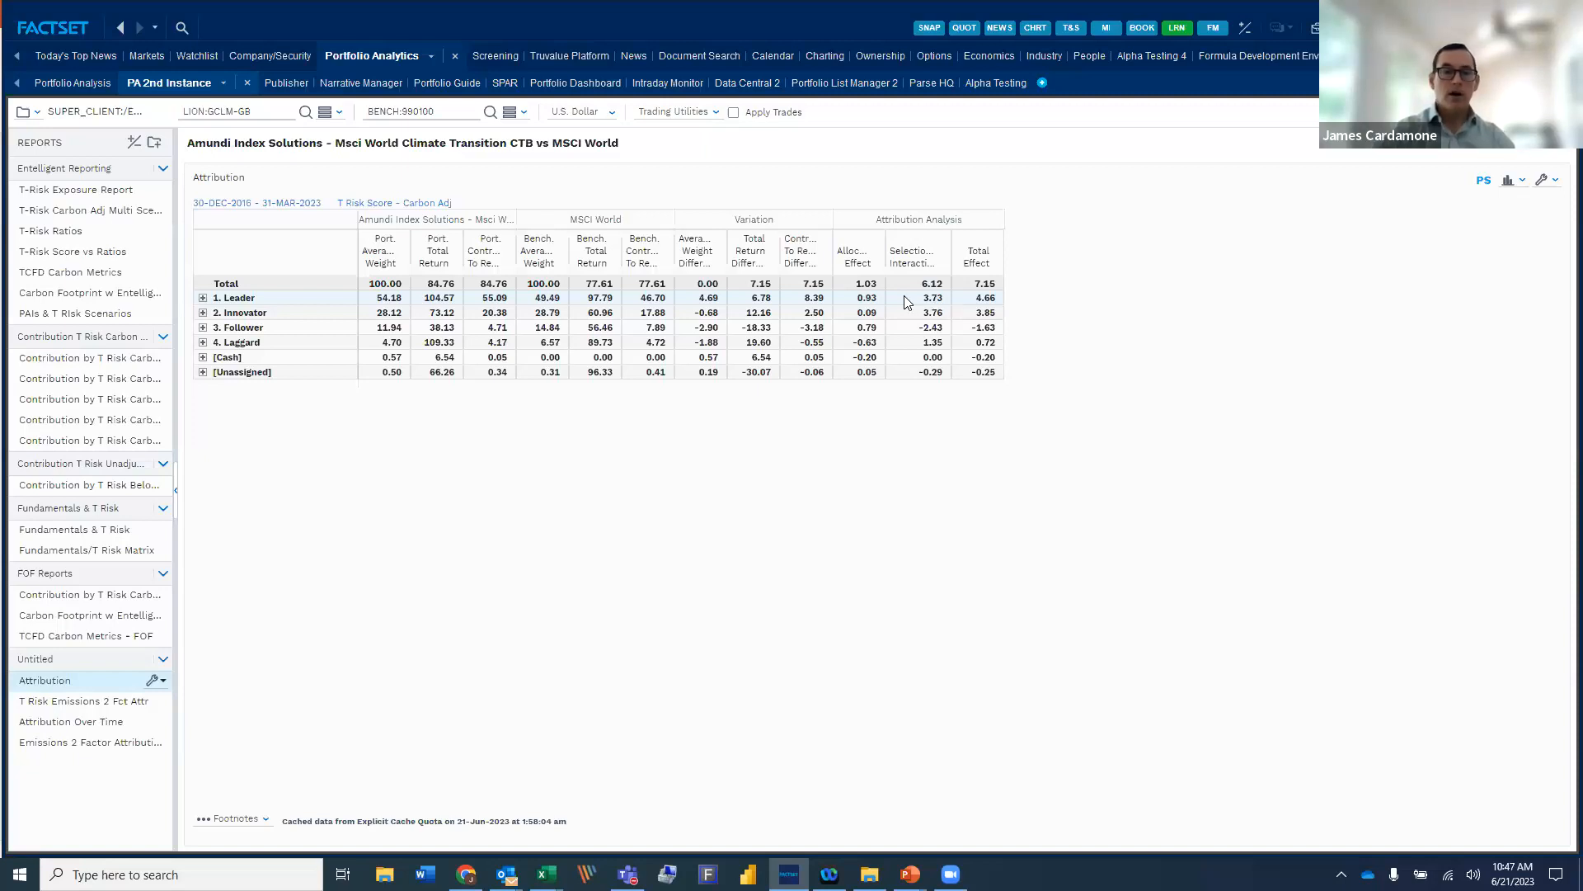
mouse_move(643, 250)
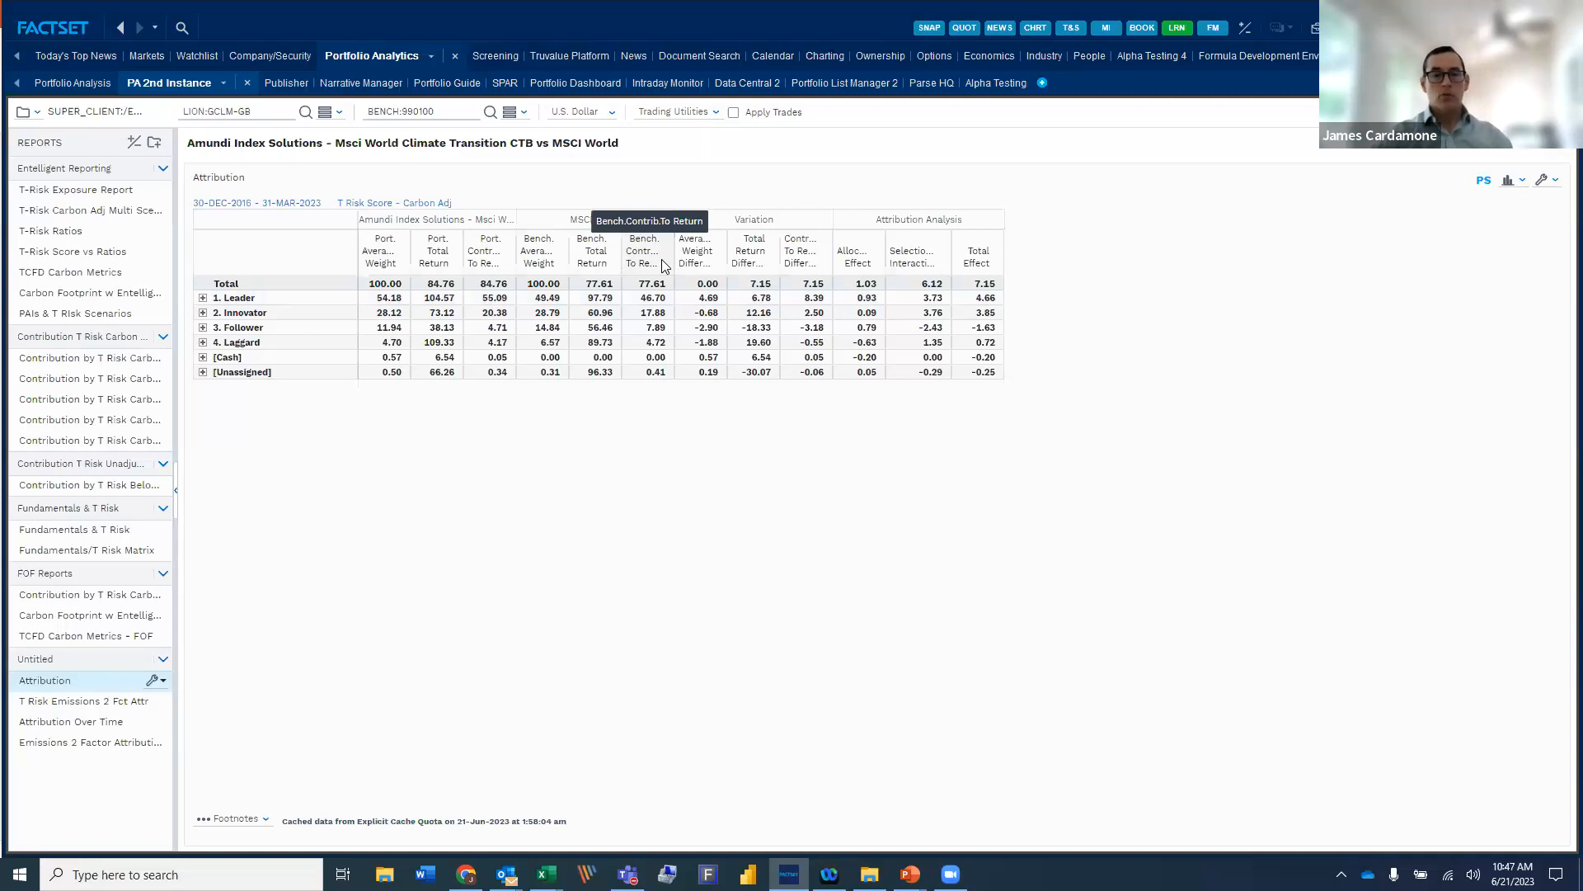
mouse_move(626, 275)
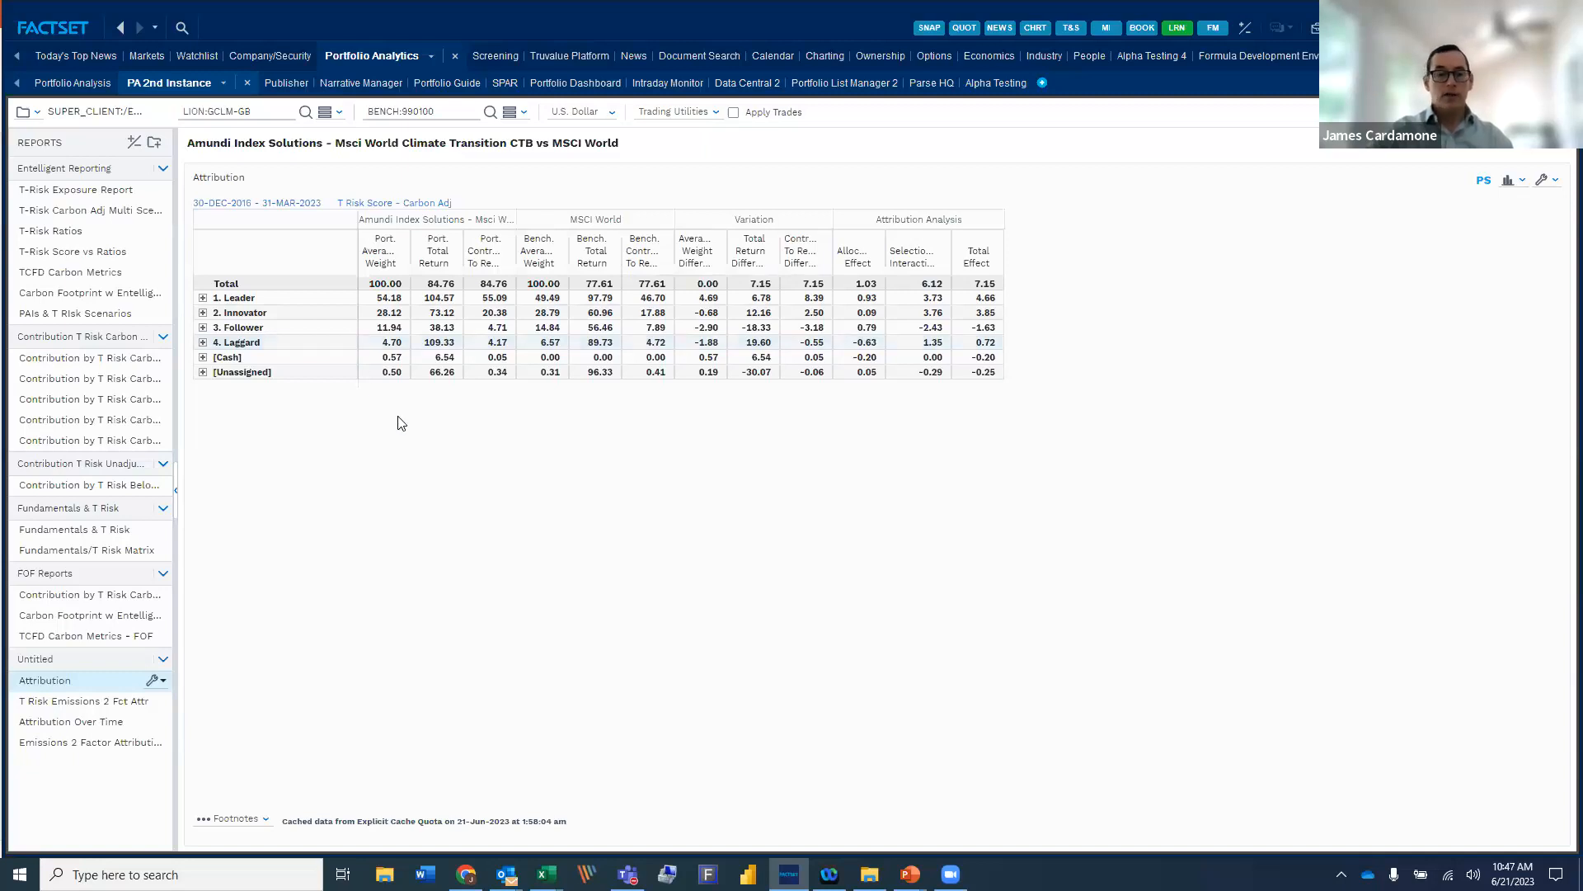
mouse_move(350, 422)
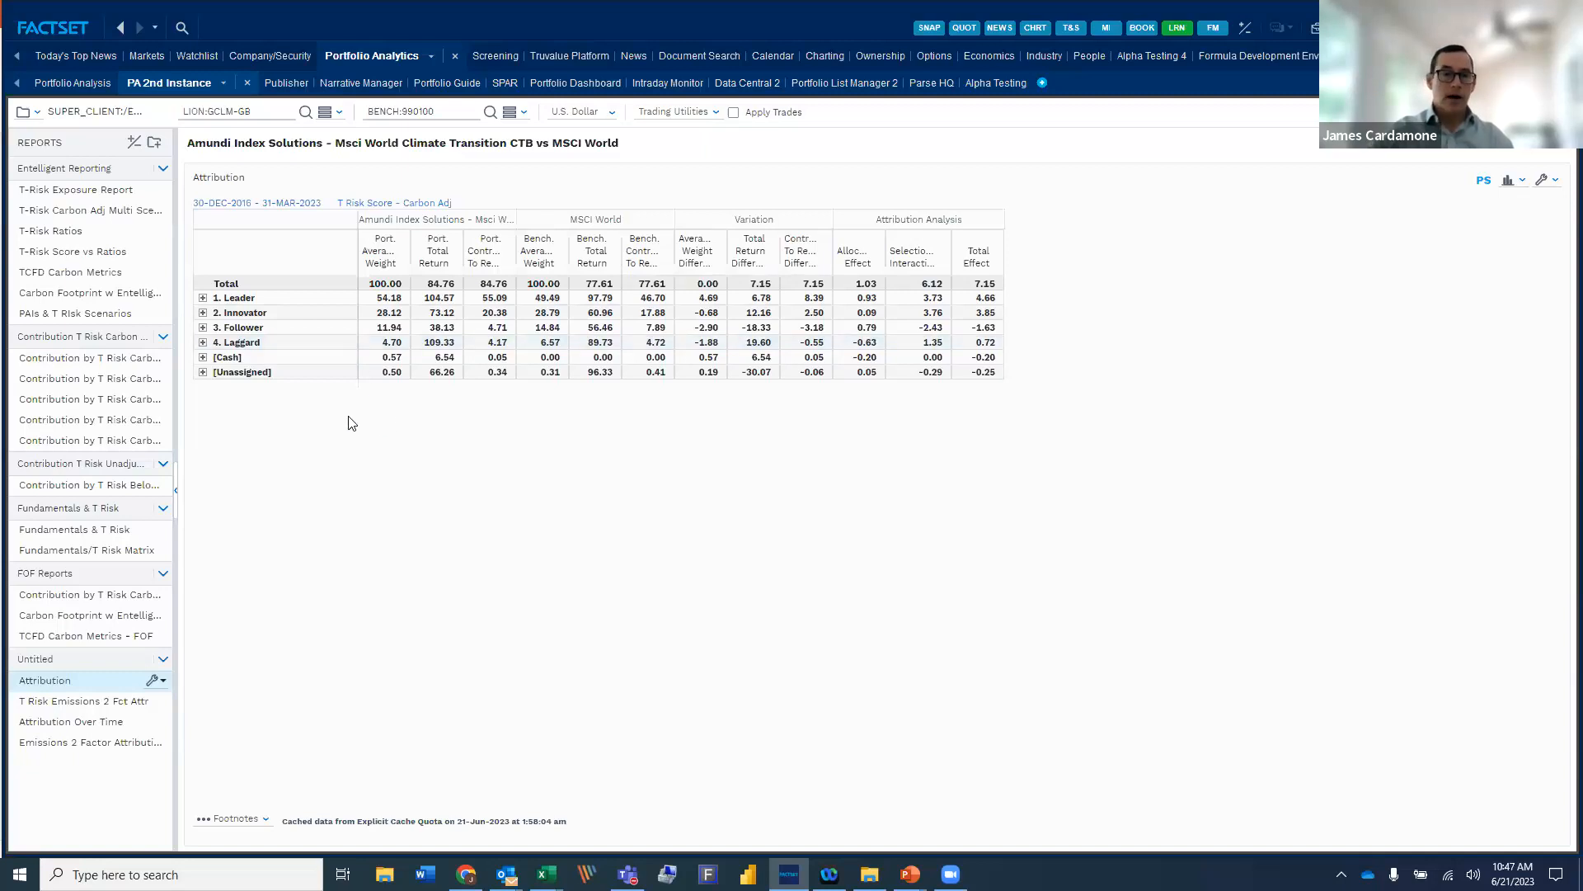
mouse_move(287, 437)
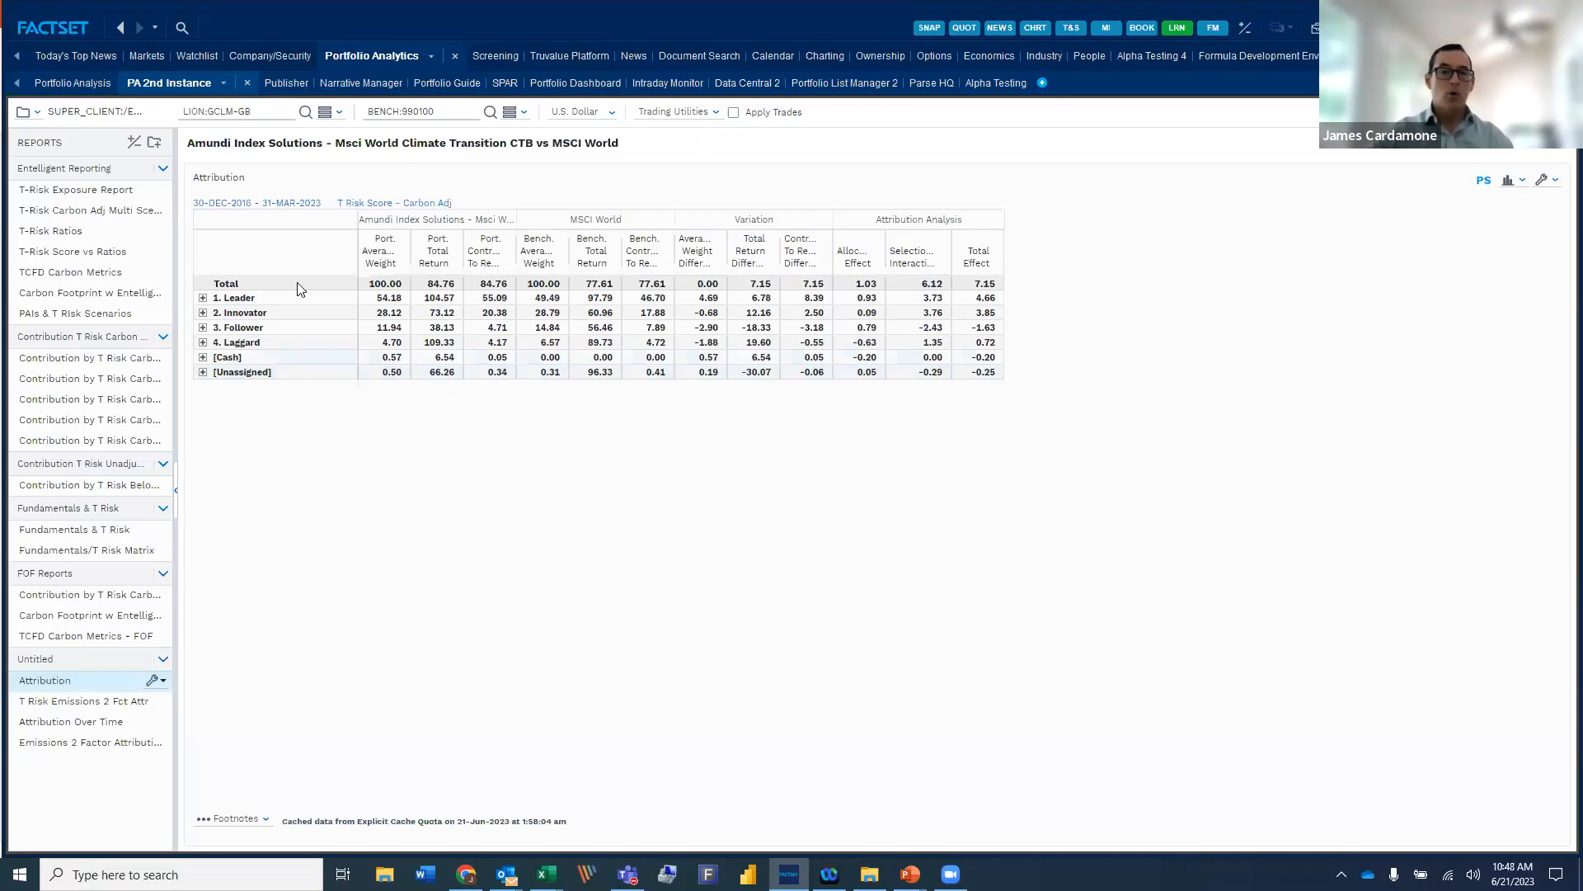
mouse_move(325, 364)
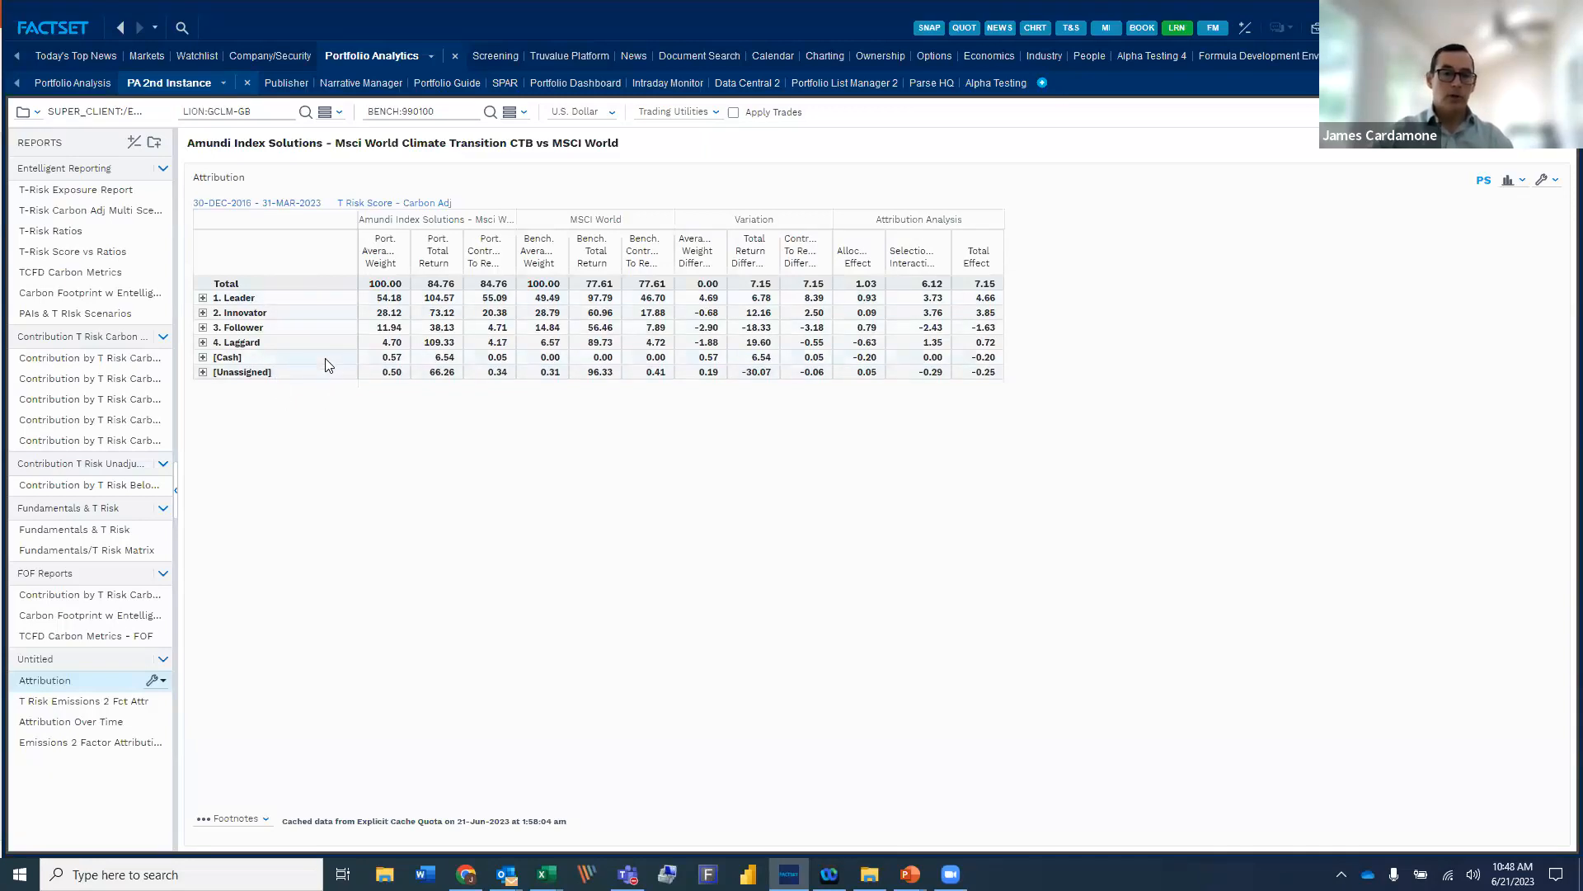
mouse_move(338, 527)
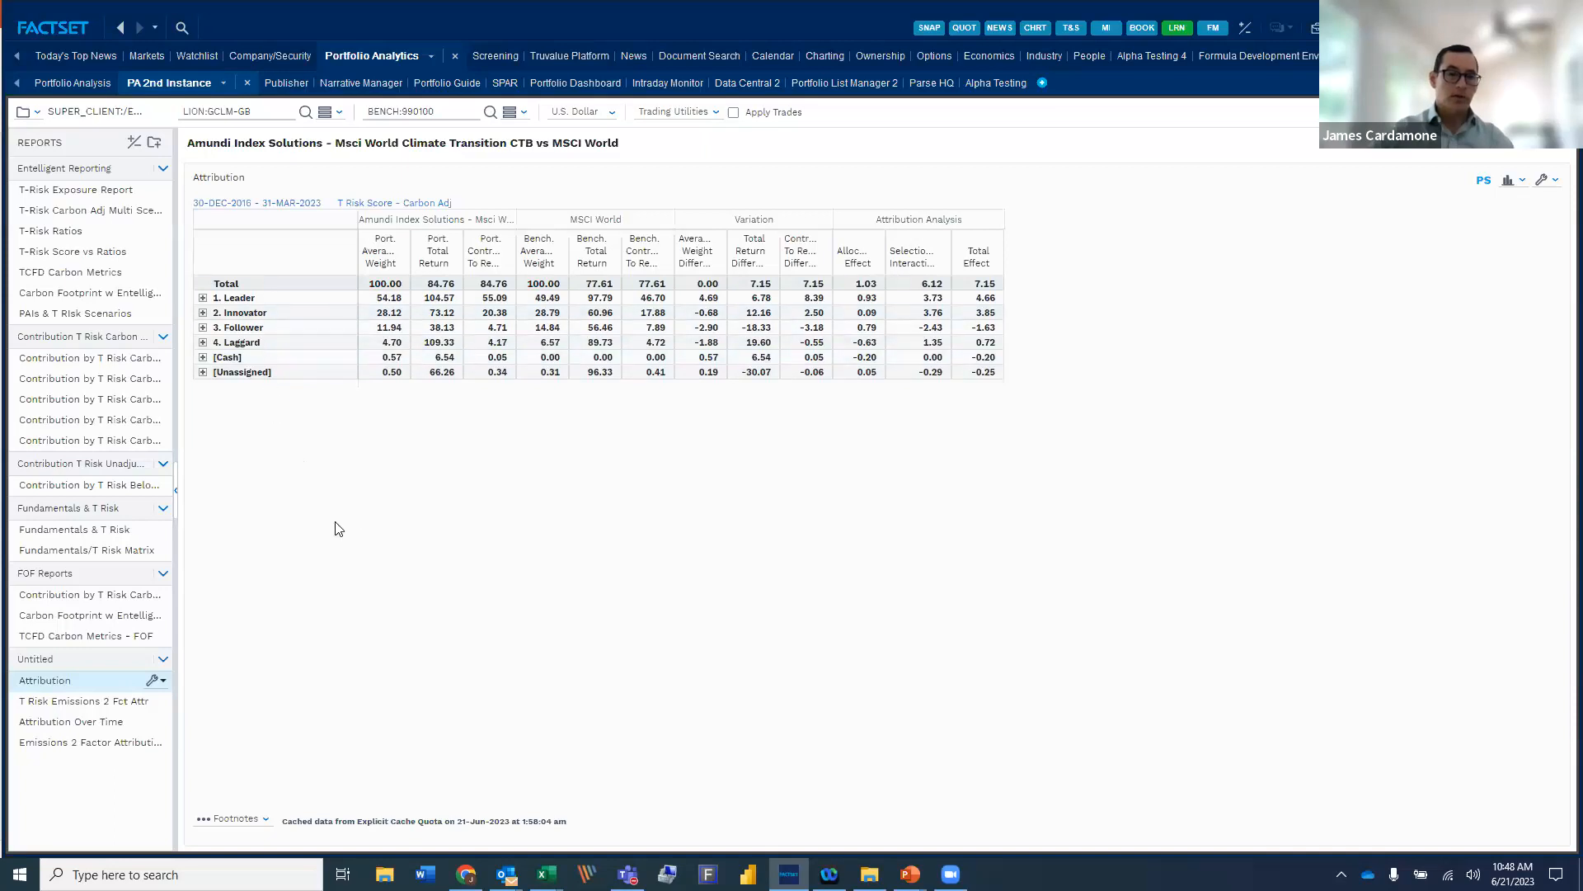
left_click(79, 701)
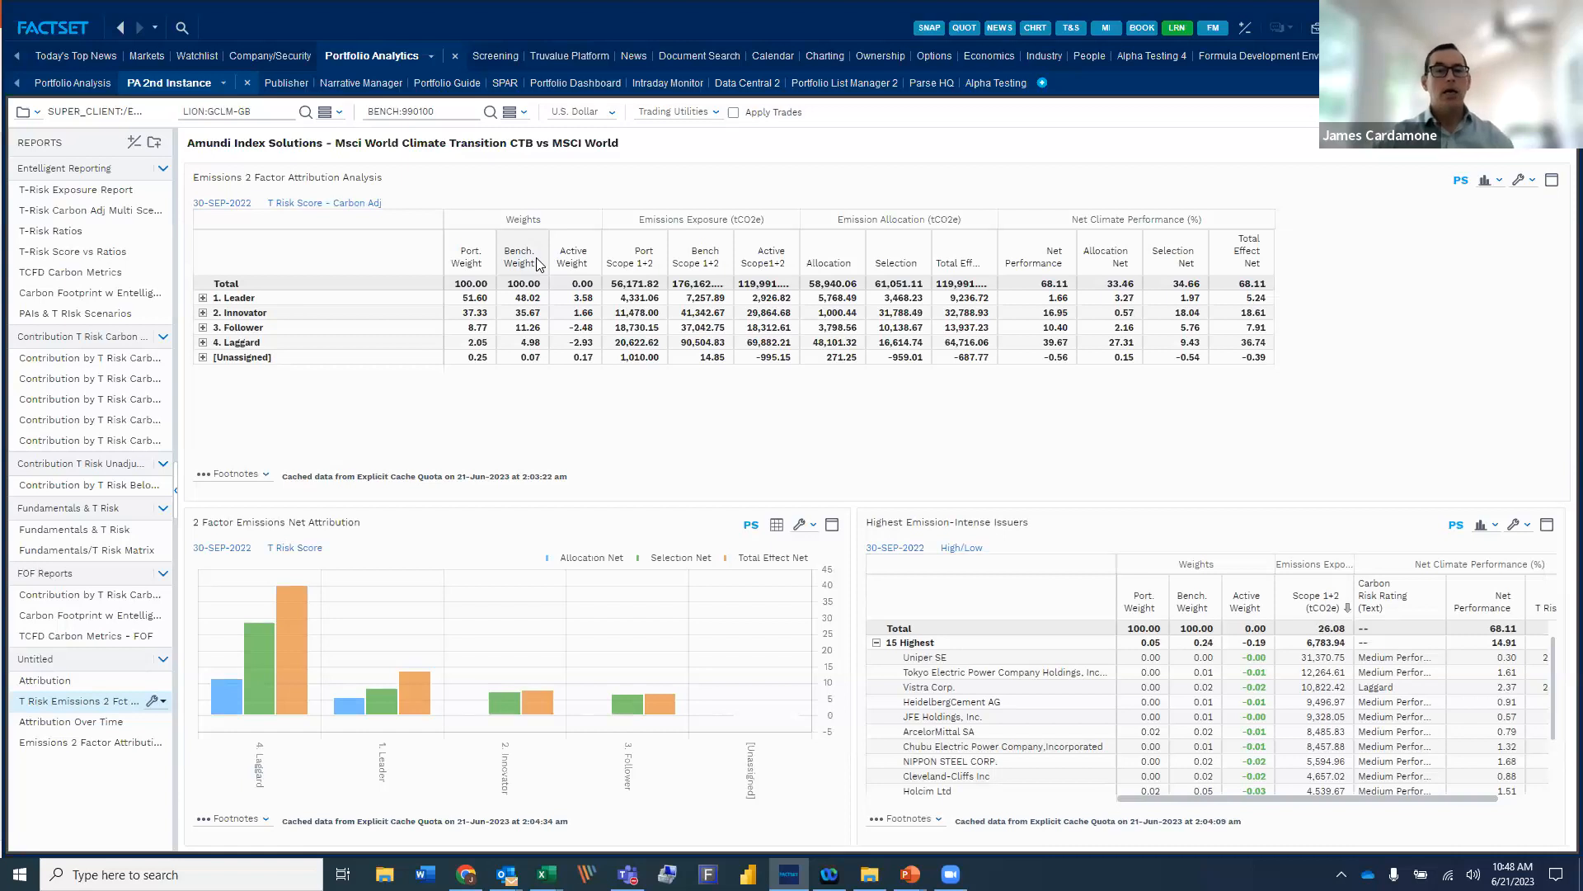
mouse_move(636, 288)
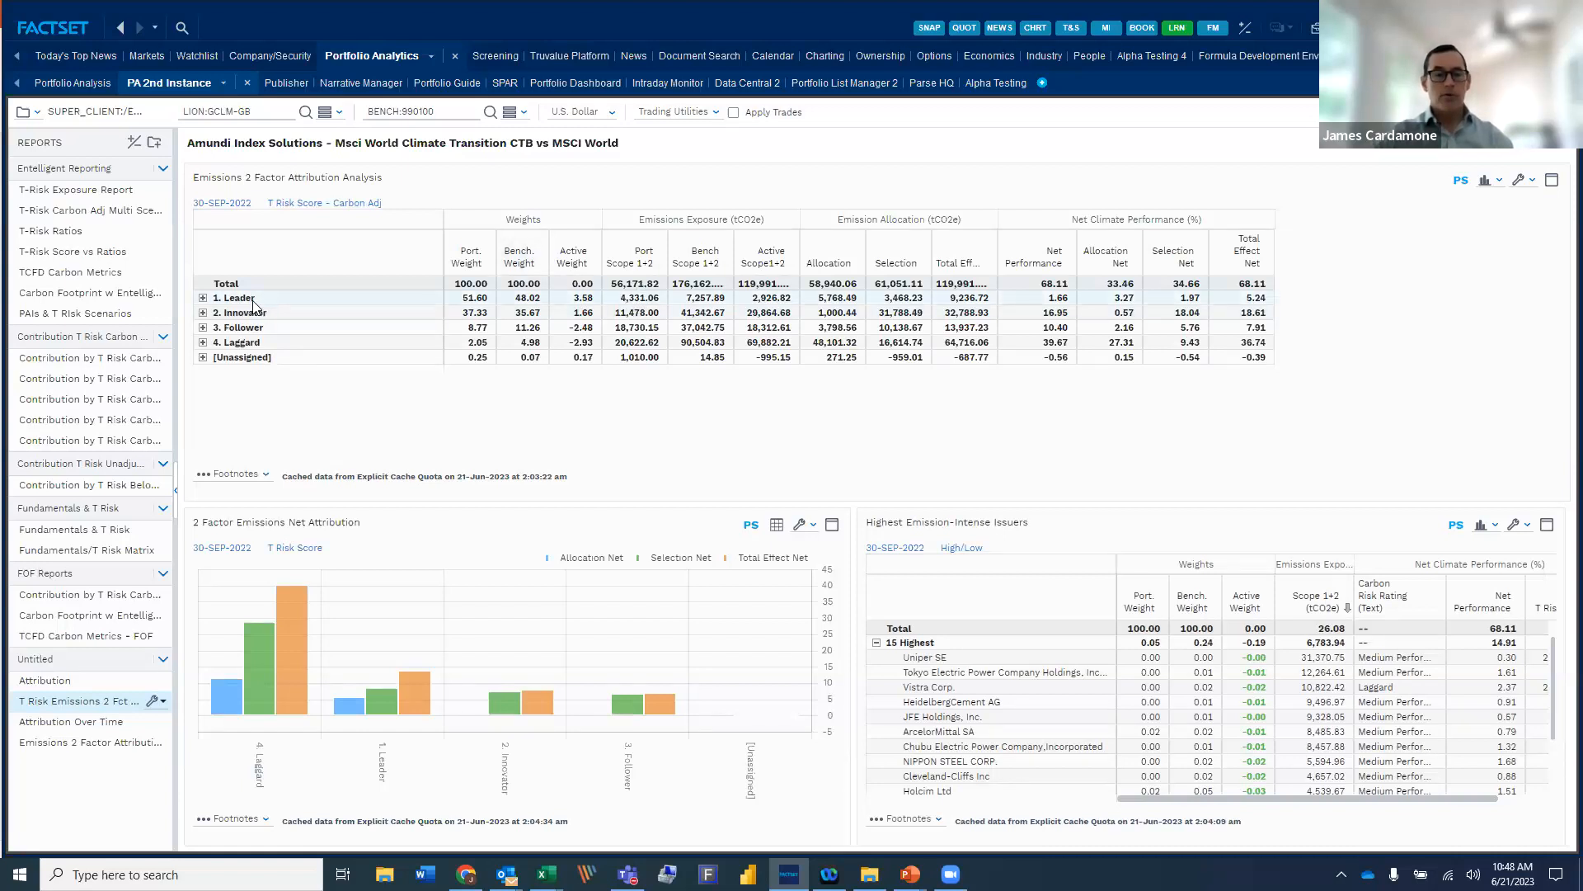
mouse_move(669, 234)
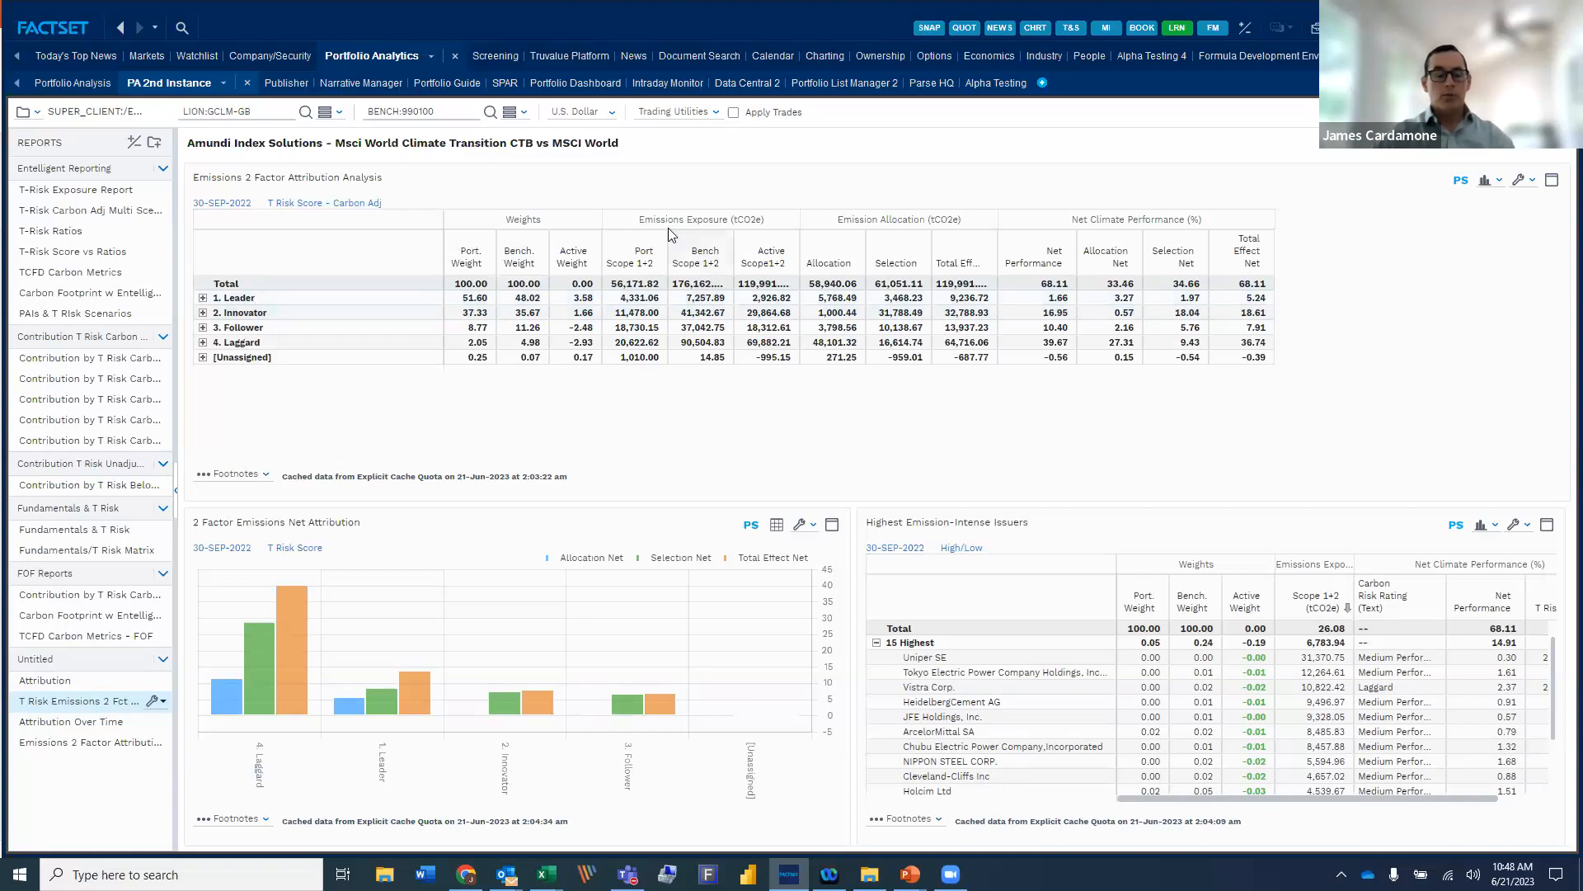
mouse_move(642, 294)
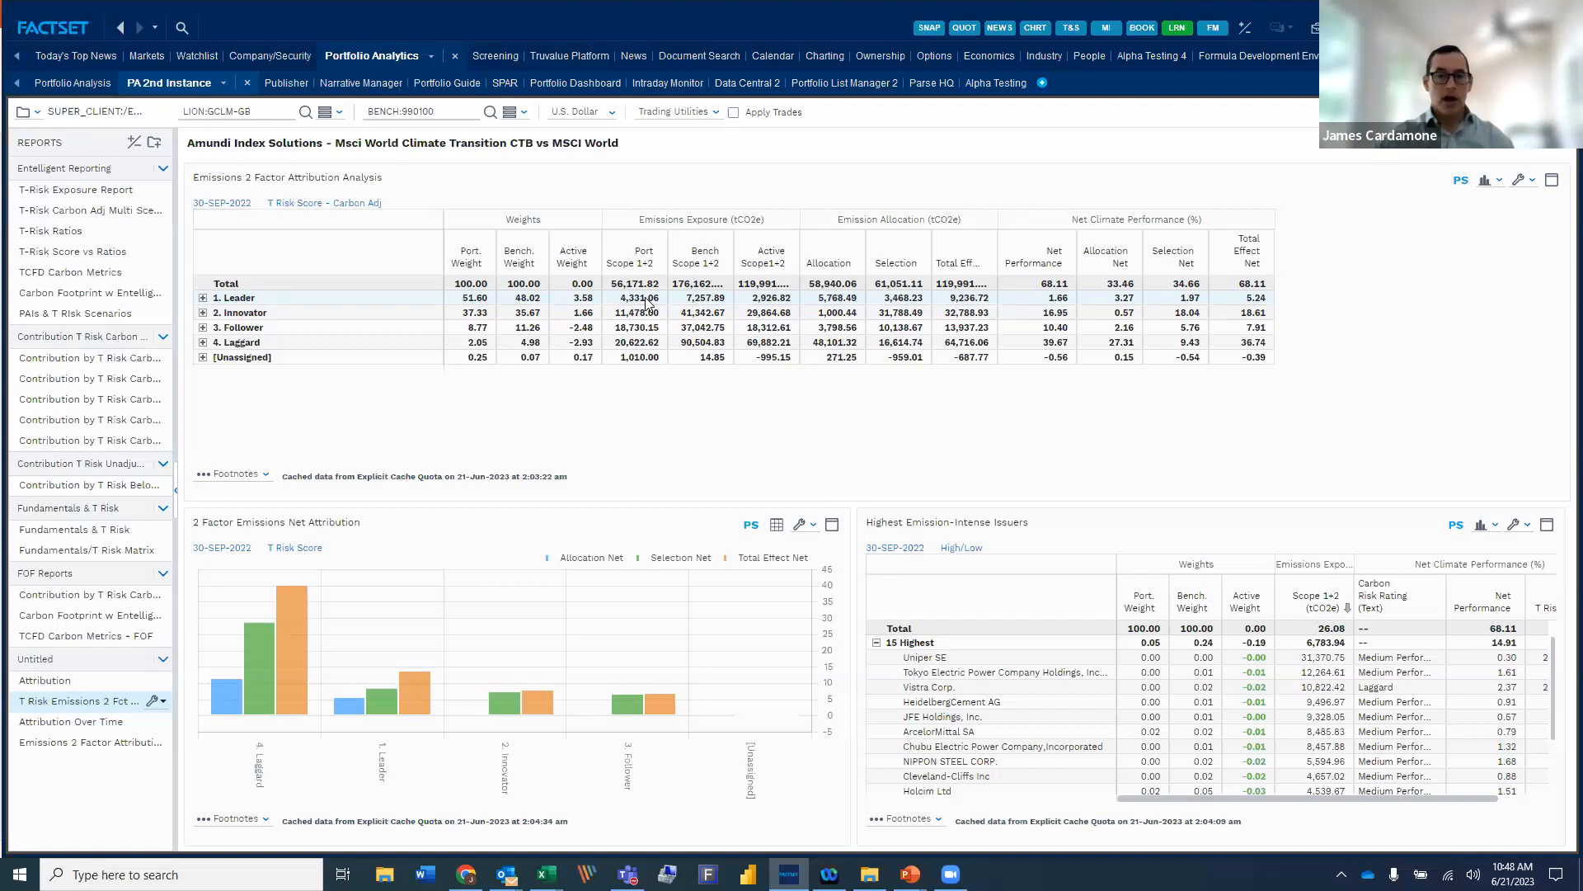
mouse_move(810, 306)
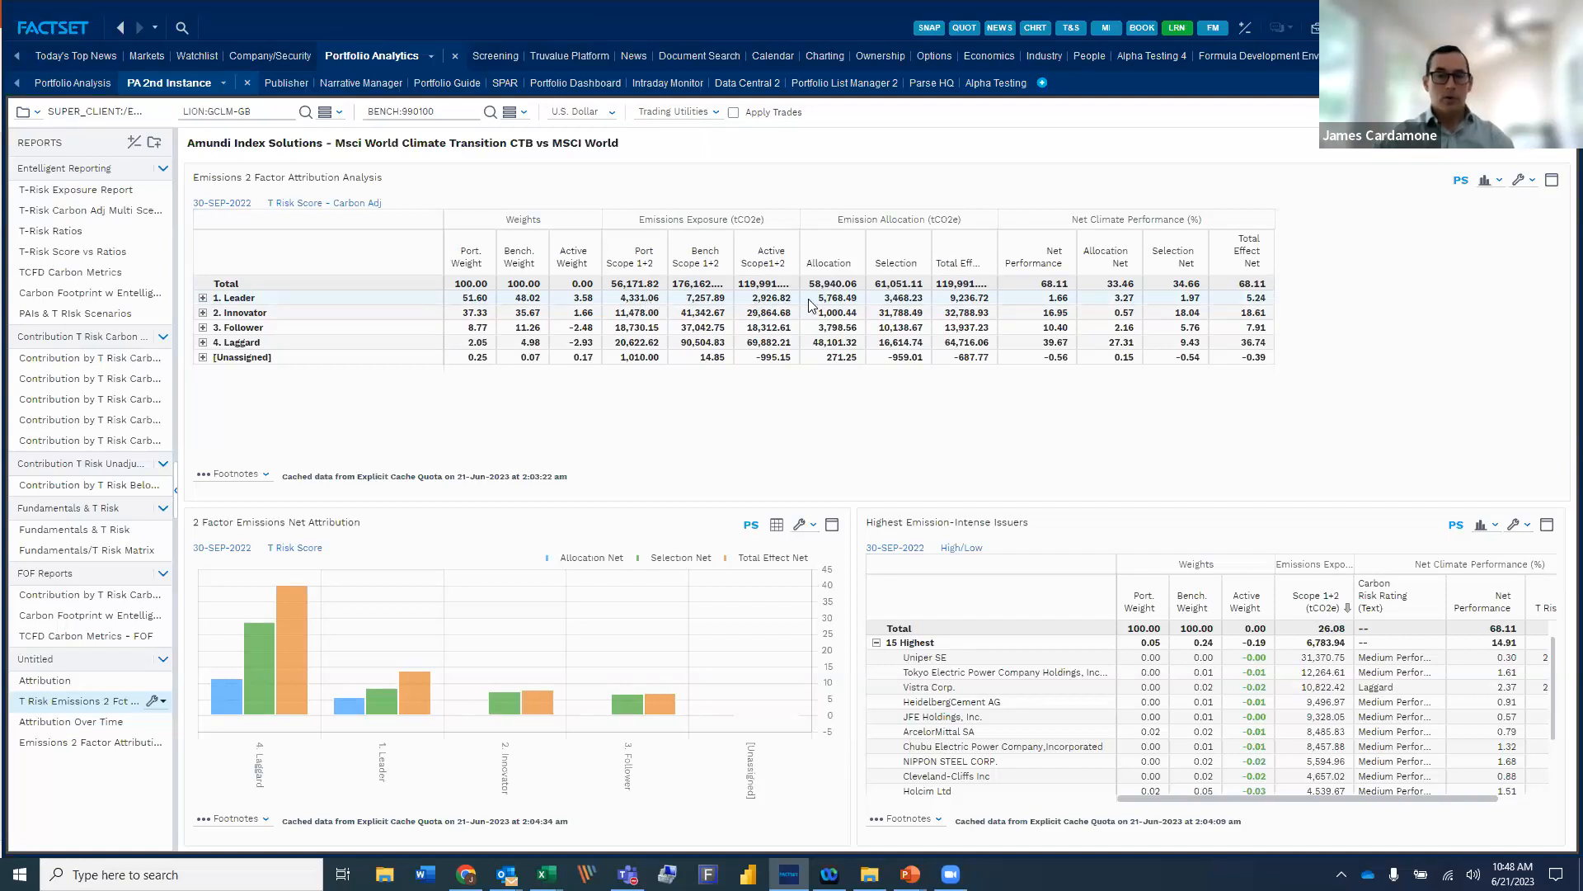
mouse_move(873, 310)
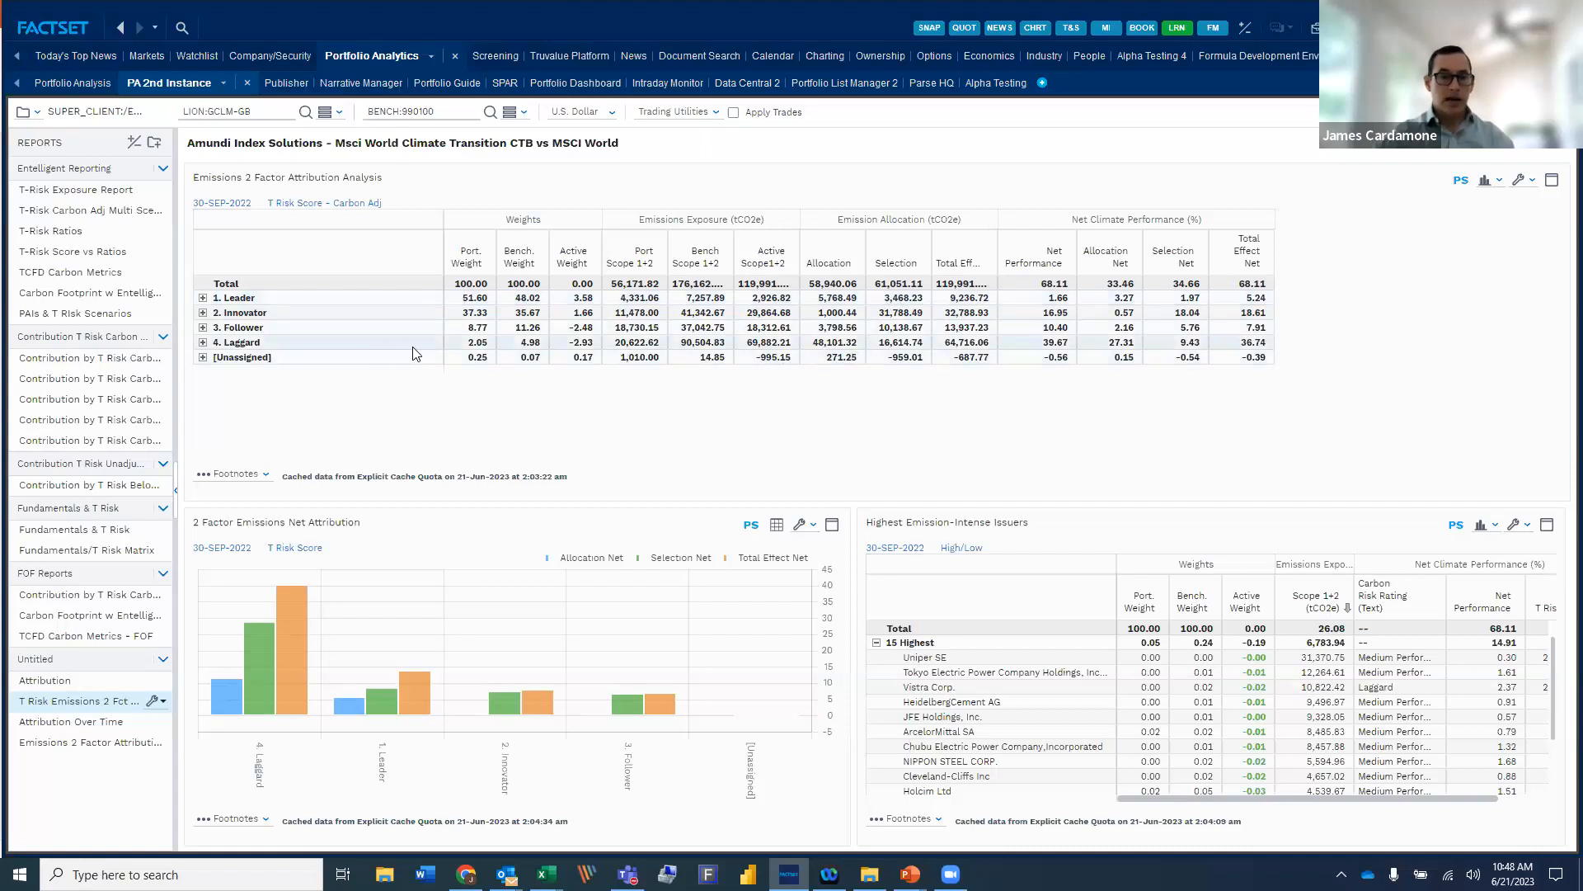
mouse_move(437, 347)
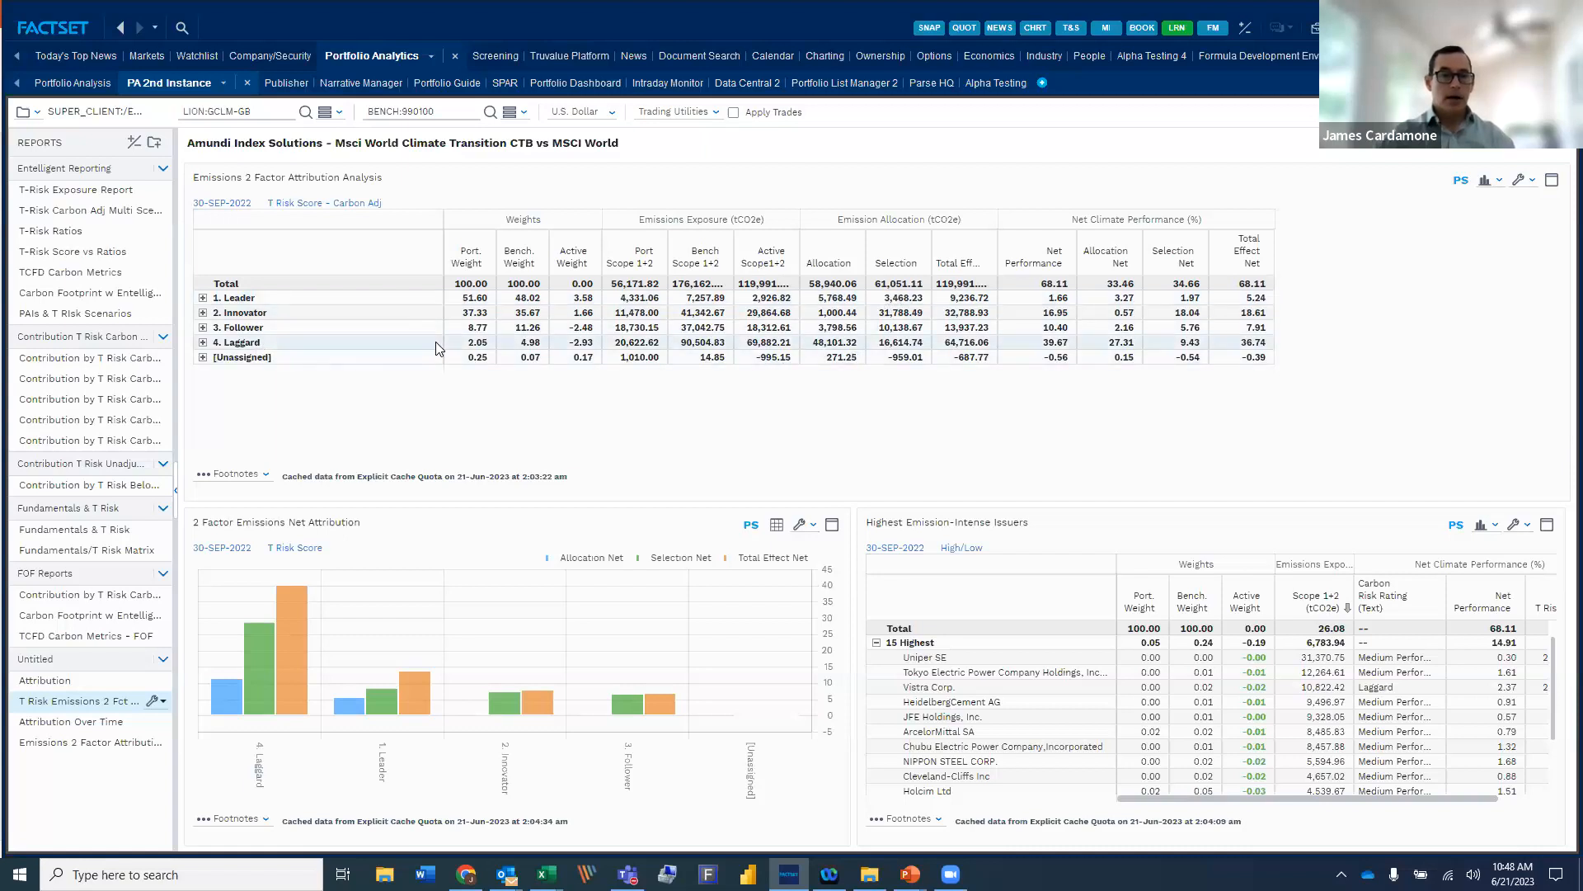
mouse_move(499, 348)
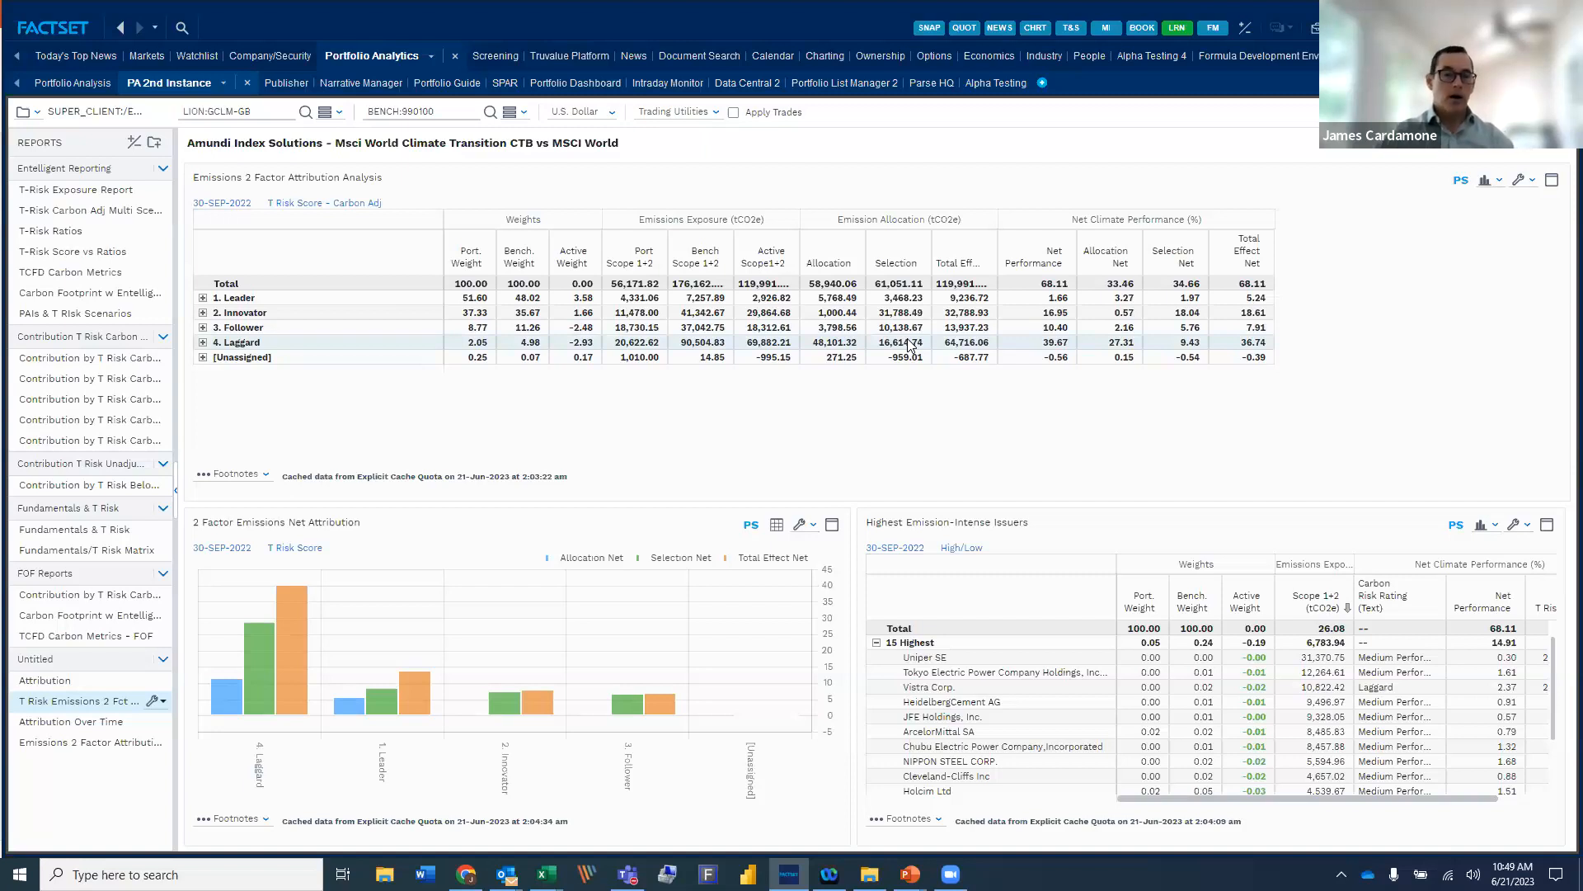
mouse_move(442, 379)
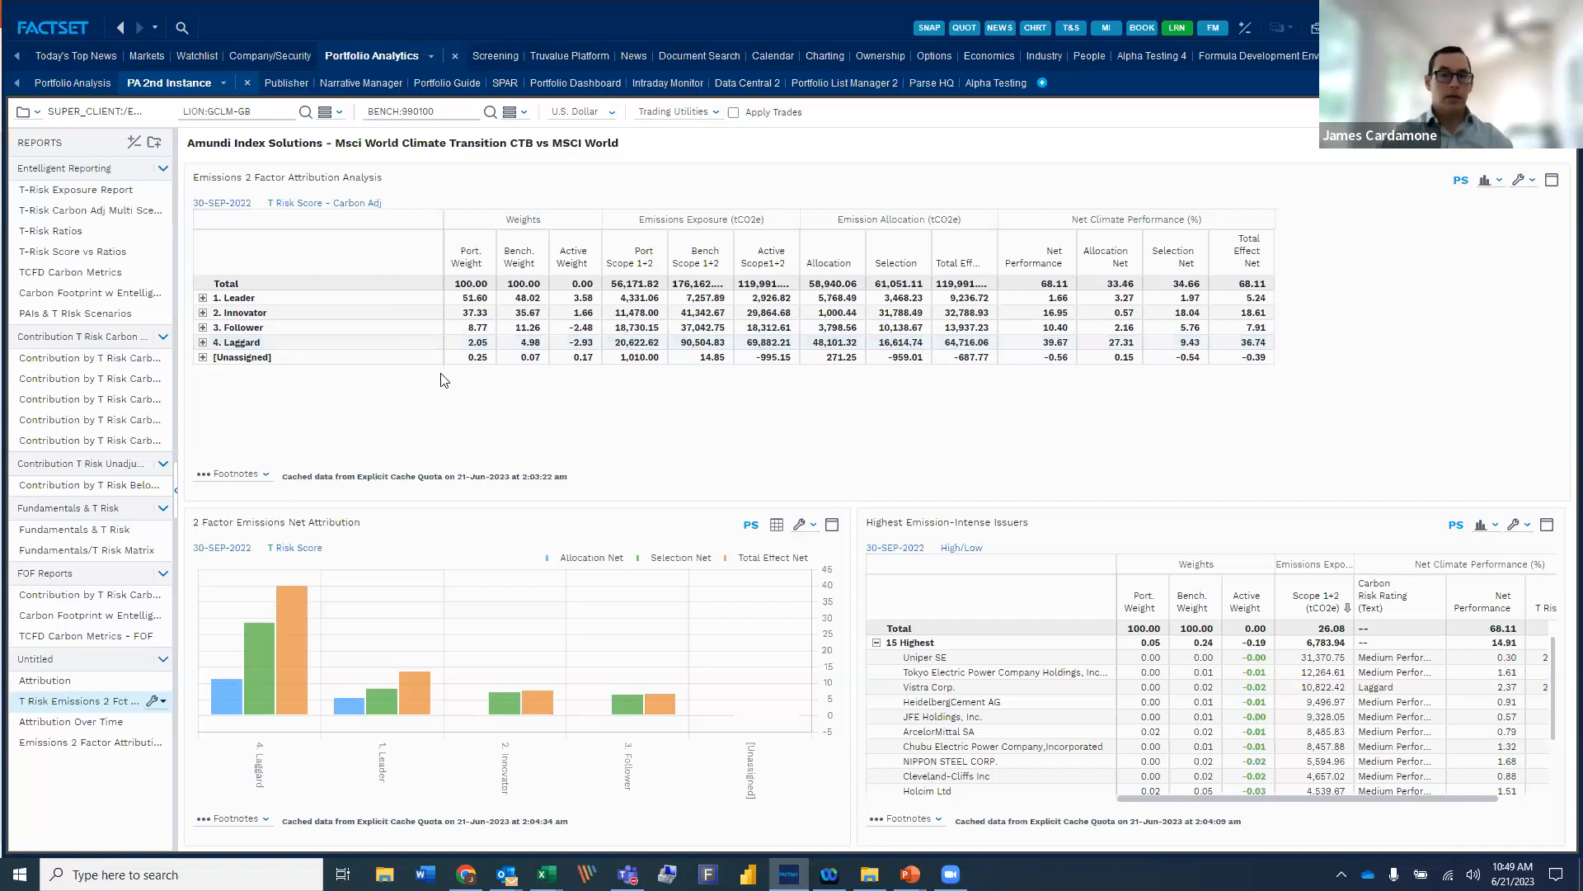
mouse_move(738, 290)
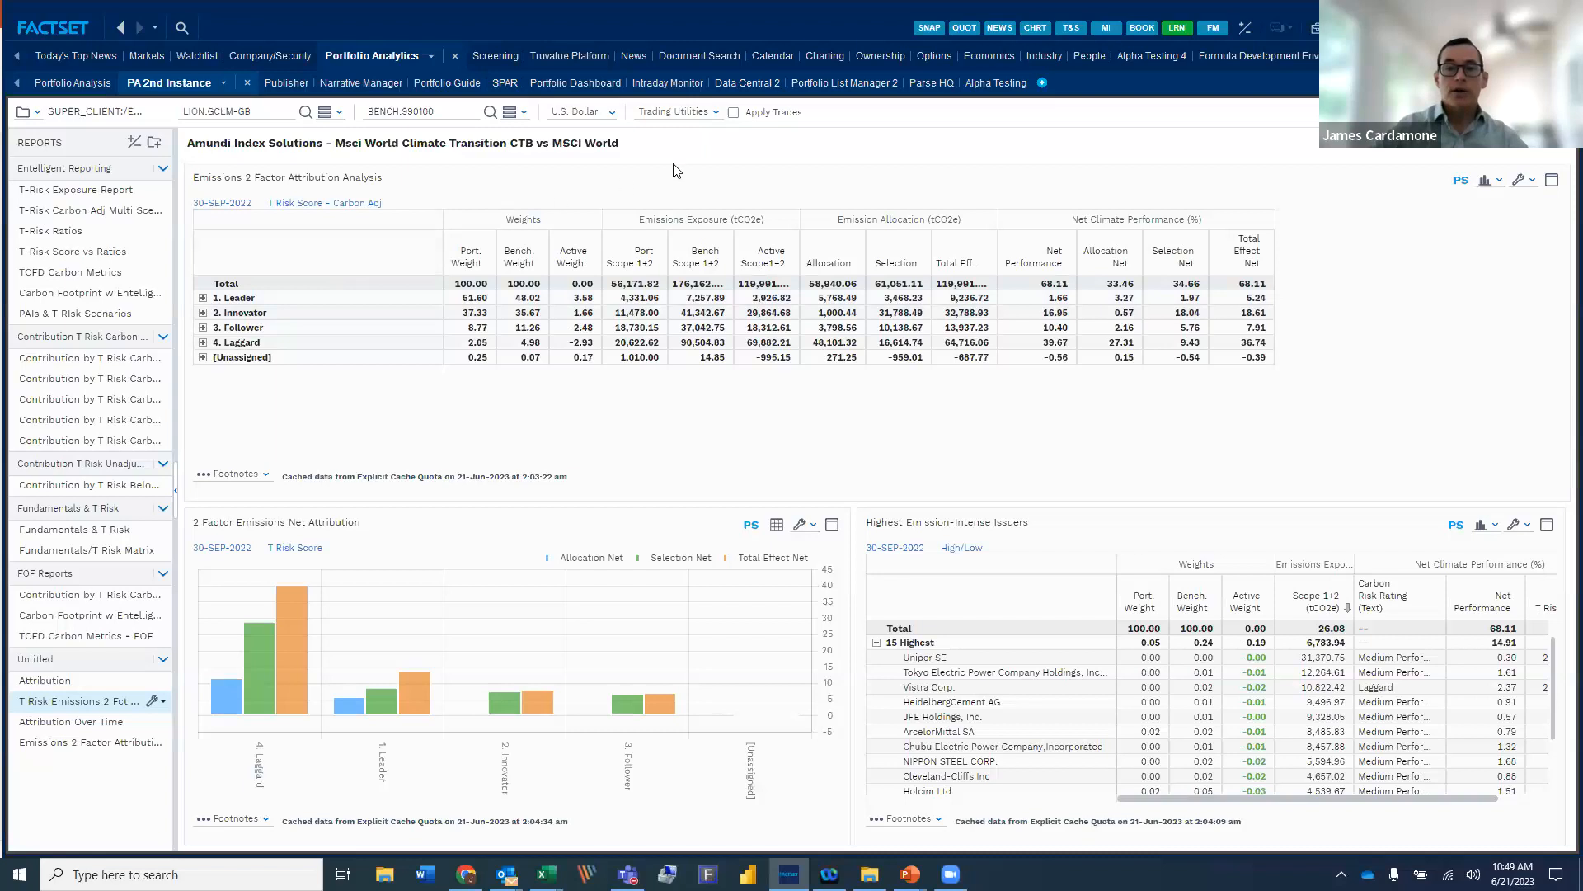
mouse_move(995, 82)
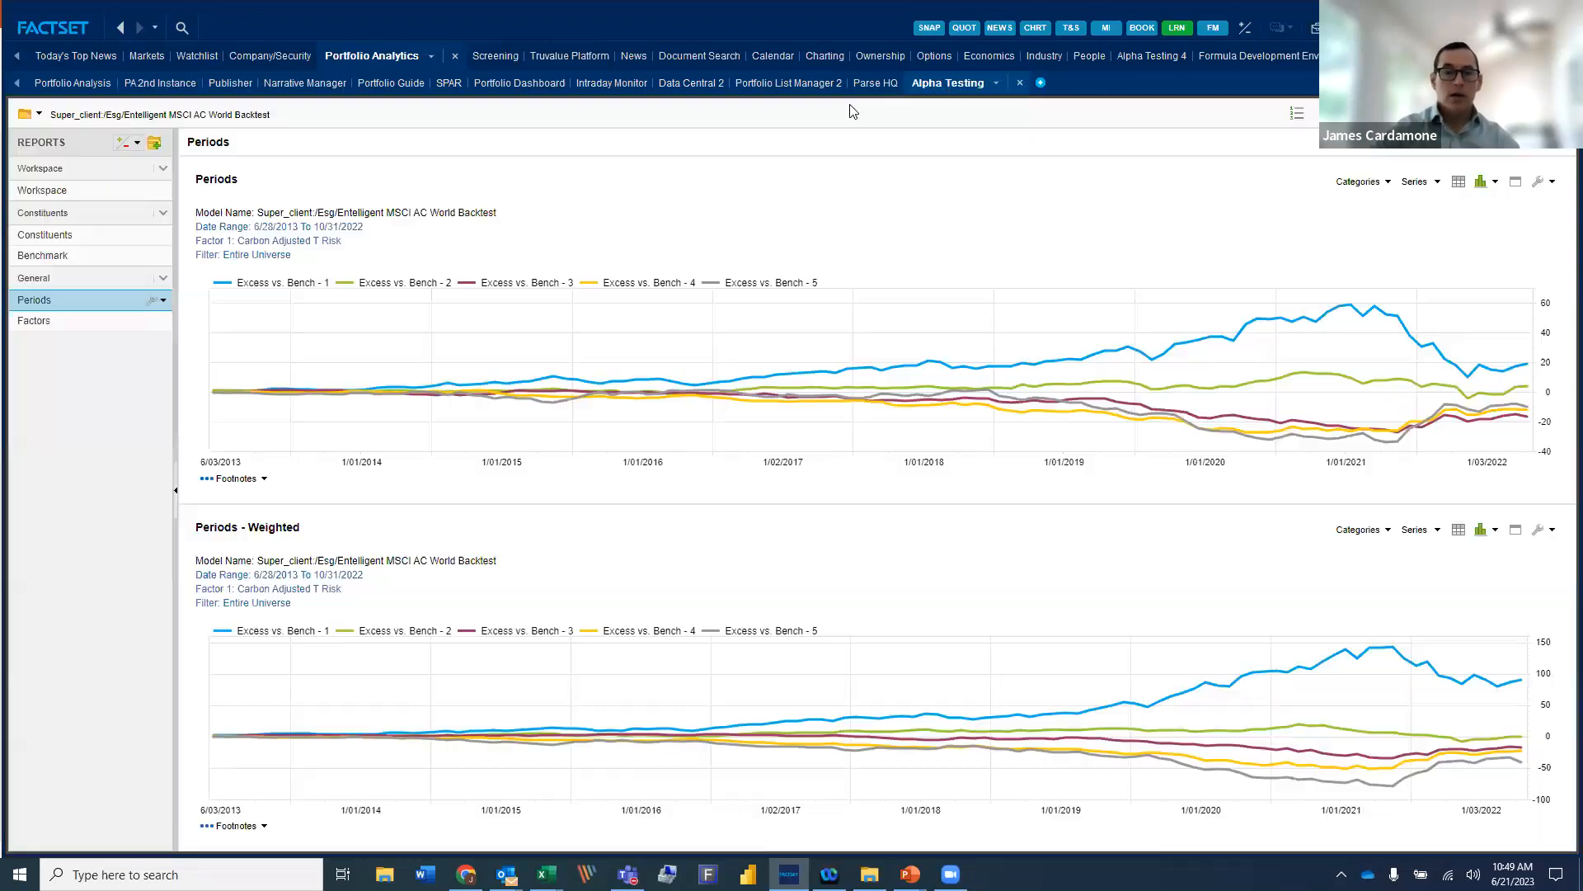
mouse_move(645, 187)
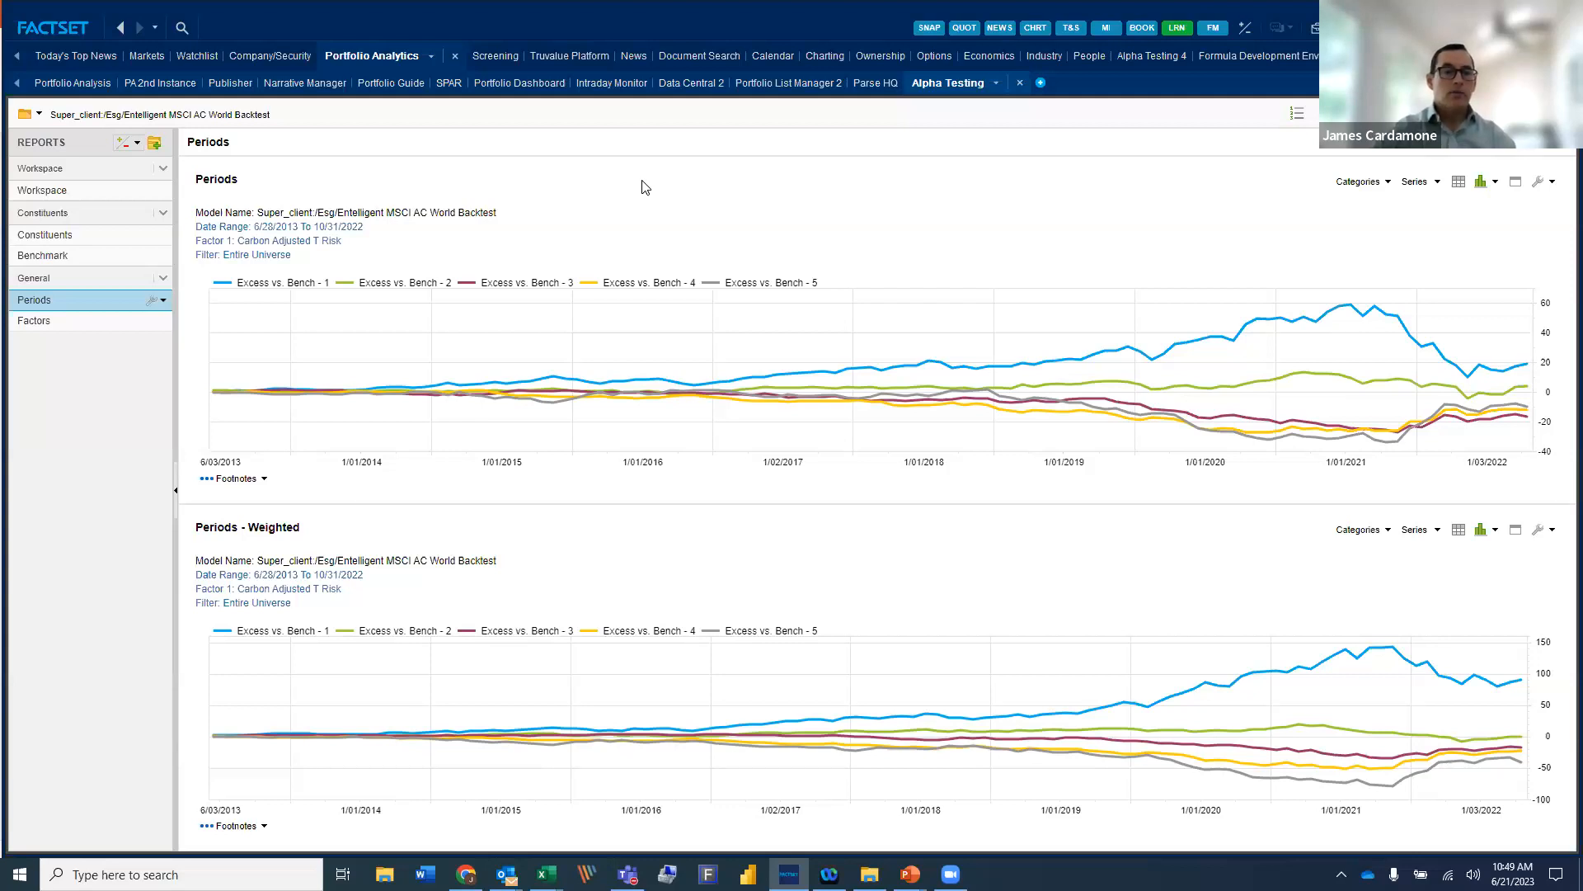
mouse_move(603, 201)
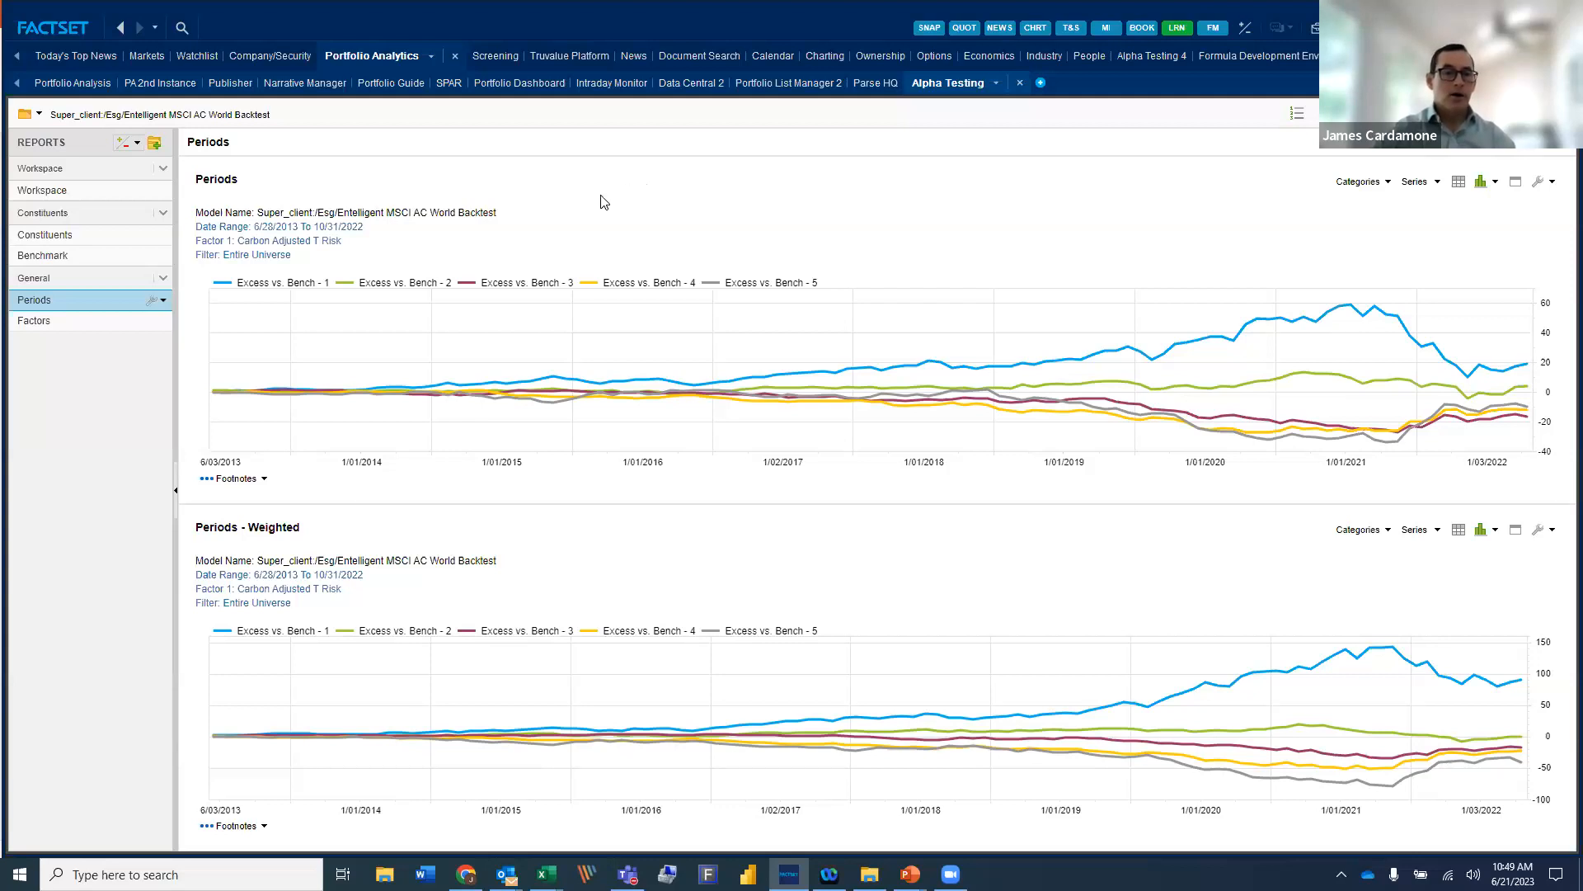
mouse_move(396, 223)
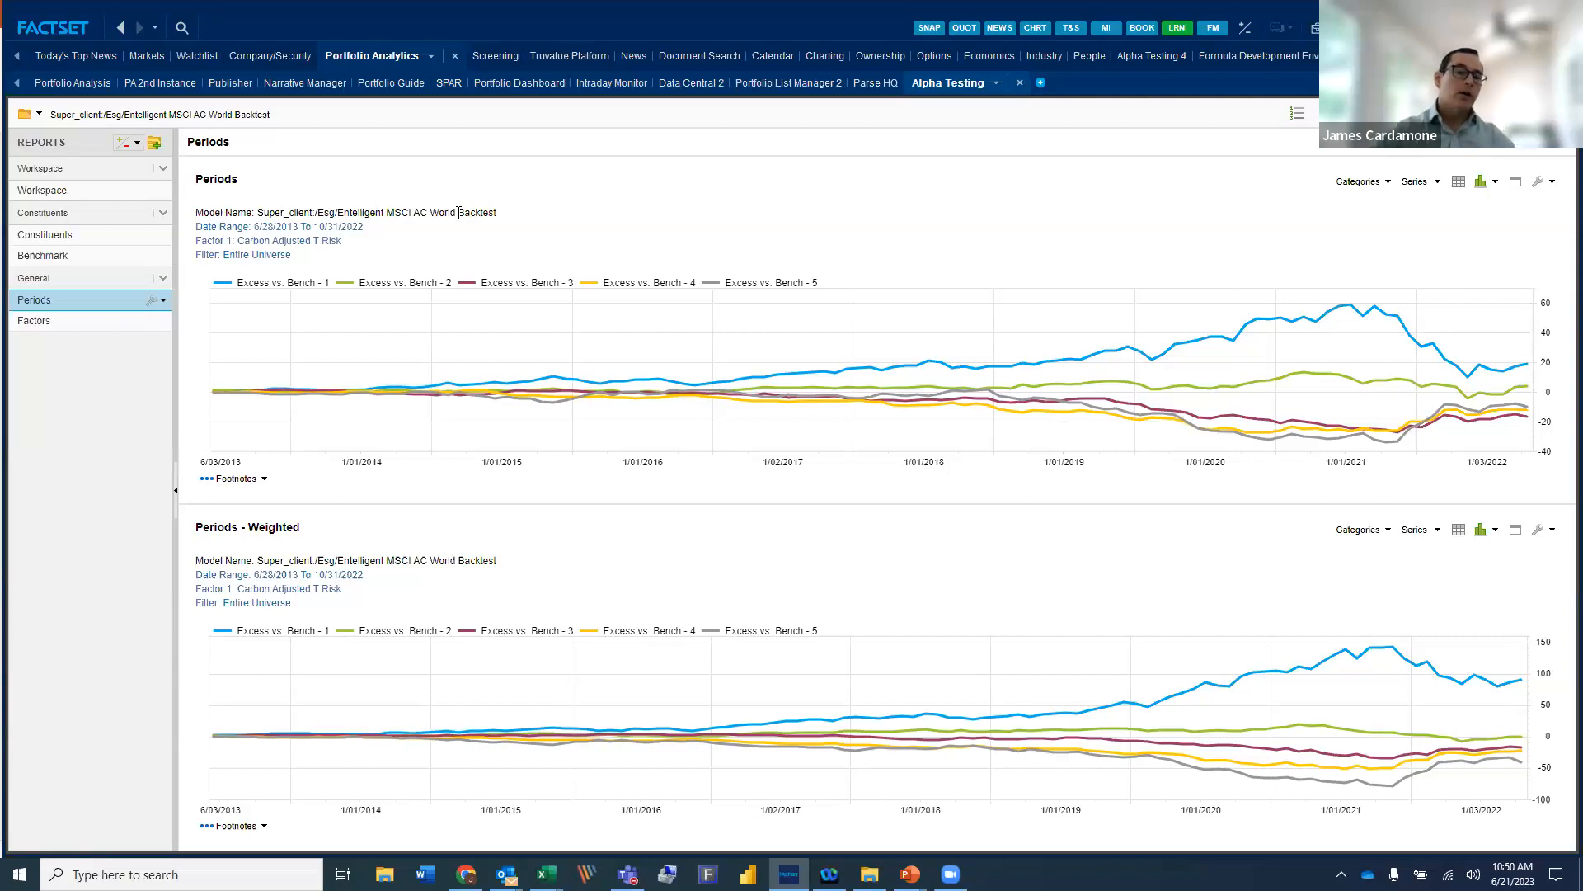
mouse_move(270, 409)
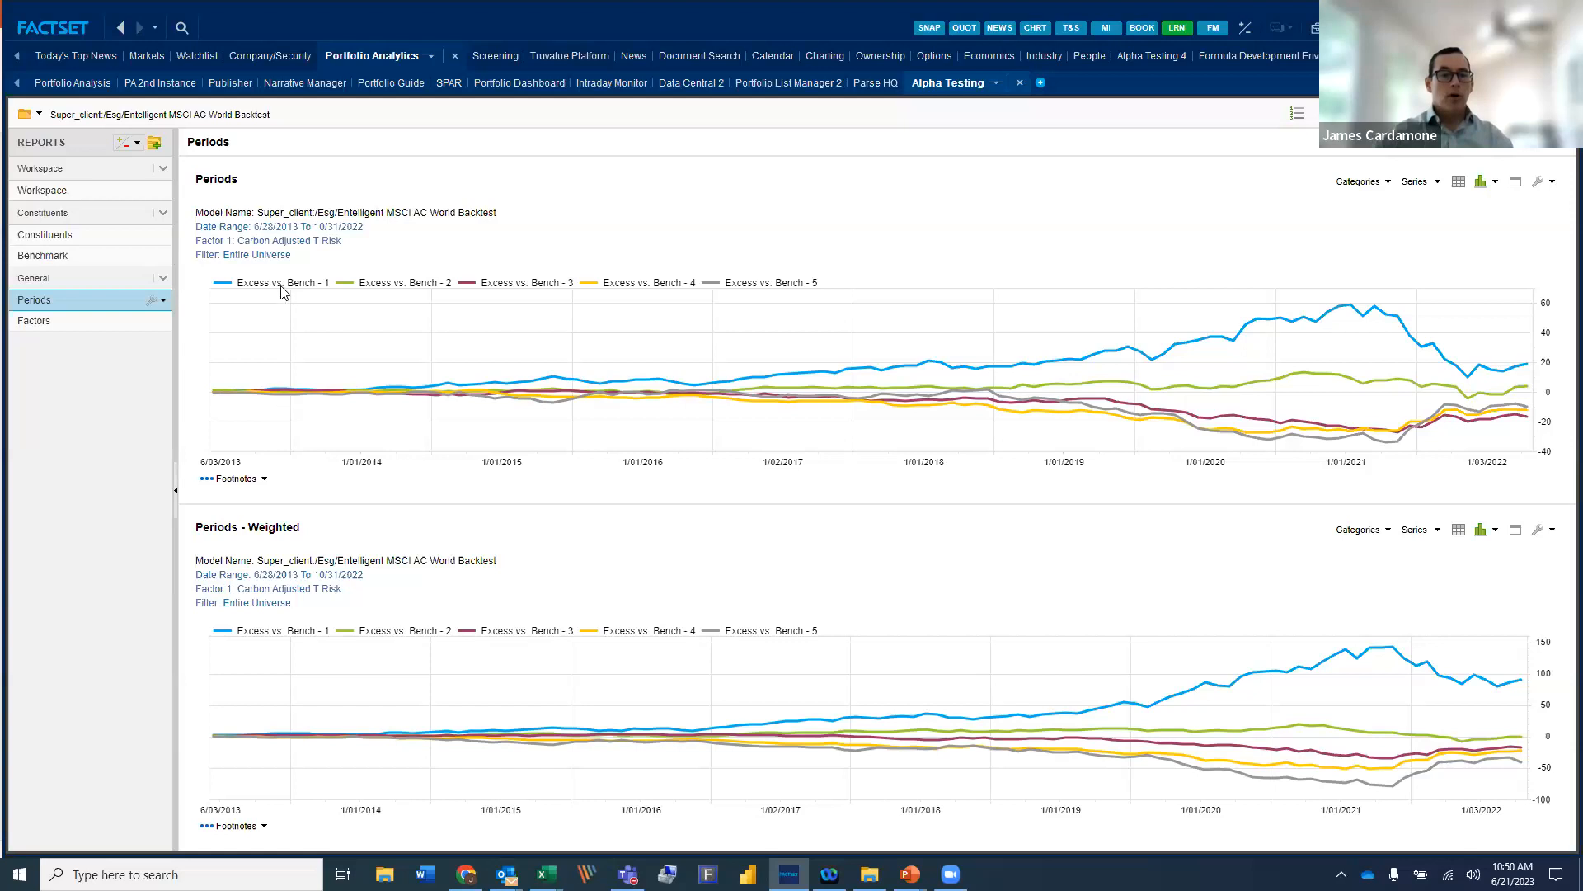
mouse_move(315, 286)
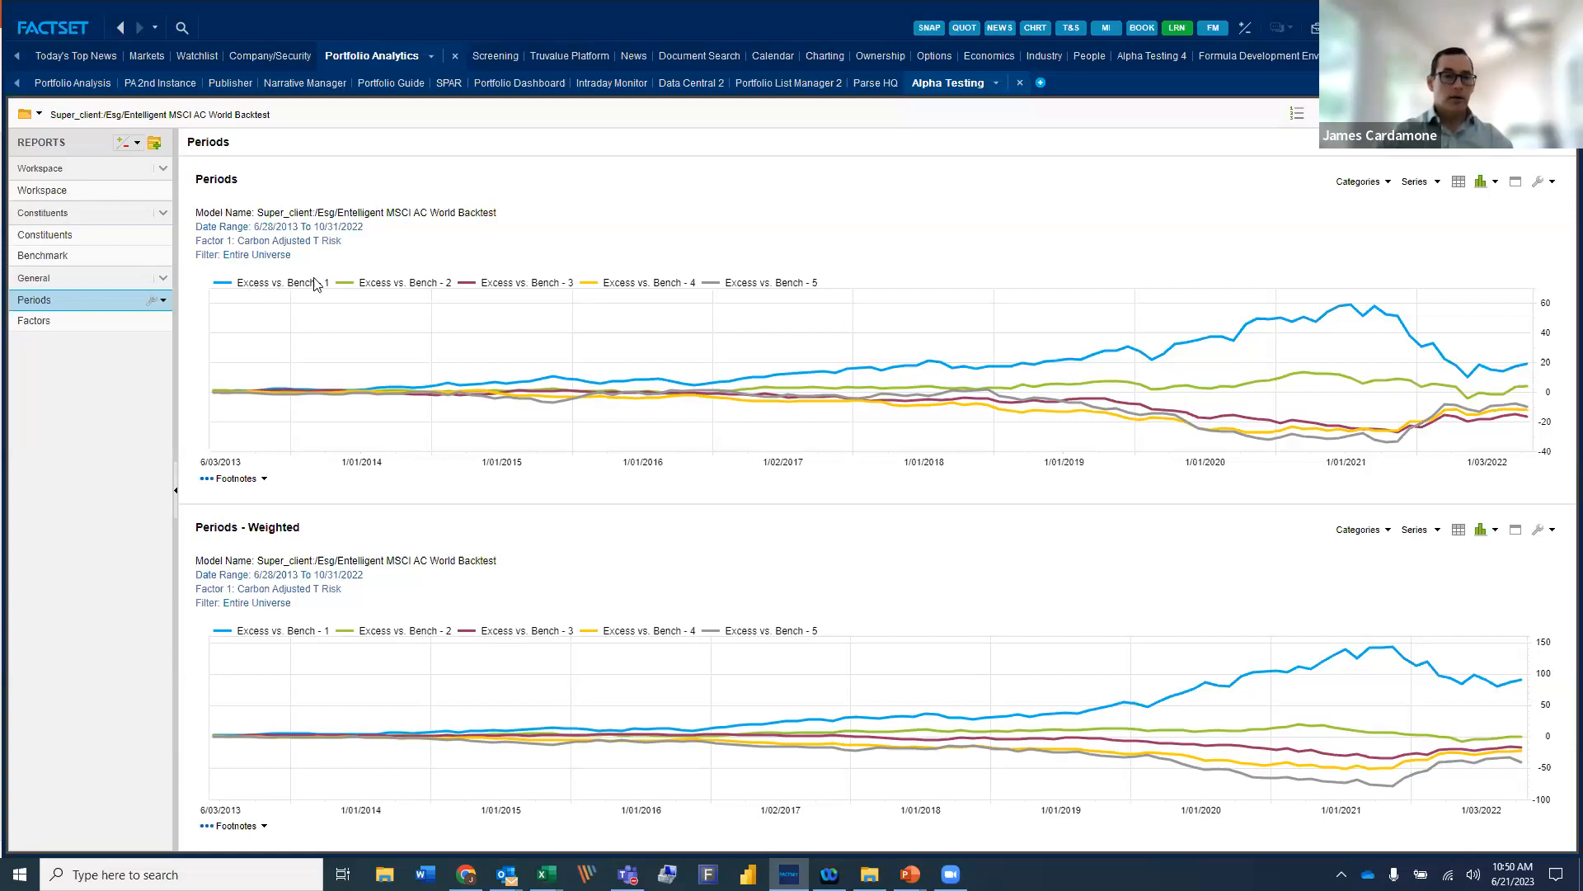
mouse_move(475, 378)
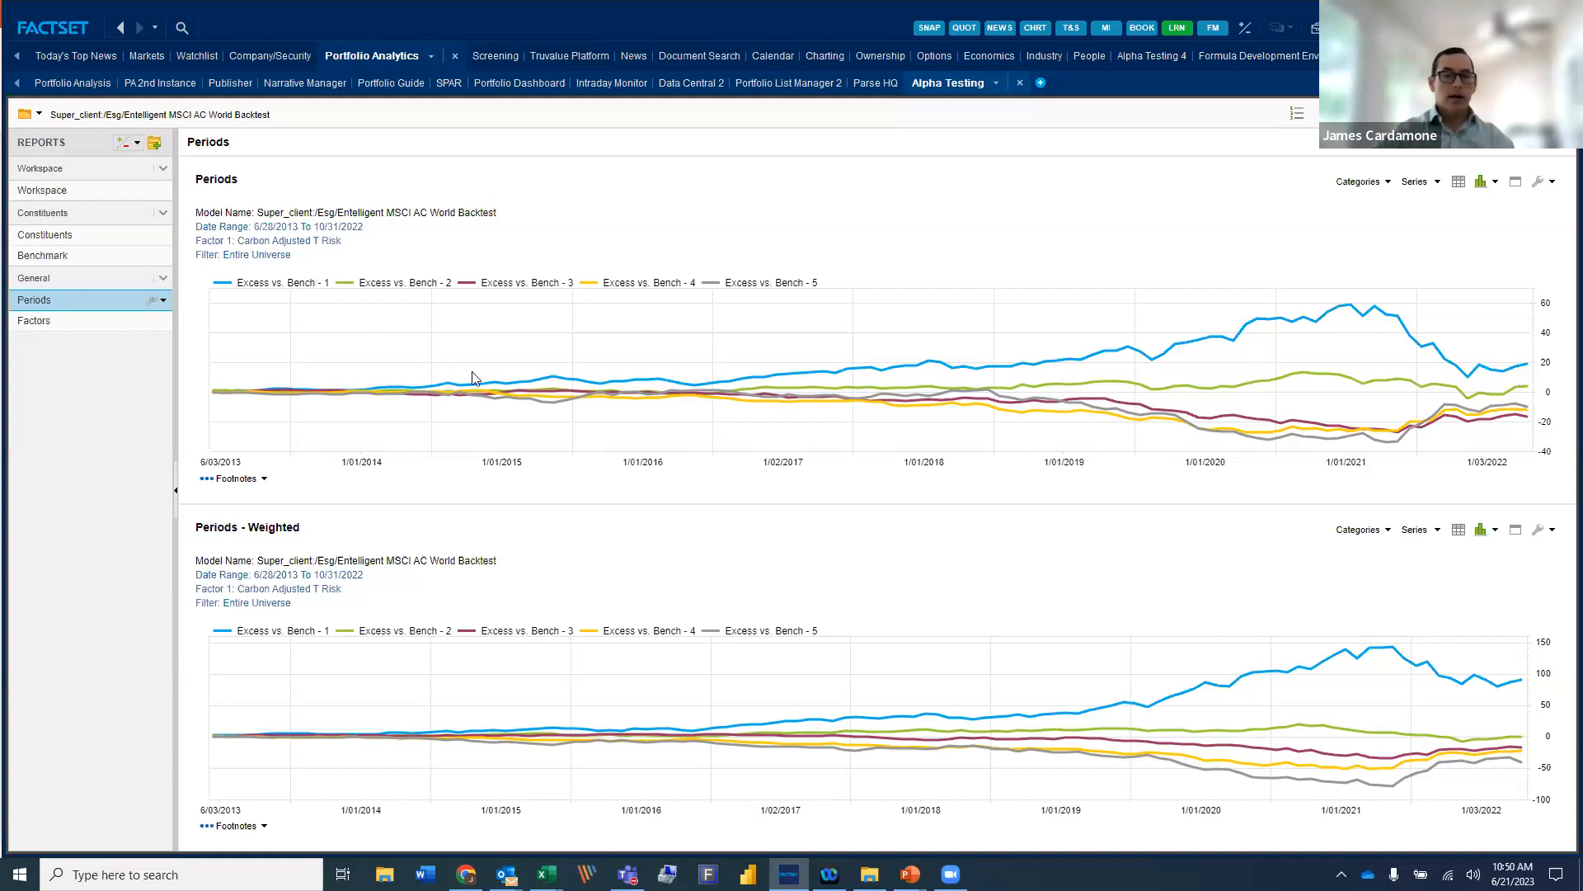
mouse_move(595, 322)
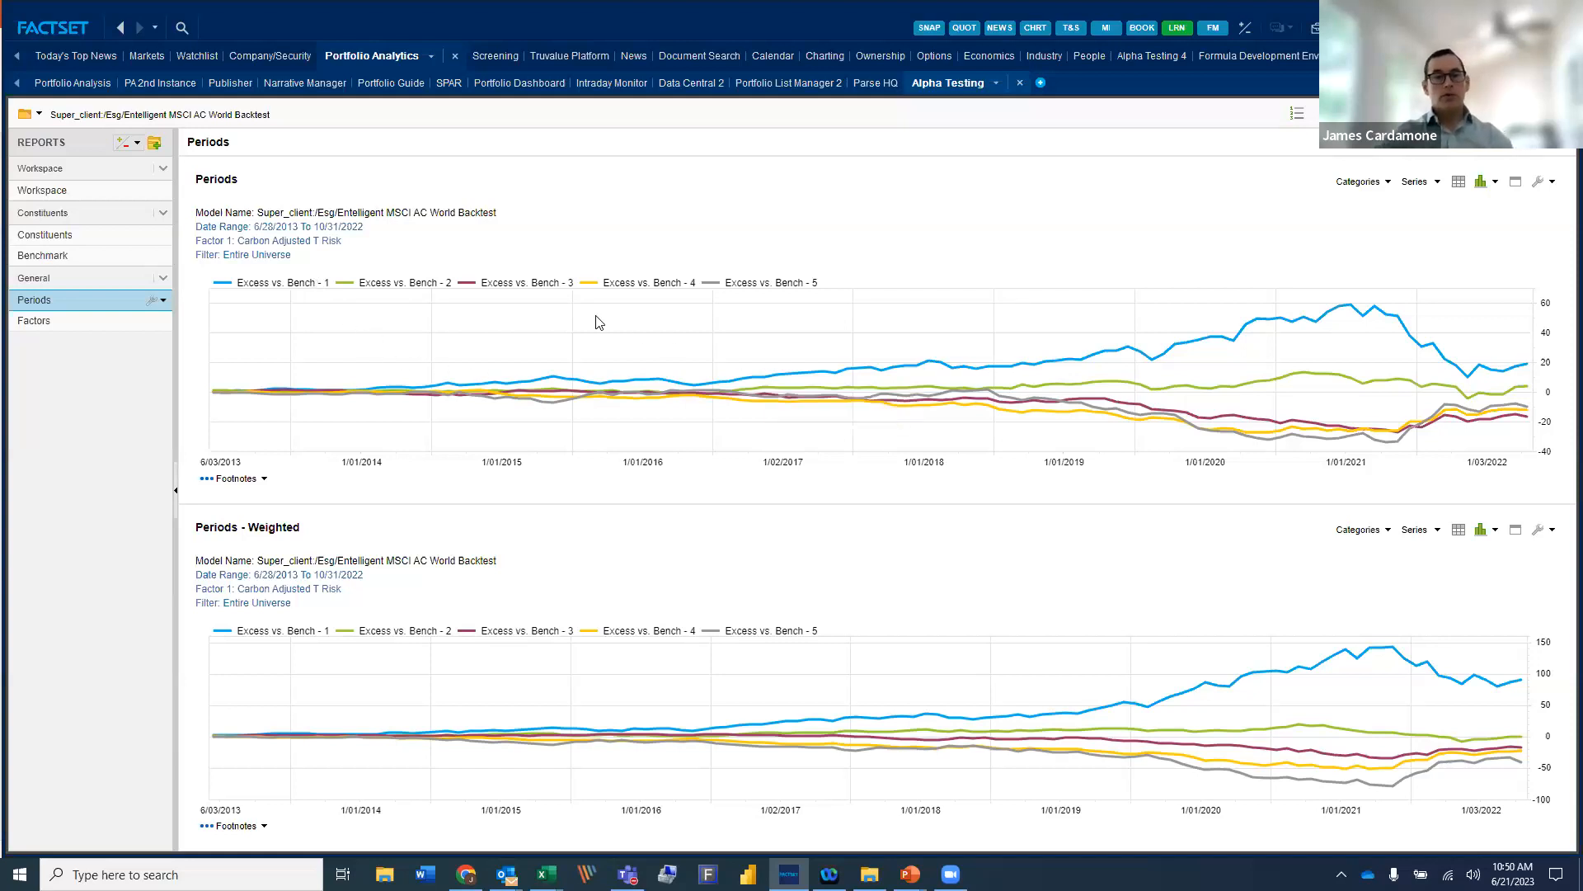
mouse_move(1301, 360)
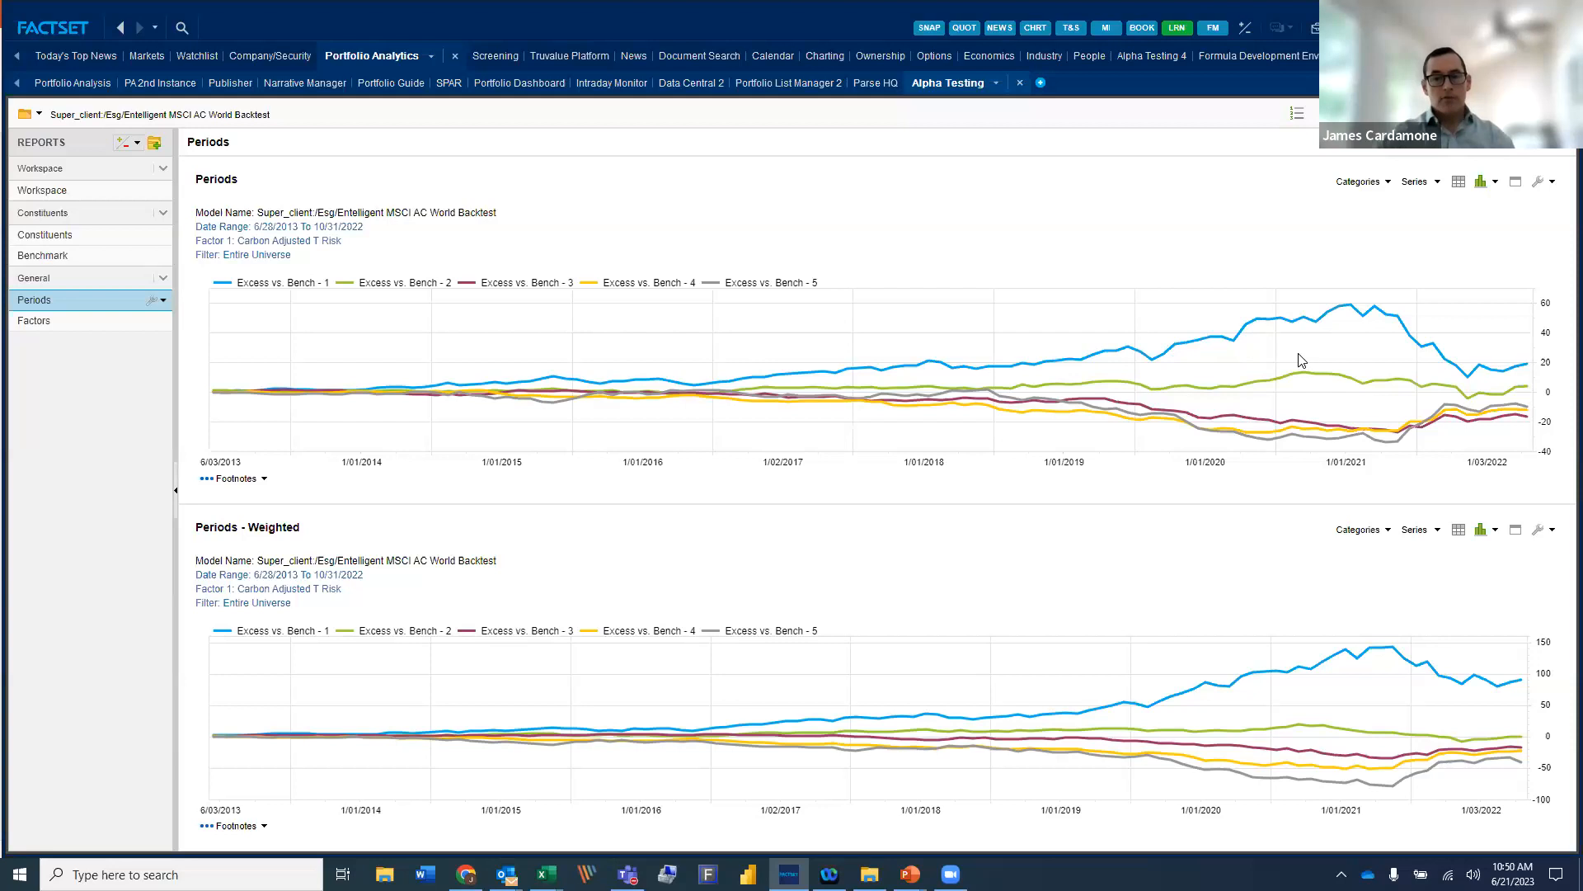
mouse_move(1279, 402)
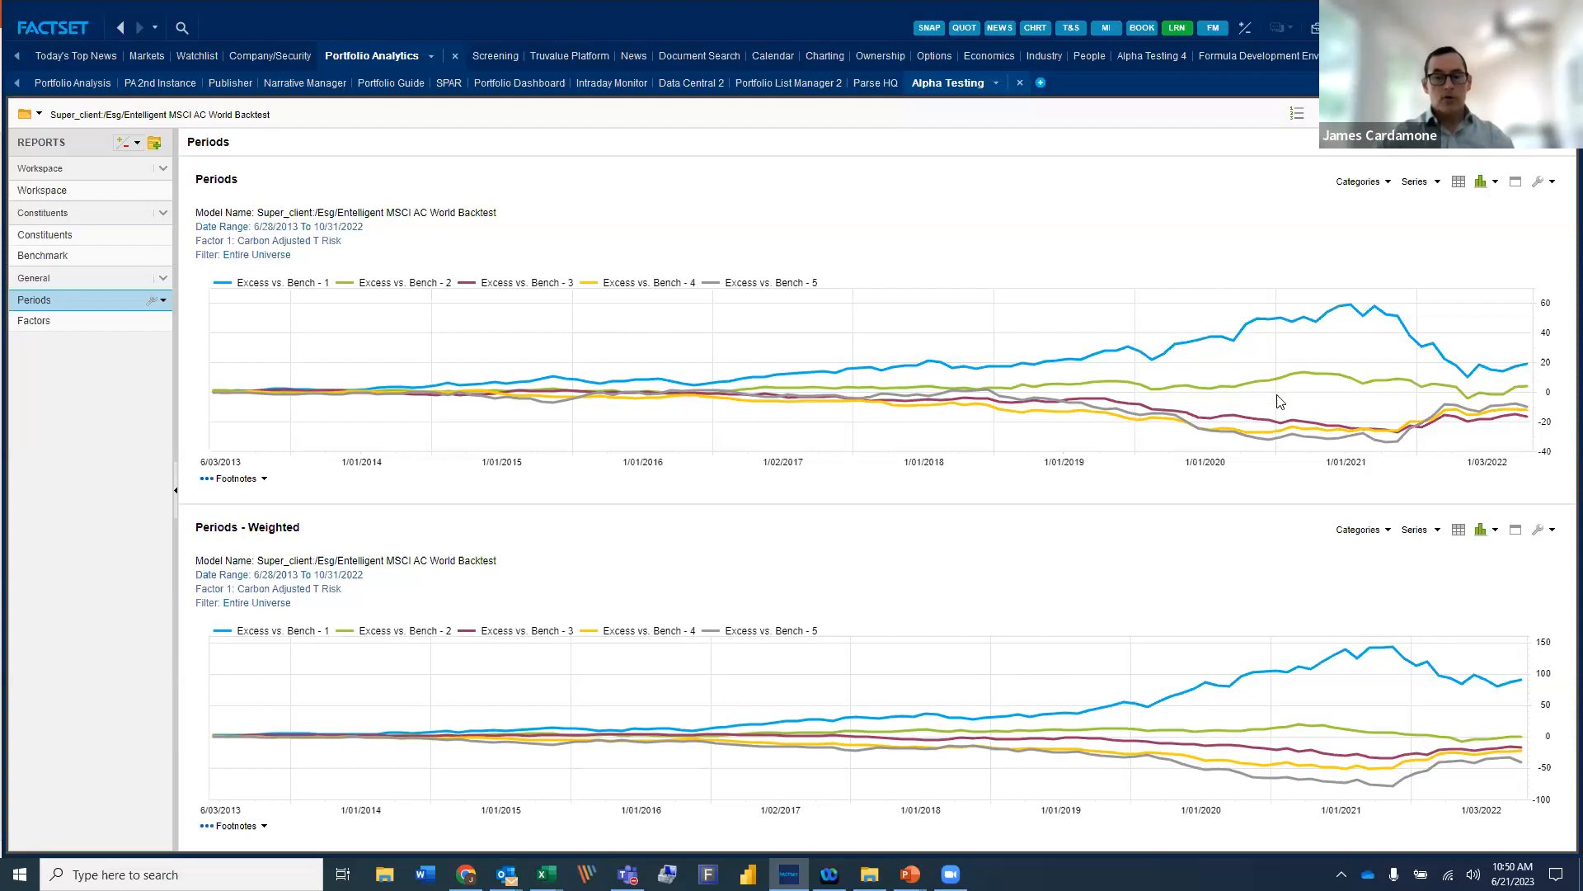
mouse_move(1247, 366)
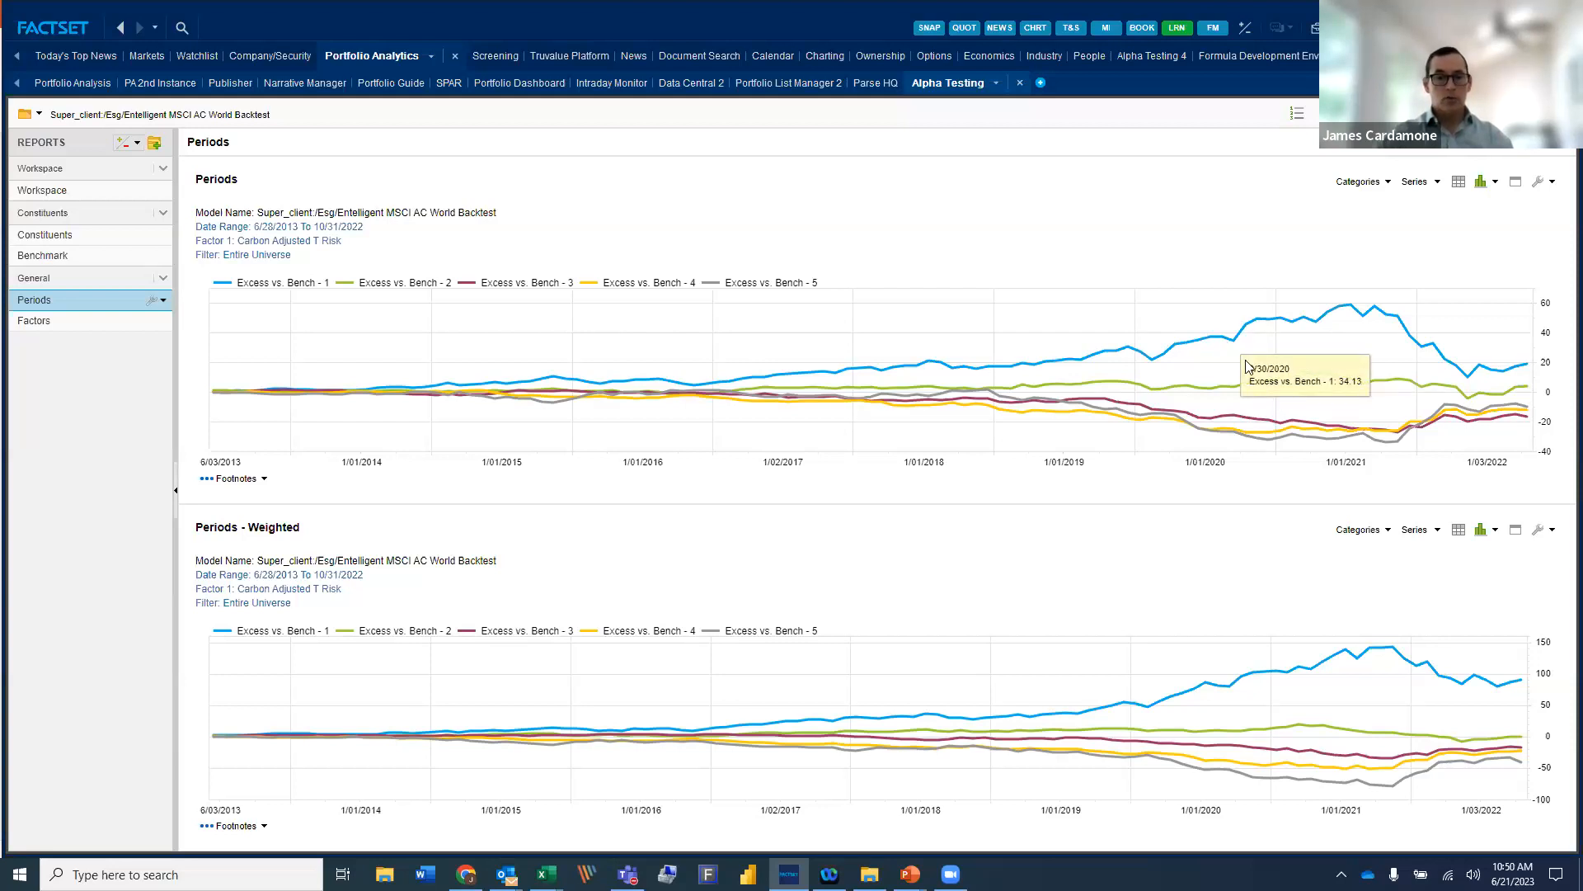
mouse_move(1281, 437)
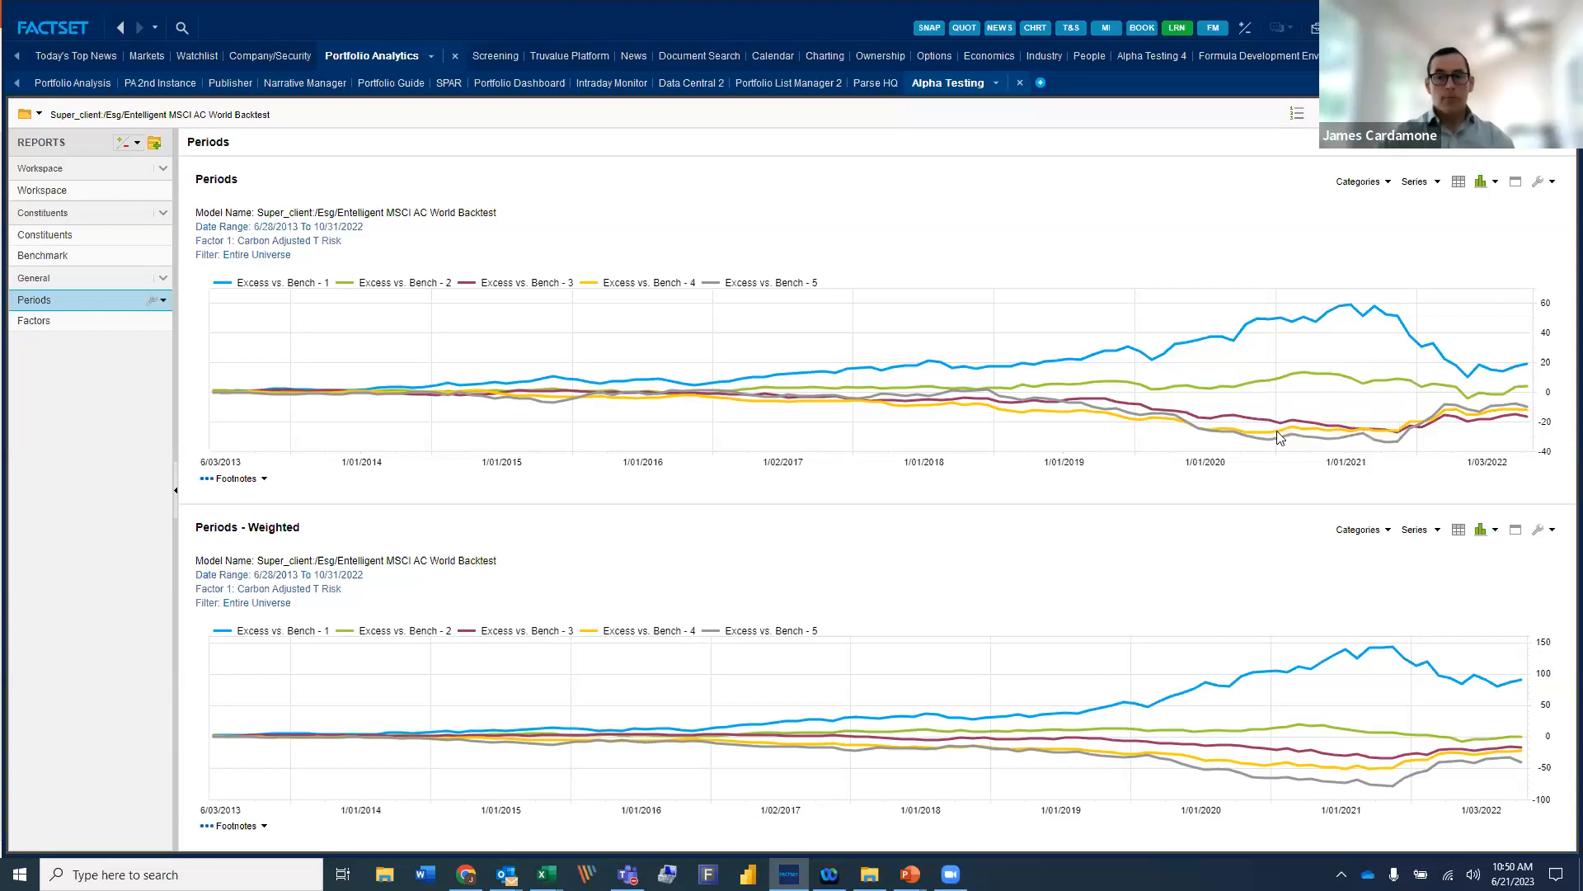
mouse_move(1250, 437)
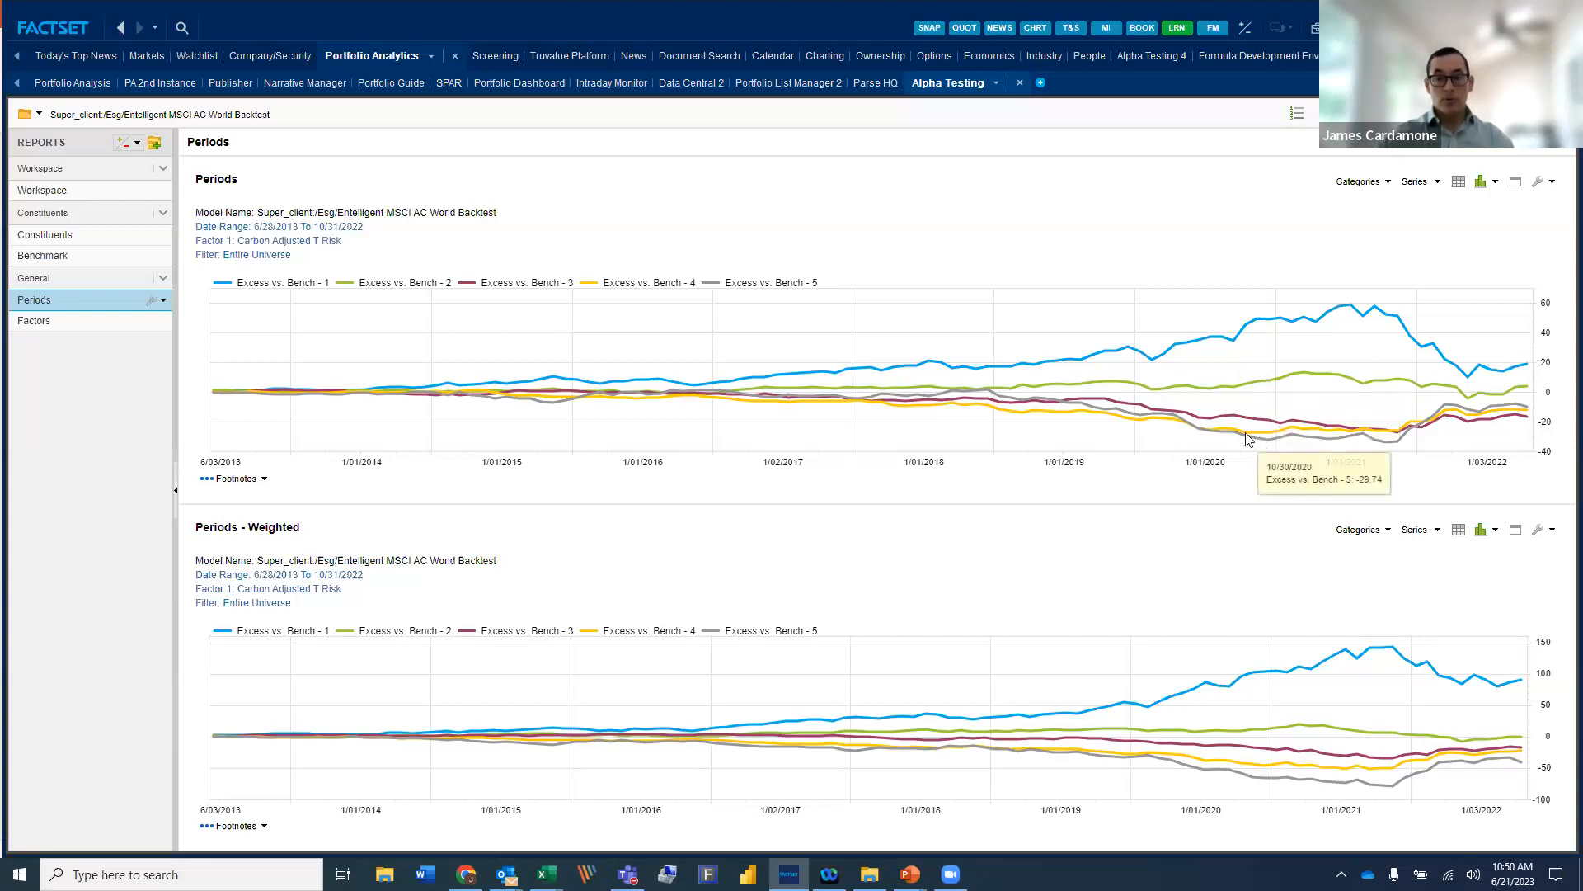
mouse_move(1250, 439)
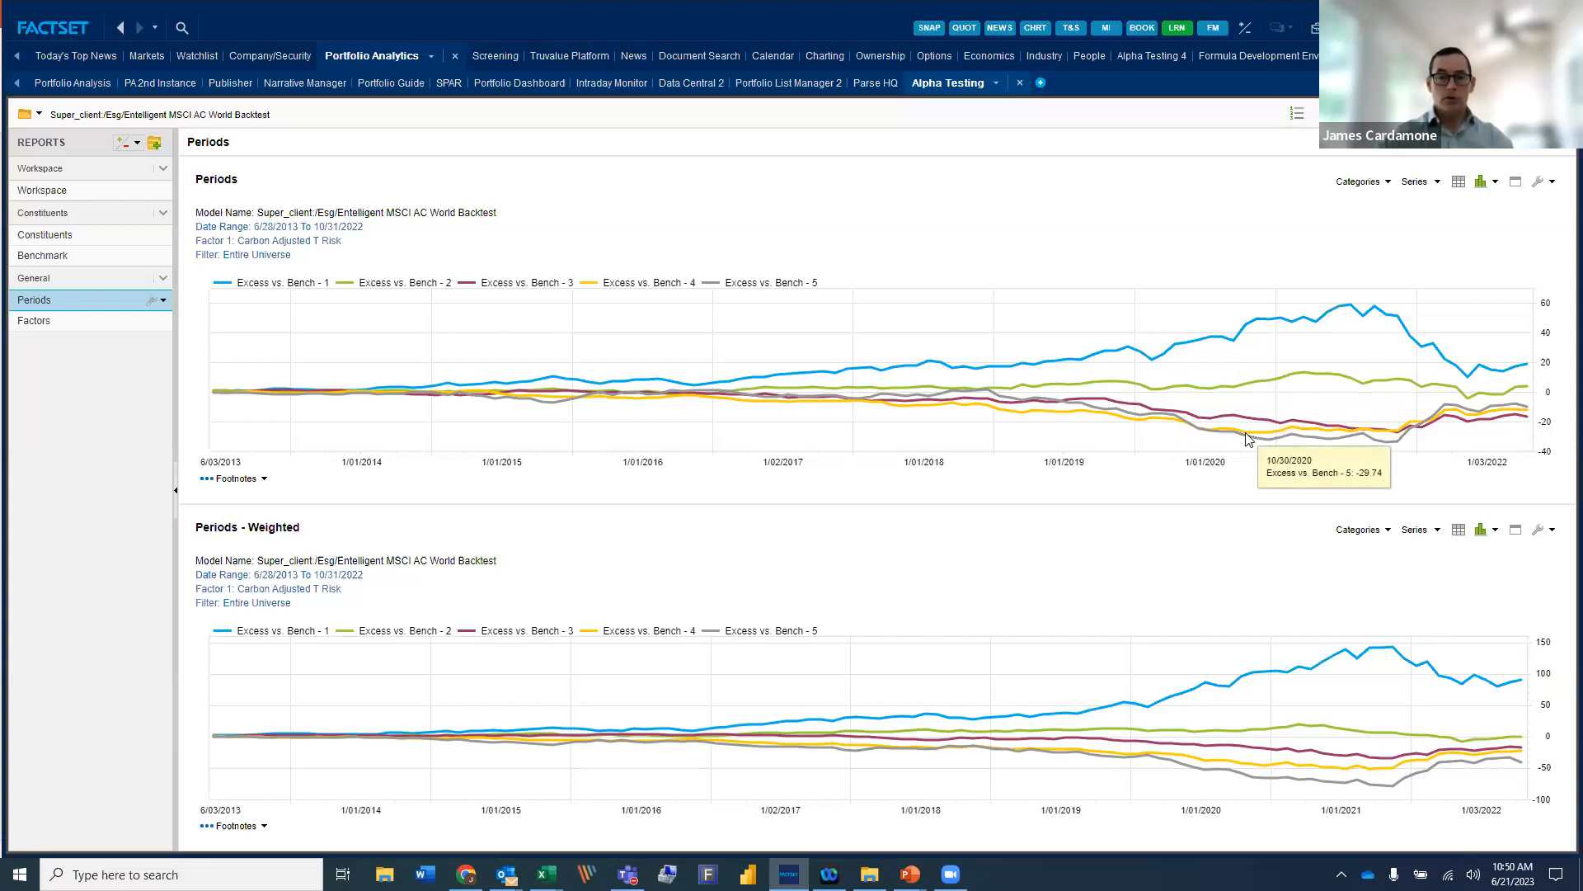
mouse_move(401, 216)
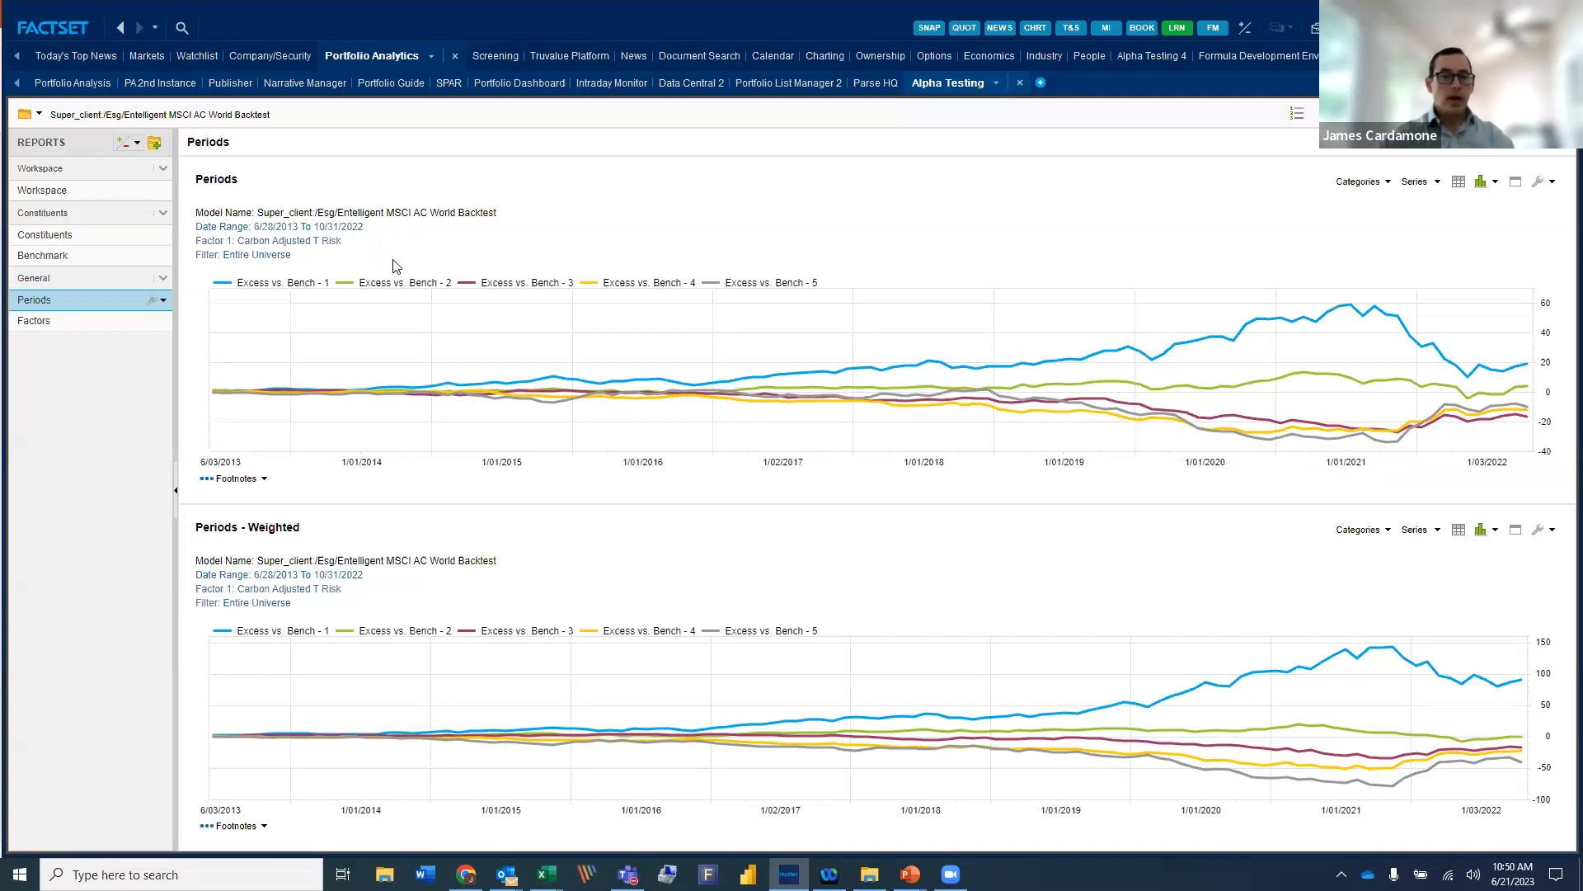
mouse_move(365, 546)
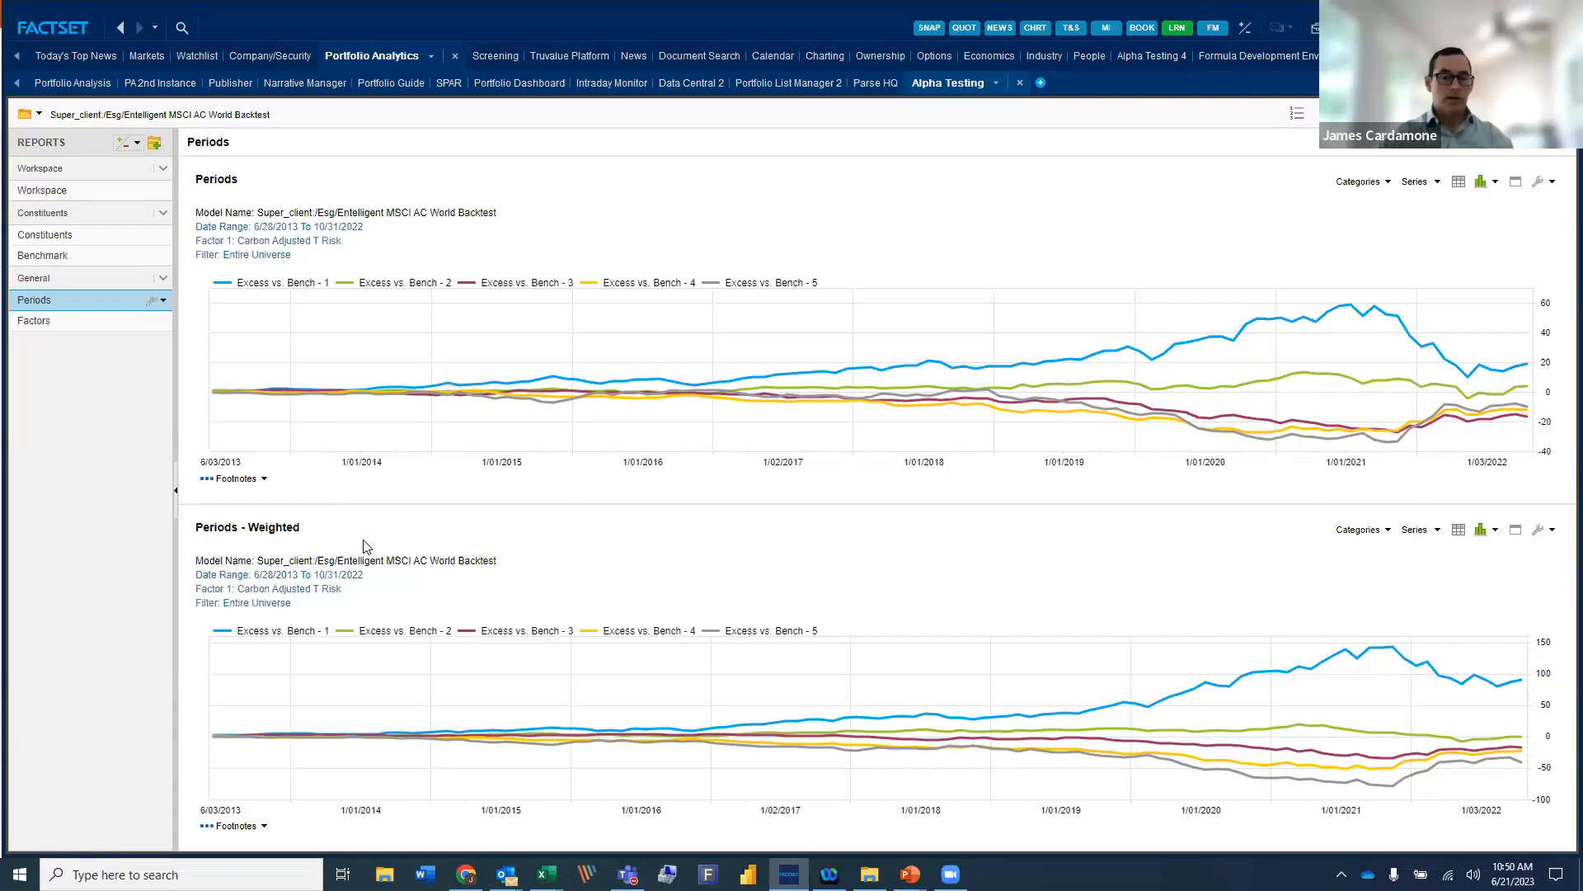
mouse_move(1381, 653)
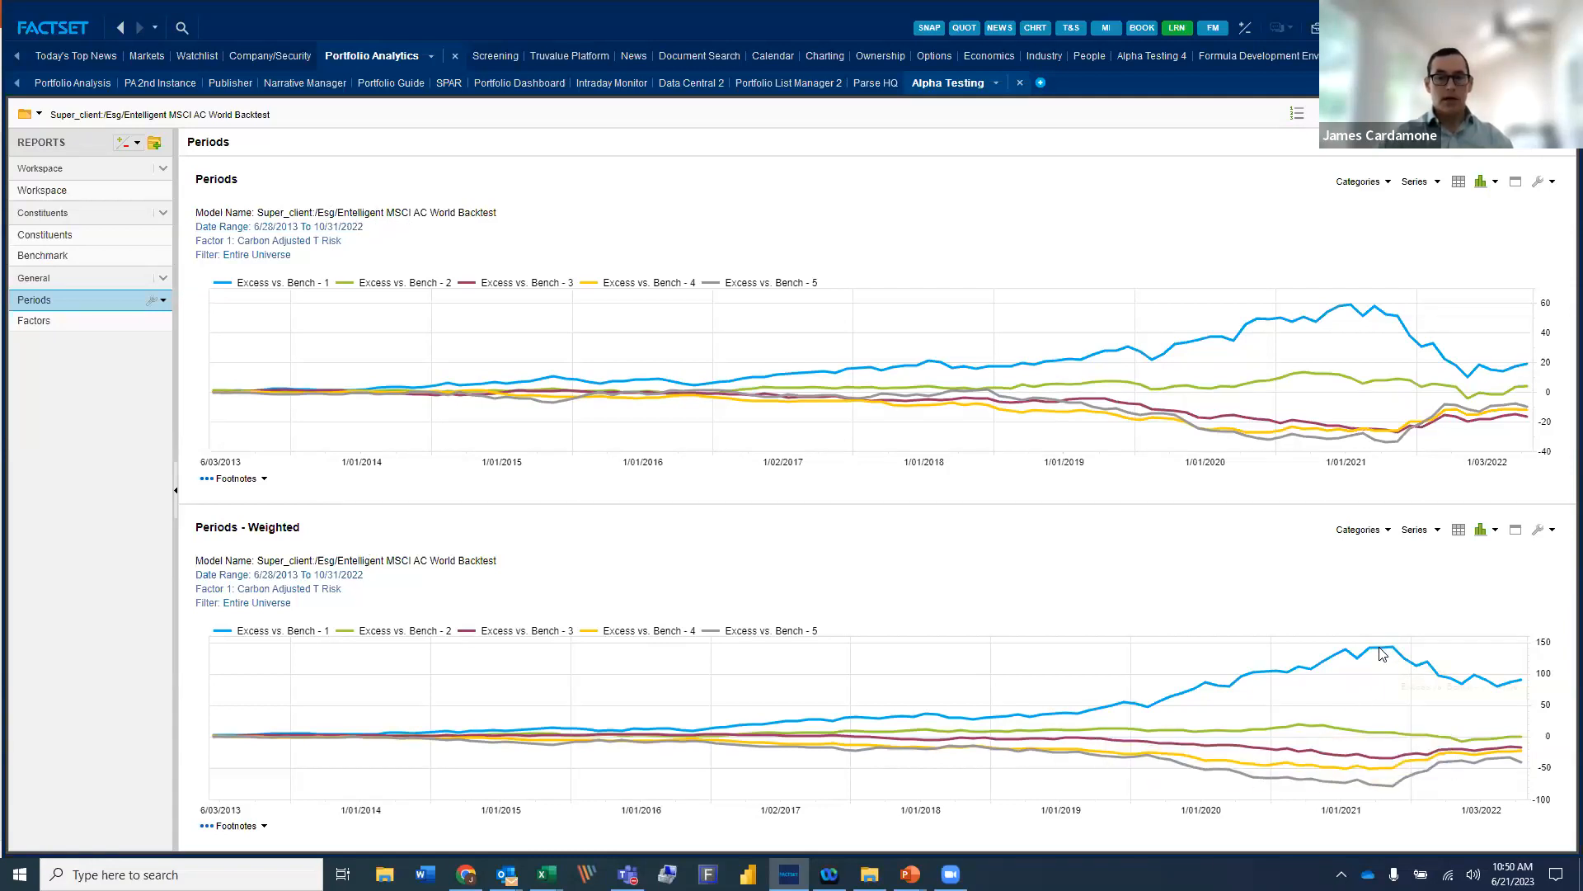
mouse_move(1382, 654)
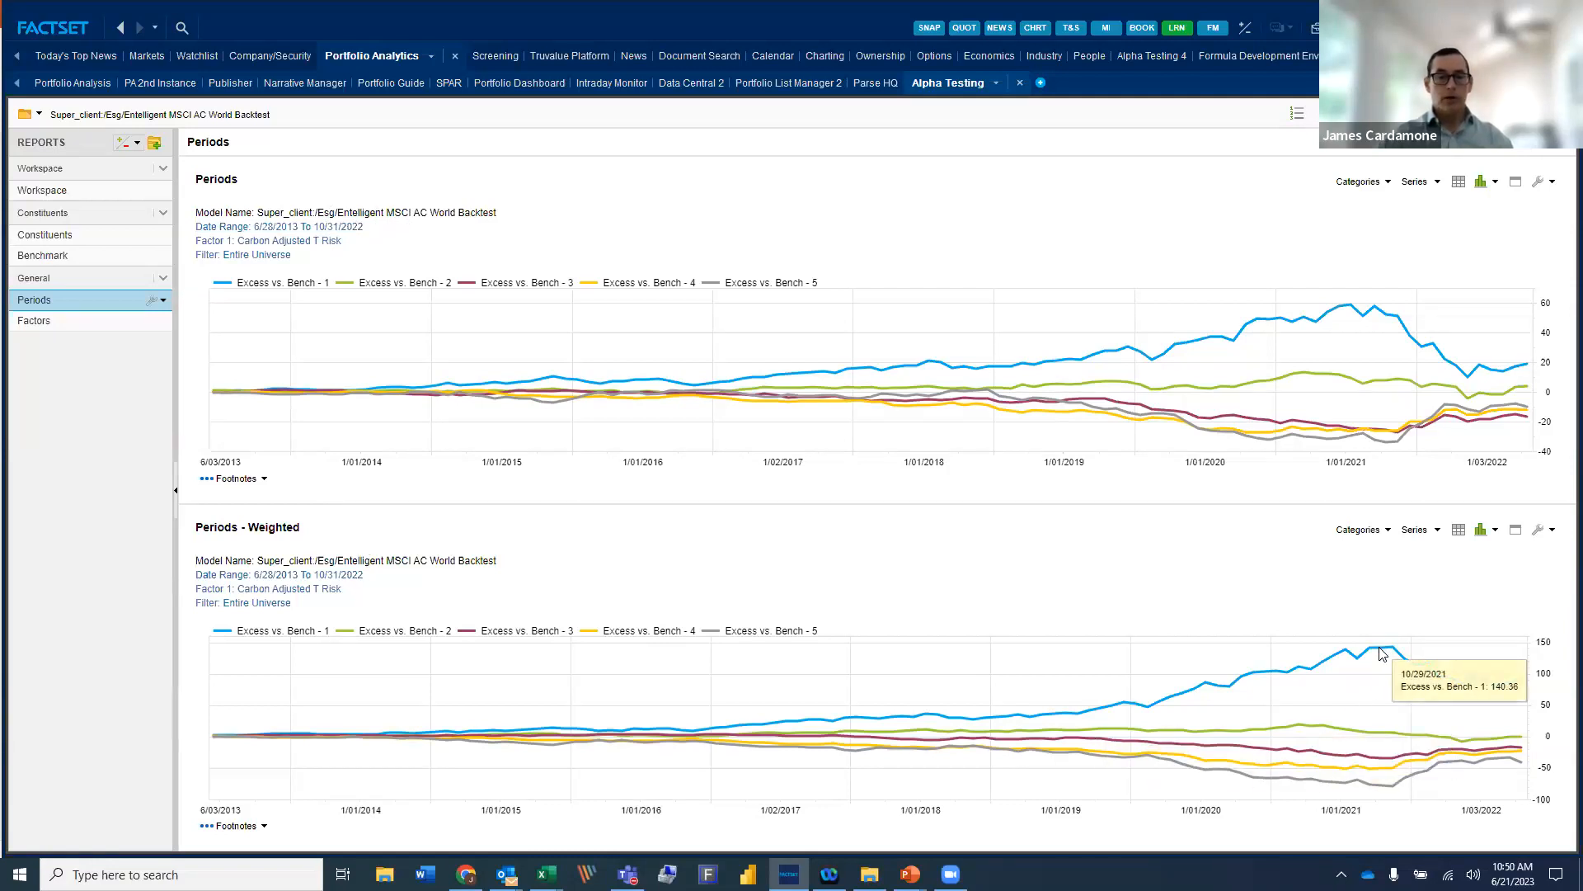